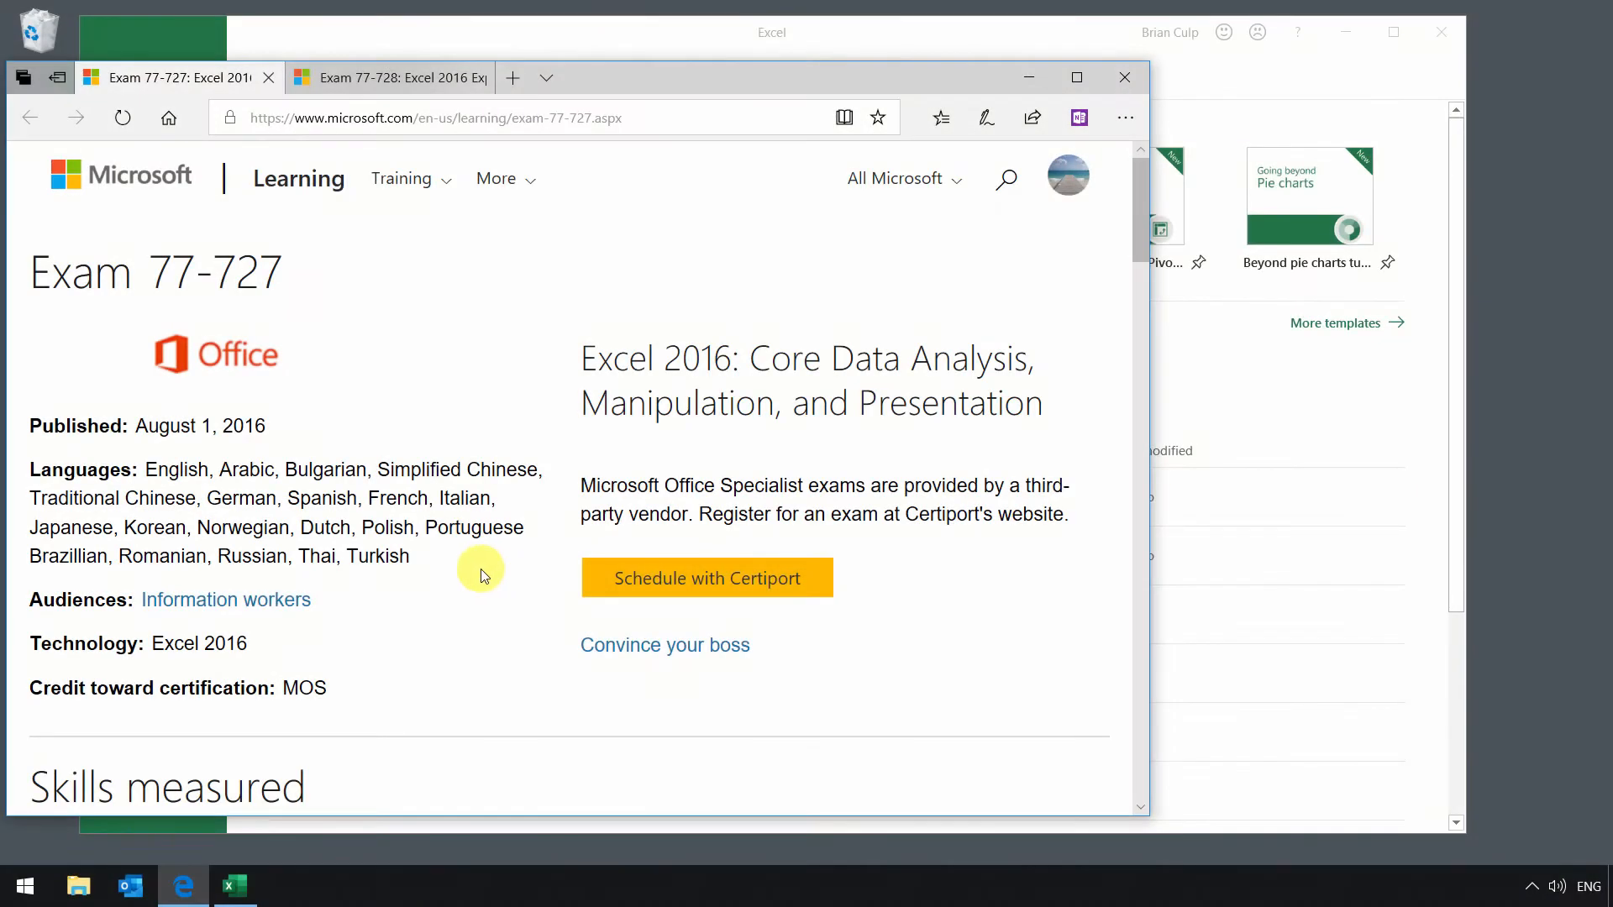
pyautogui.moveTo(203, 316)
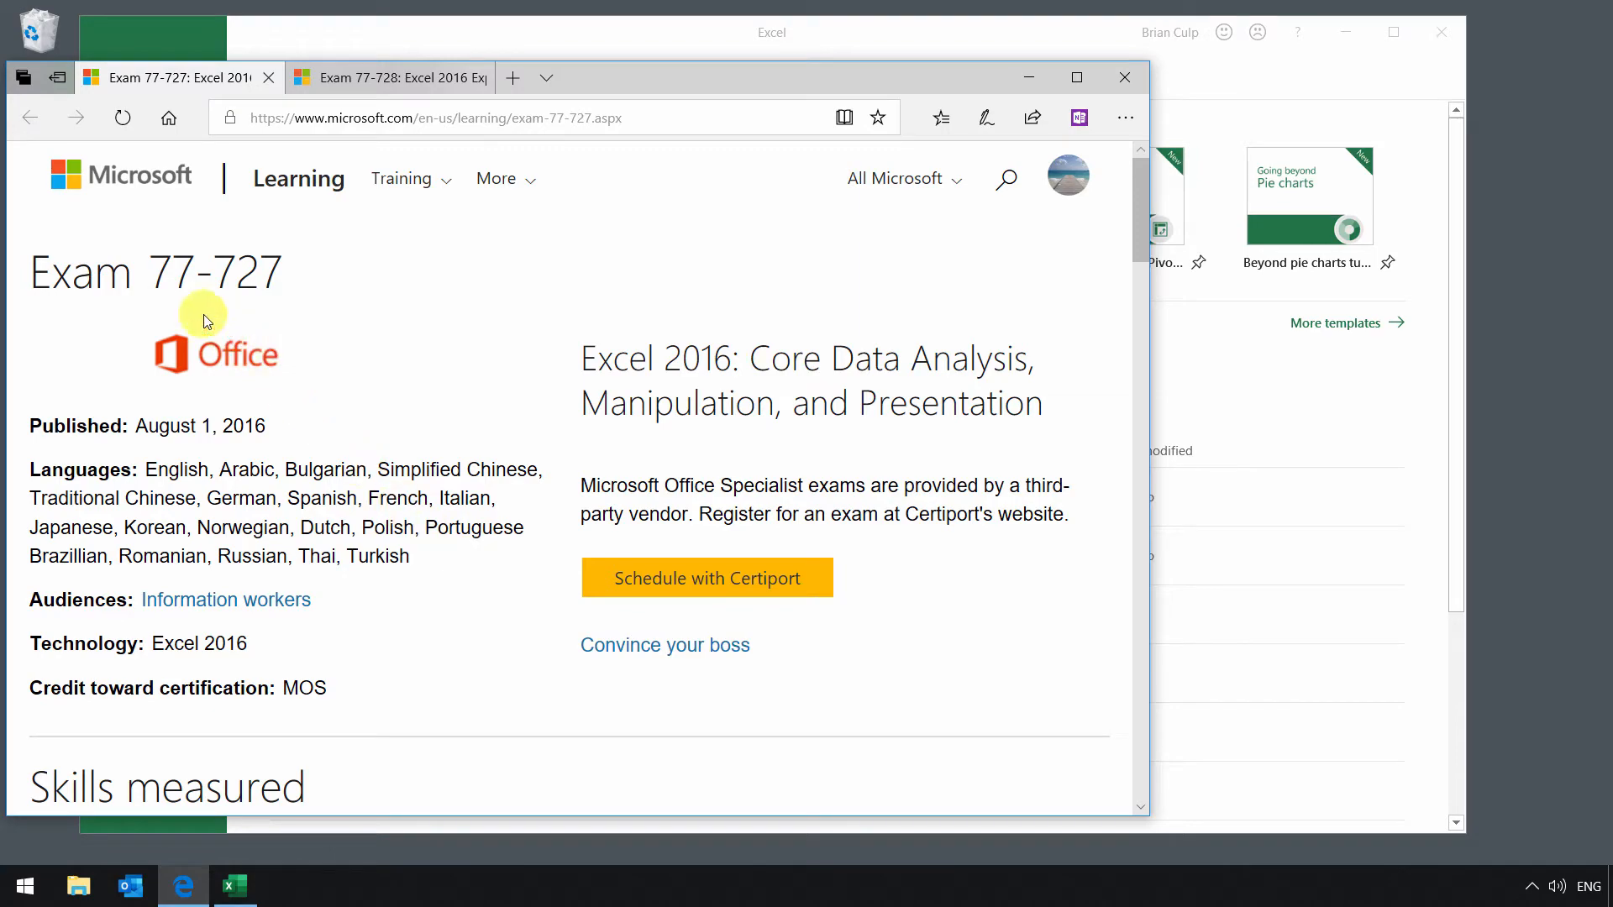
pyautogui.moveTo(448, 567)
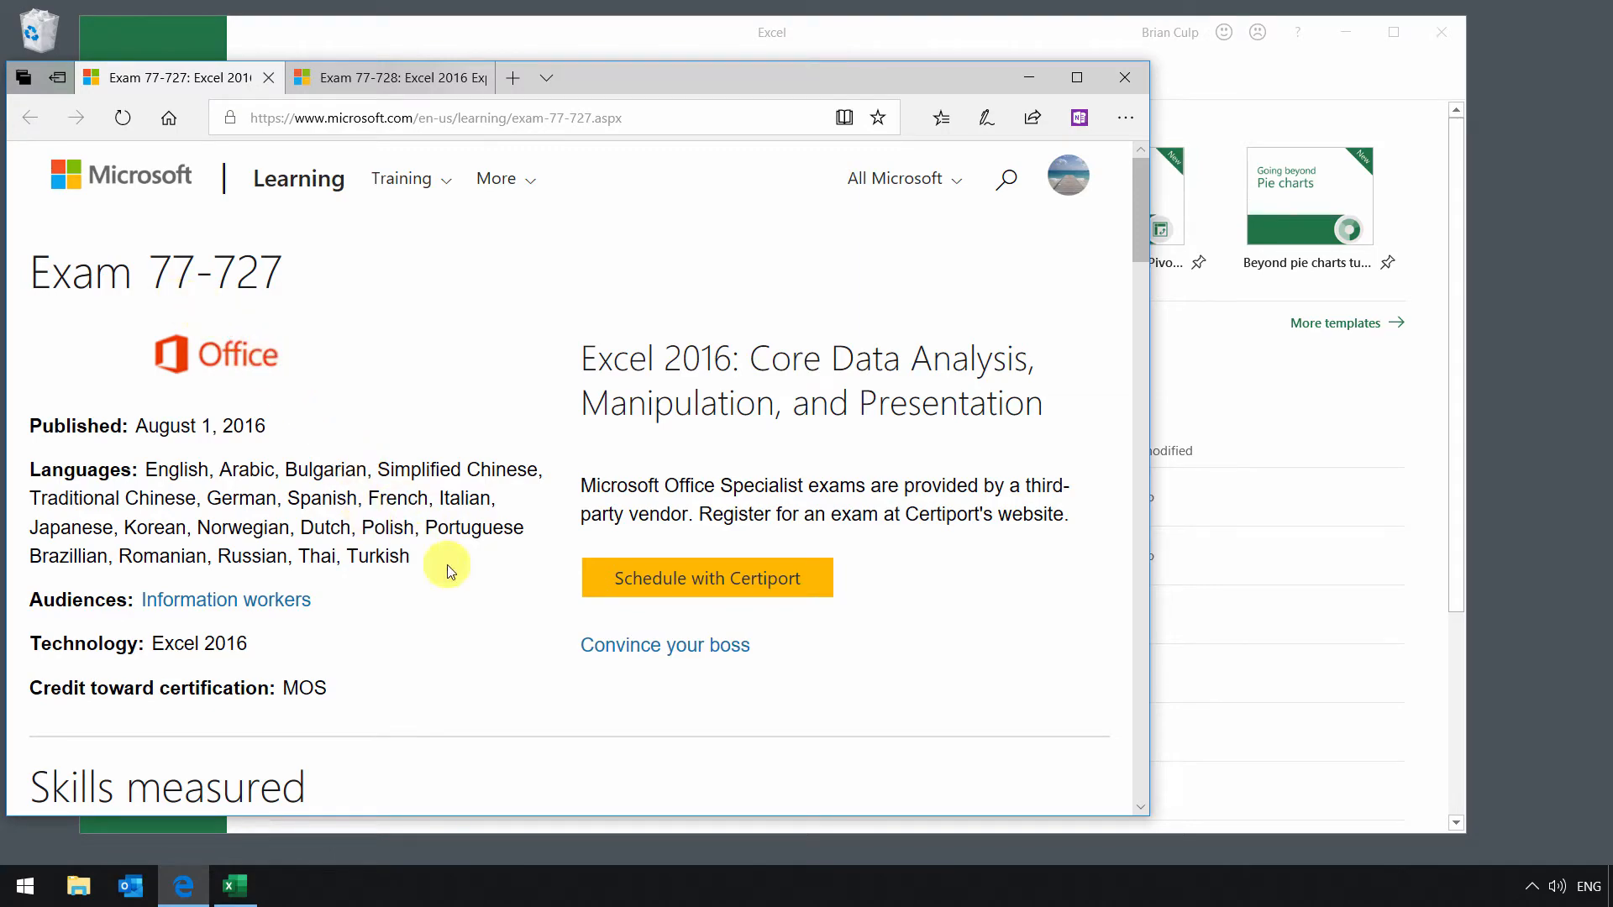
# Scroll to Skills measured and collapse the 'Create and manage worksheets and workbooks' area
pyautogui.scroll(-3)
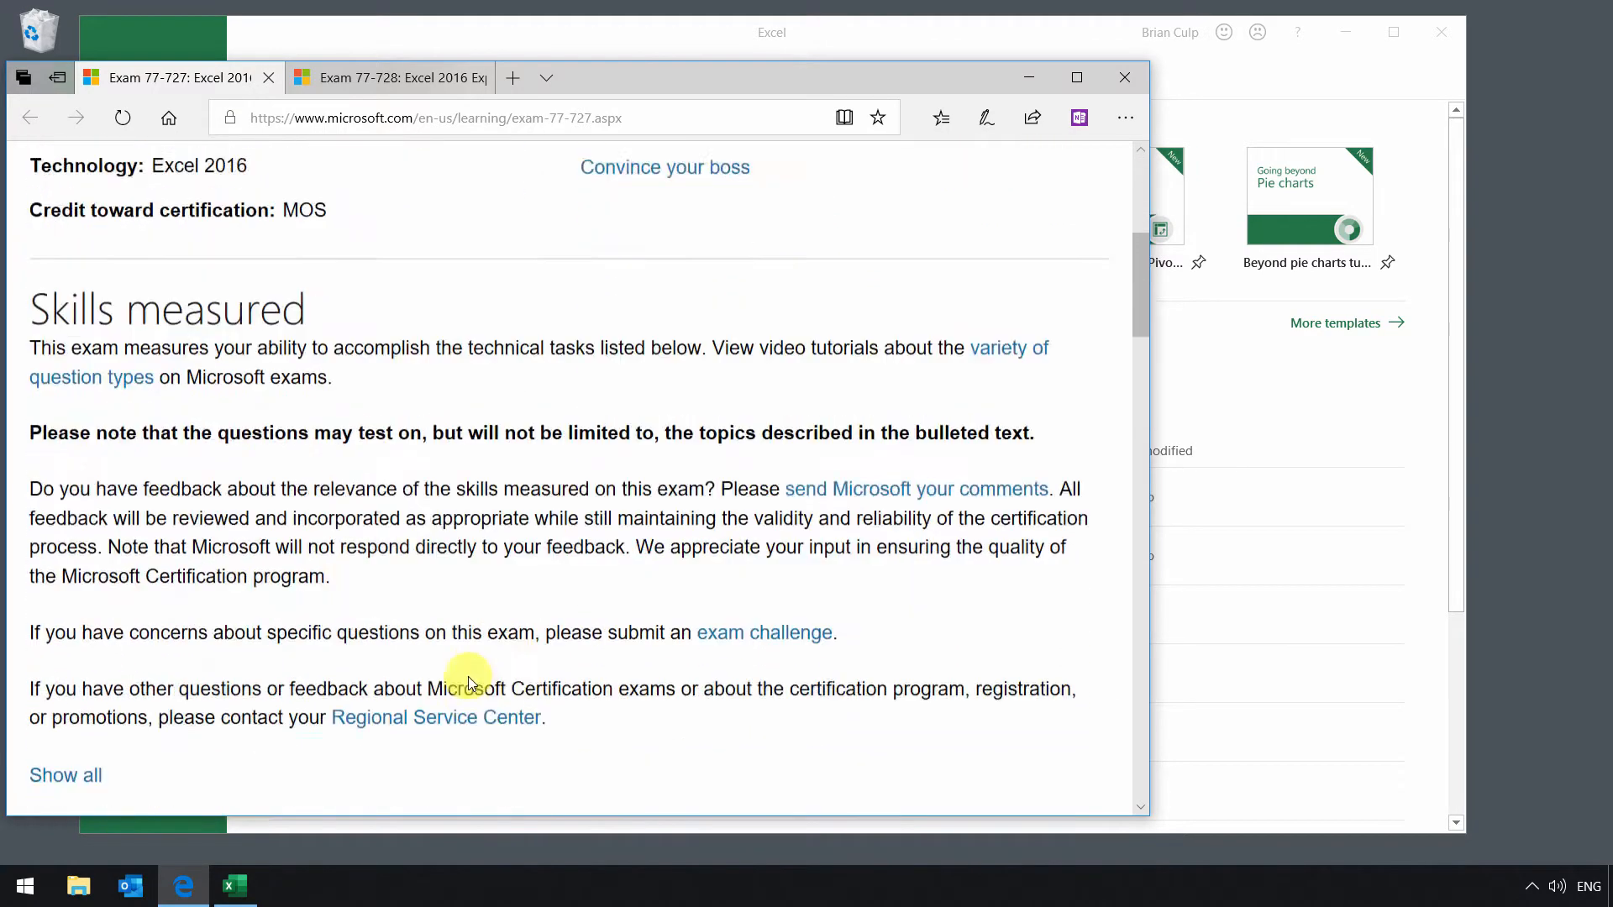
pyautogui.scroll(-3)
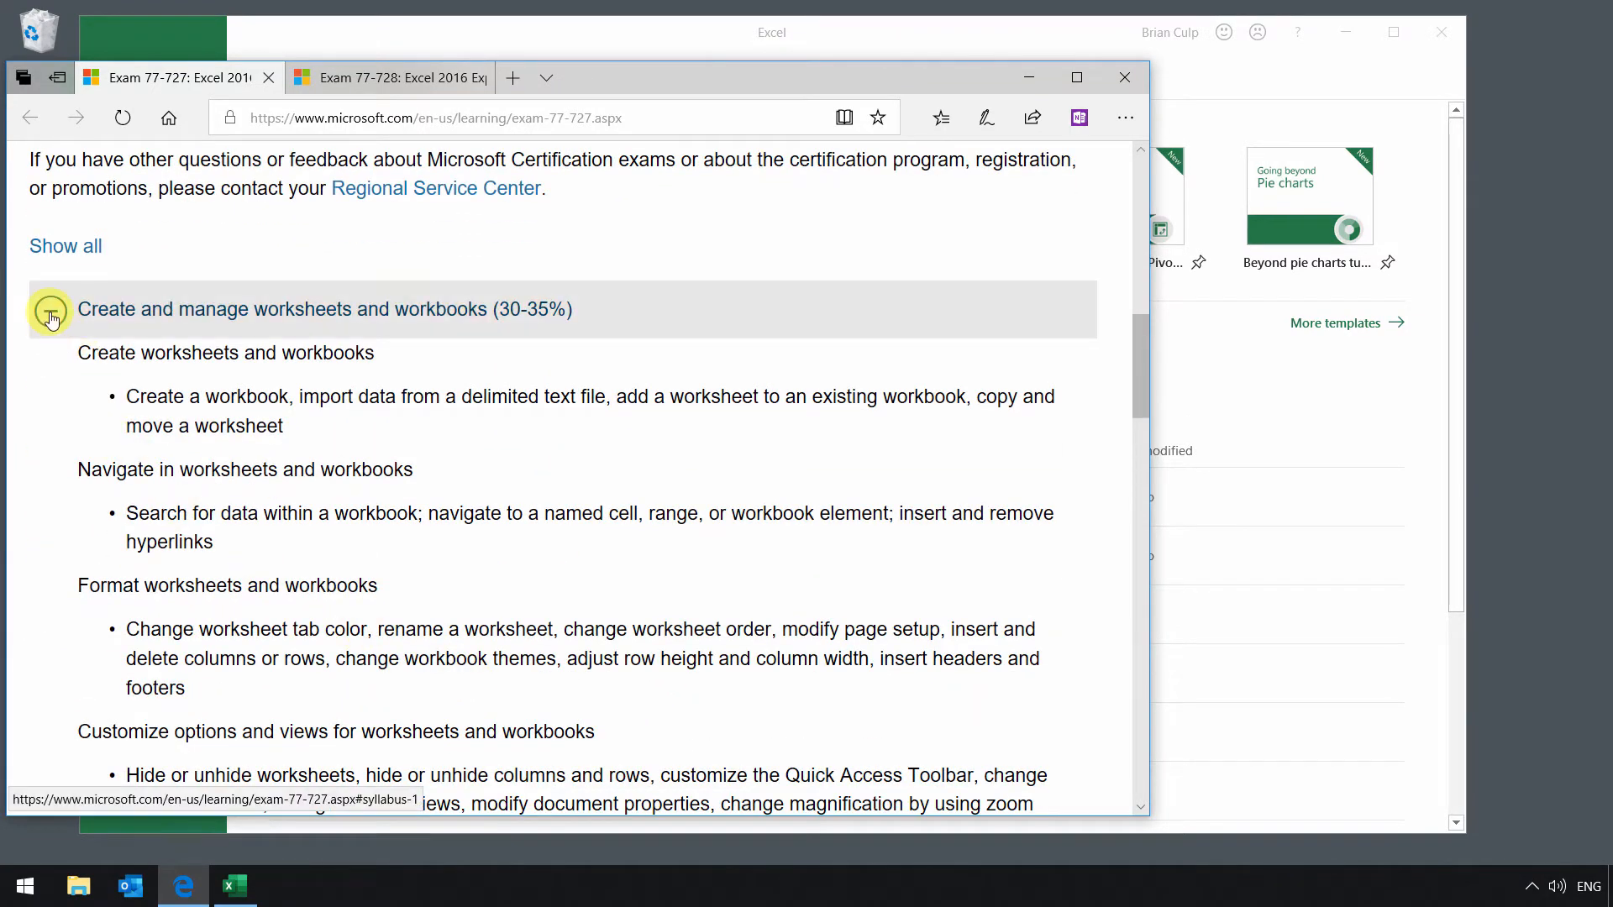
pyautogui.click(49, 310)
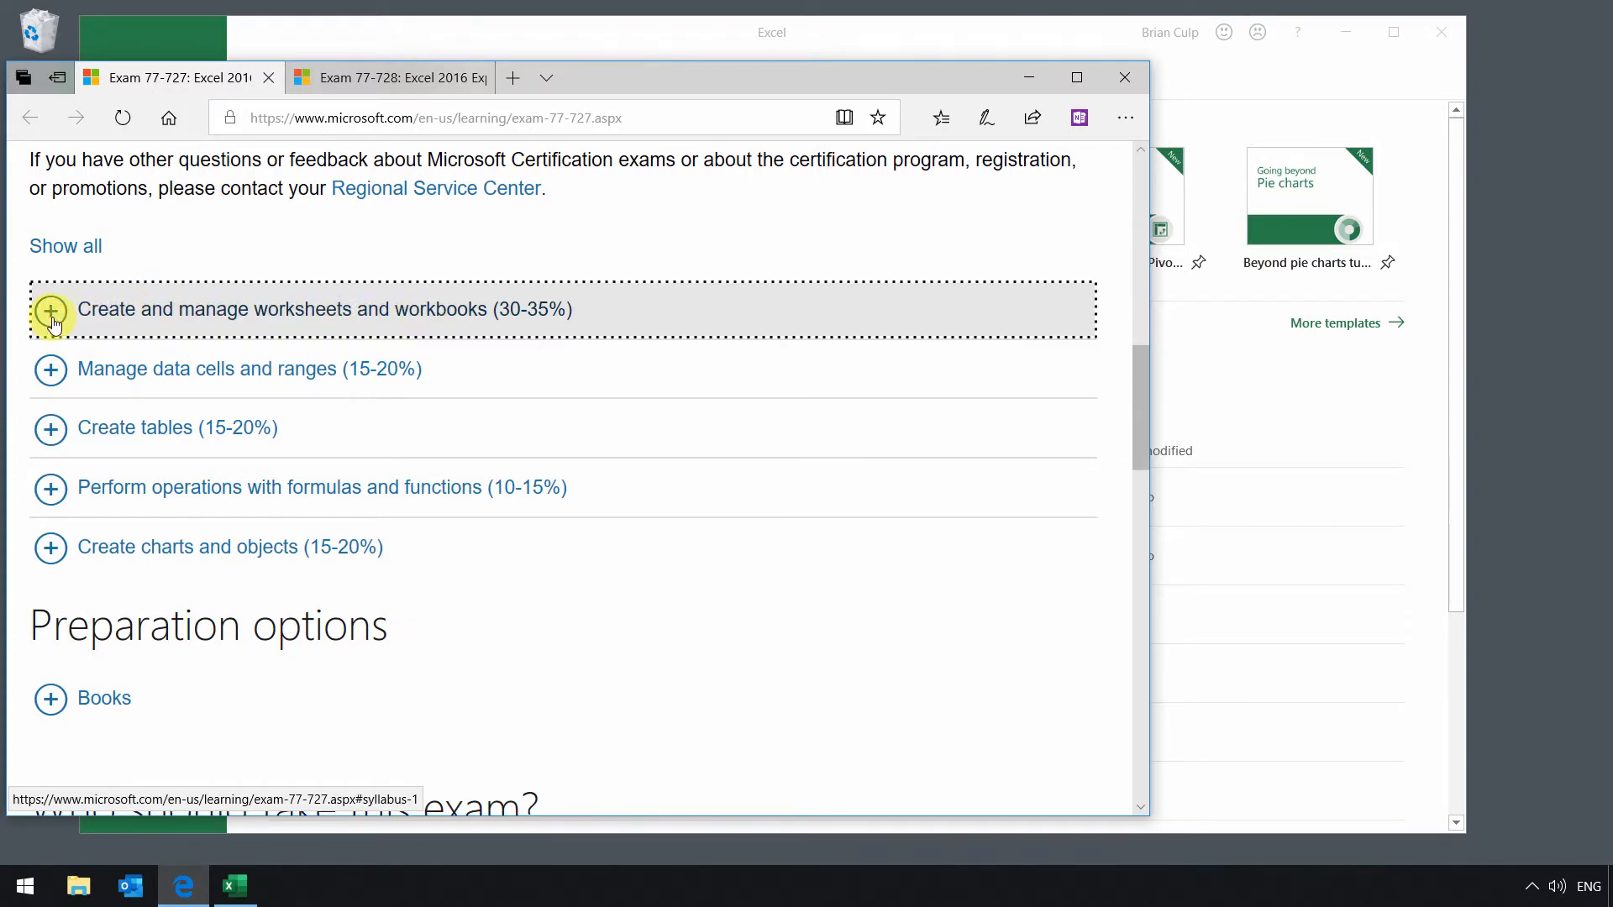
# Expand 'Create and manage worksheets and workbooks' and select the delimited text import bullet
pyautogui.click(50, 313)
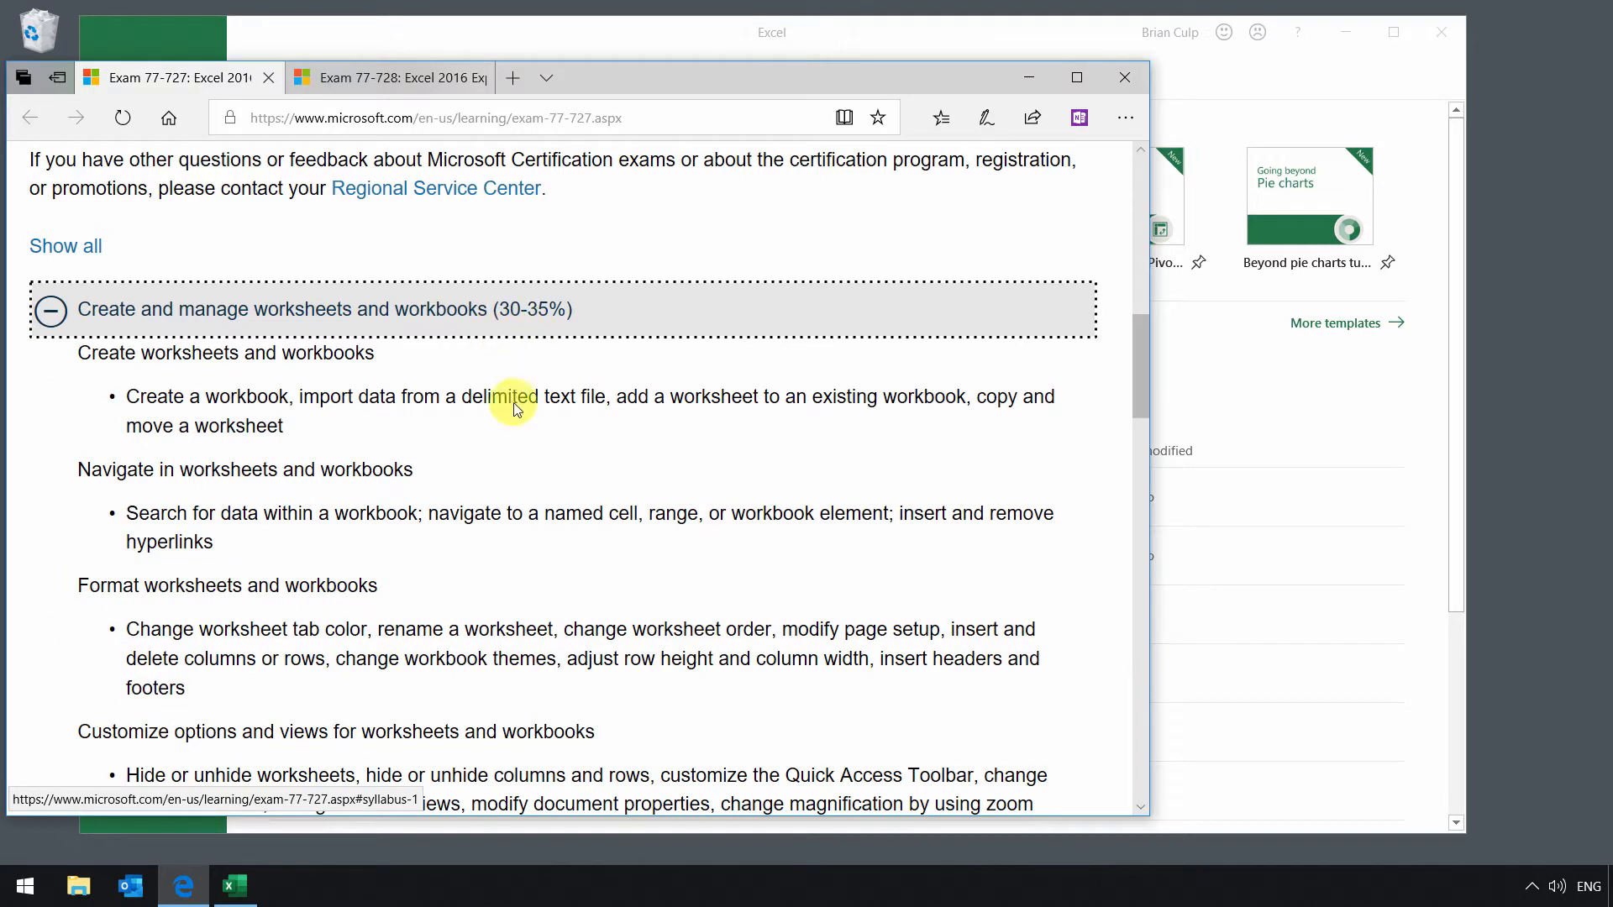
pyautogui.moveTo(498, 472)
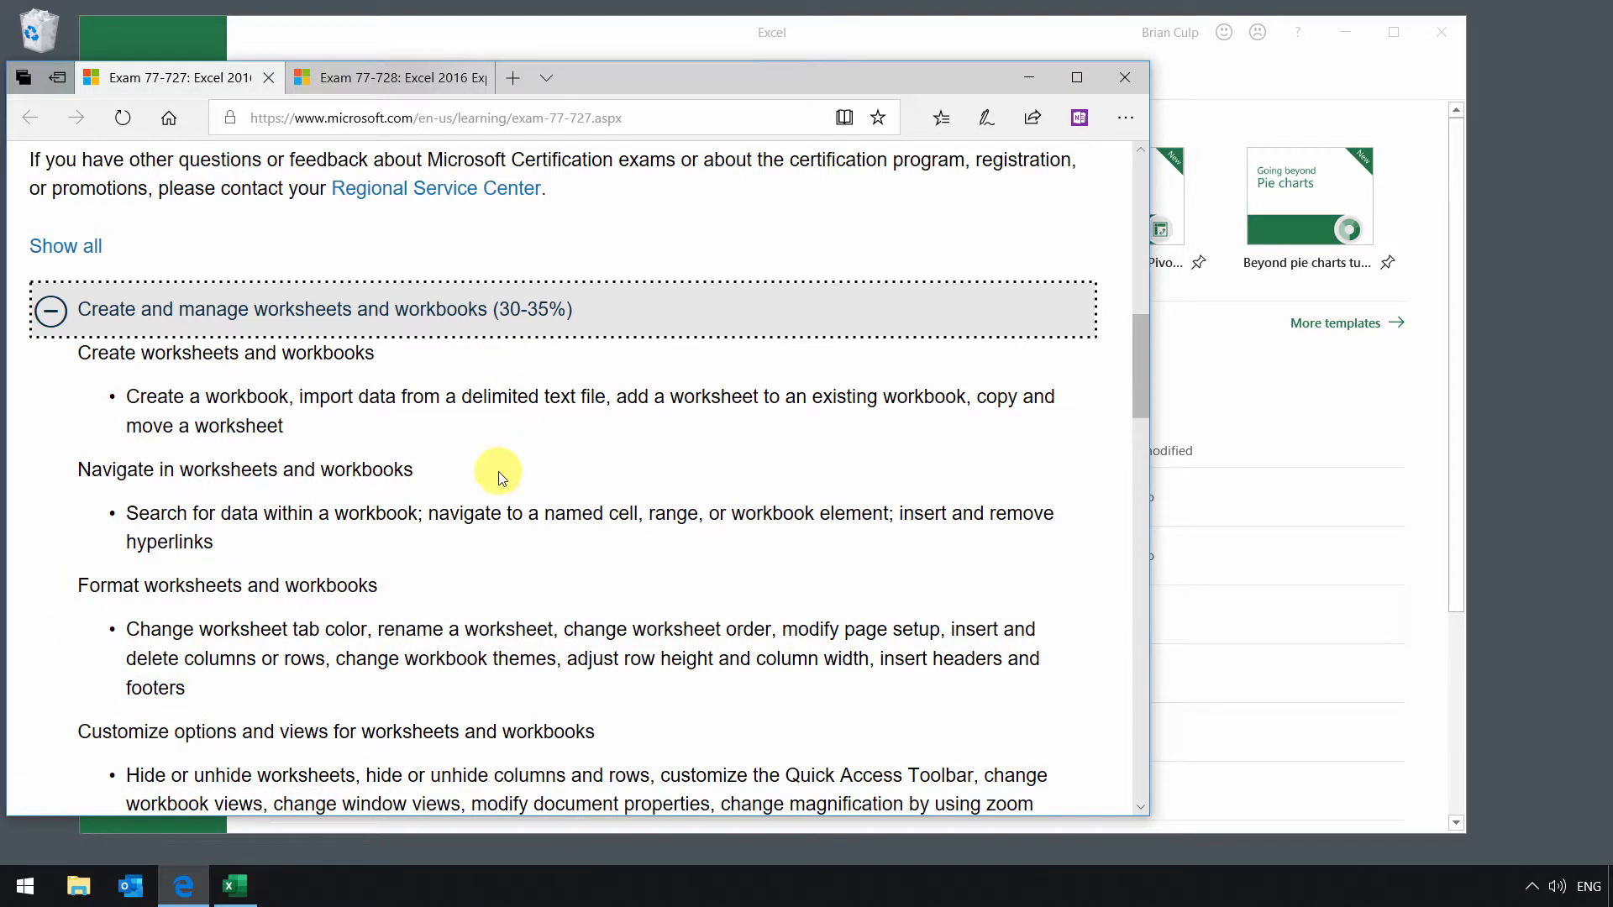
pyautogui.moveTo(462, 541)
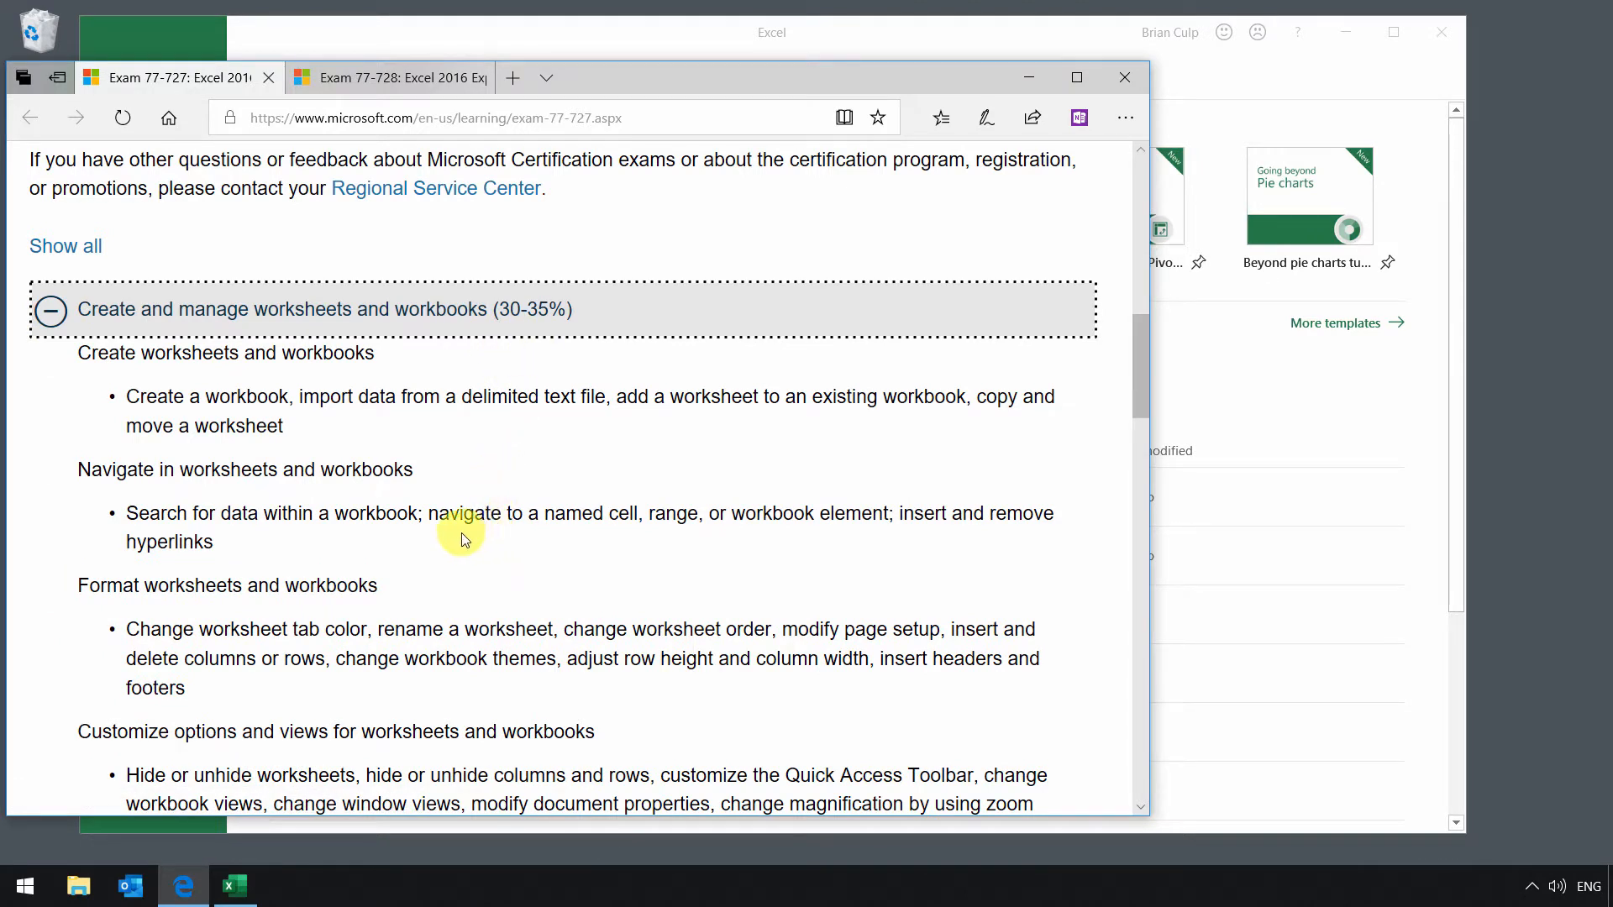
pyautogui.moveTo(452, 539)
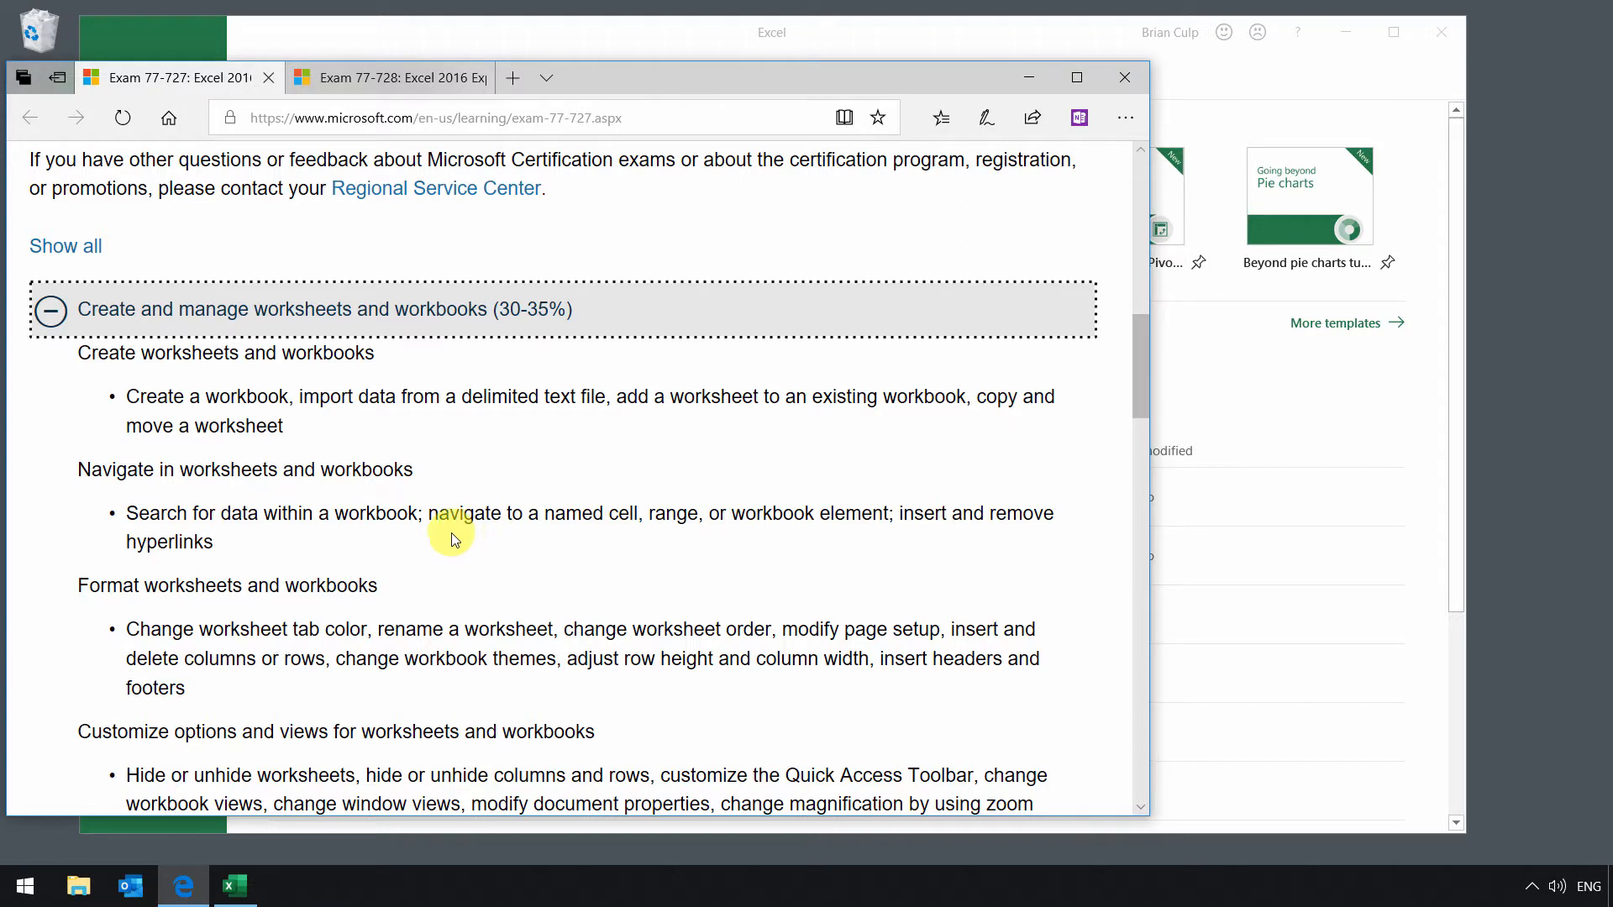
pyautogui.moveTo(335, 554)
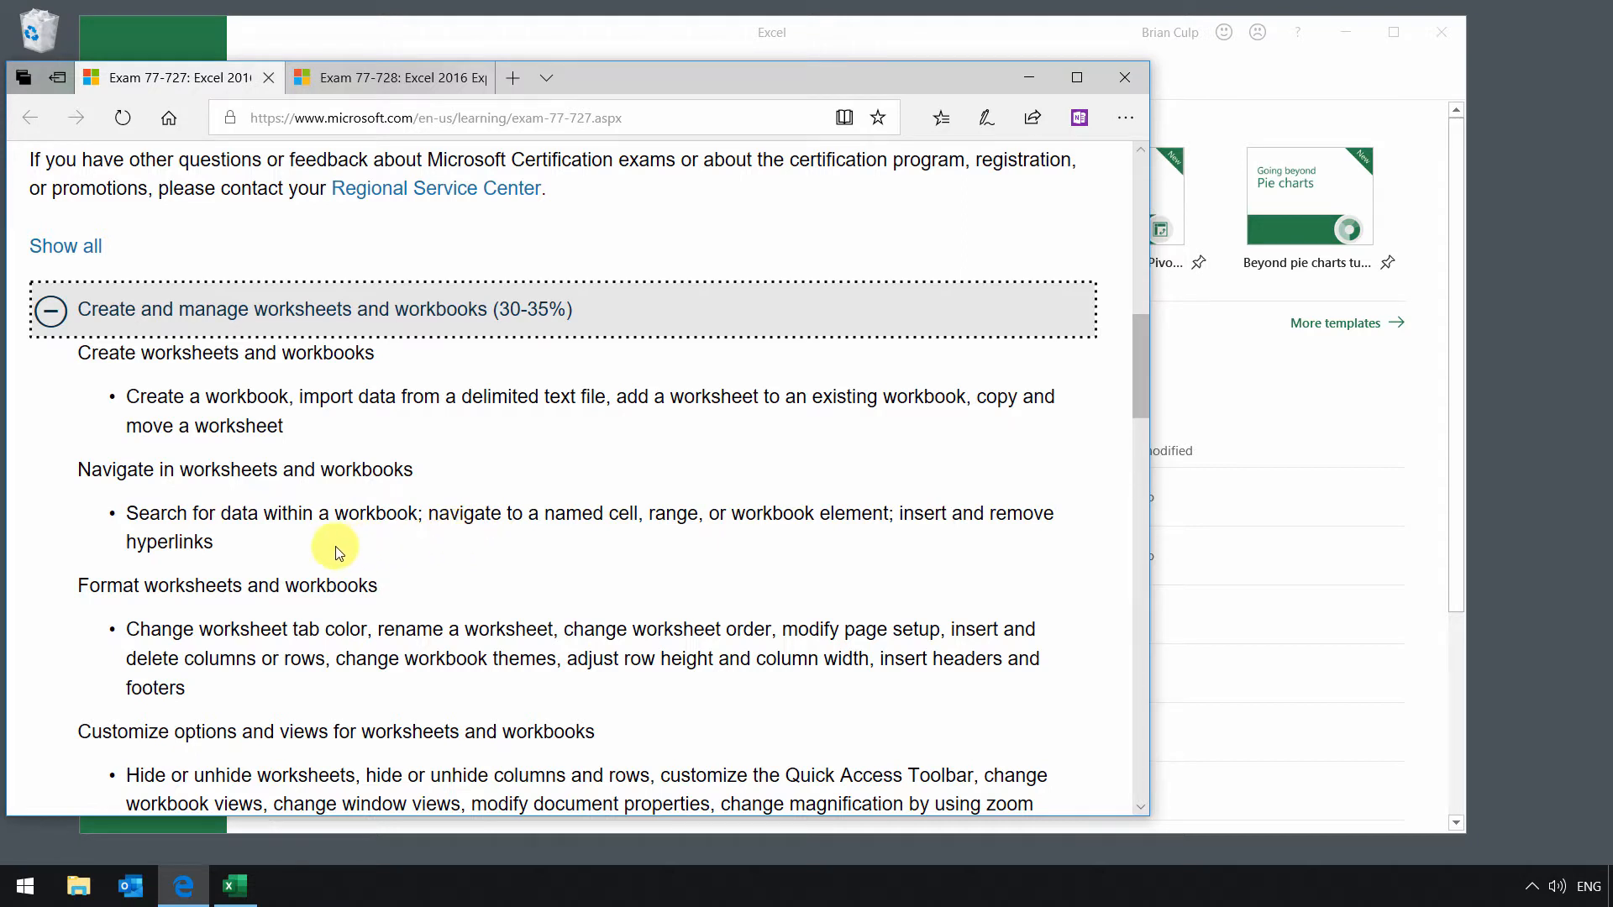
pyautogui.moveTo(324, 542)
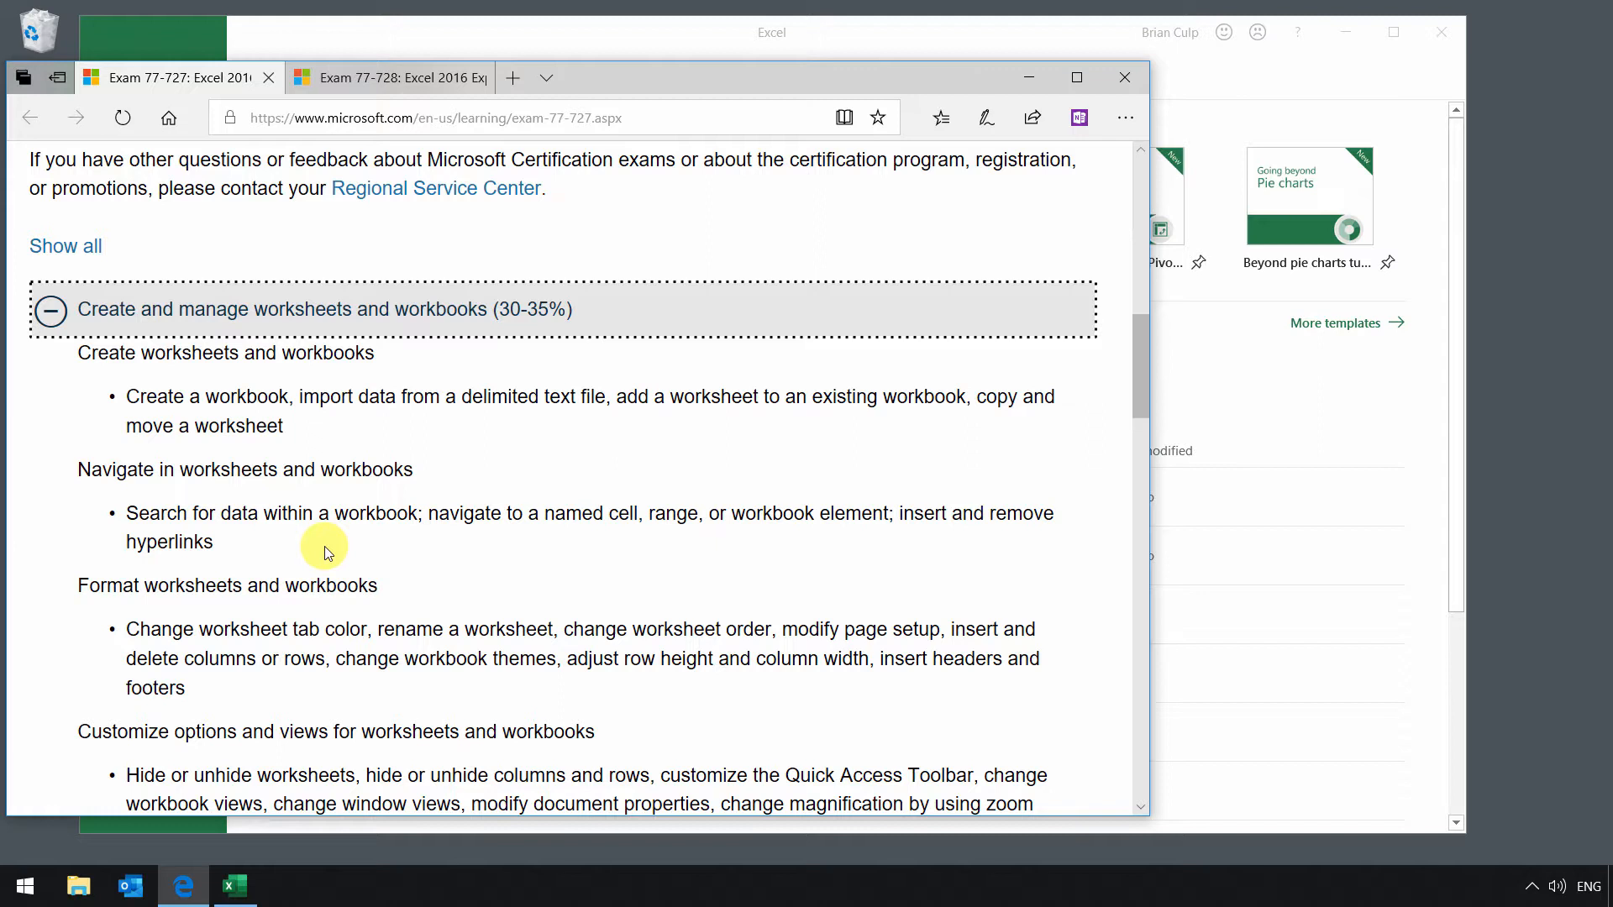
pyautogui.moveTo(247, 473)
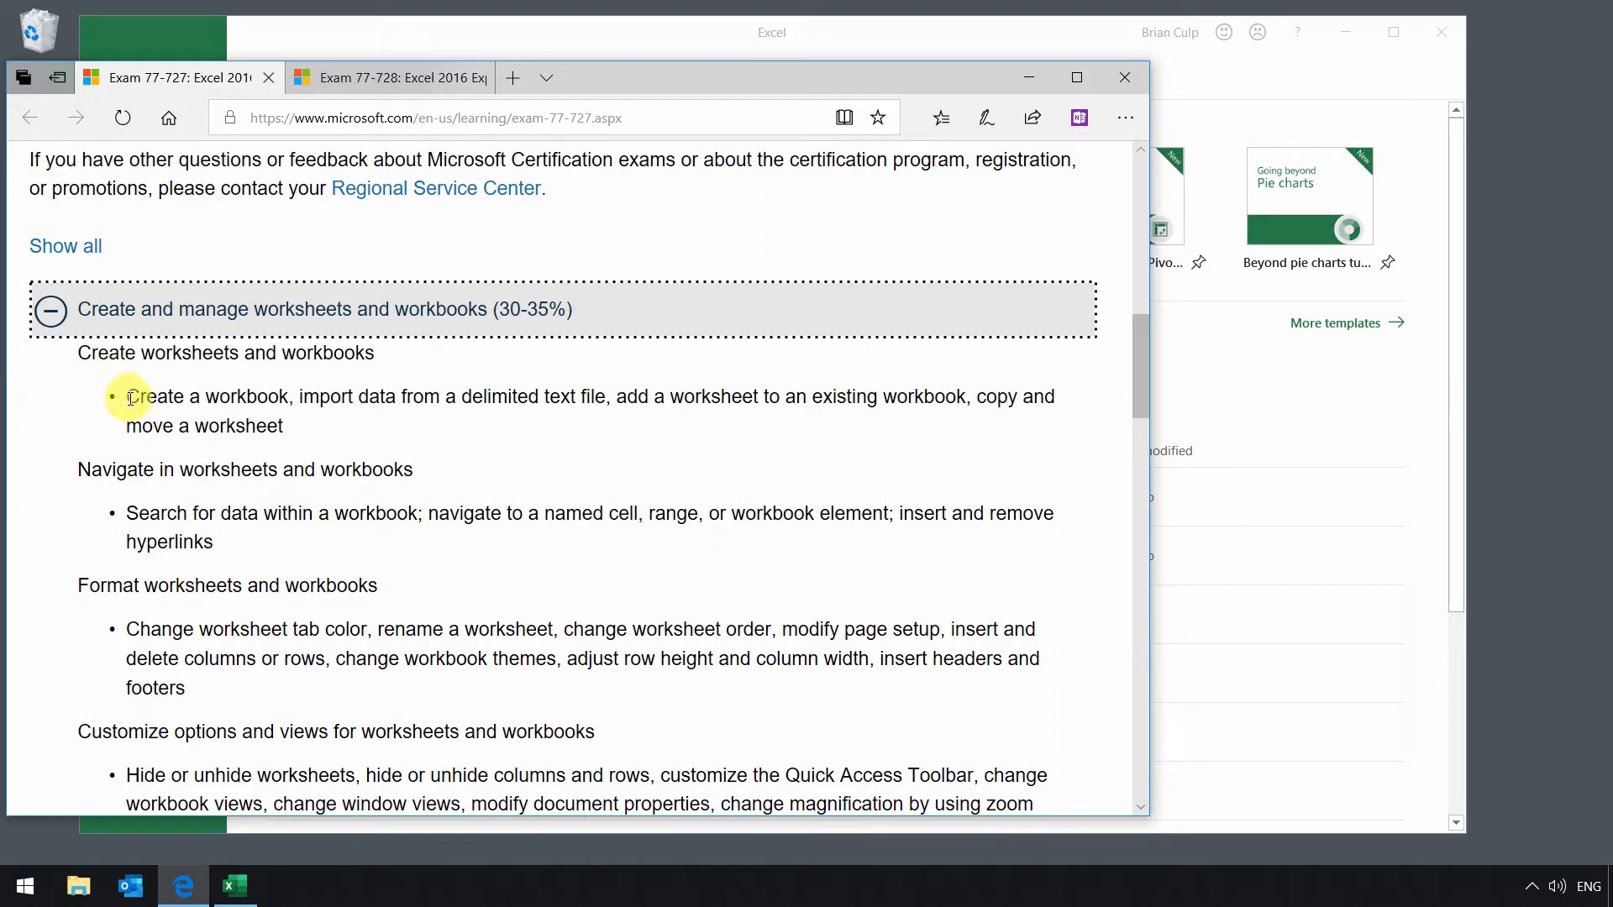
pyautogui.moveTo(127, 398); pyautogui.dragTo(319, 398)
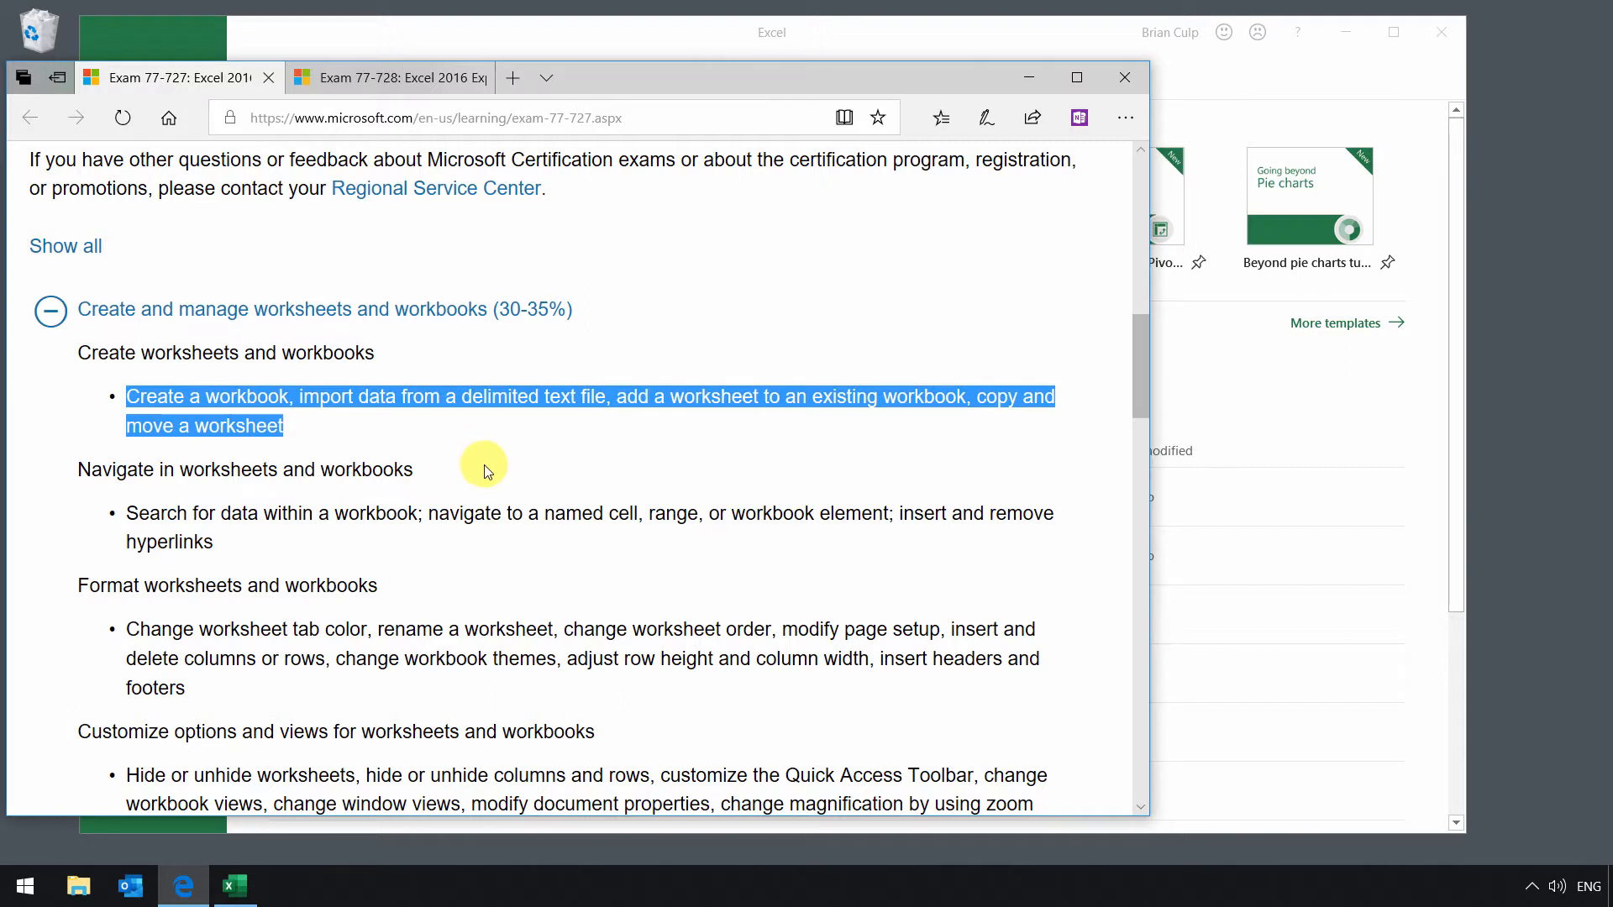
pyautogui.moveTo(476, 480)
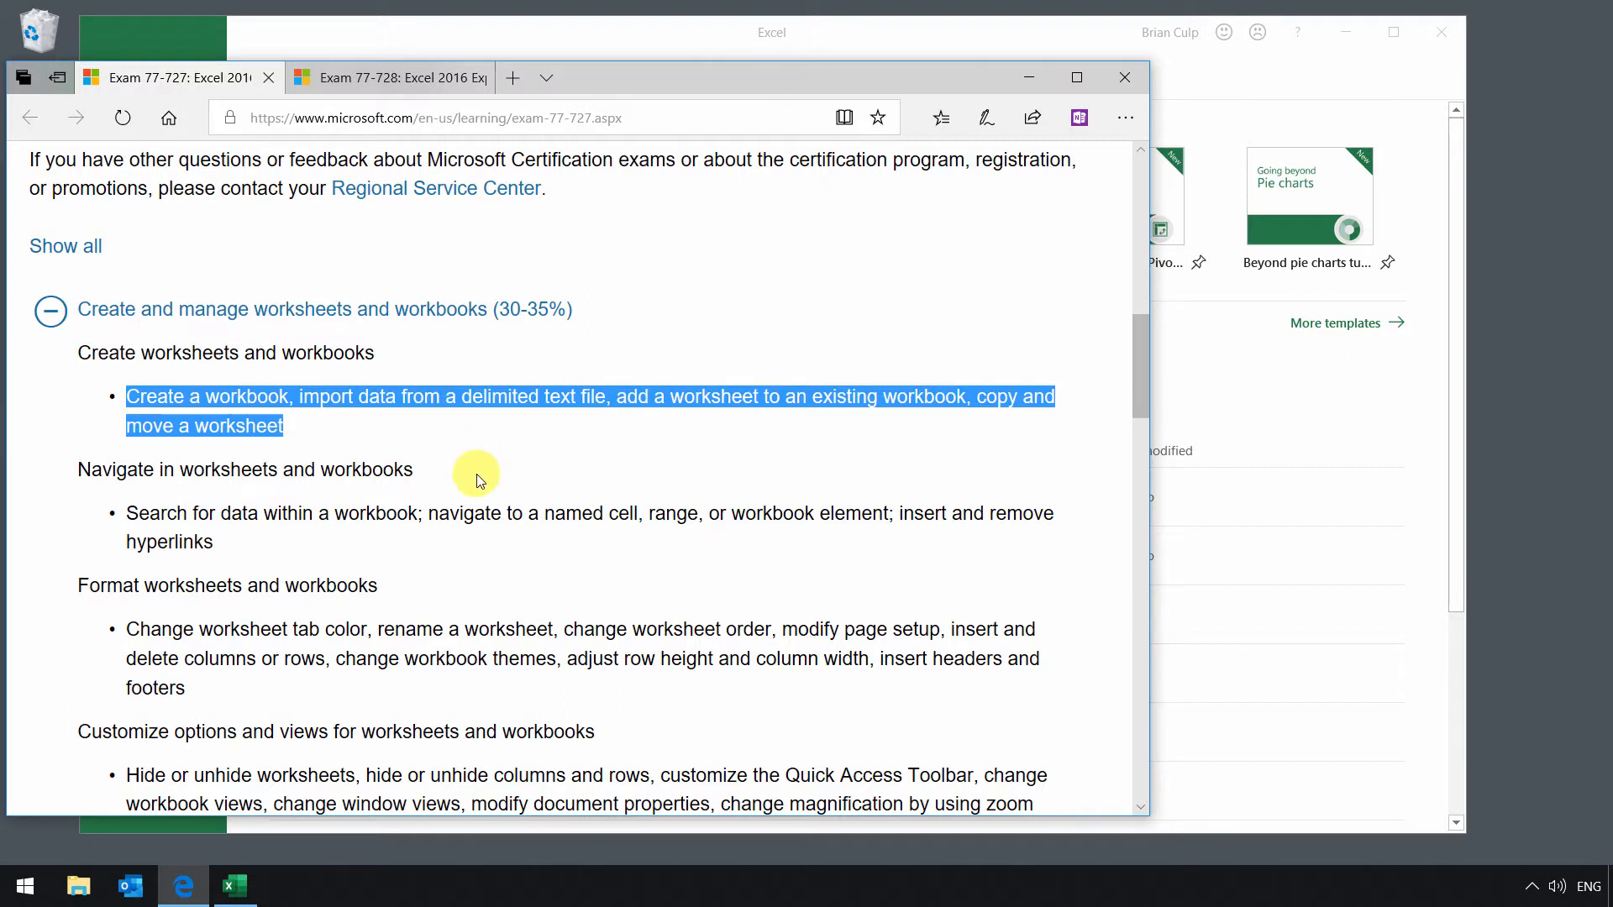
pyautogui.moveTo(487, 535)
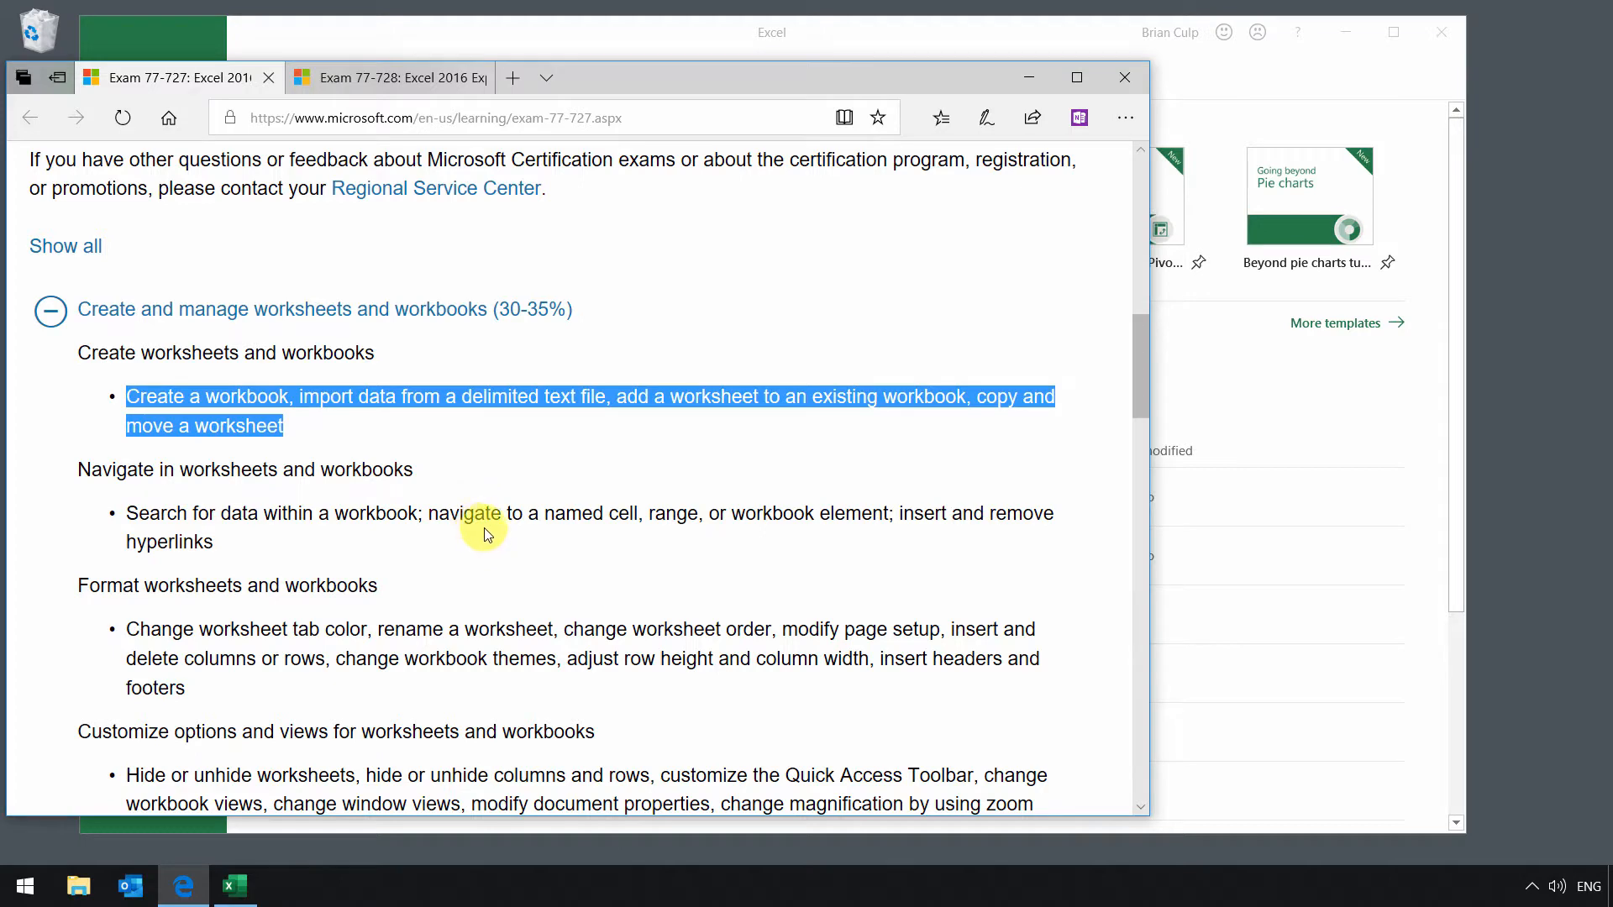
pyautogui.moveTo(856, 50)
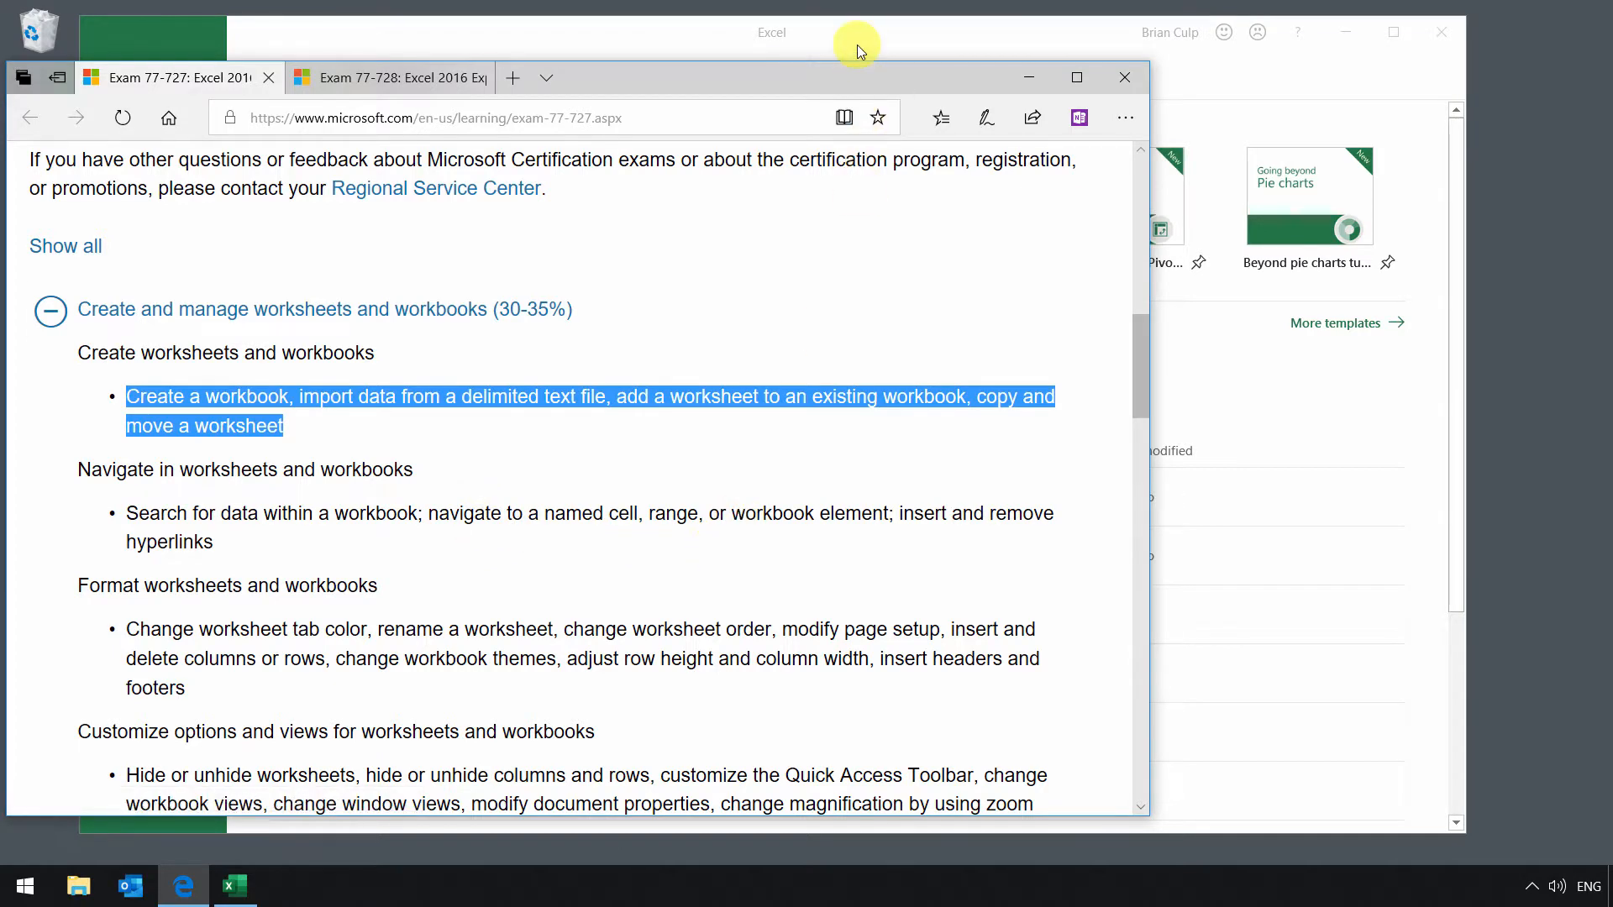
# Switch from Edge to the Excel start screen window
pyautogui.click(233, 885)
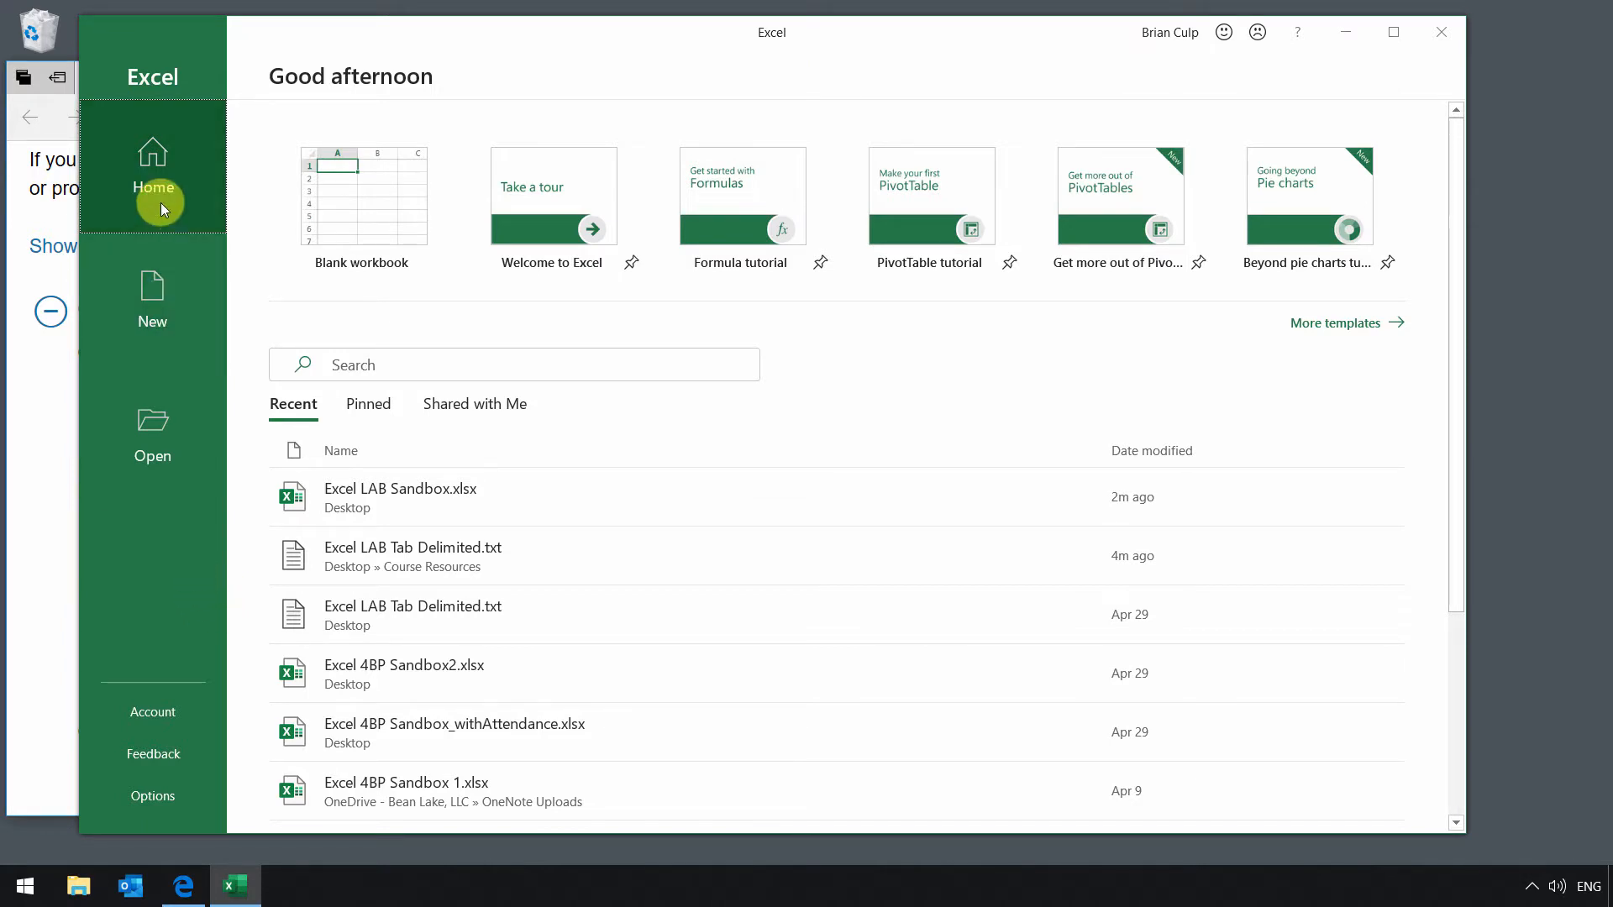
pyautogui.moveTo(152, 421)
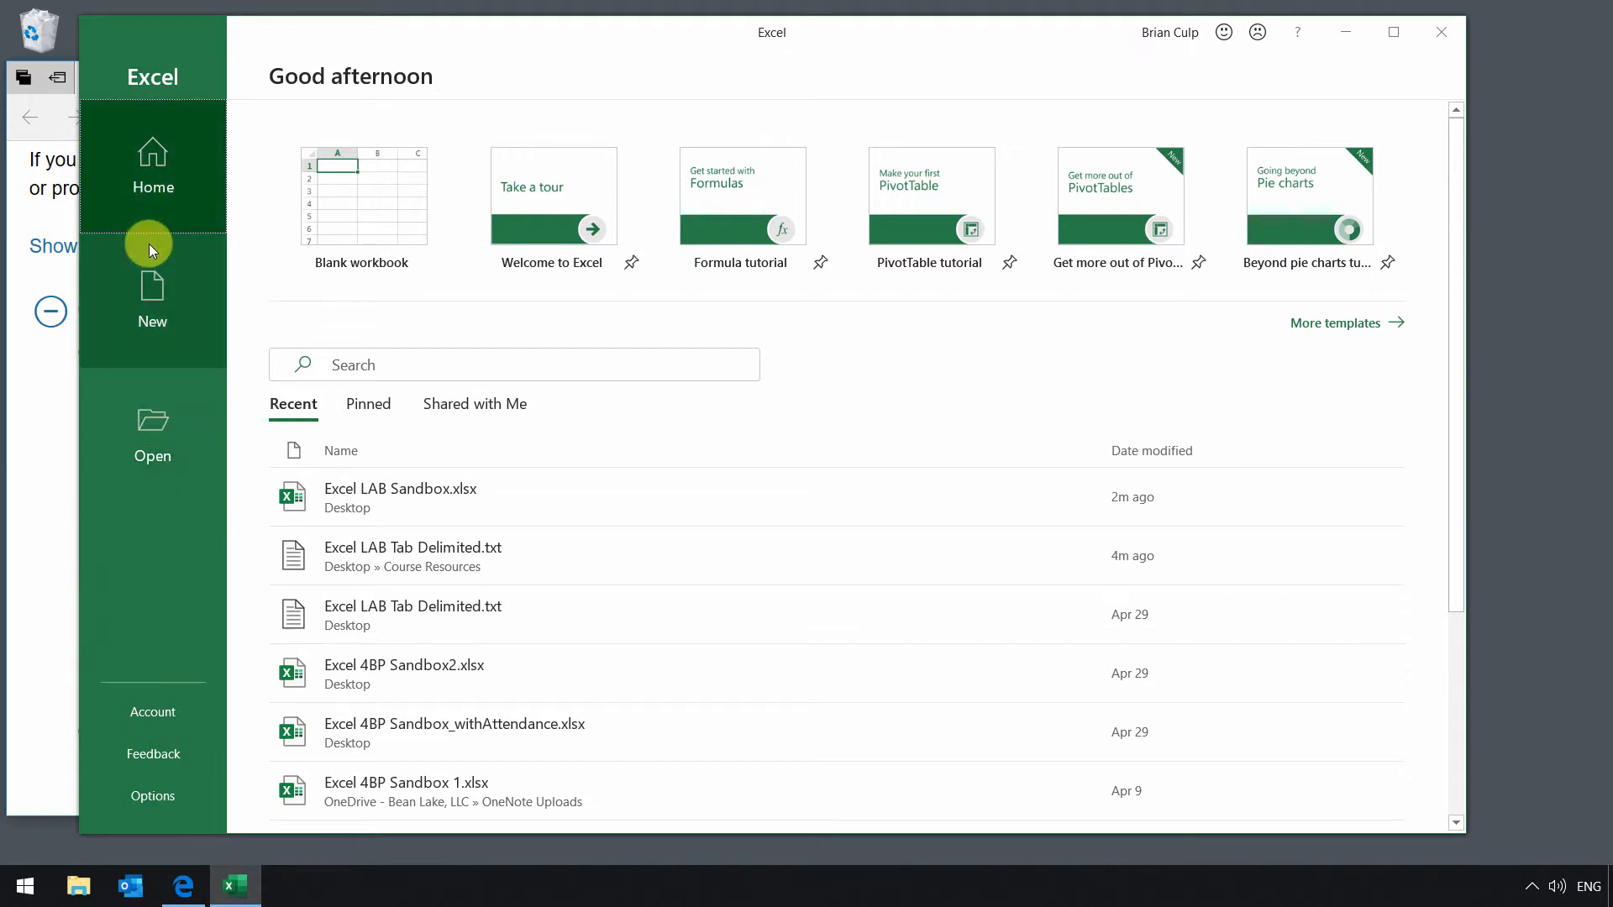
# Go to the New page in the Excel start screen's left pane
pyautogui.click(152, 303)
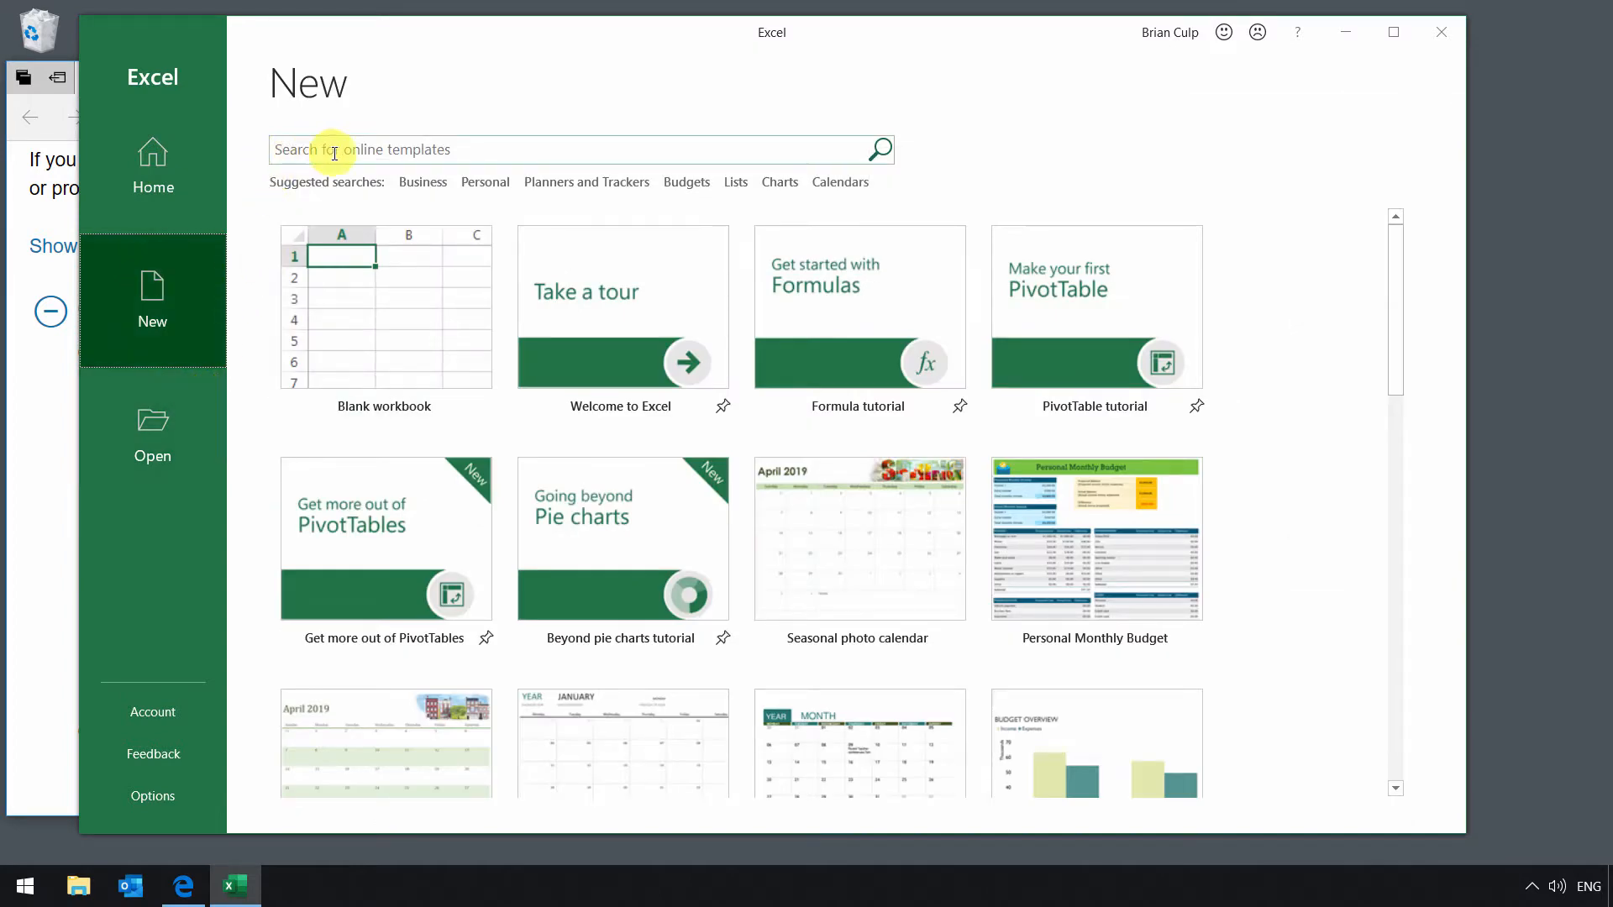
pyautogui.moveTo(425, 152)
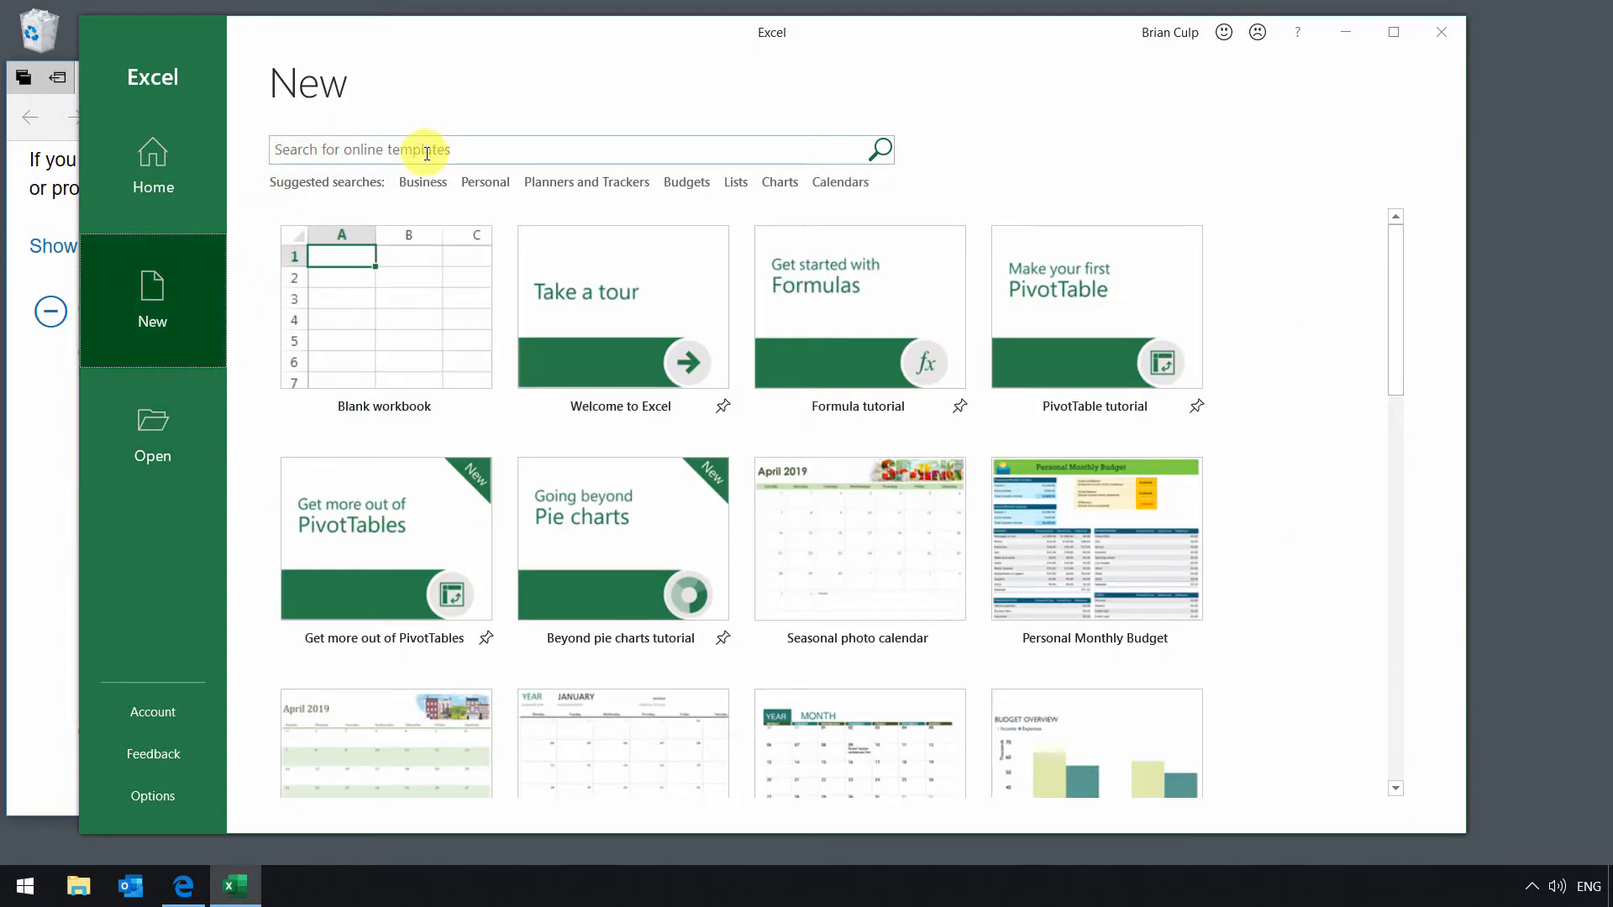
pyautogui.moveTo(416, 258)
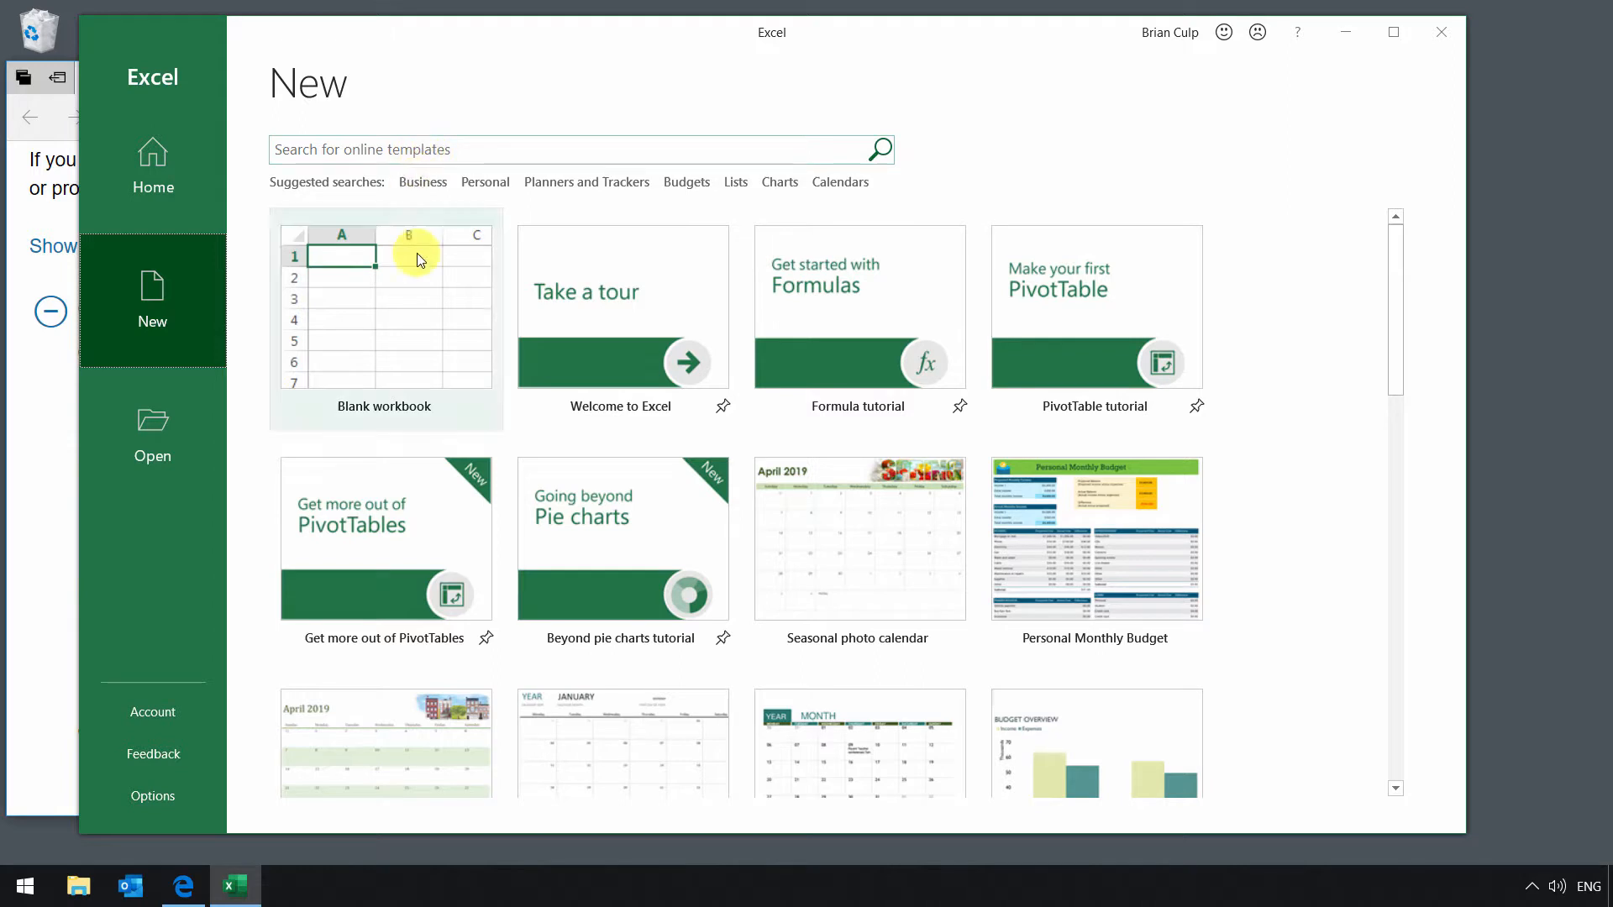
pyautogui.moveTo(405, 333)
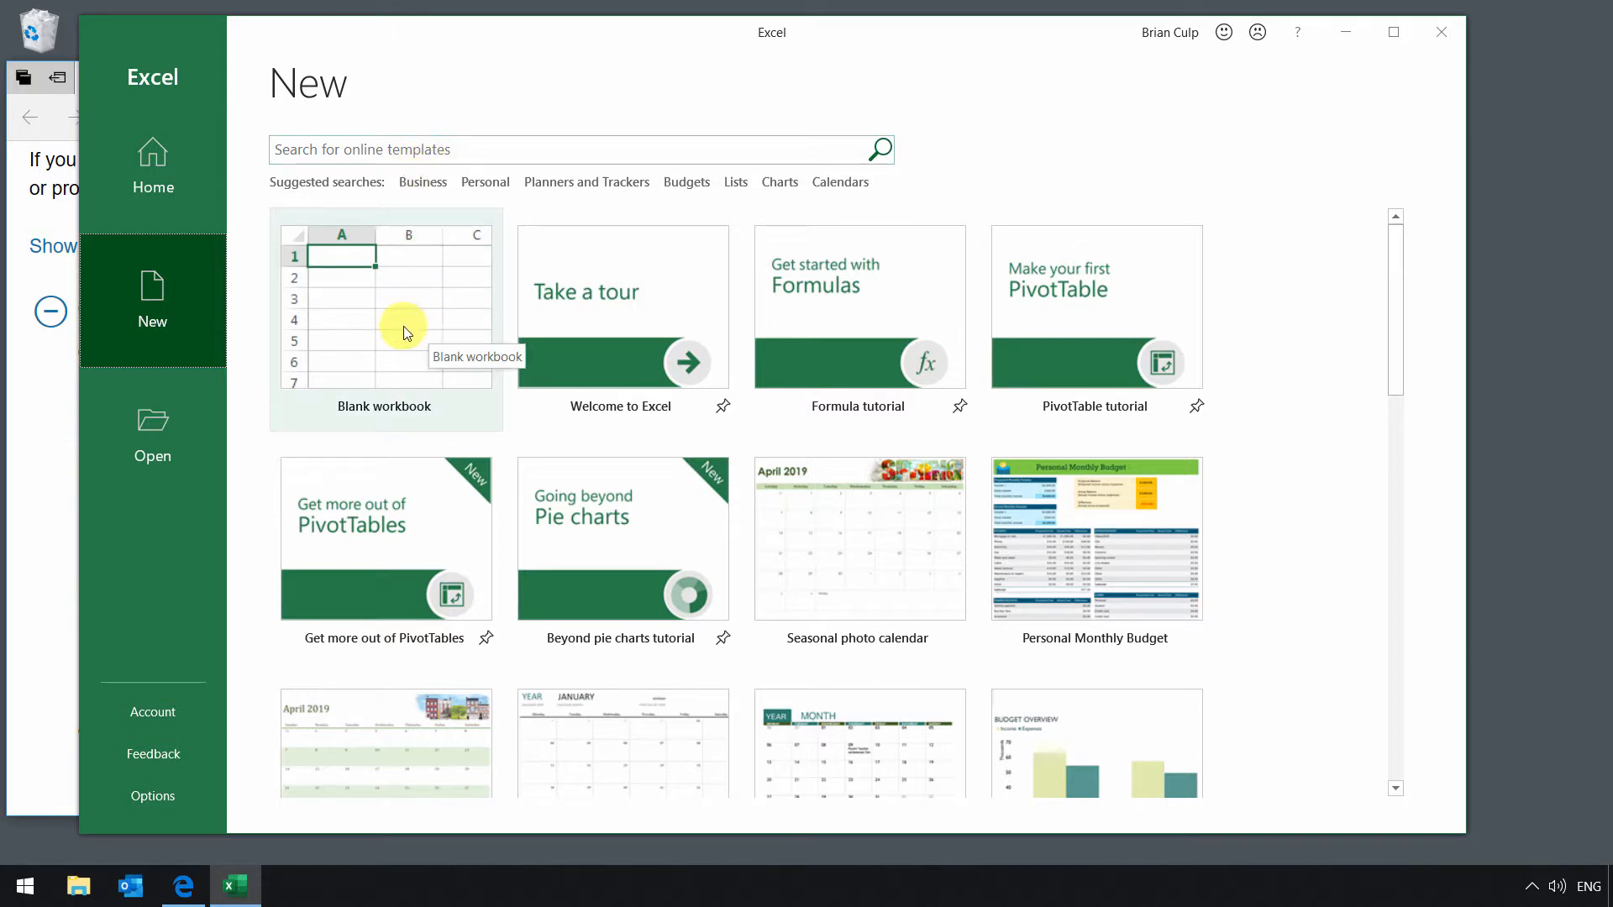
pyautogui.moveTo(312, 345)
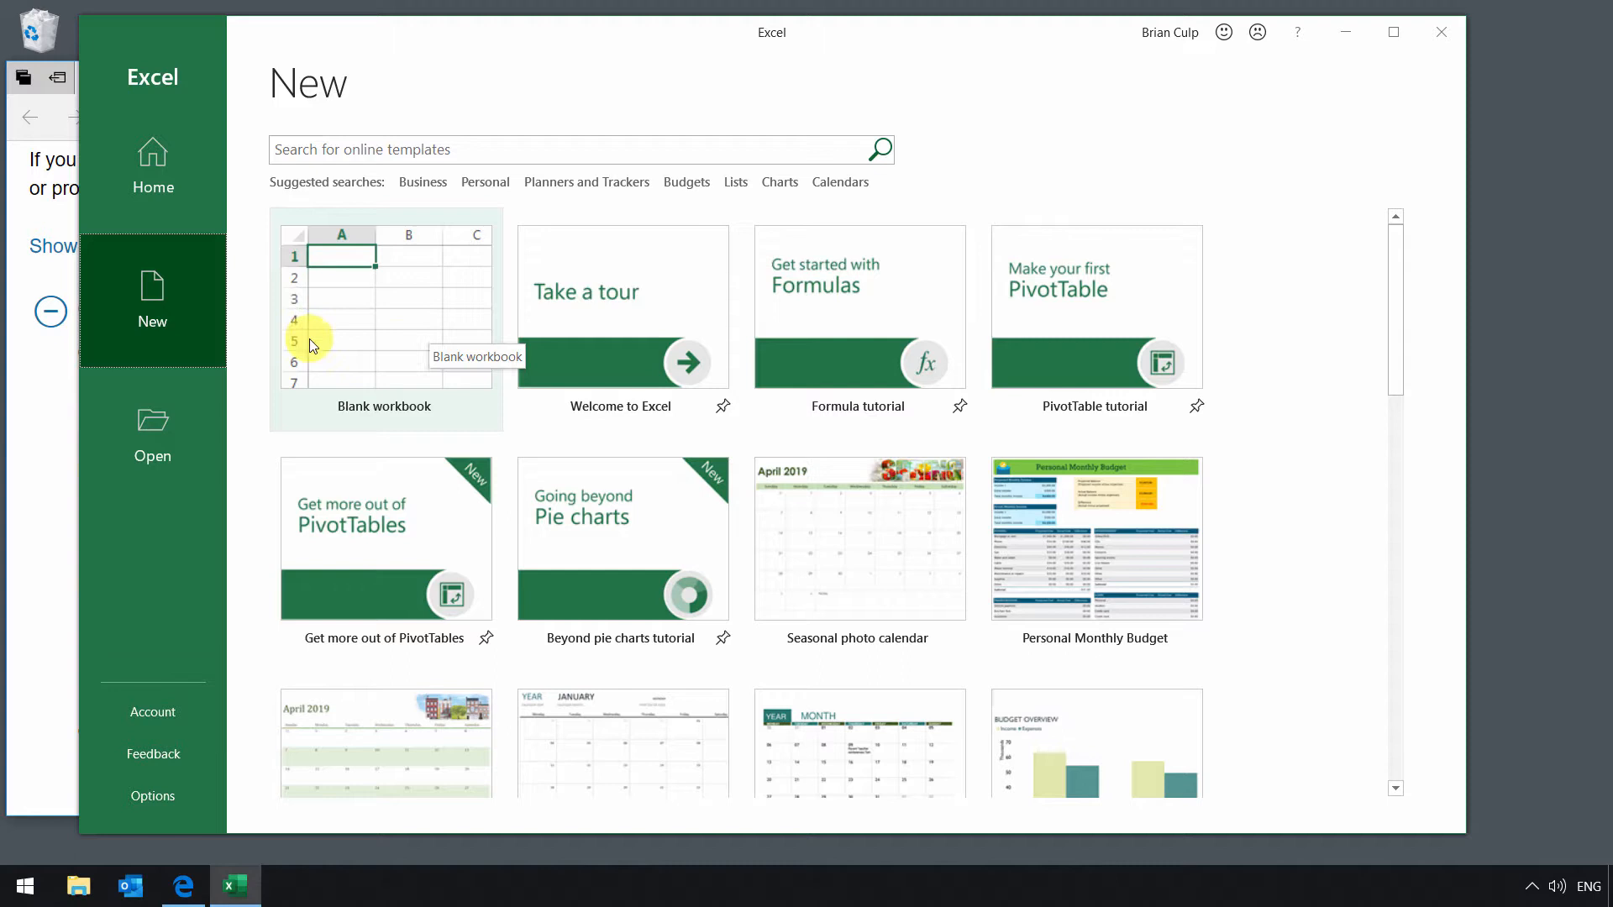
pyautogui.moveTo(257, 353)
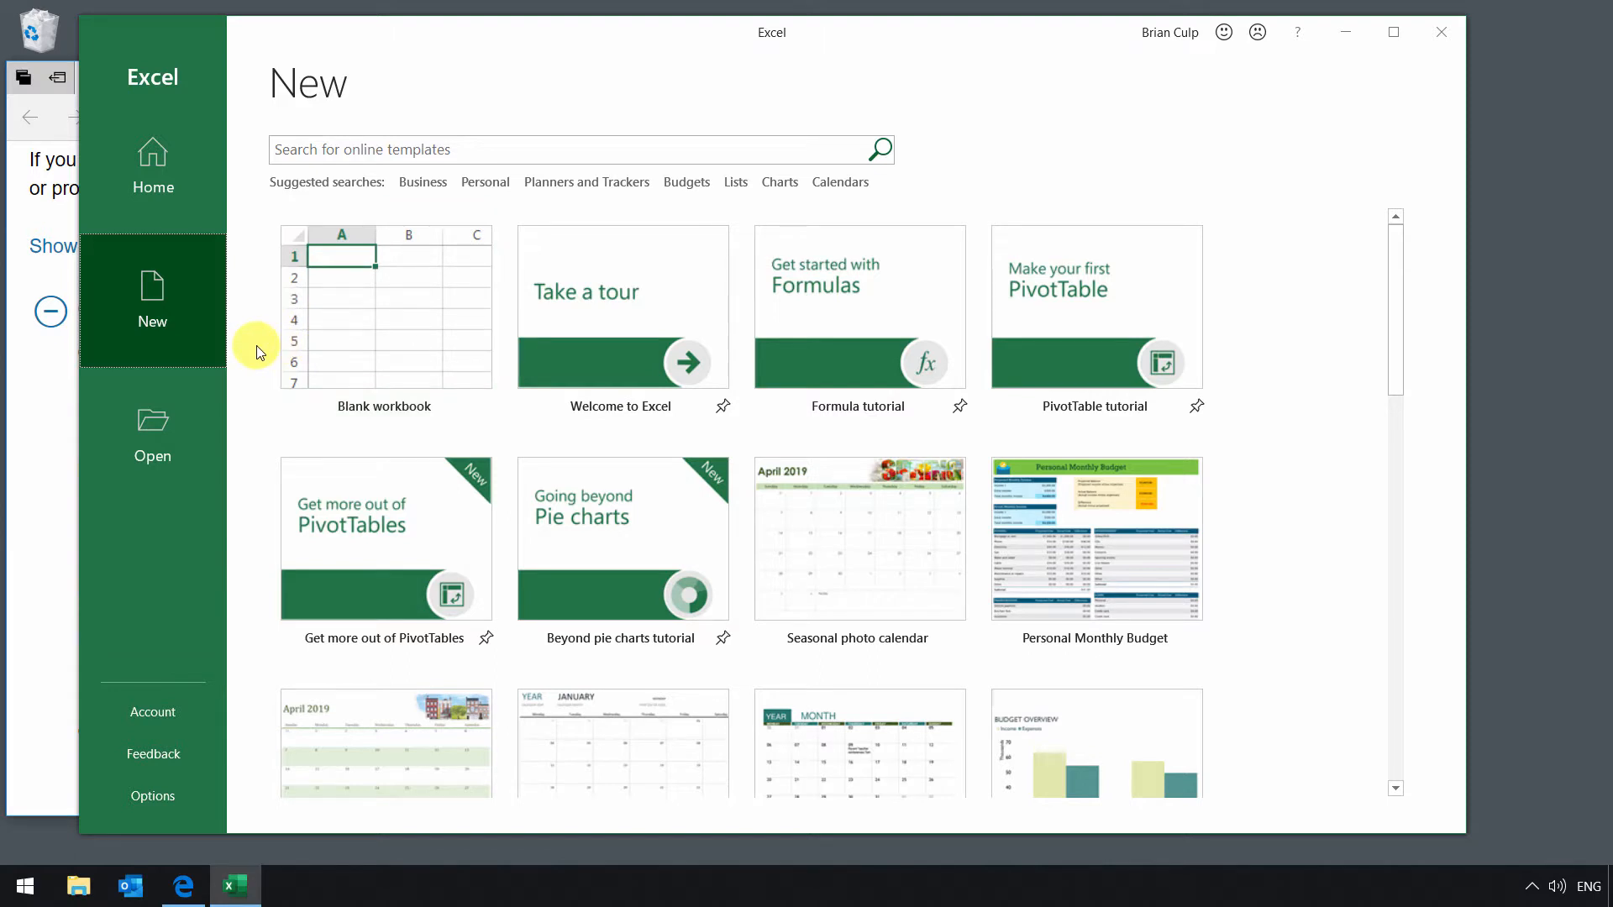
pyautogui.moveTo(436, 201)
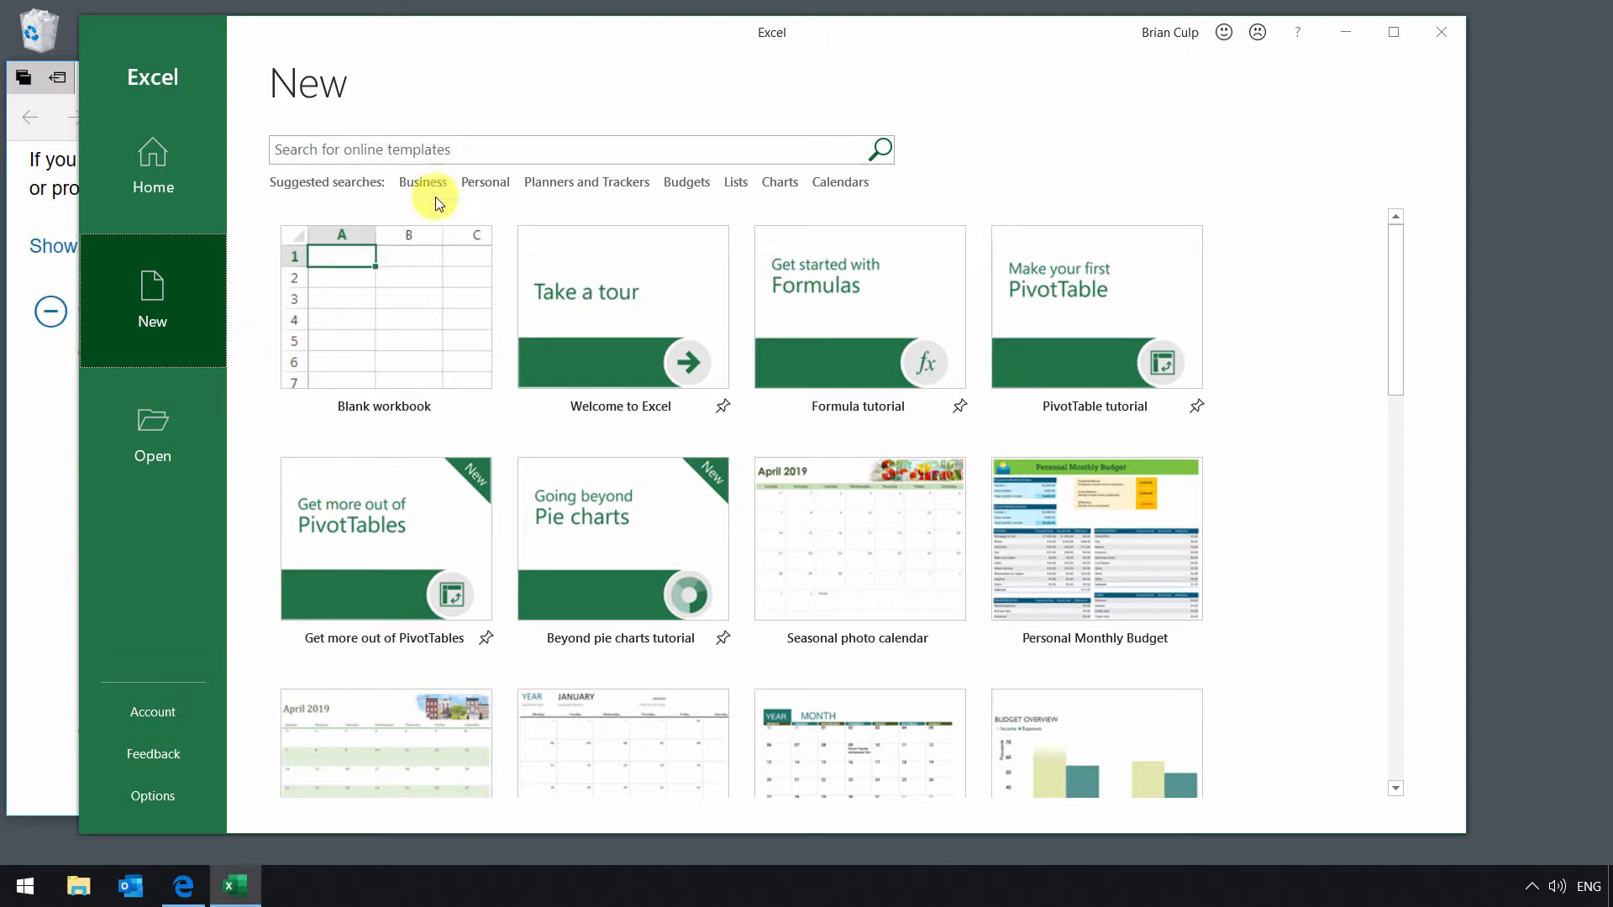
pyautogui.moveTo(485, 183)
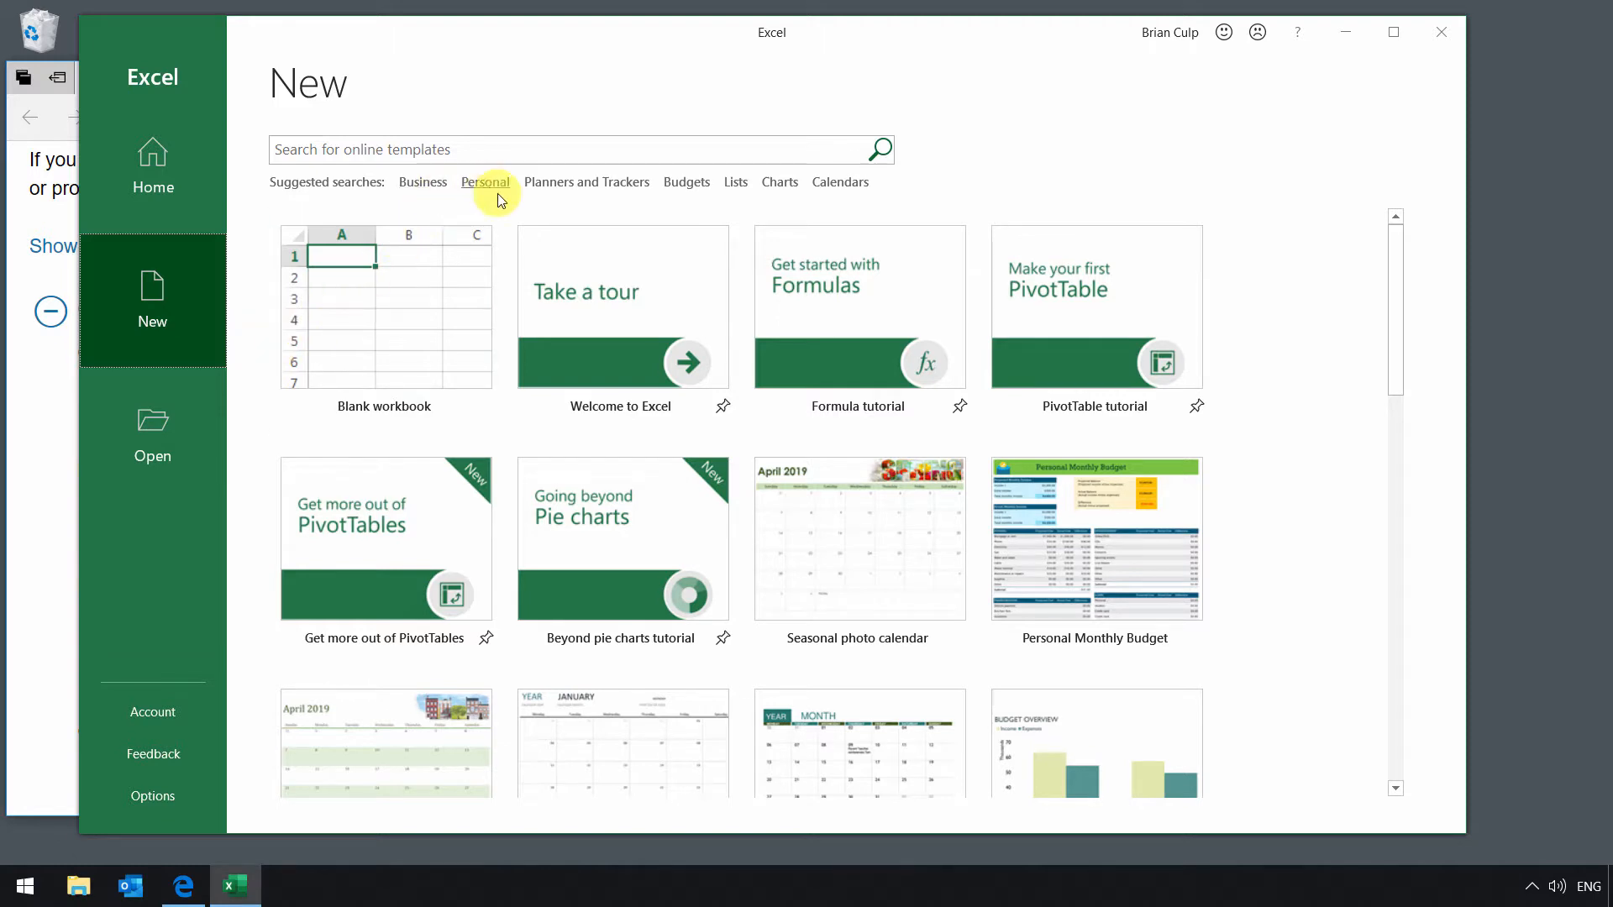
pyautogui.click(485, 182)
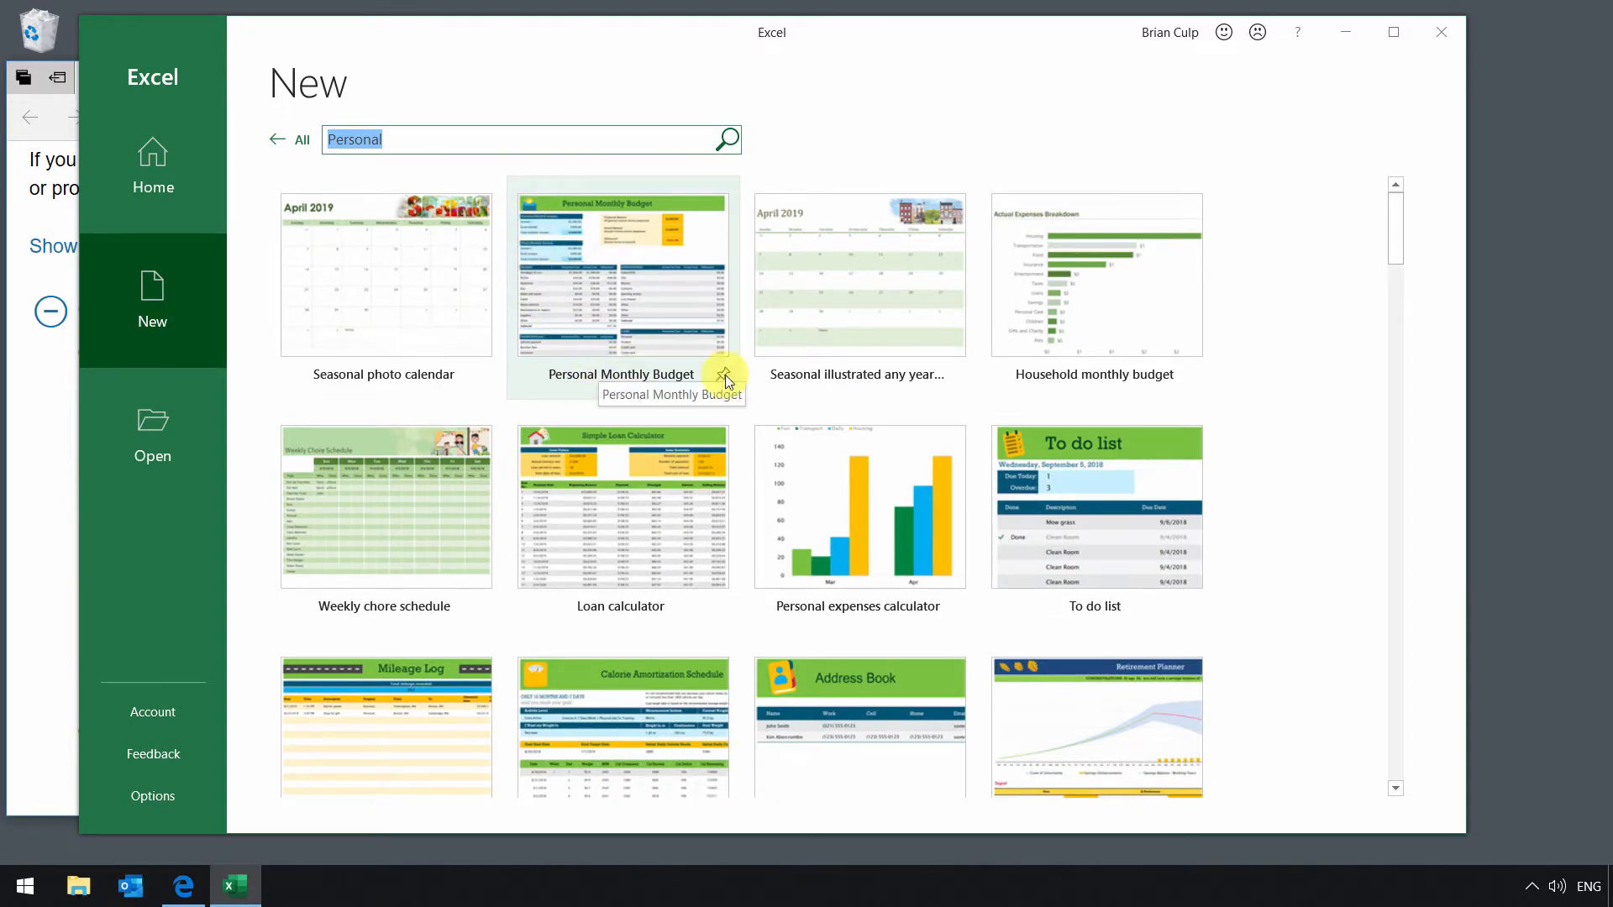
pyautogui.moveTo(1089, 380)
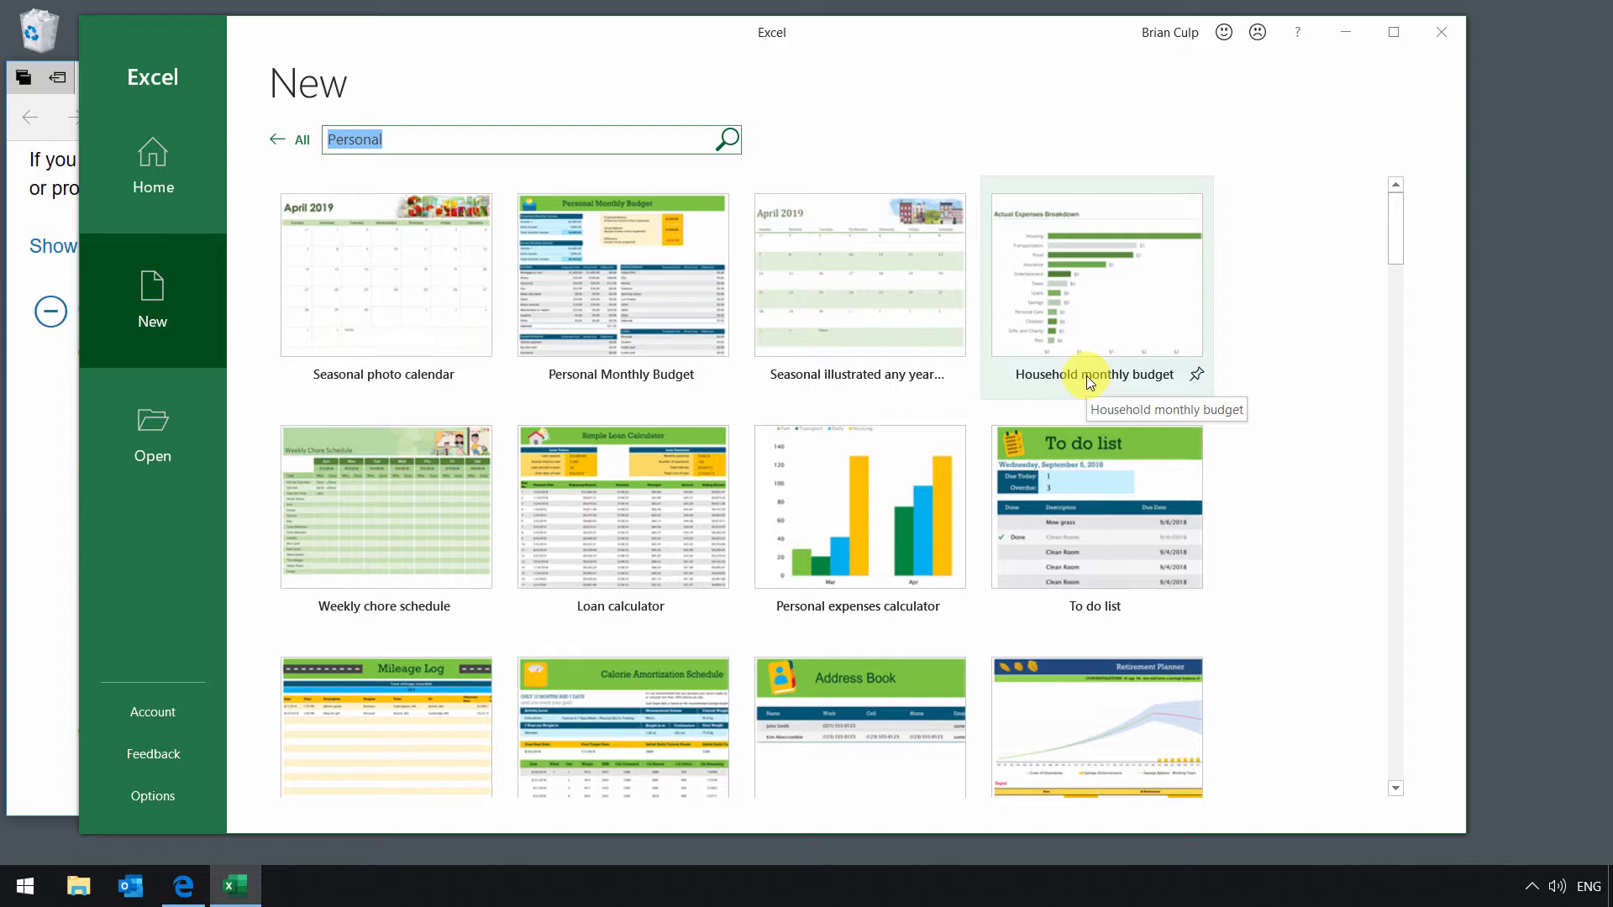
pyautogui.moveTo(1080, 308)
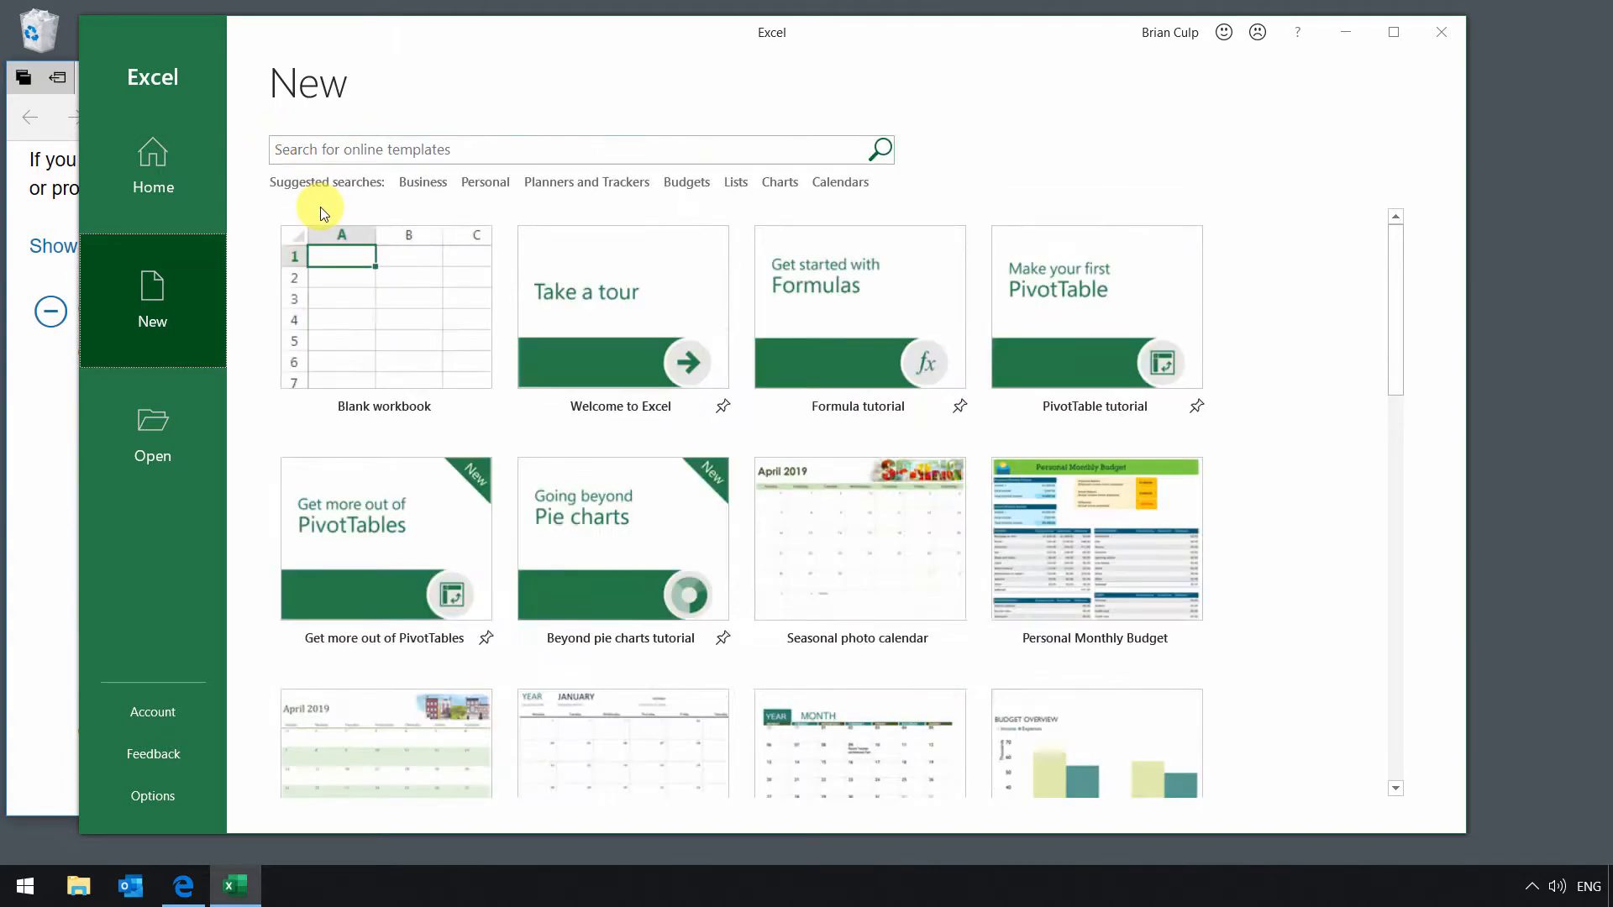
pyautogui.moveTo(257, 221)
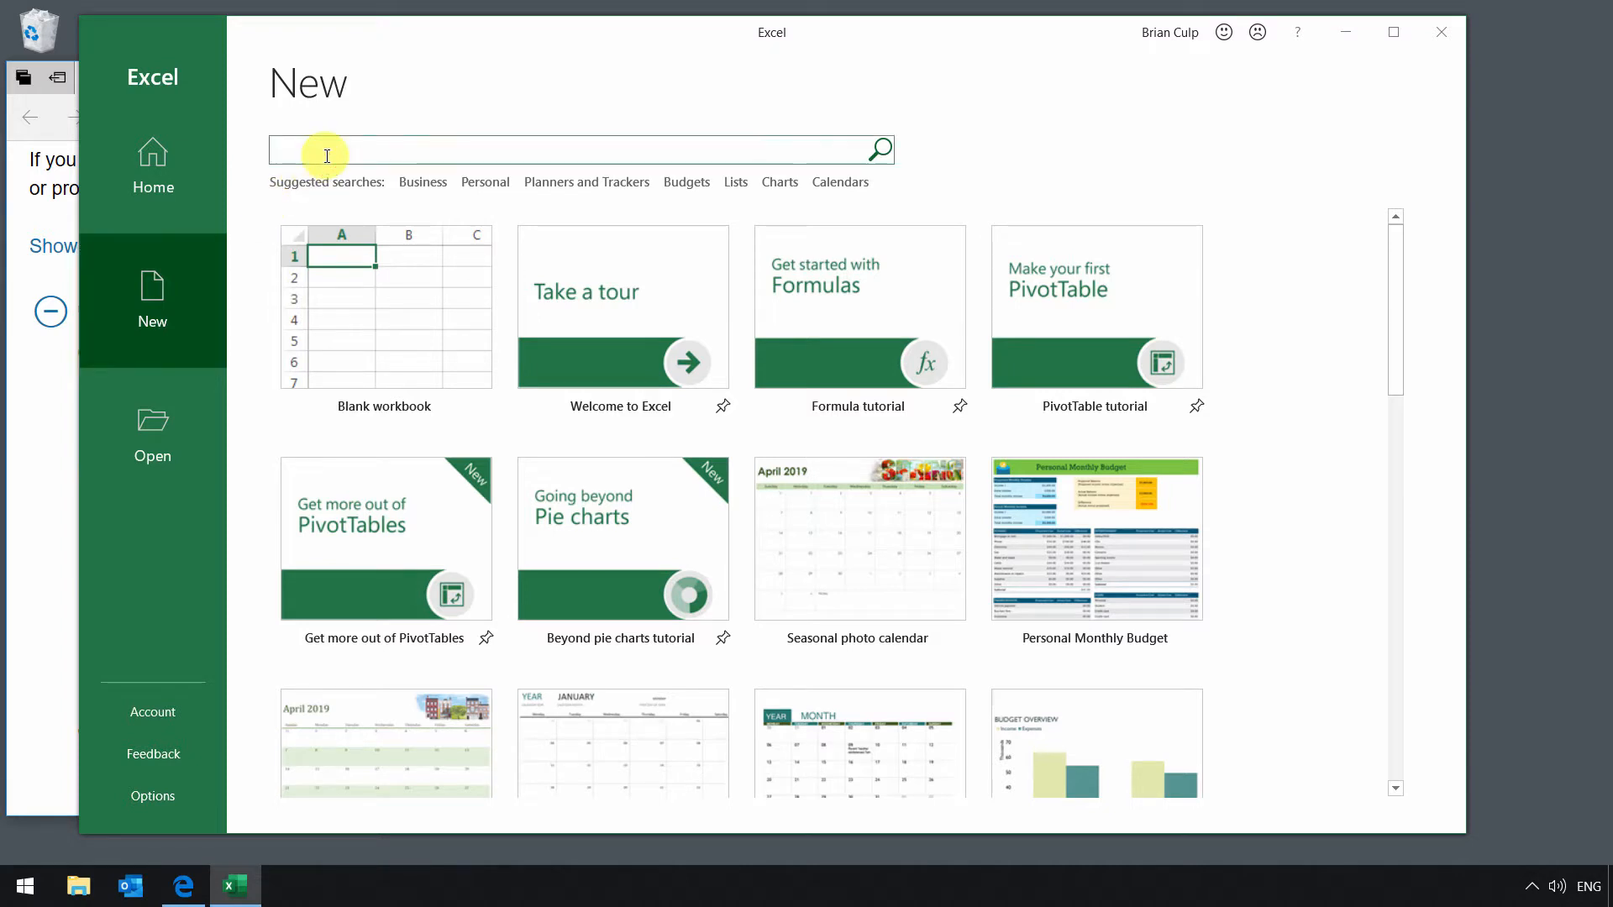
pyautogui.write('anal')
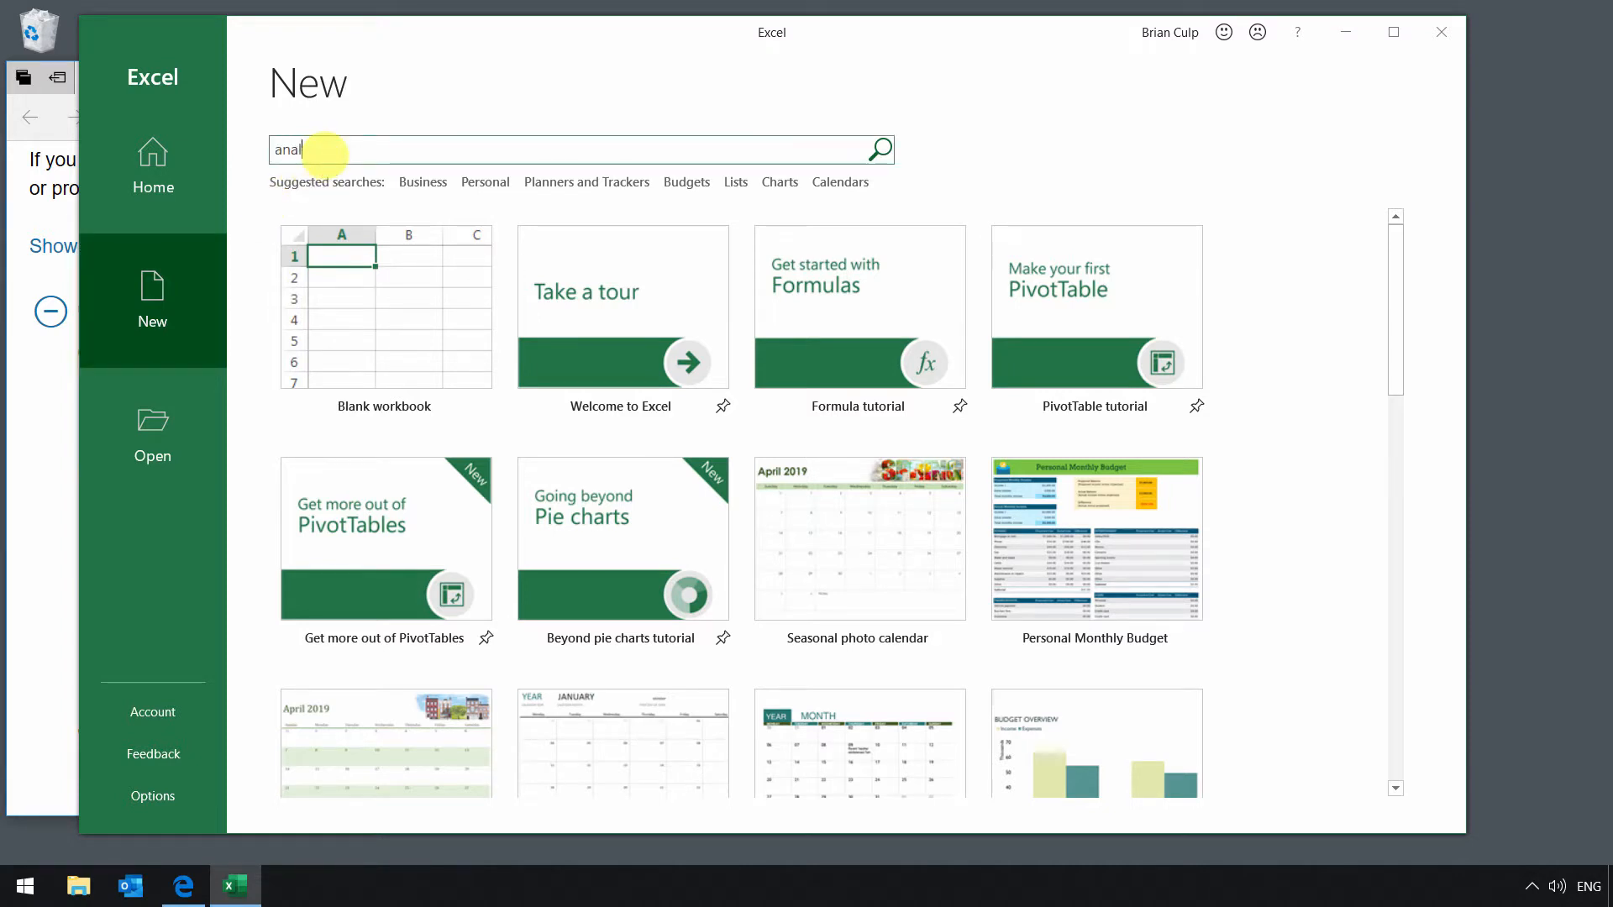
pyautogui.write('ysis')
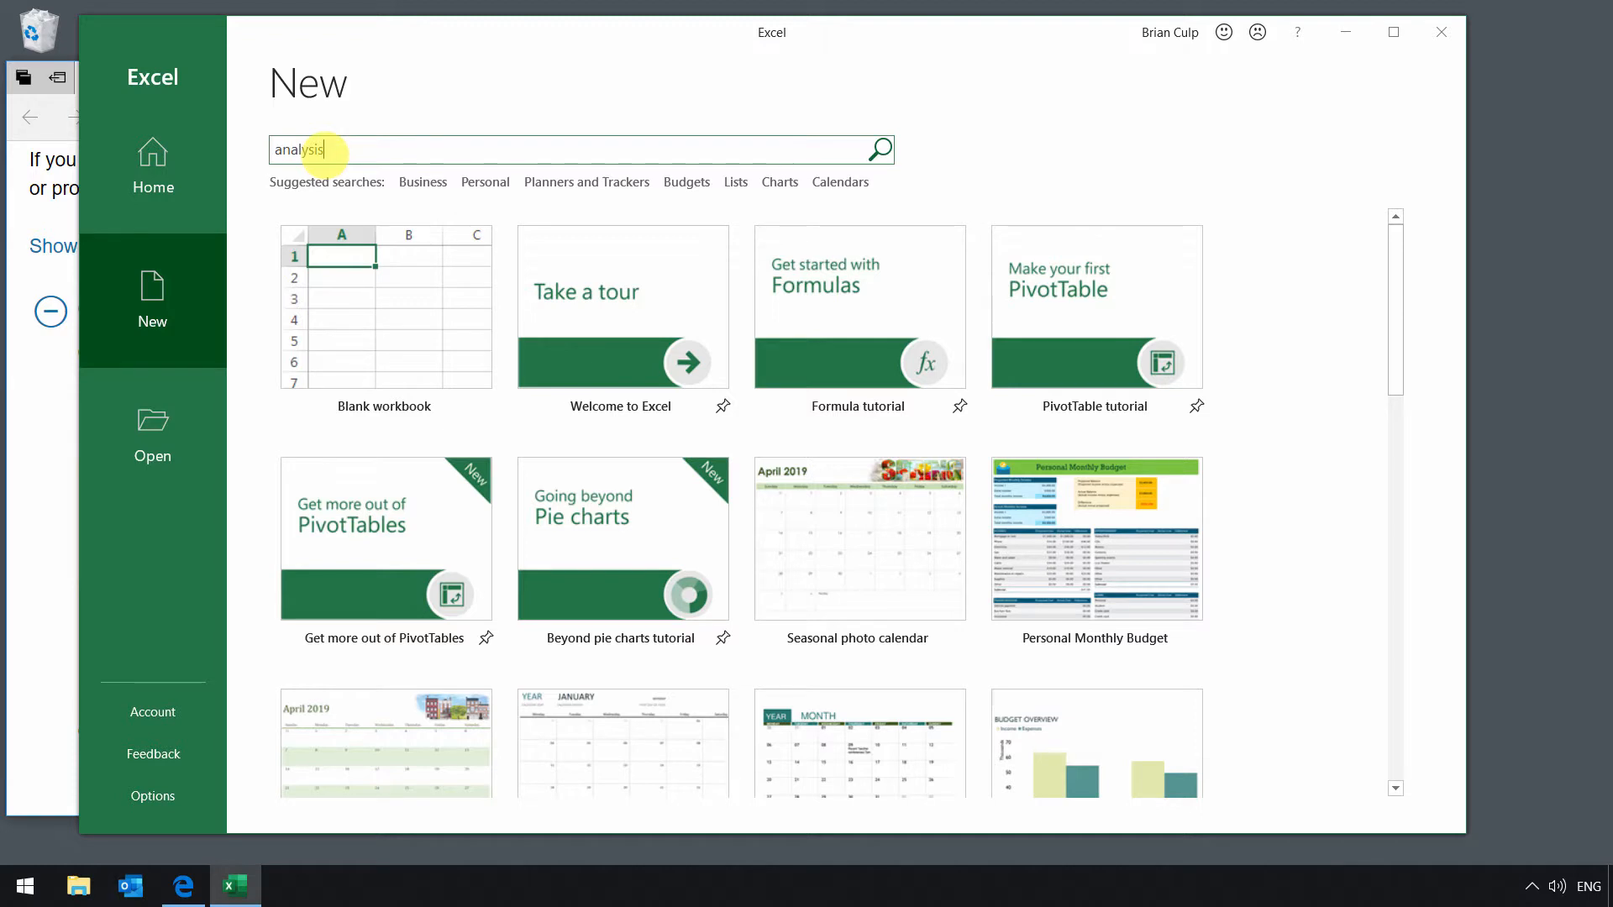
pyautogui.click(325, 149)
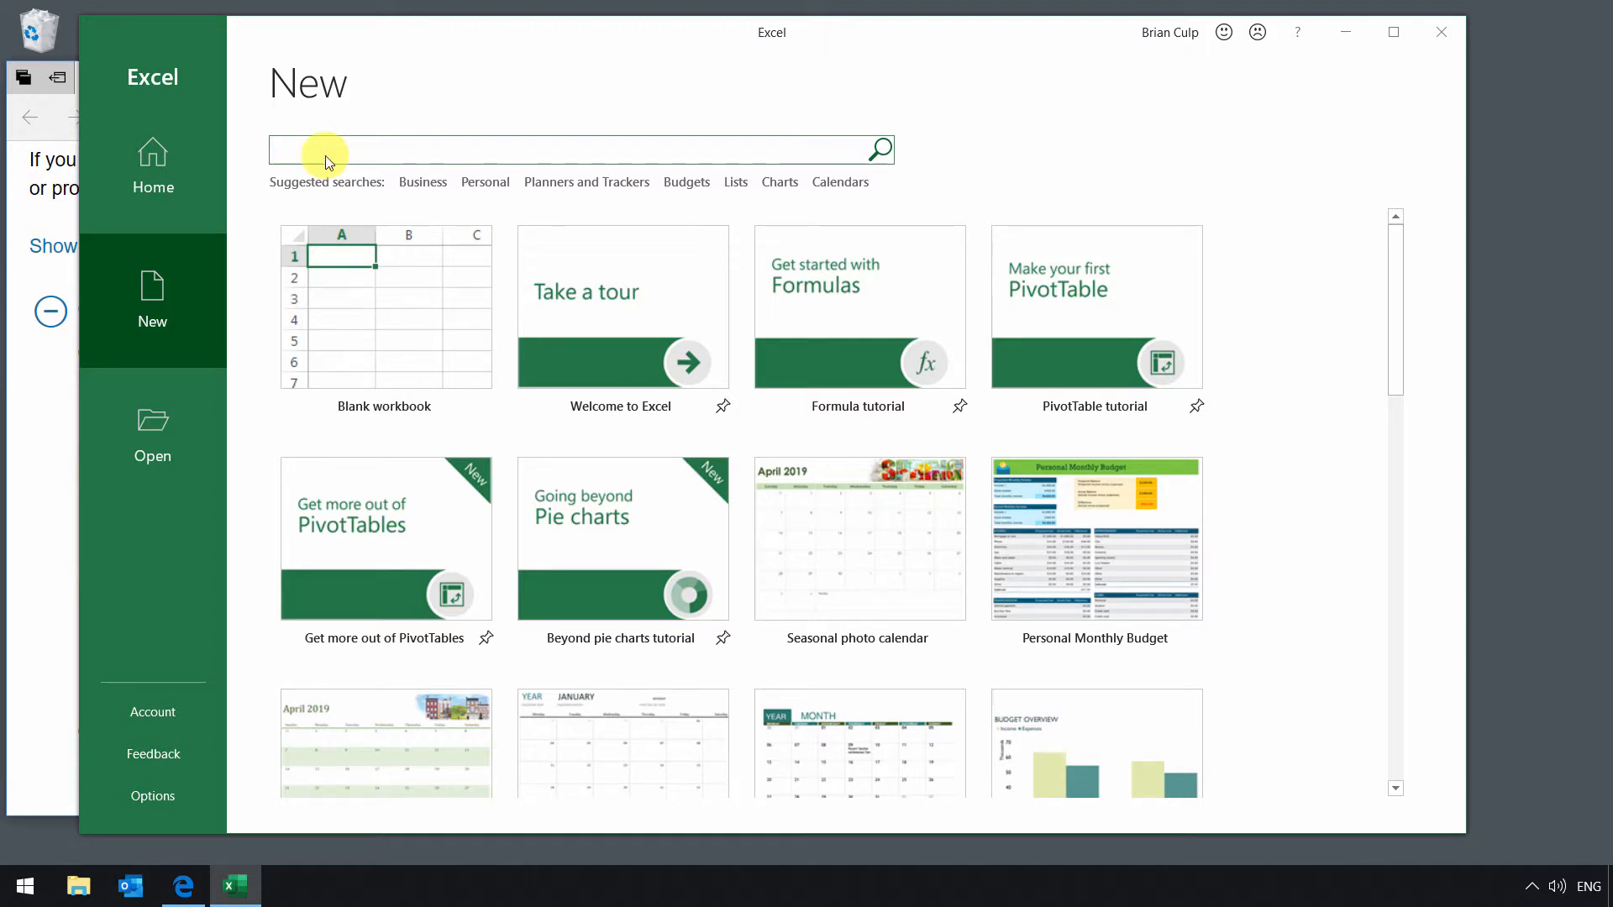
pyautogui.write('analysis')
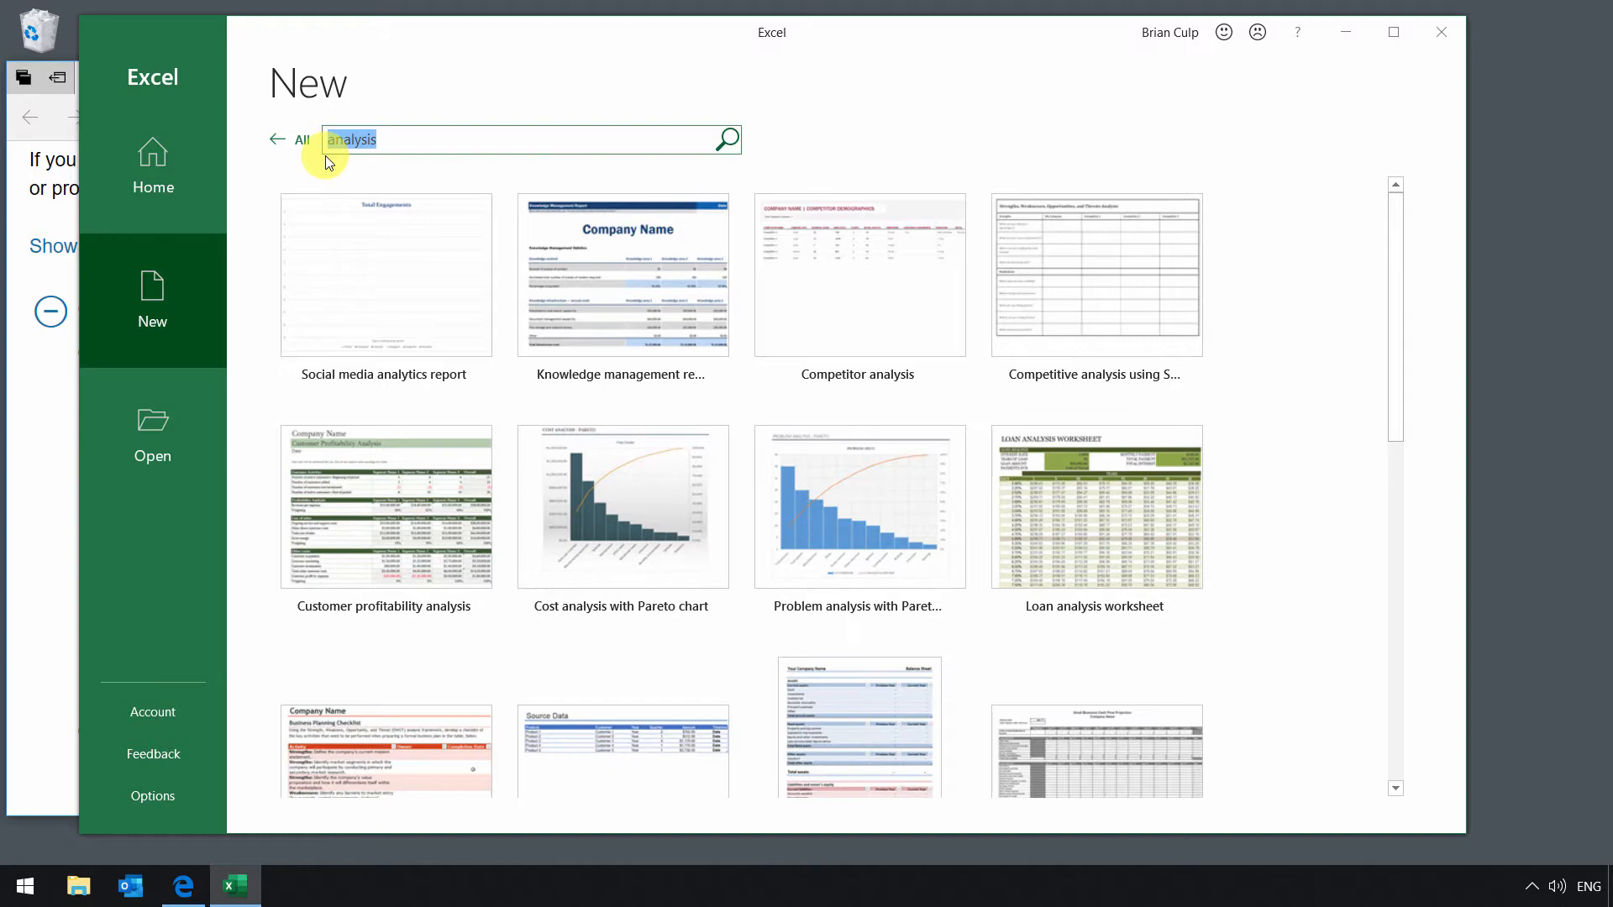
pyautogui.moveTo(422, 505)
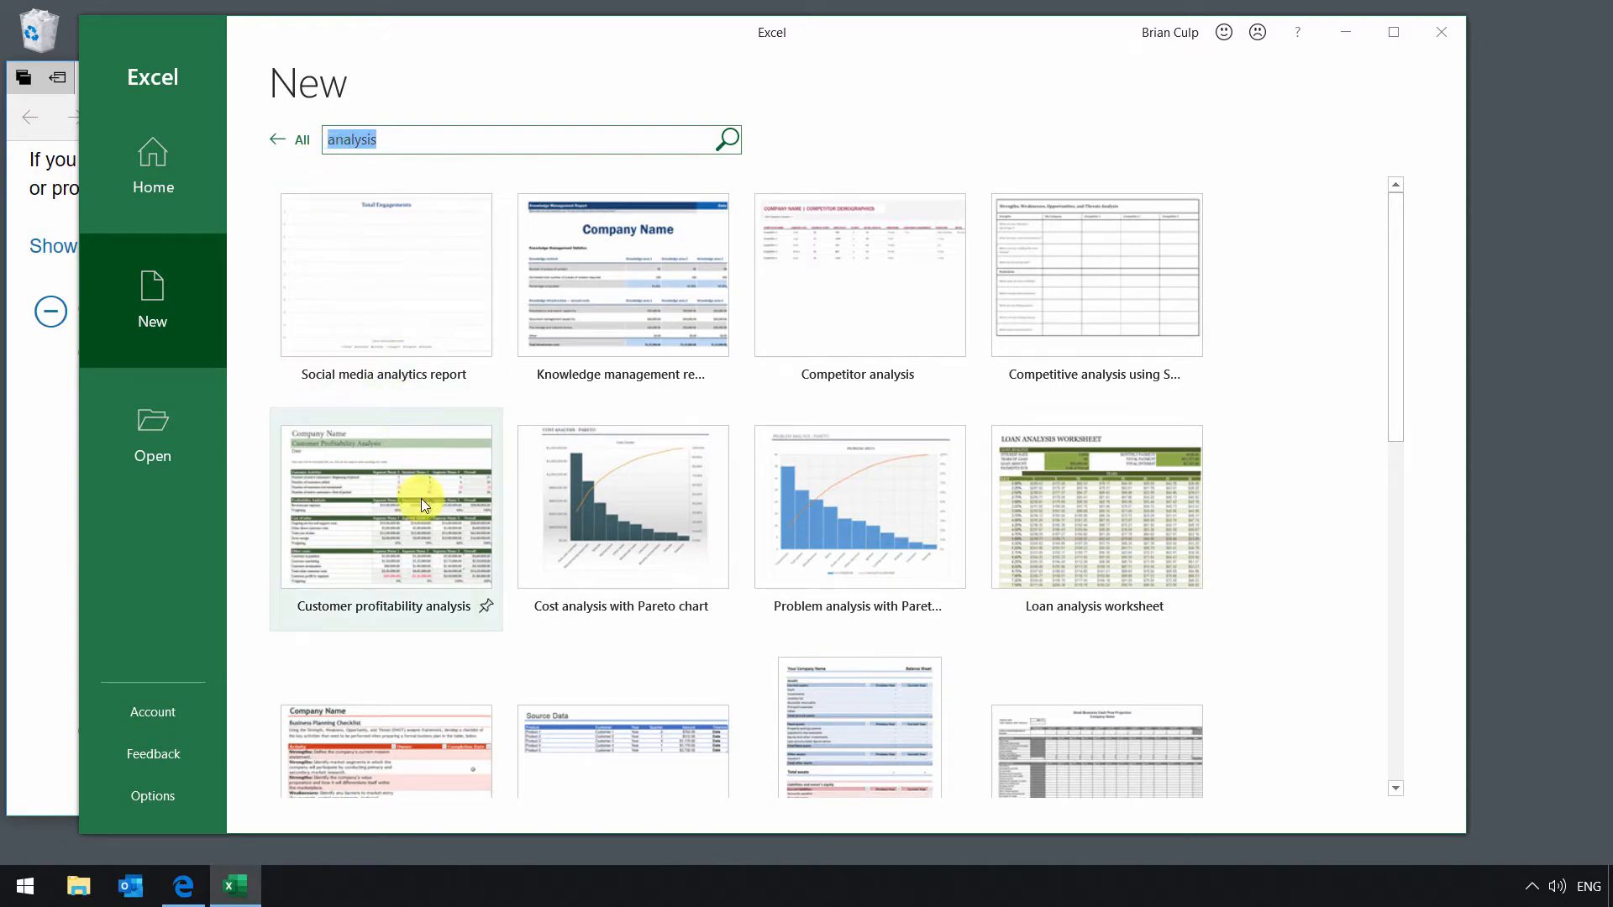
pyautogui.moveTo(423, 512)
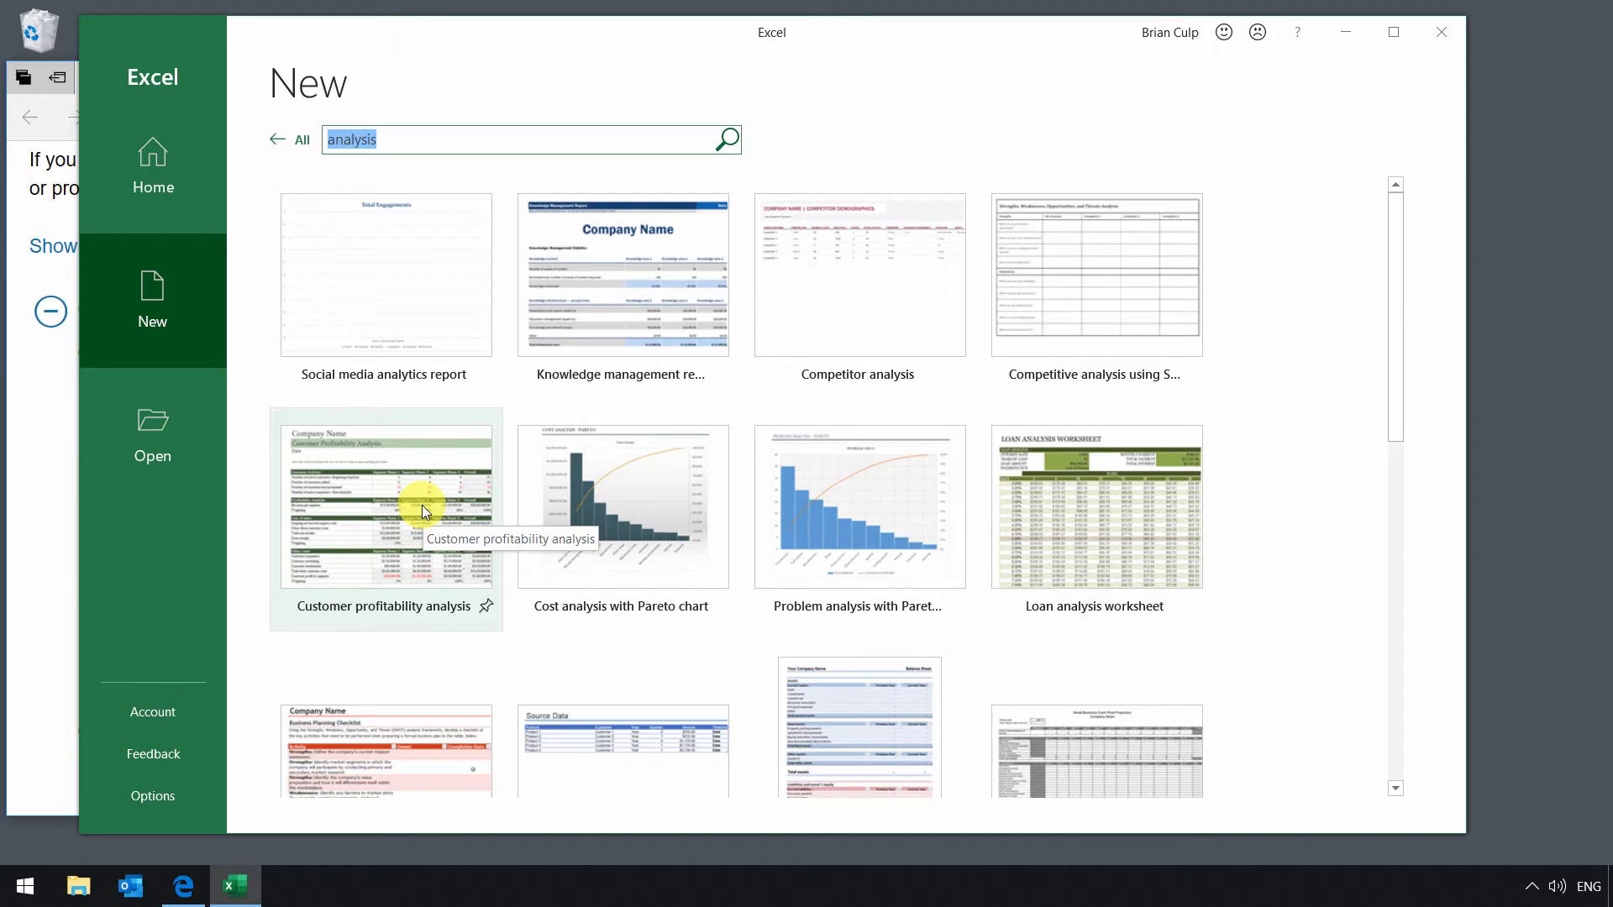
pyautogui.moveTo(828, 545)
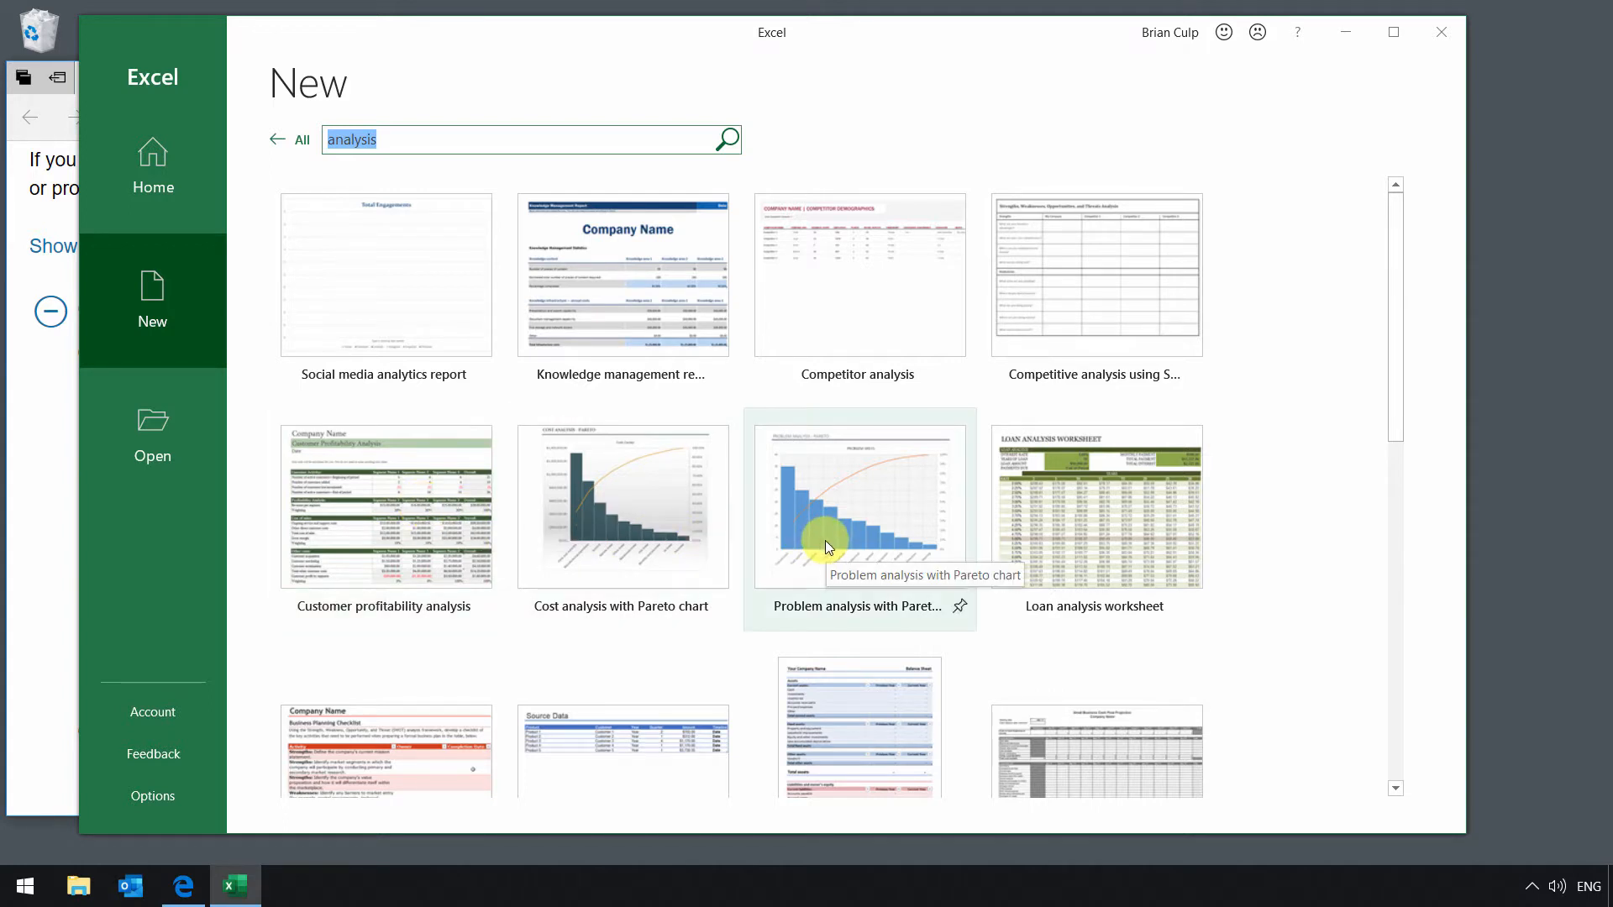
pyautogui.moveTo(692, 429)
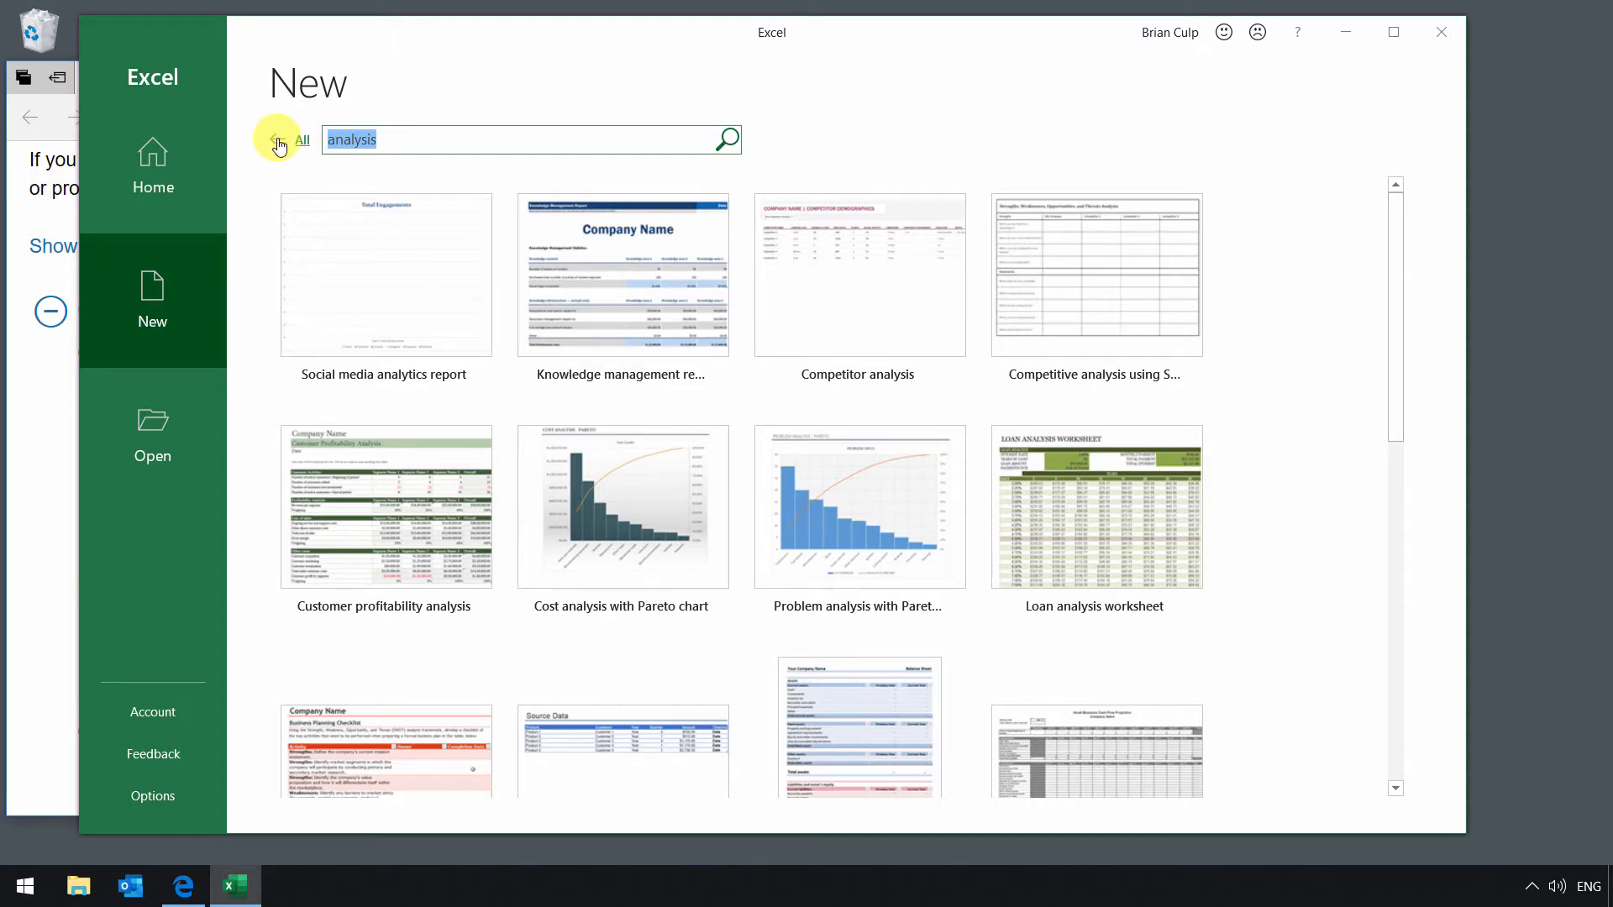
pyautogui.click(276, 140)
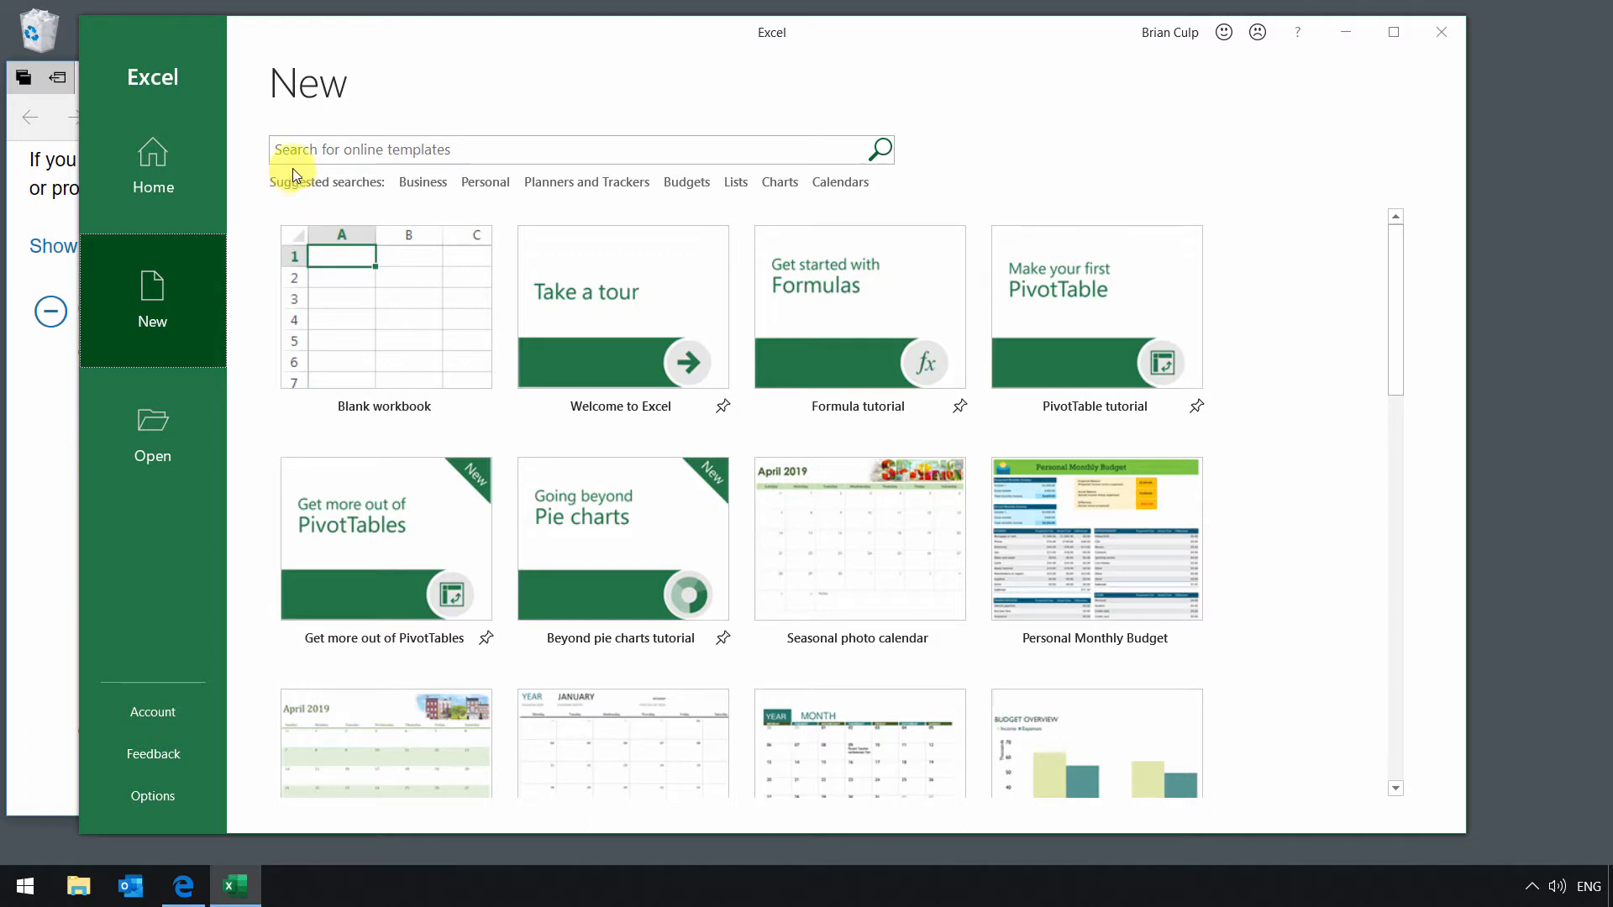
pyautogui.moveTo(352, 305)
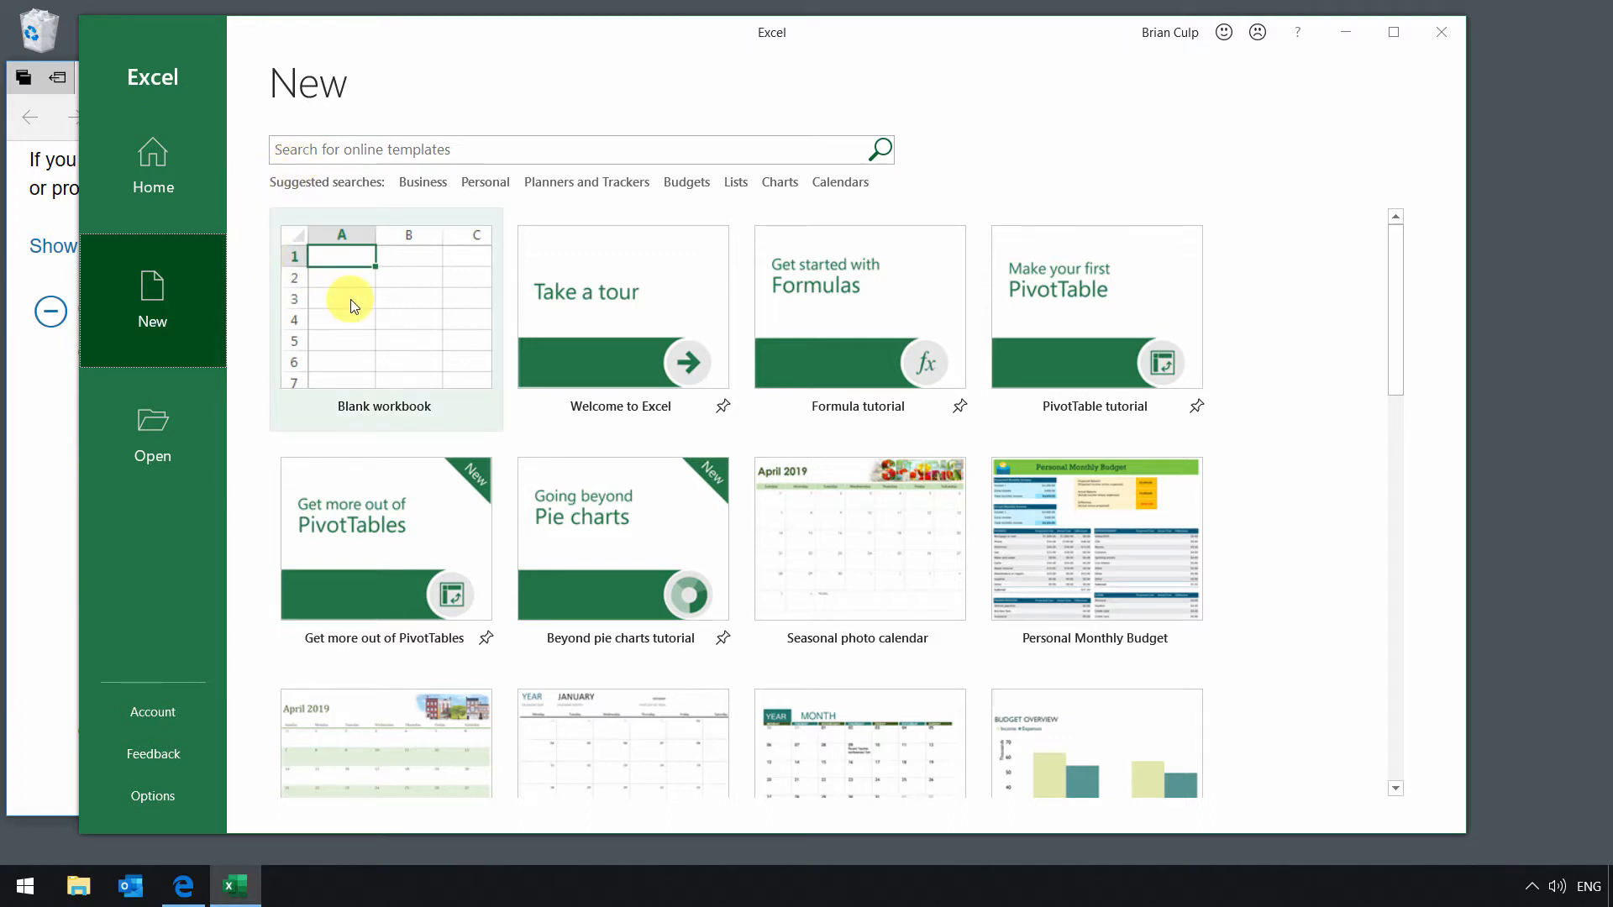
# Create blank workbook Book1 from the New page, also pressing Ctrl+N twice
pyautogui.click(384, 319)
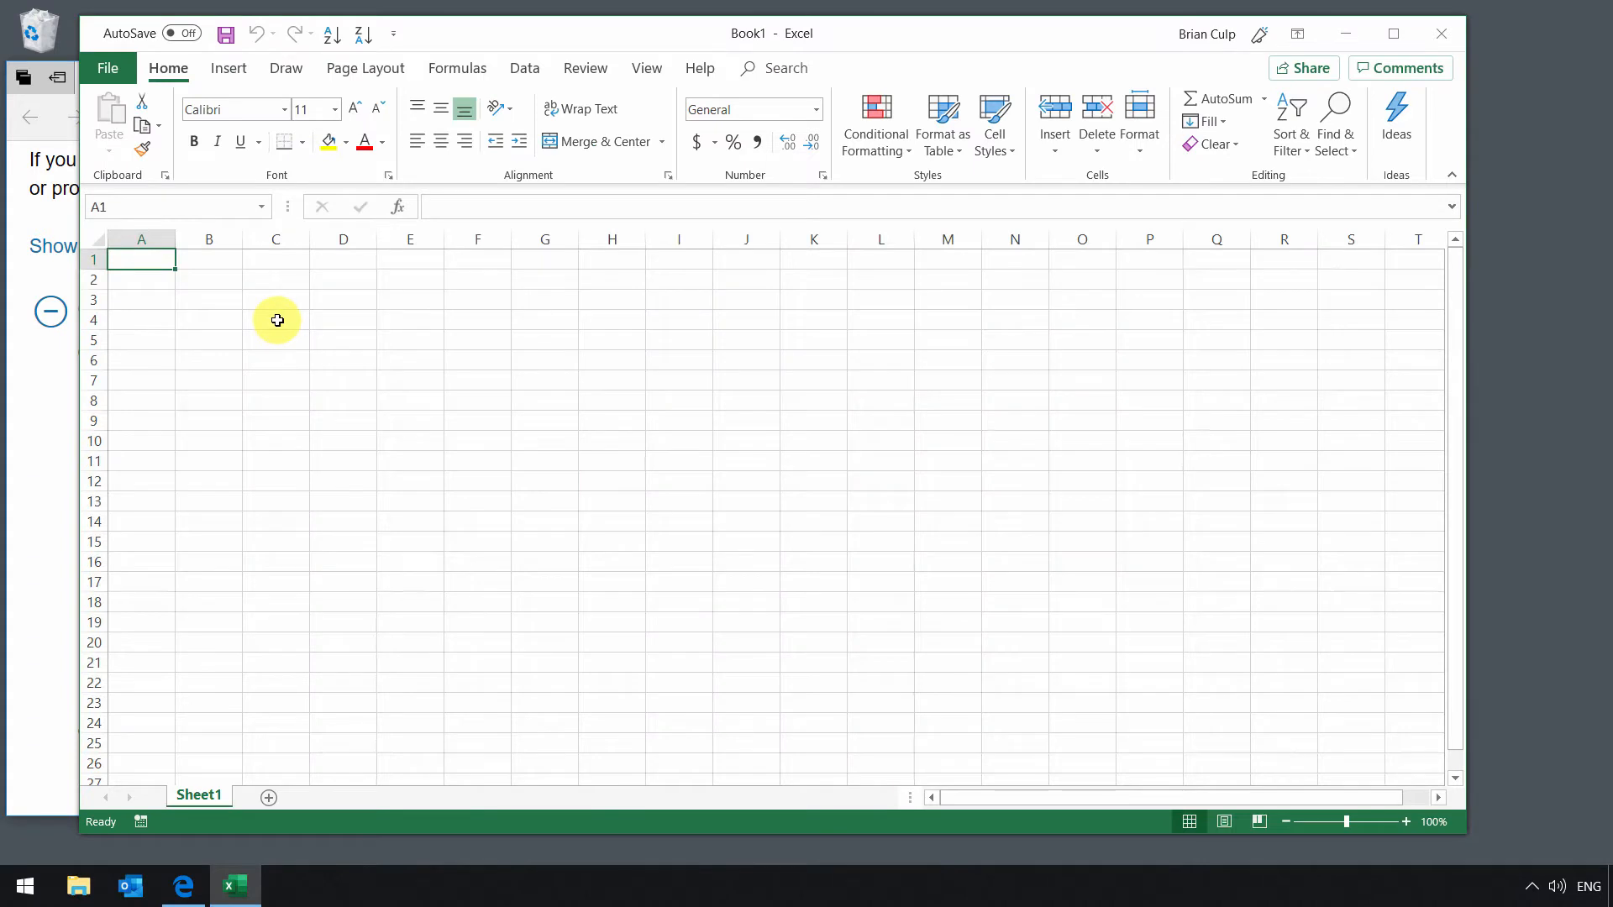
pyautogui.press('ctrl+n')
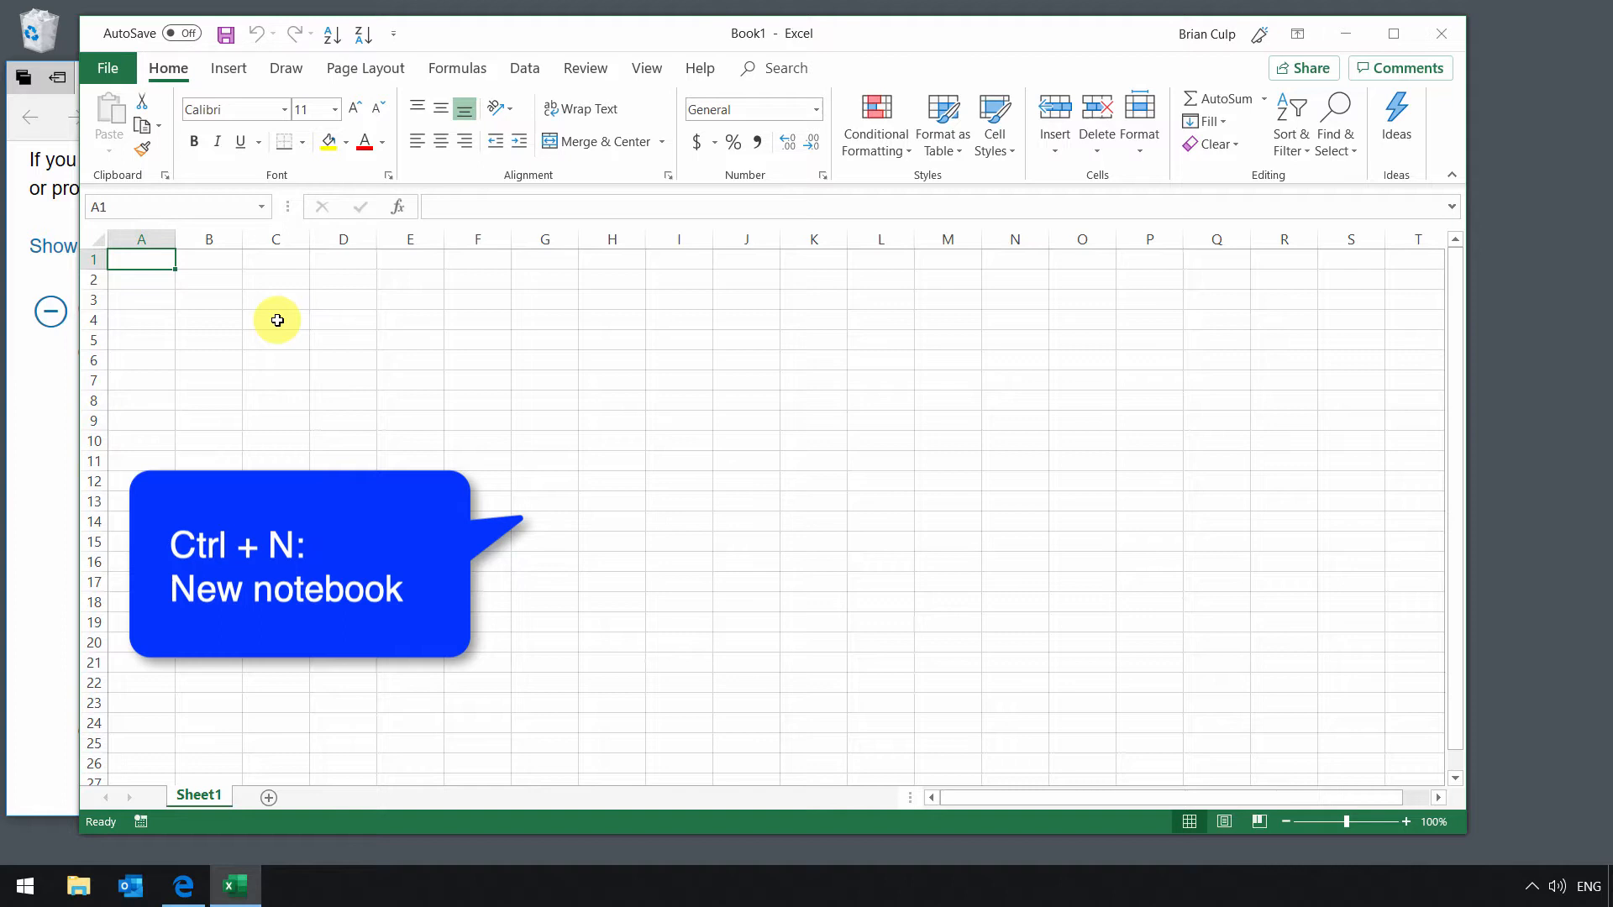
pyautogui.press('ctrl+n')
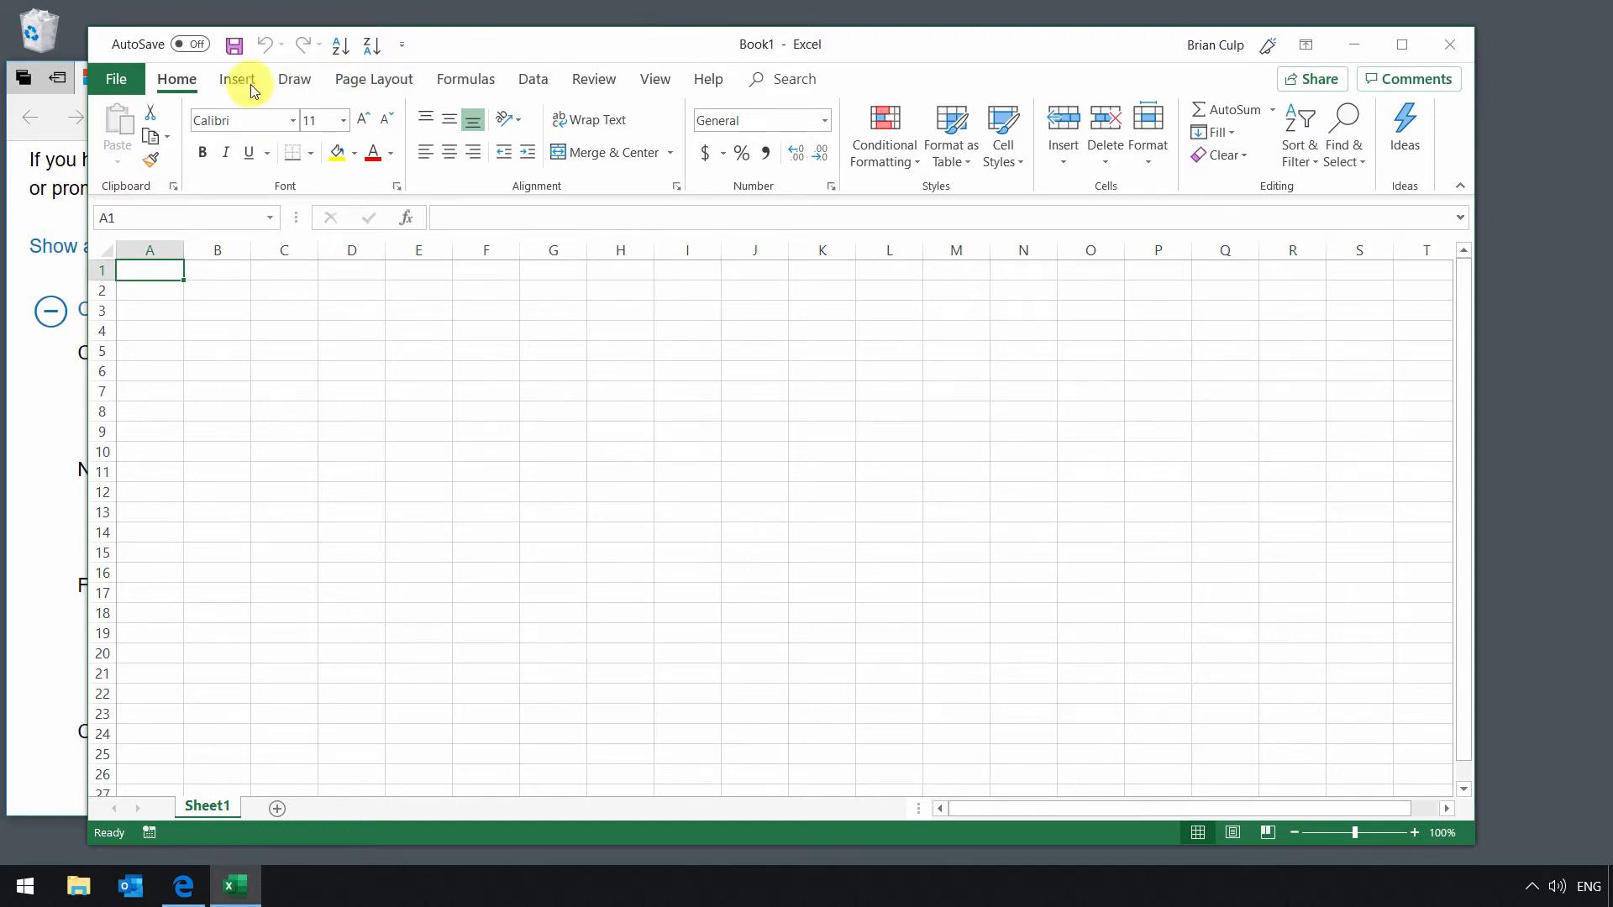
pyautogui.moveTo(115, 79)
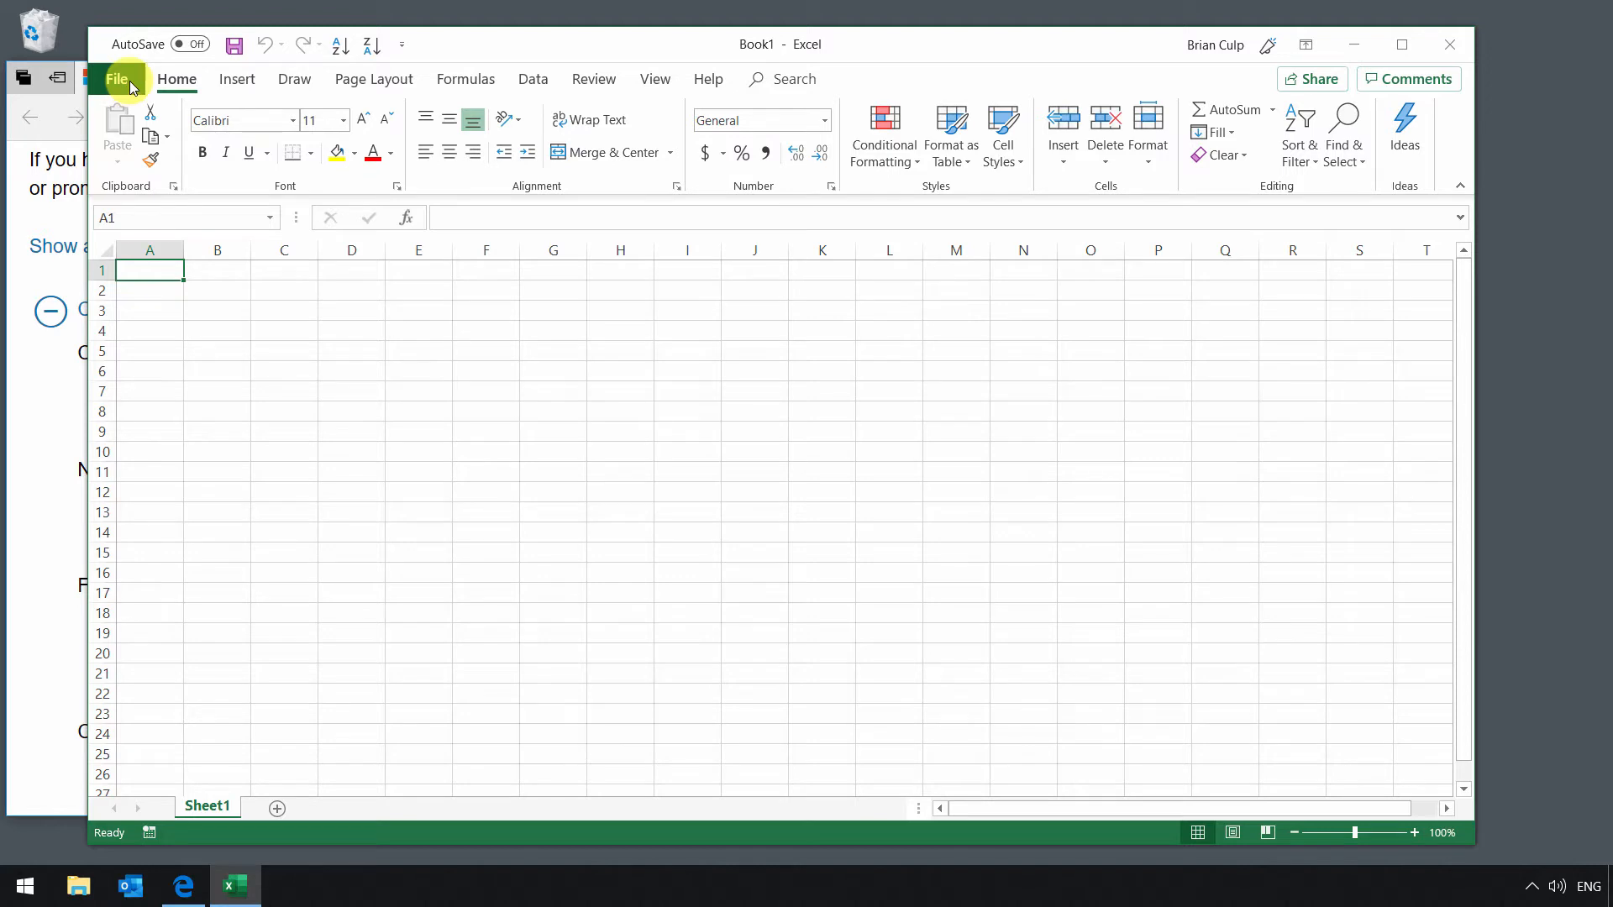
# Launch the Open dialog through File > Open > Browse, starting in Desktop
pyautogui.click(116, 78)
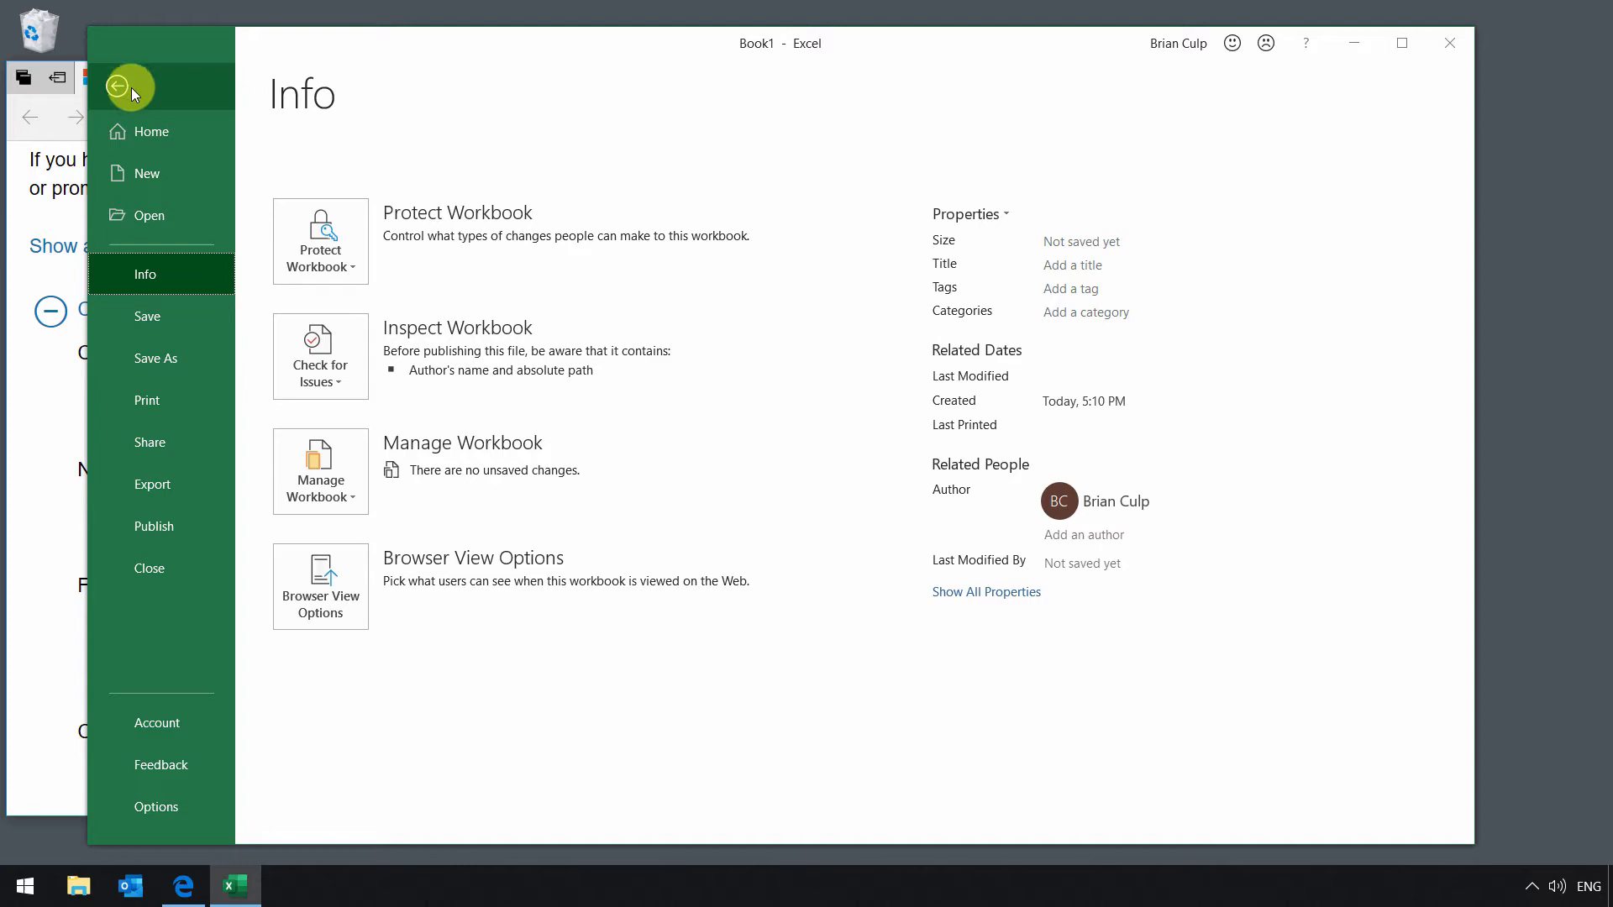
pyautogui.click(150, 215)
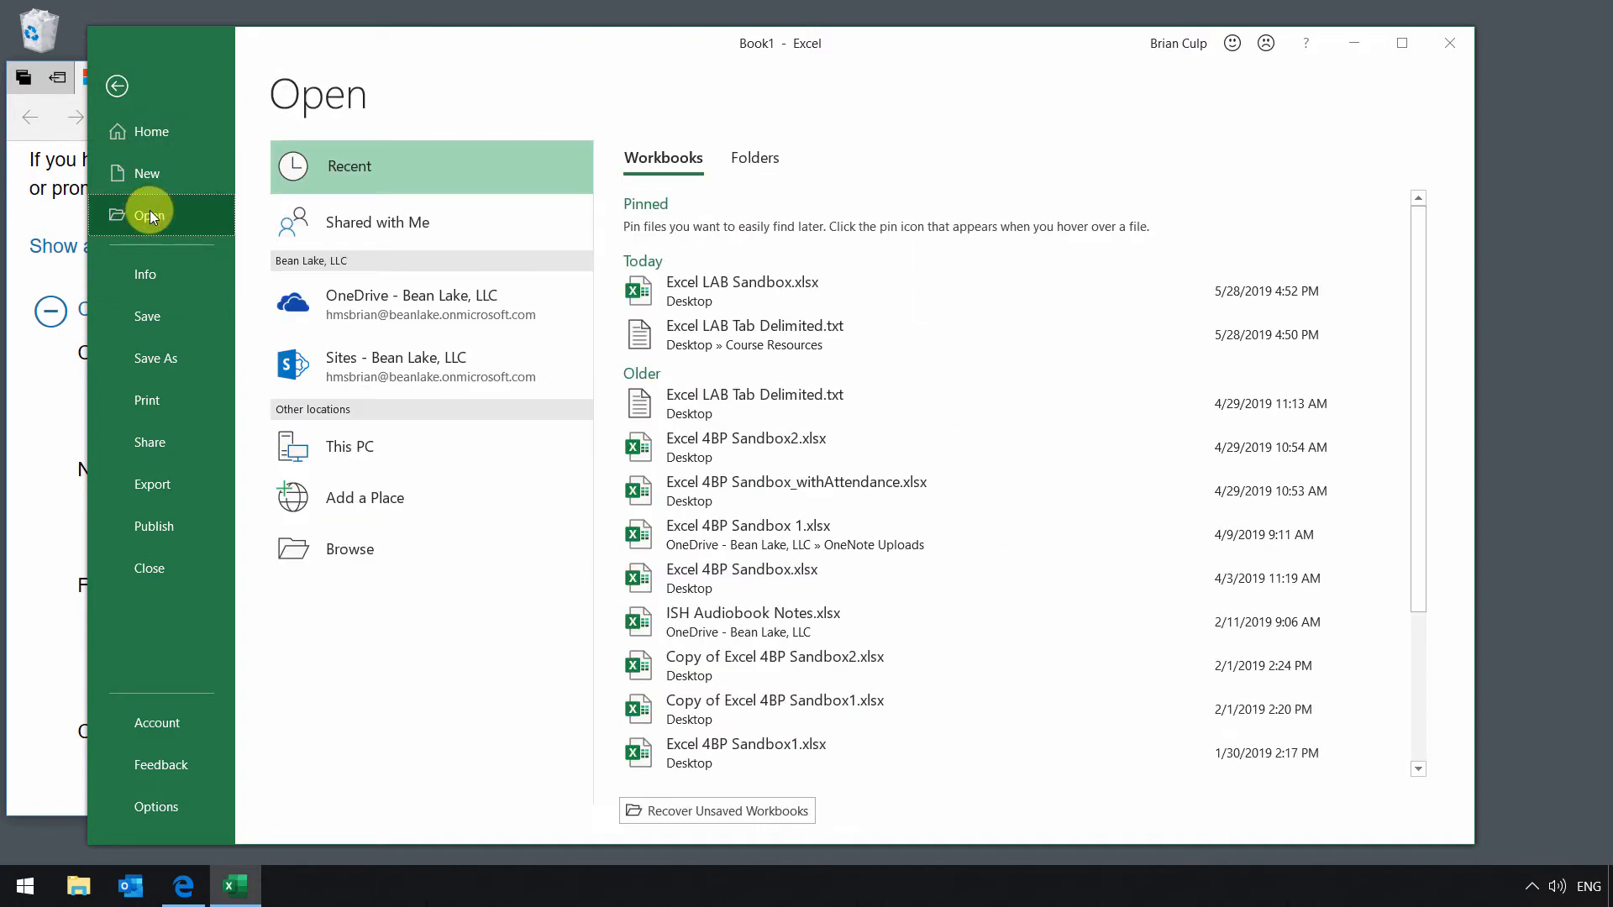
pyautogui.moveTo(152, 157)
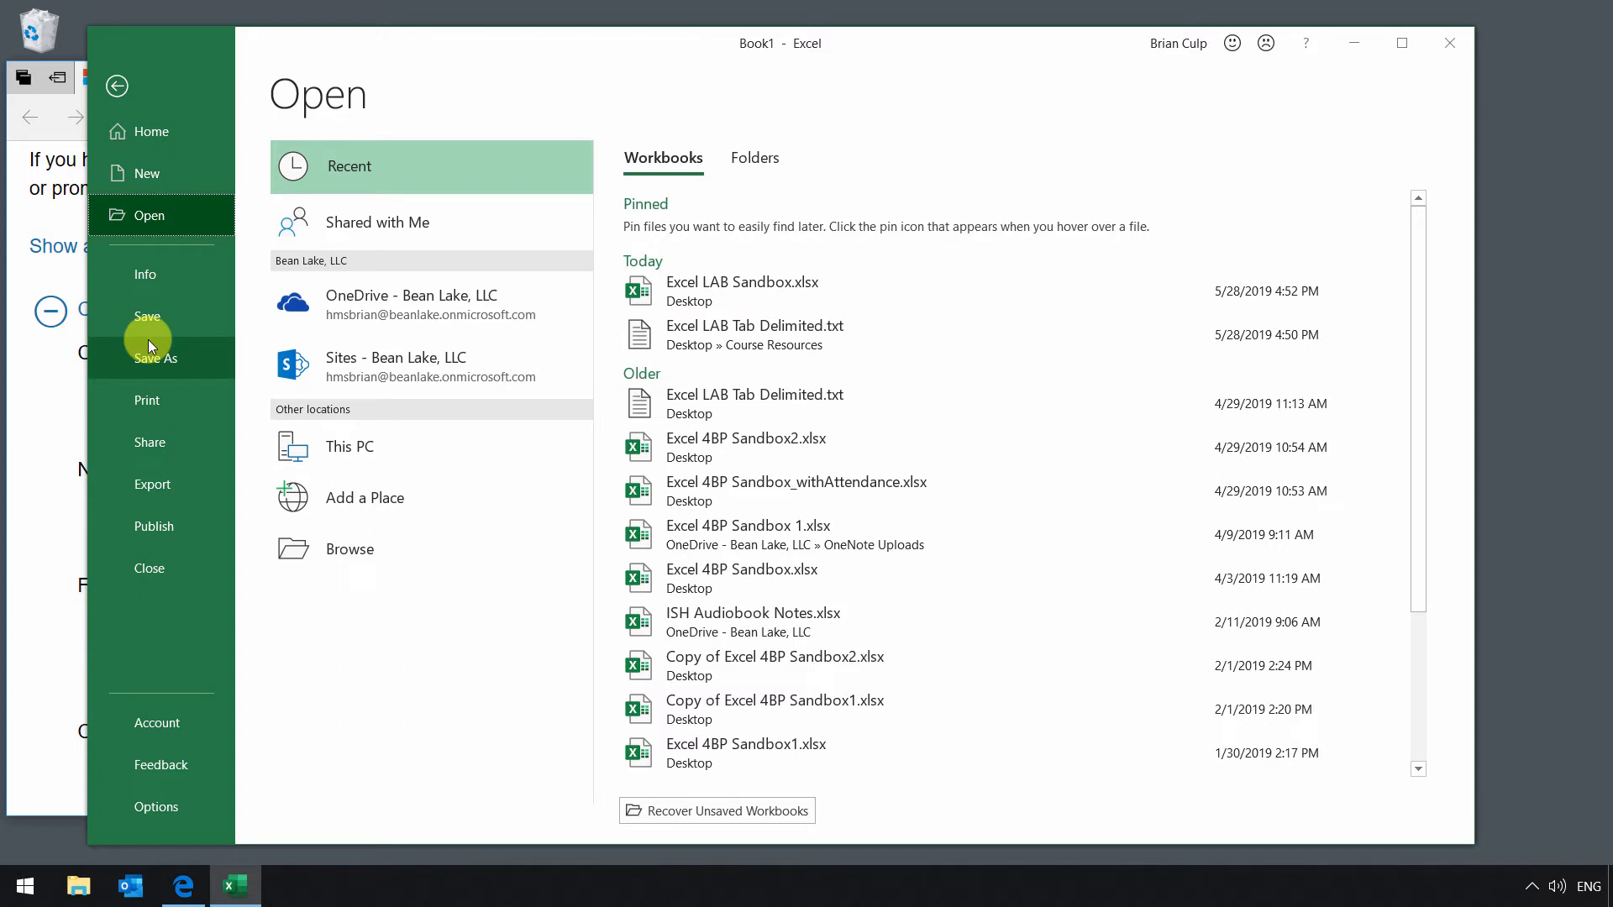
pyautogui.click(350, 549)
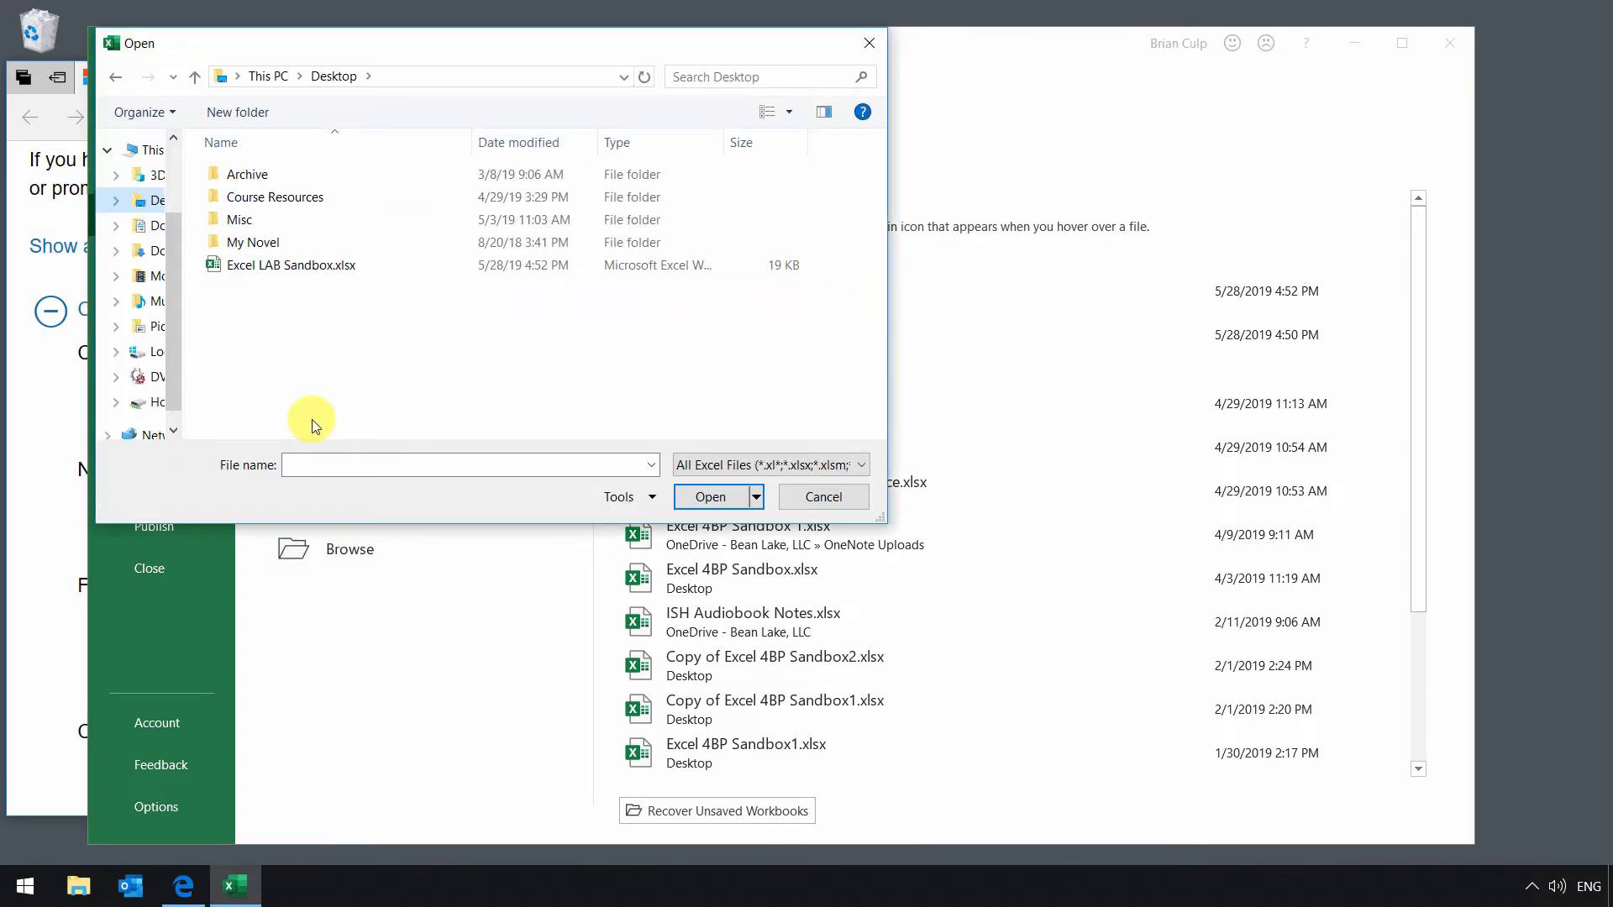
# Open 'Excel LAB Tab Delimited.txt' from Course Resources using the Text Files filter
pyautogui.click(275, 196)
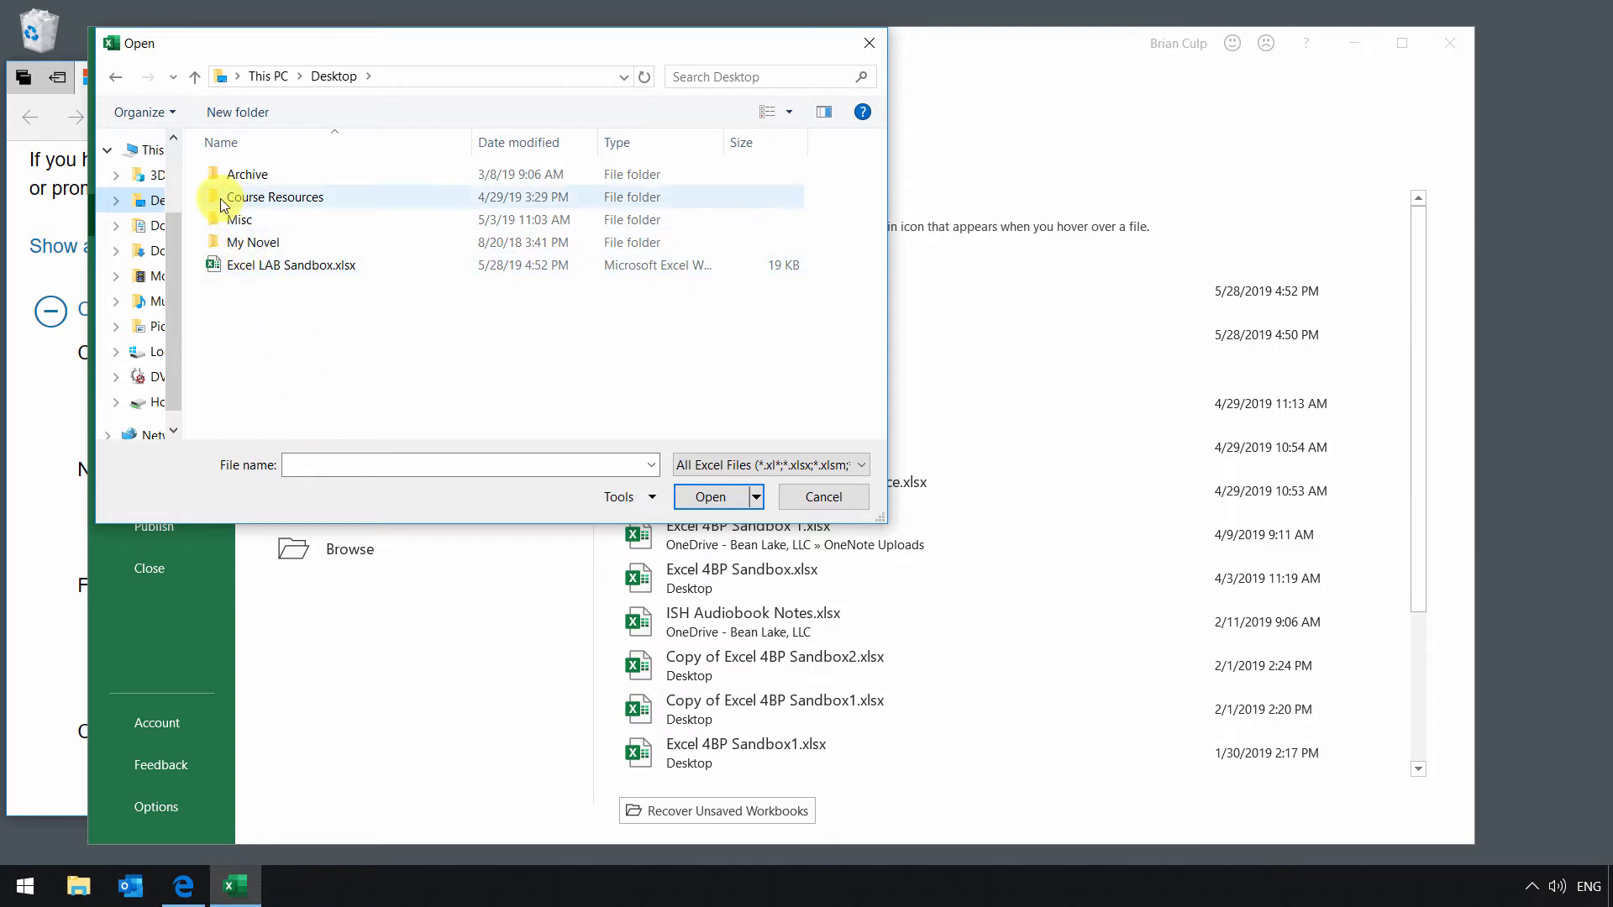
pyautogui.doubleClick(276, 196)
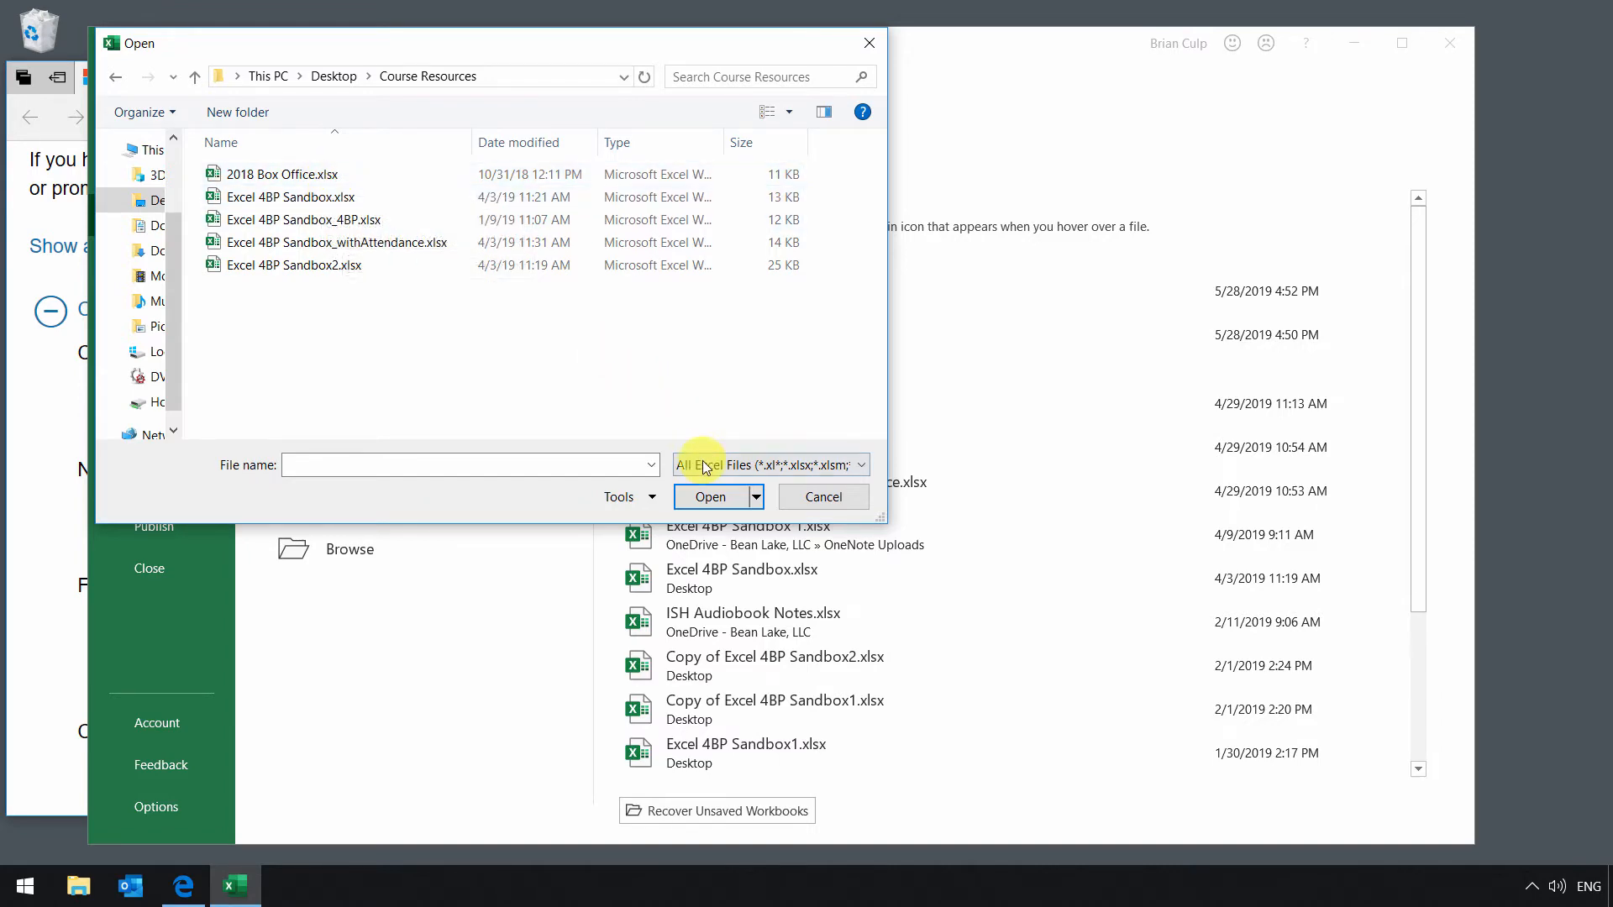
pyautogui.click(766, 463)
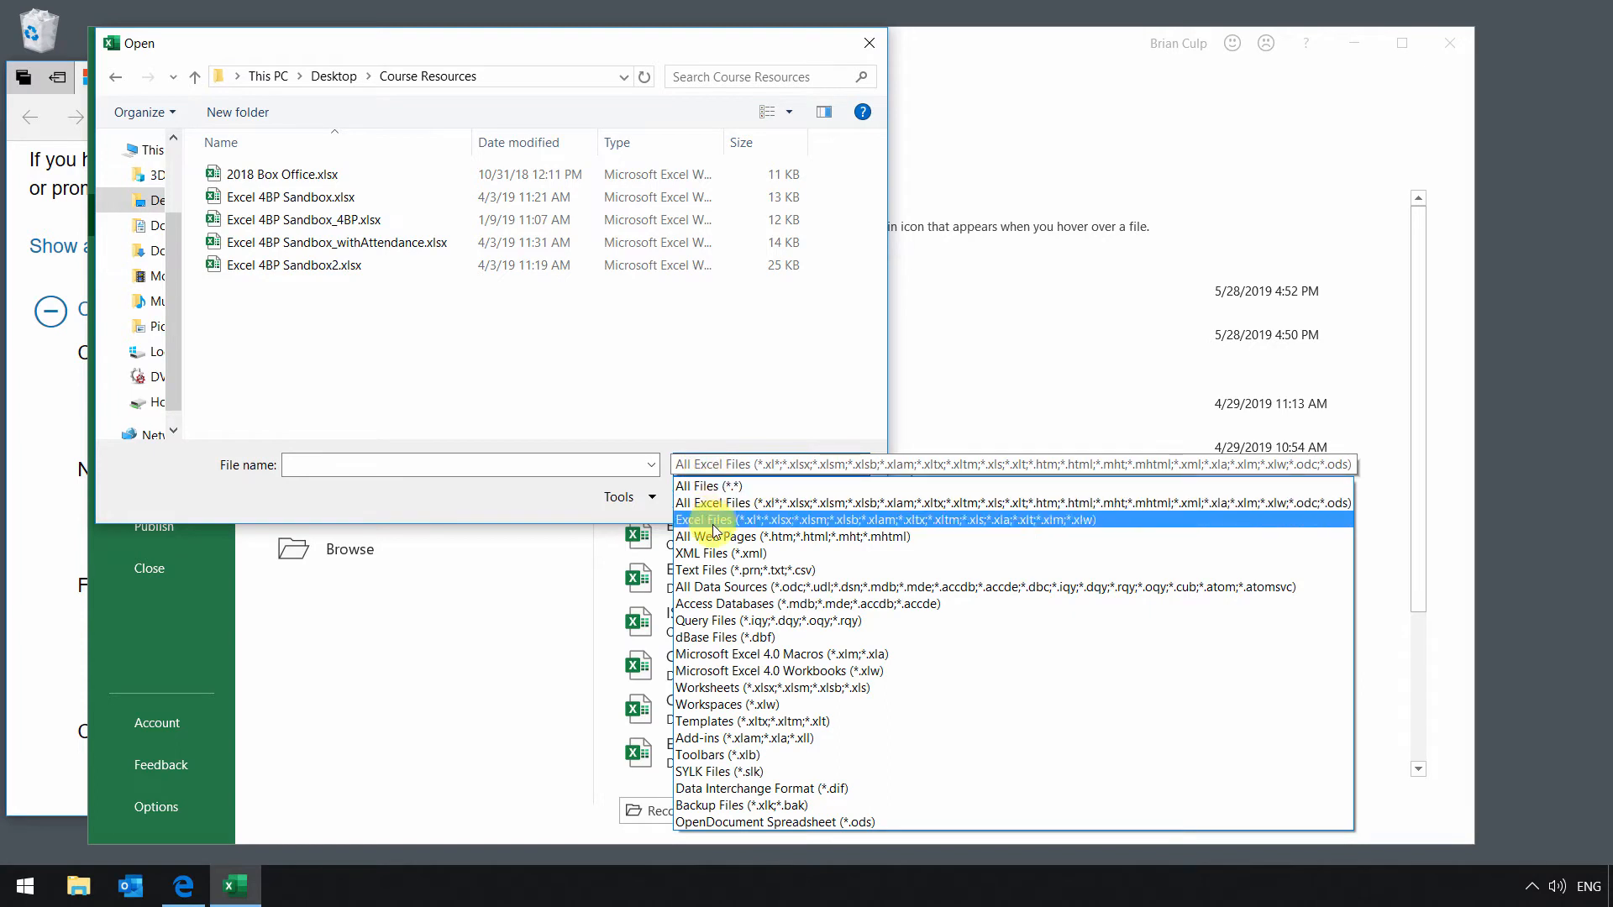
pyautogui.moveTo(739, 570)
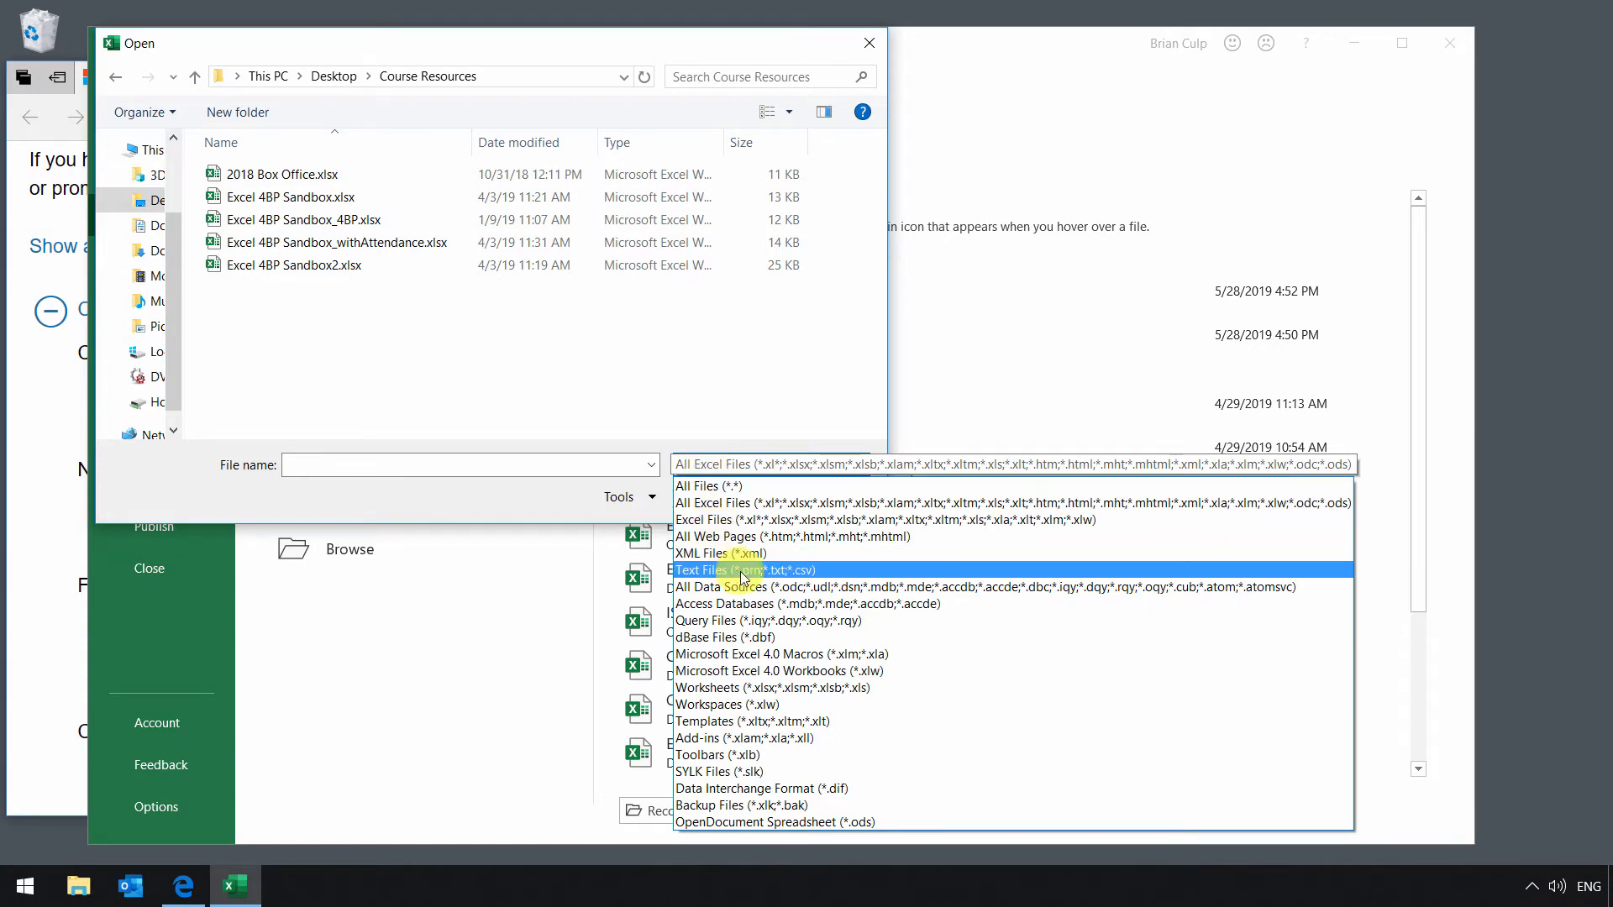
pyautogui.click(741, 570)
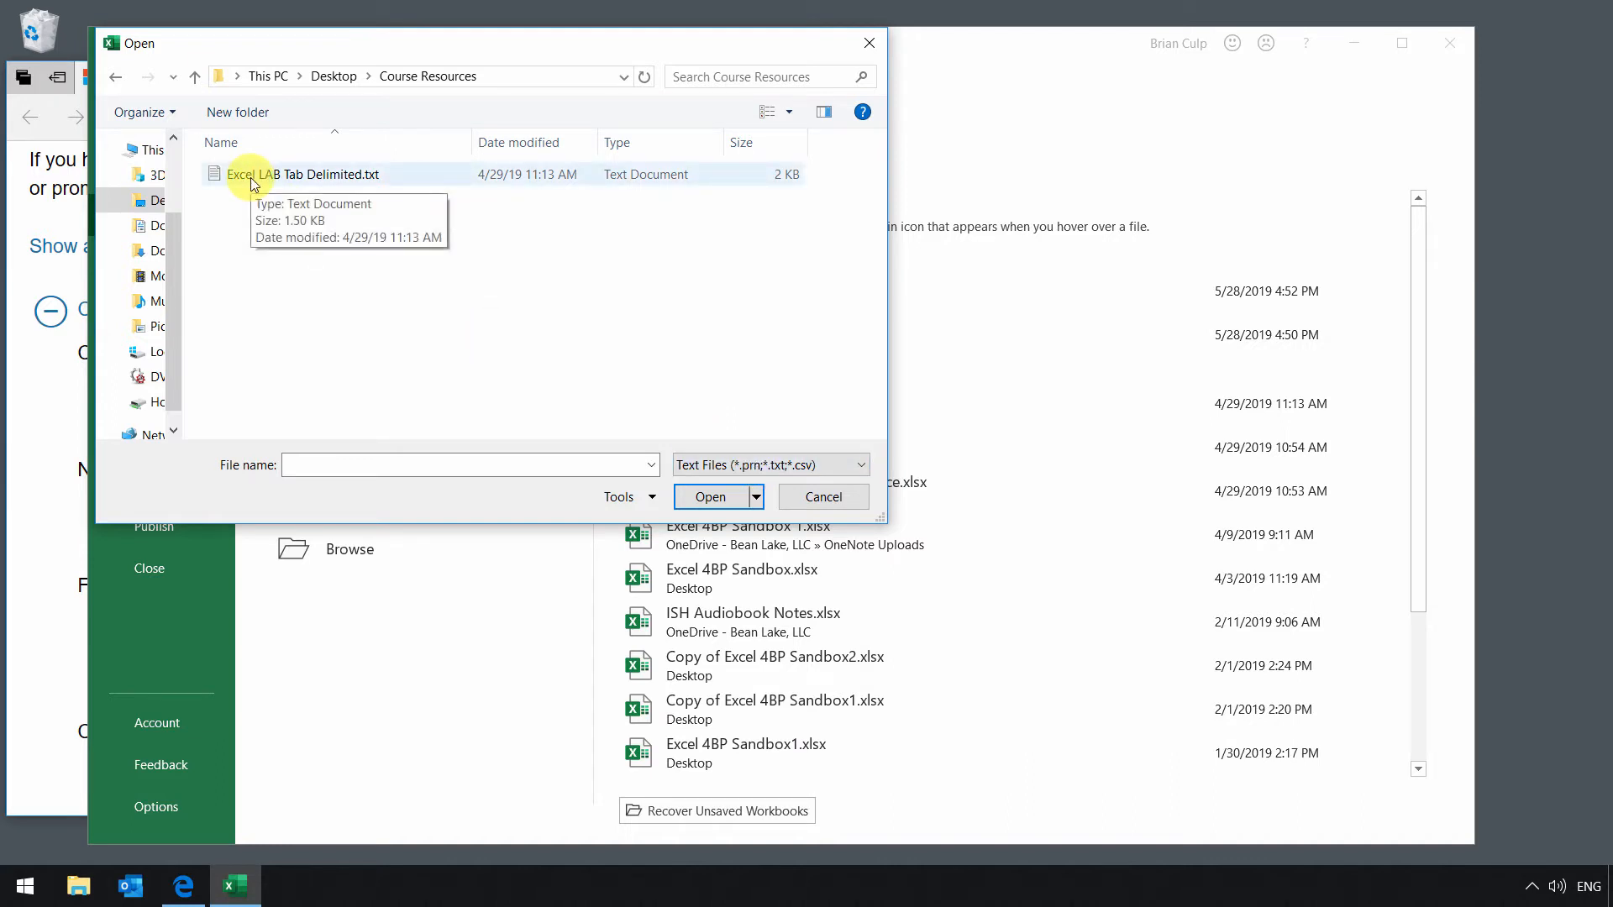
pyautogui.click(308, 173)
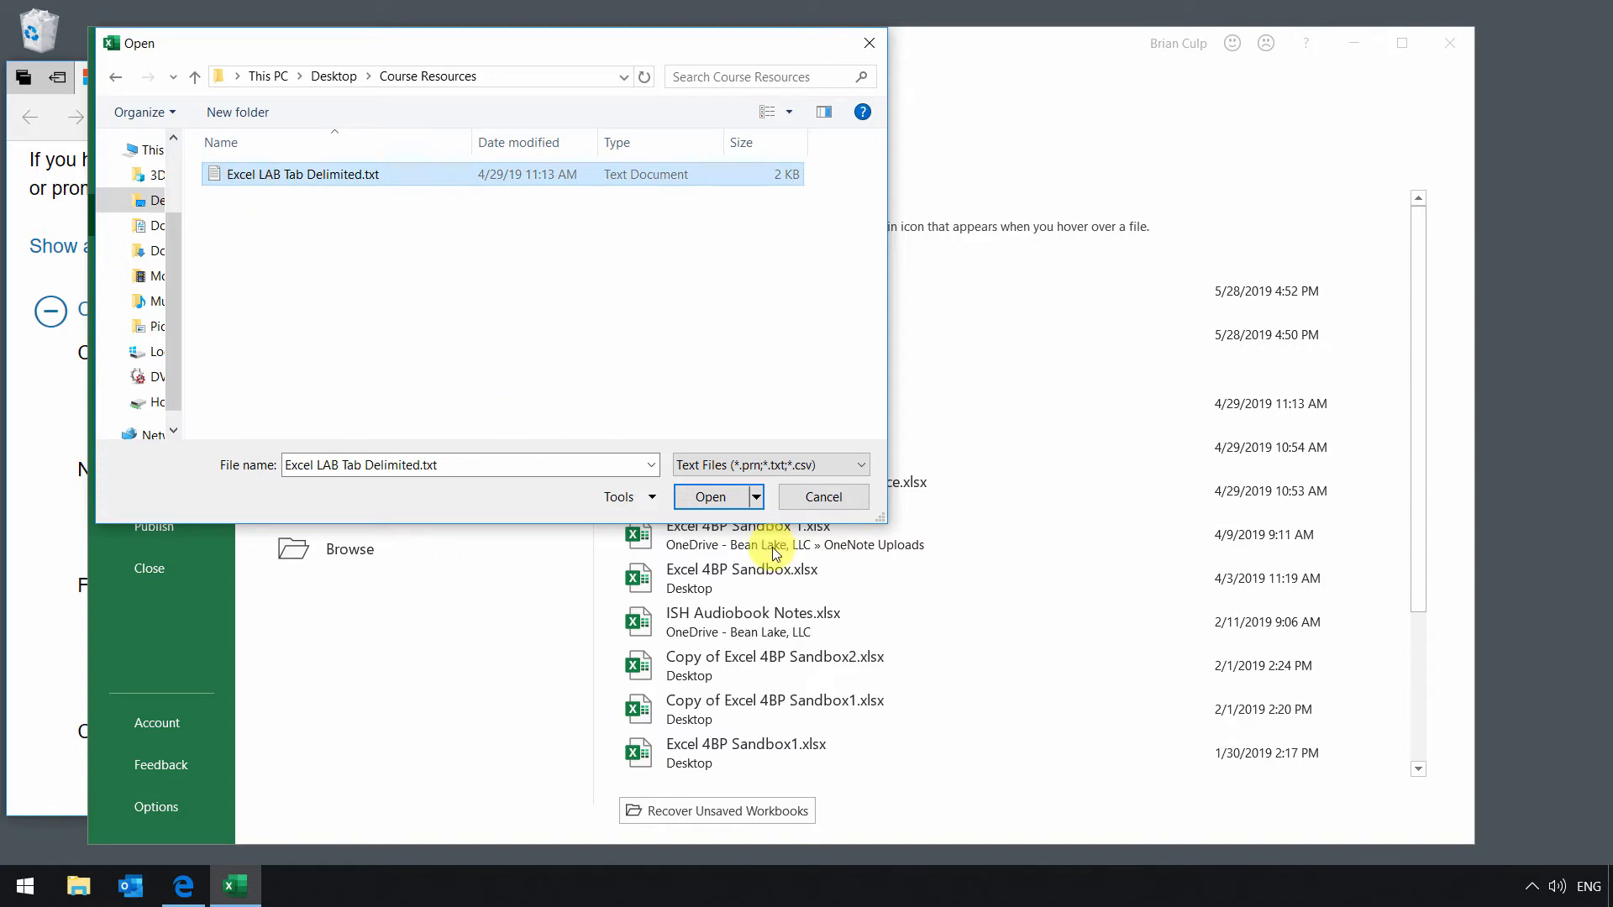
pyautogui.click(709, 496)
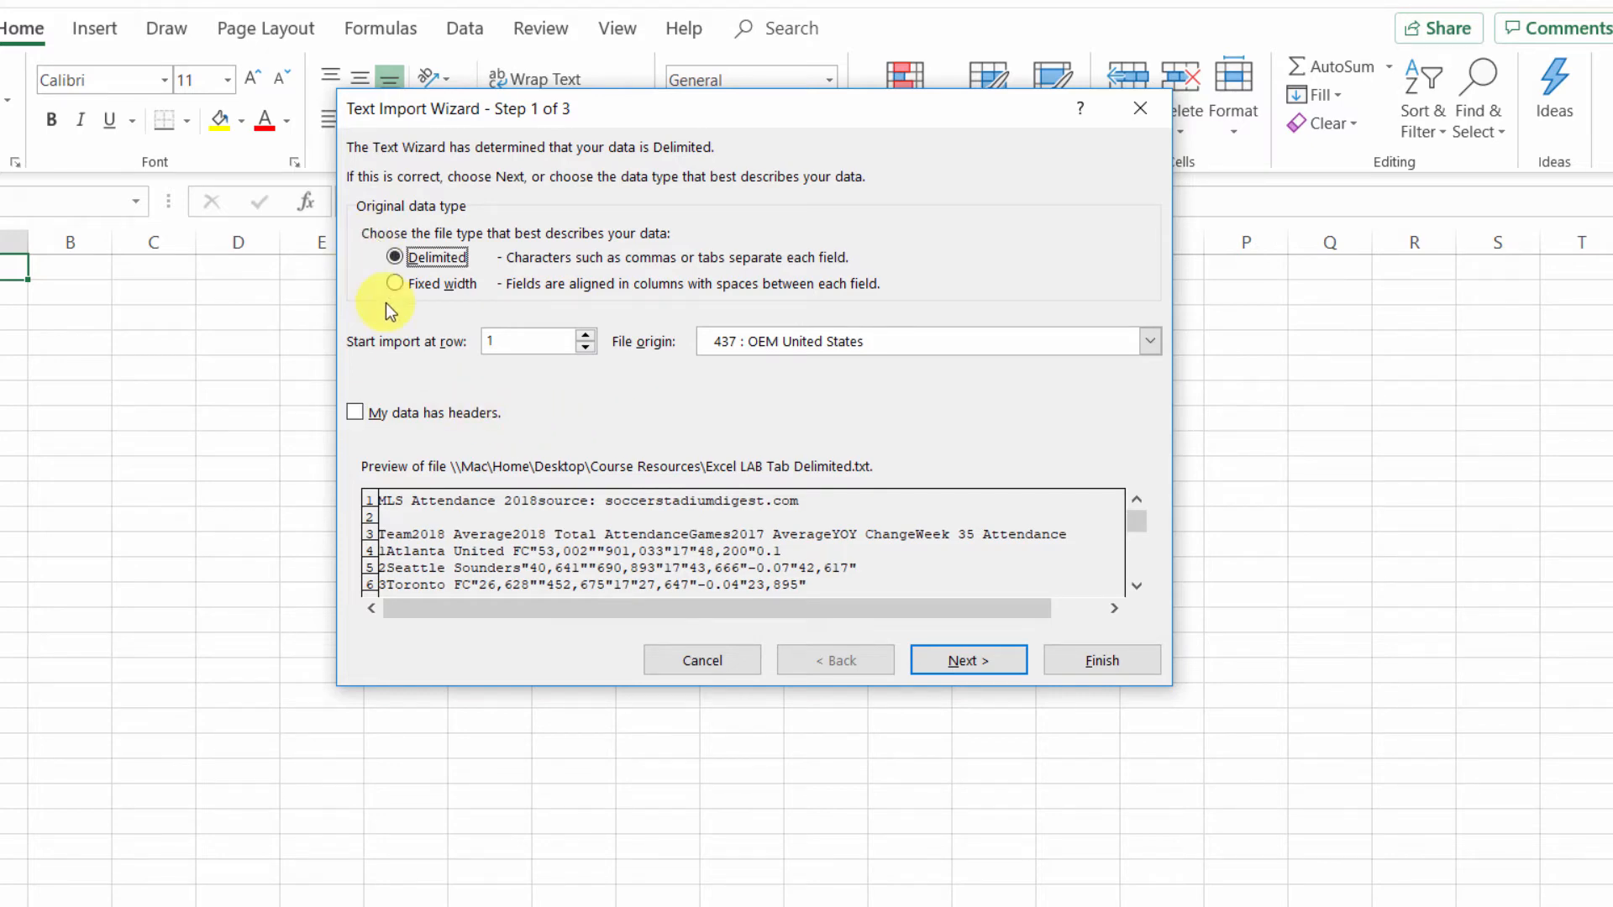
pyautogui.moveTo(617, 168)
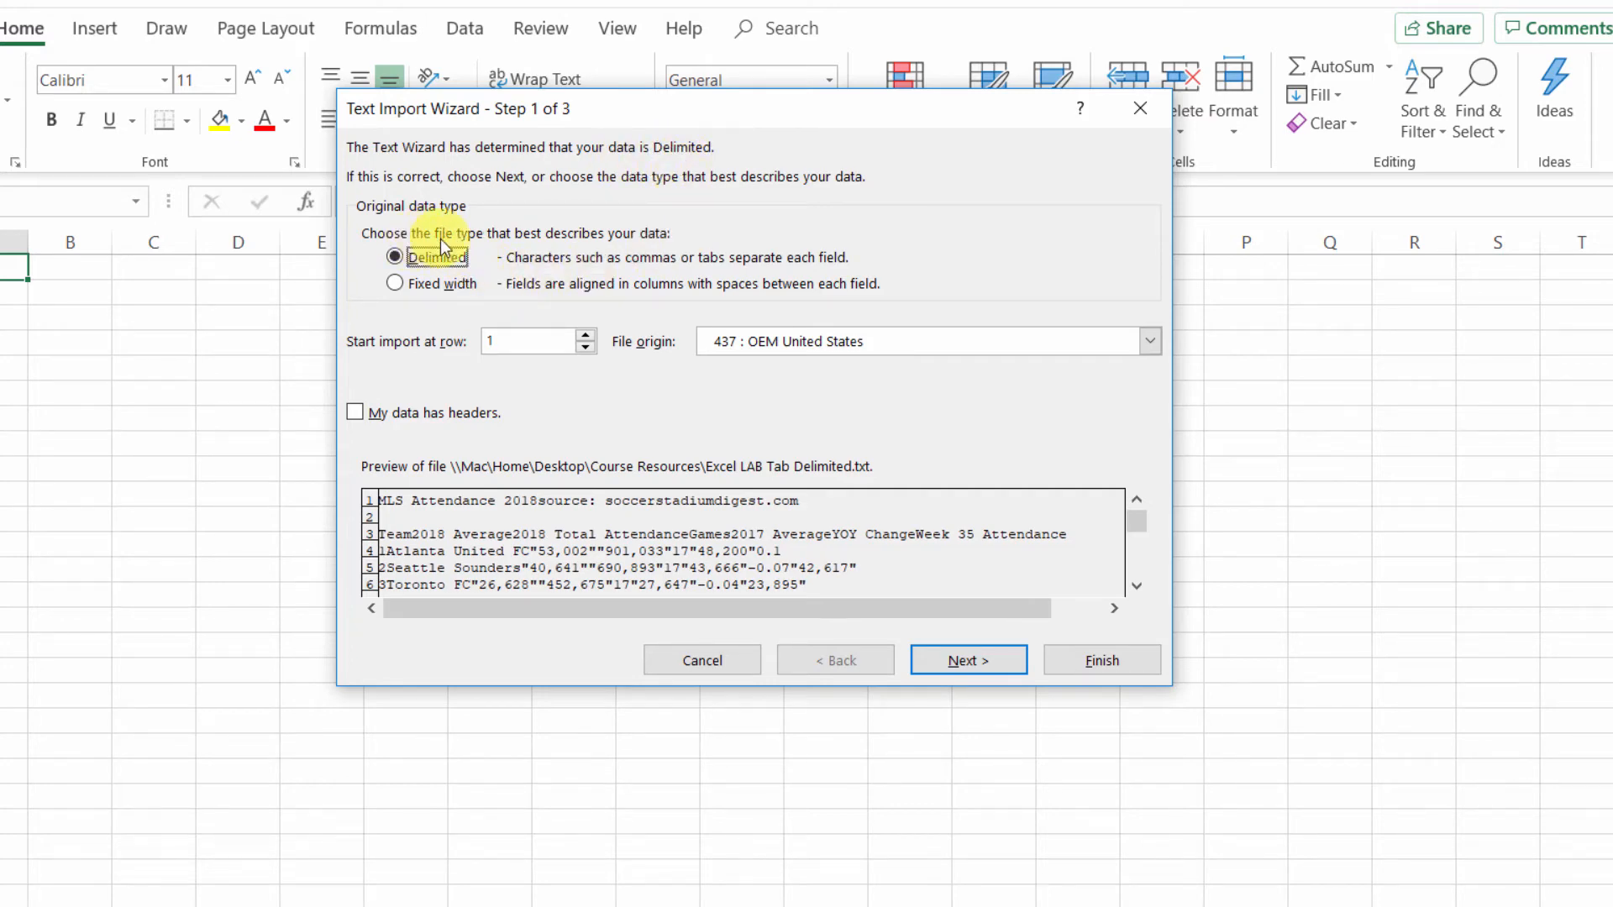
# Keep Delimited as the data type, starting at row 1, and advance
pyautogui.click(394, 256)
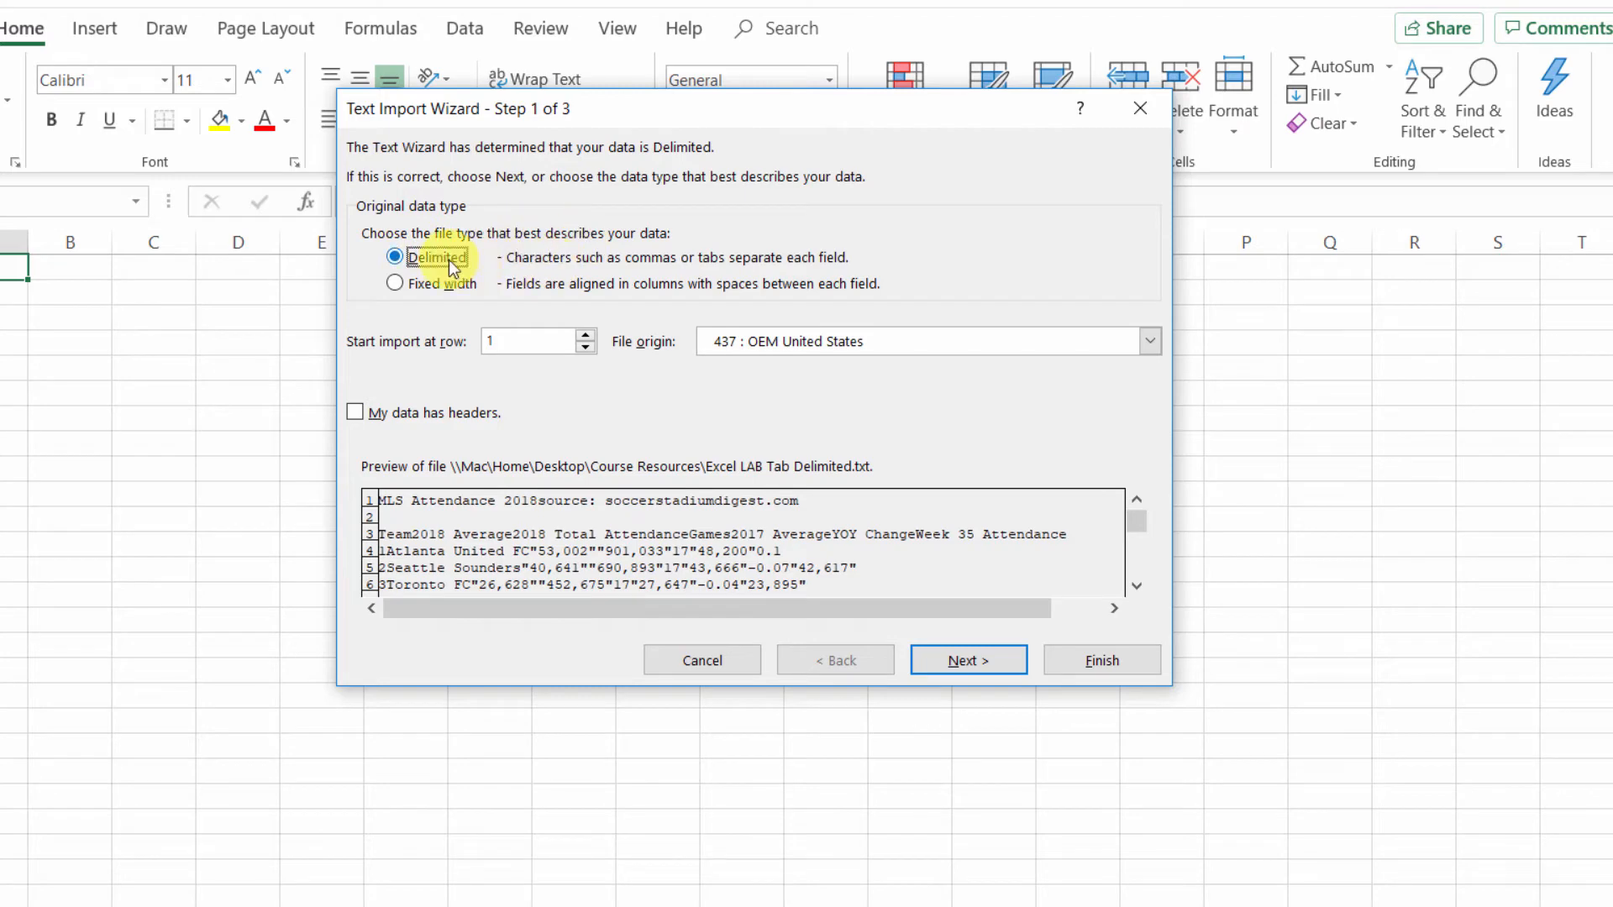
pyautogui.moveTo(725, 267)
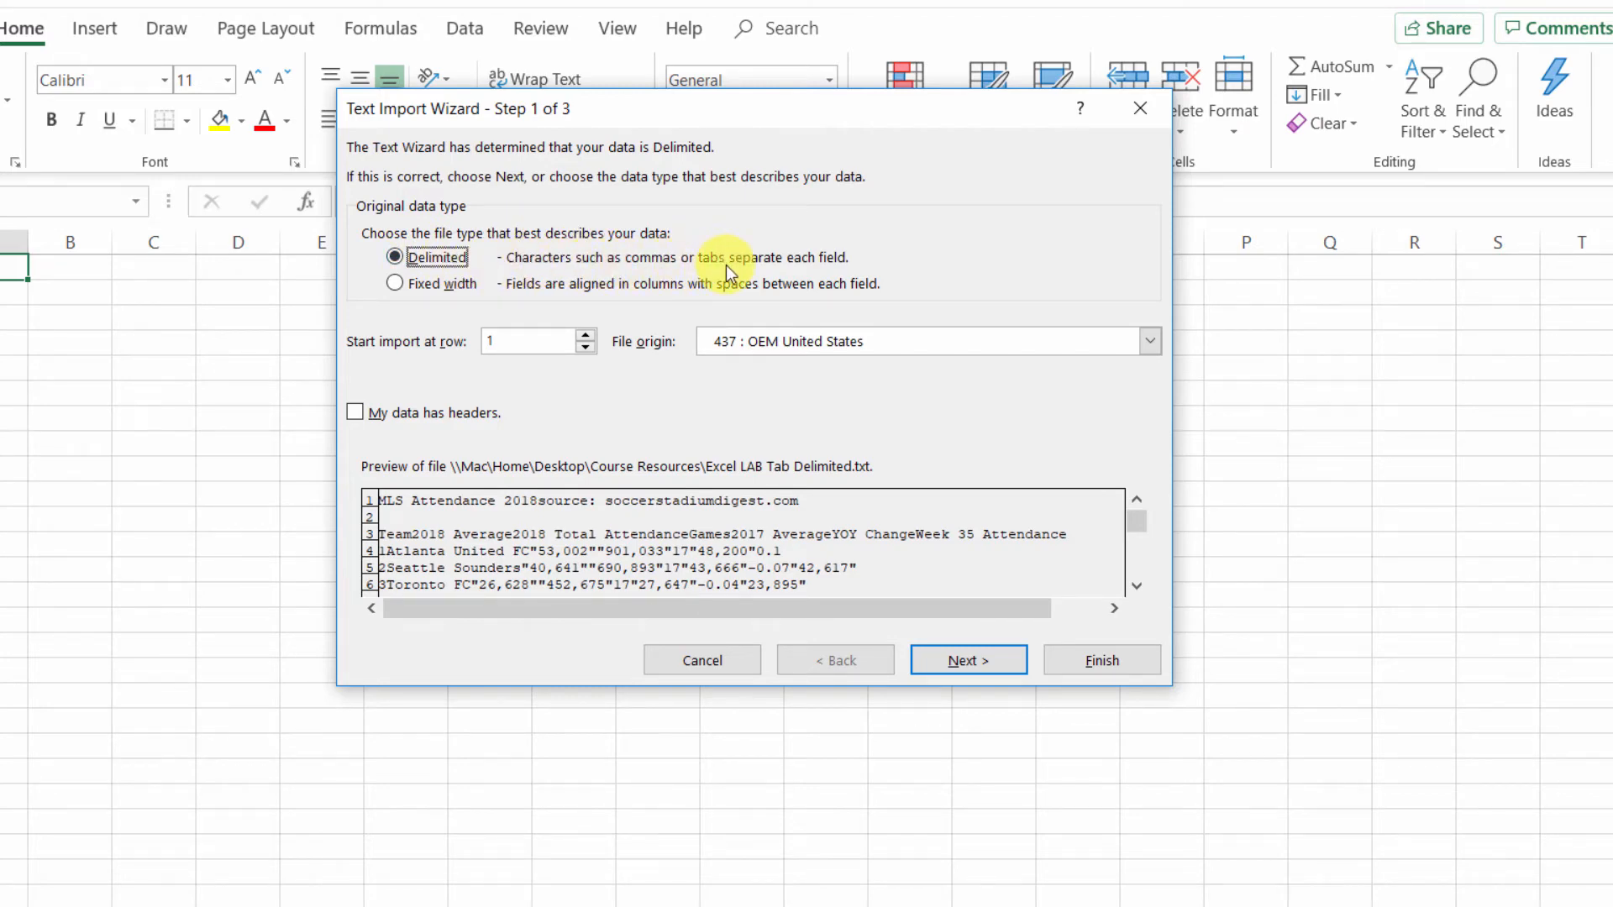
pyautogui.moveTo(780, 271)
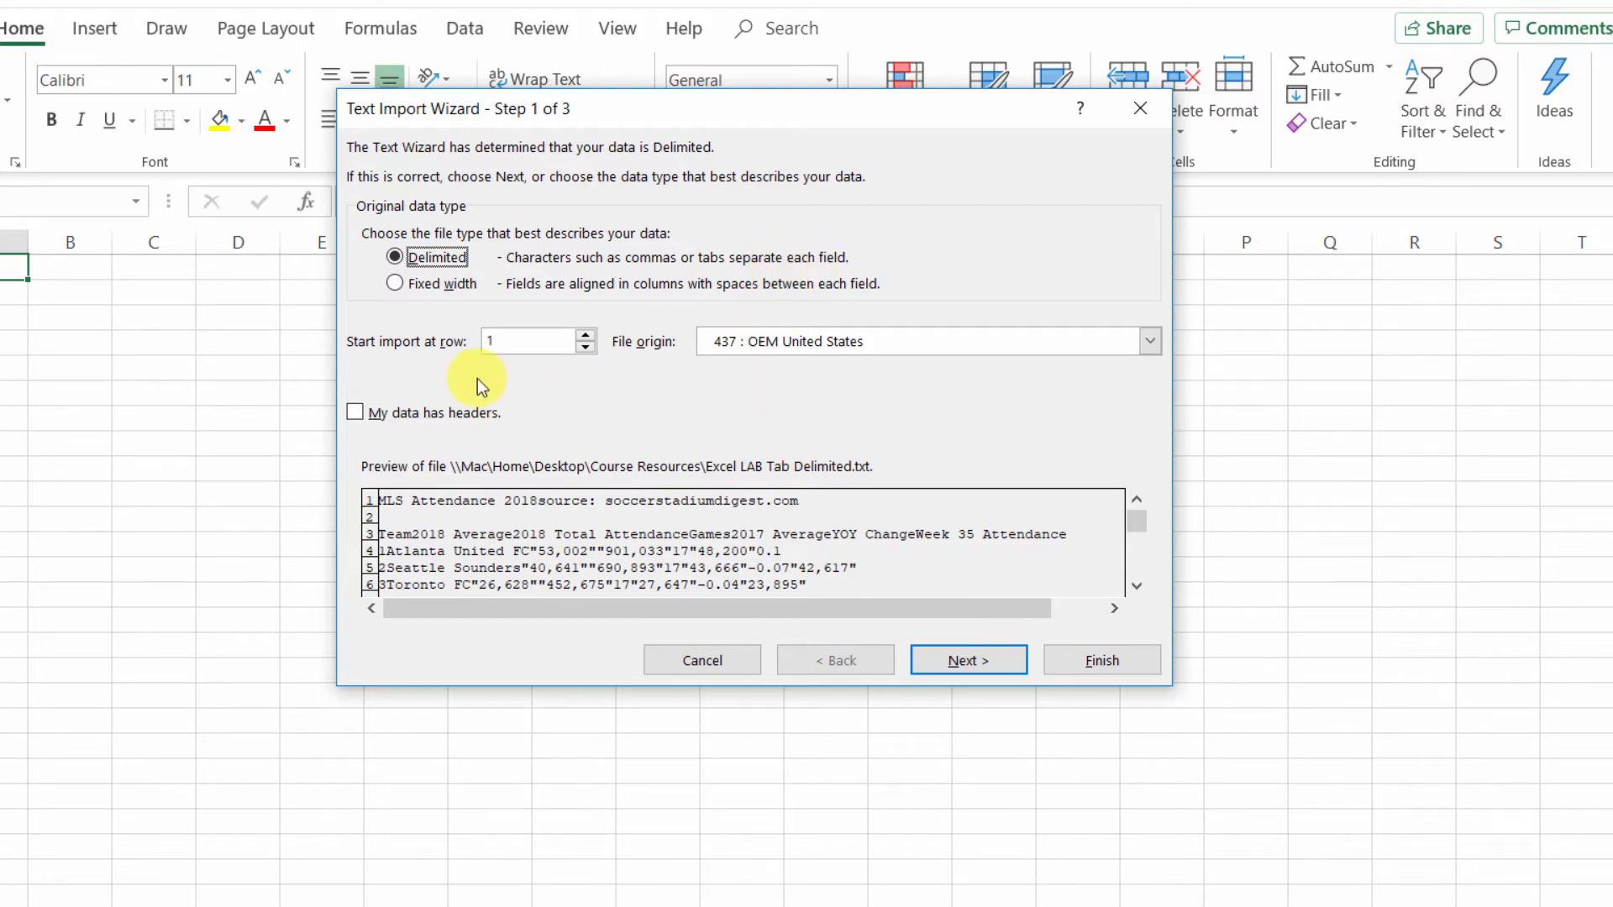
pyautogui.click(967, 661)
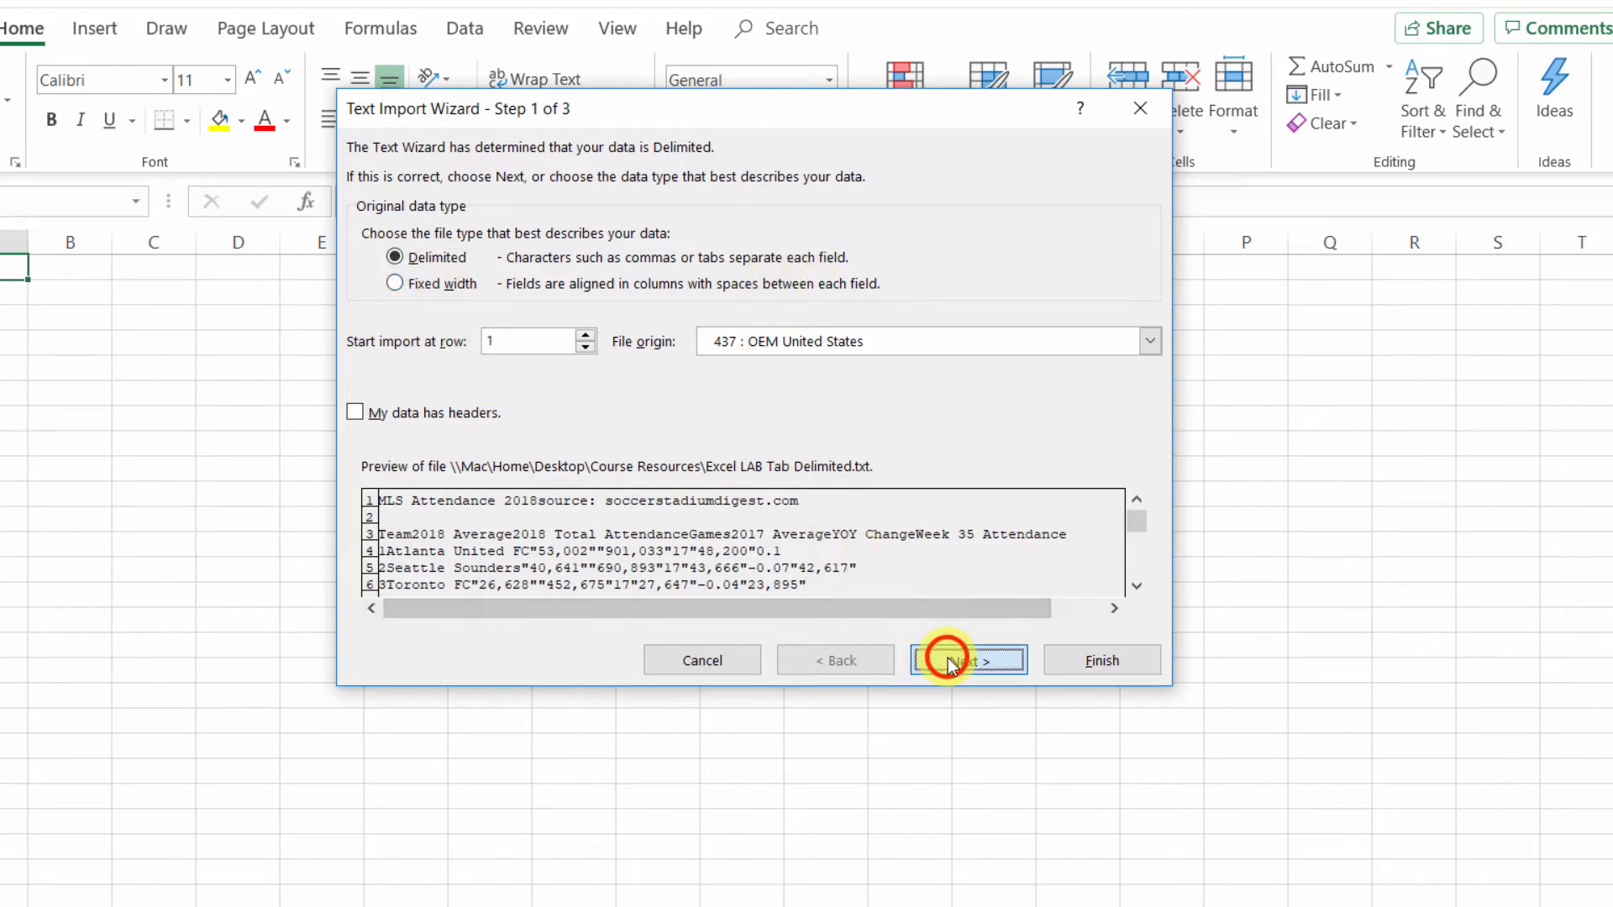
# Reach wizard step 2 with Tab as delimiter and scroll the column preview
pyautogui.click(966, 660)
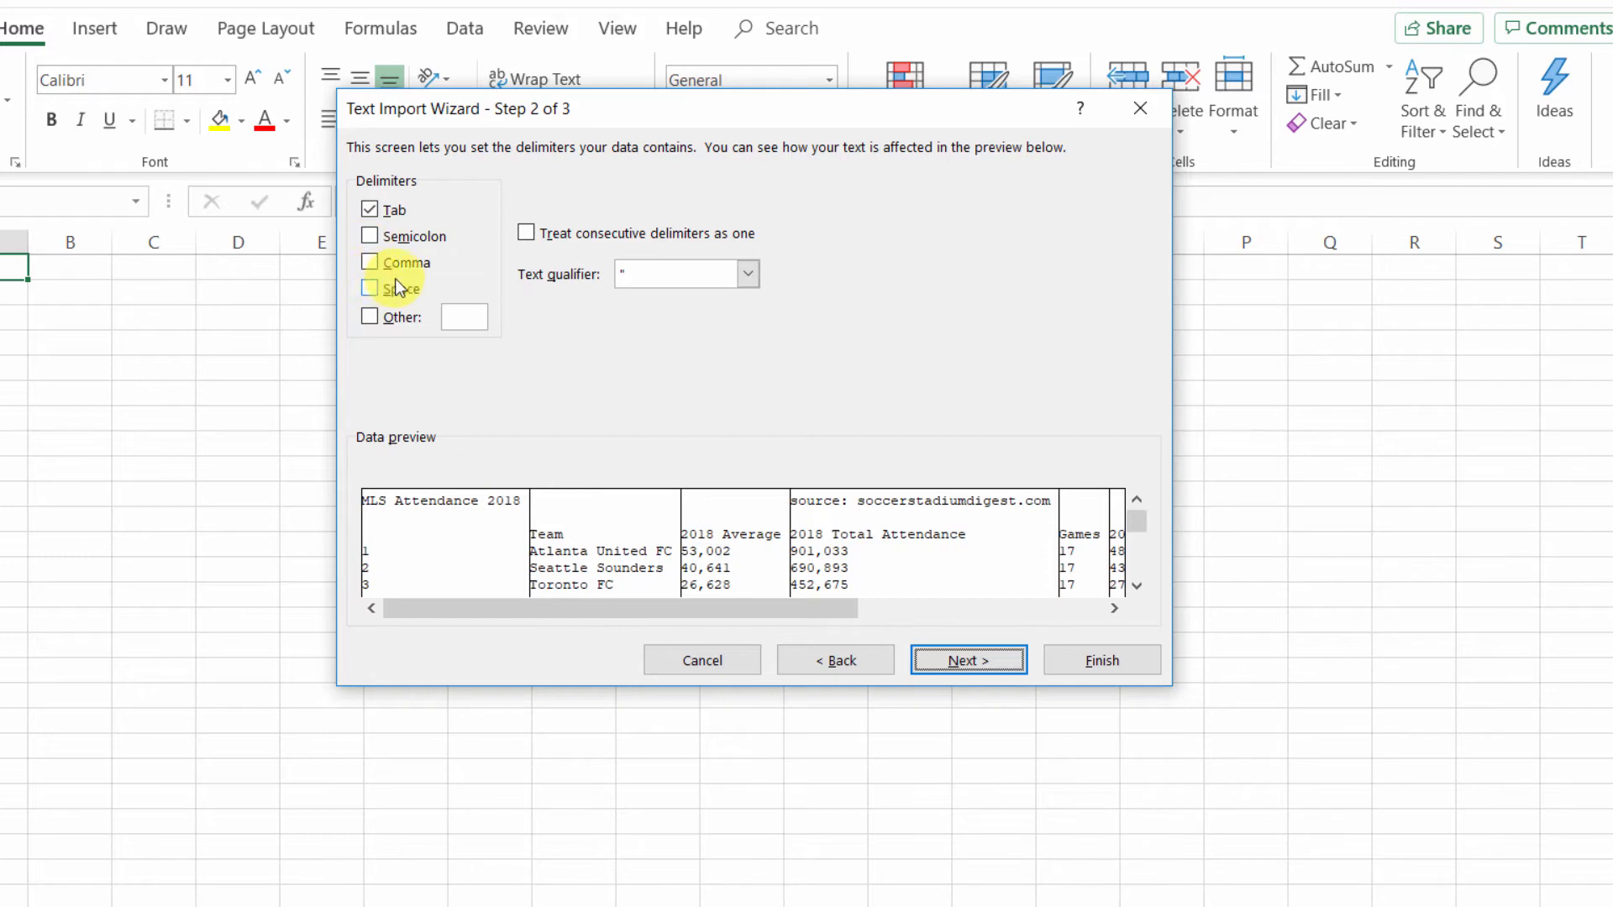
pyautogui.moveTo(504, 201)
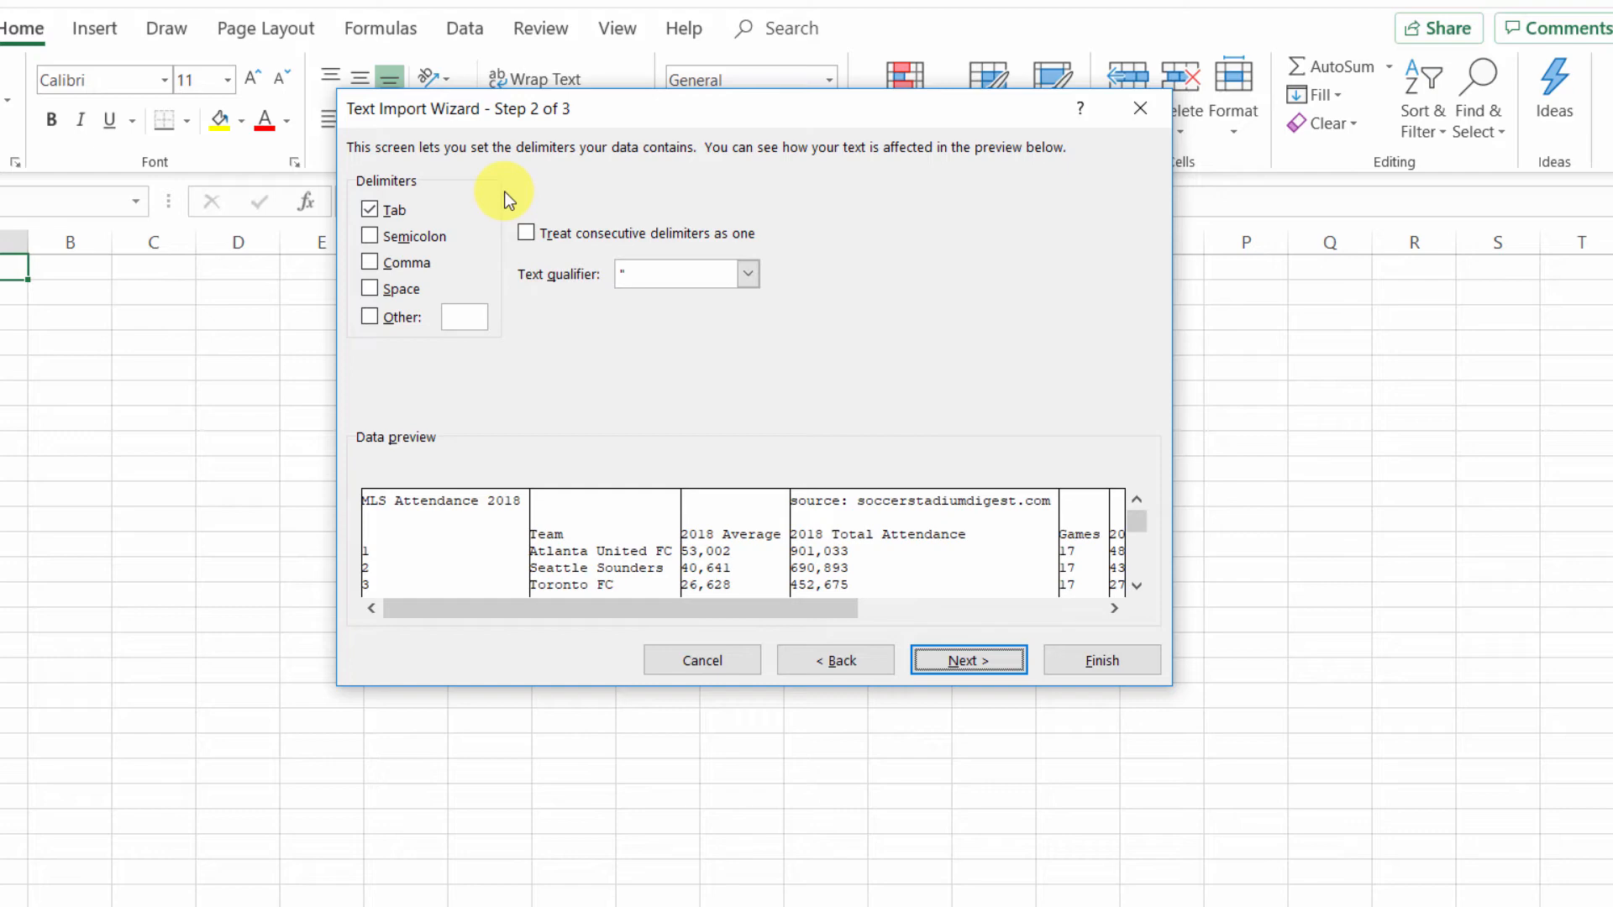
pyautogui.moveTo(509, 306)
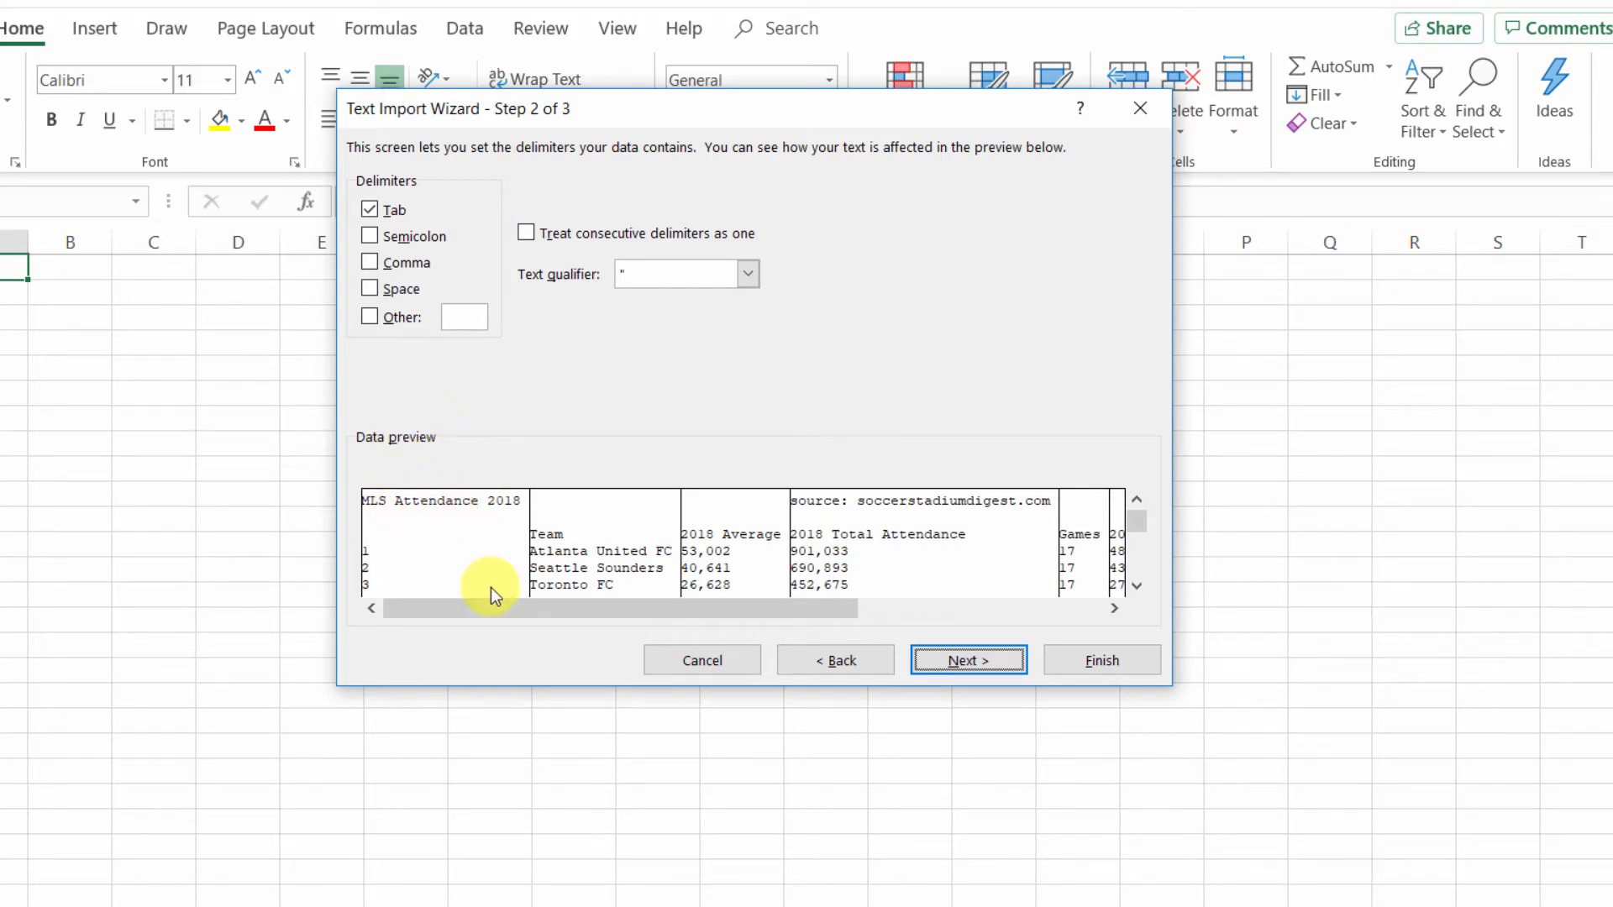
pyautogui.moveTo(503, 575)
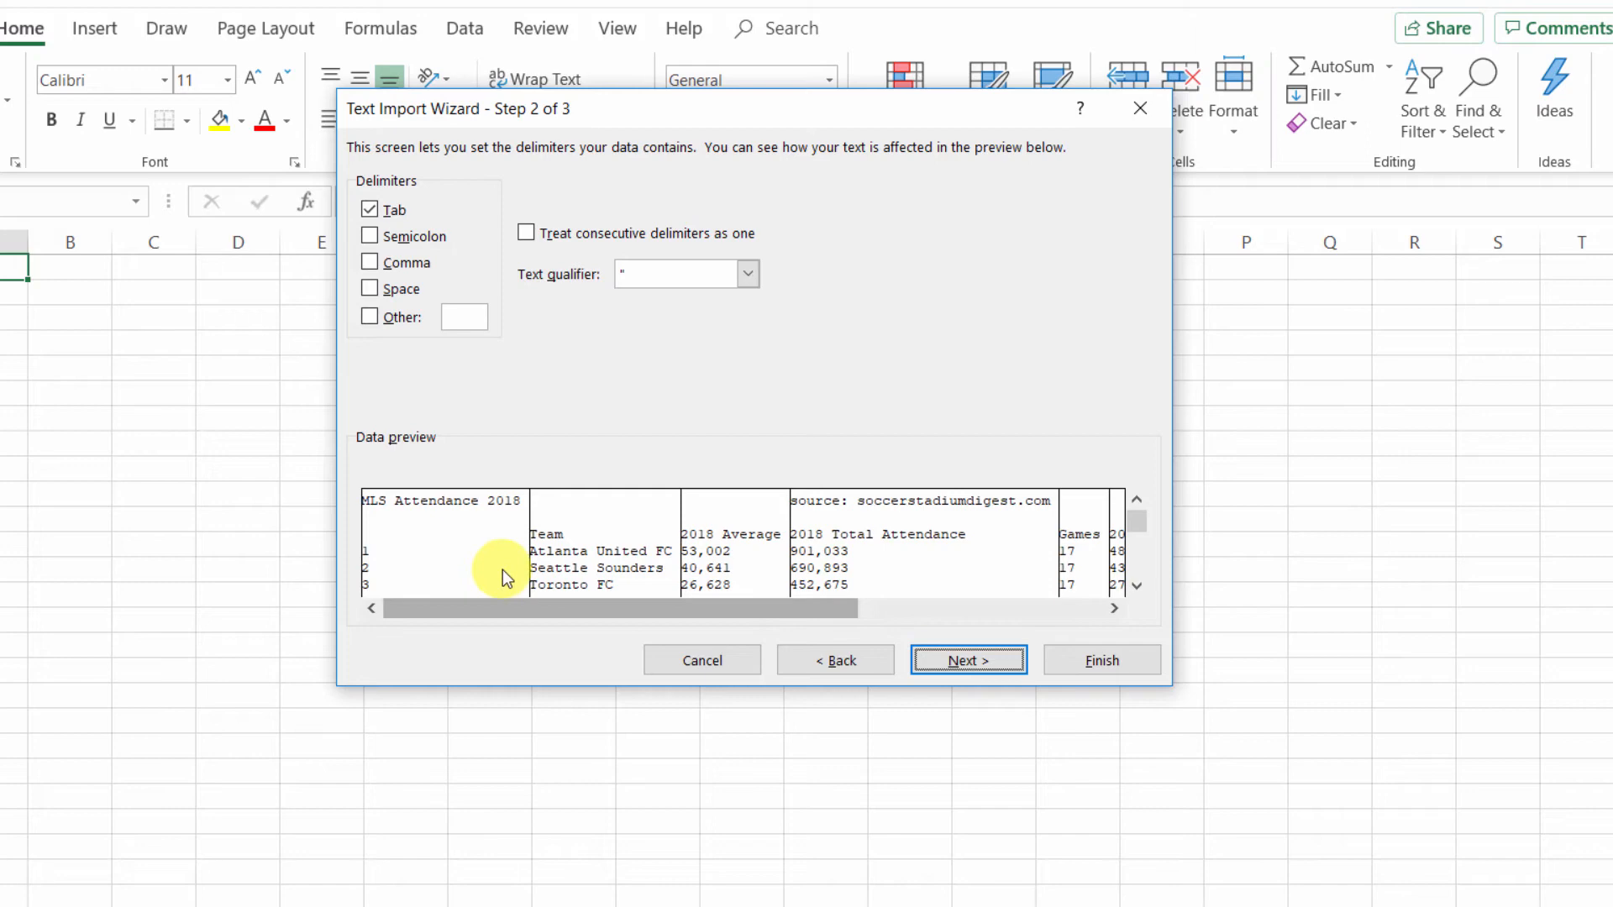
pyautogui.moveTo(574, 591)
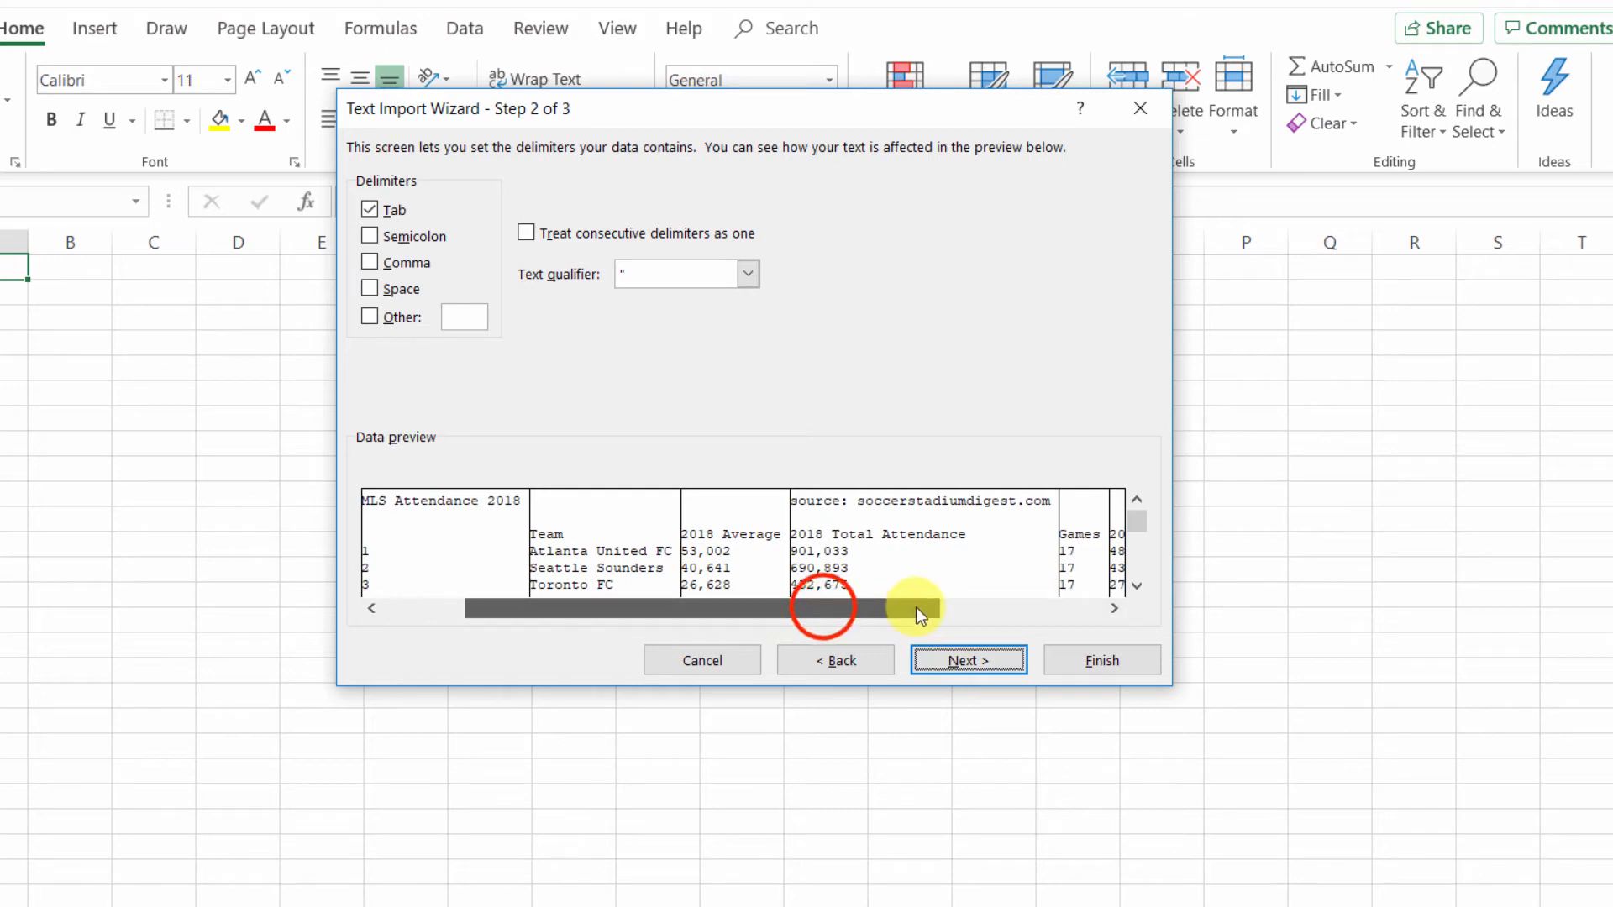
pyautogui.moveTo(823, 609); pyautogui.dragTo(875, 608)
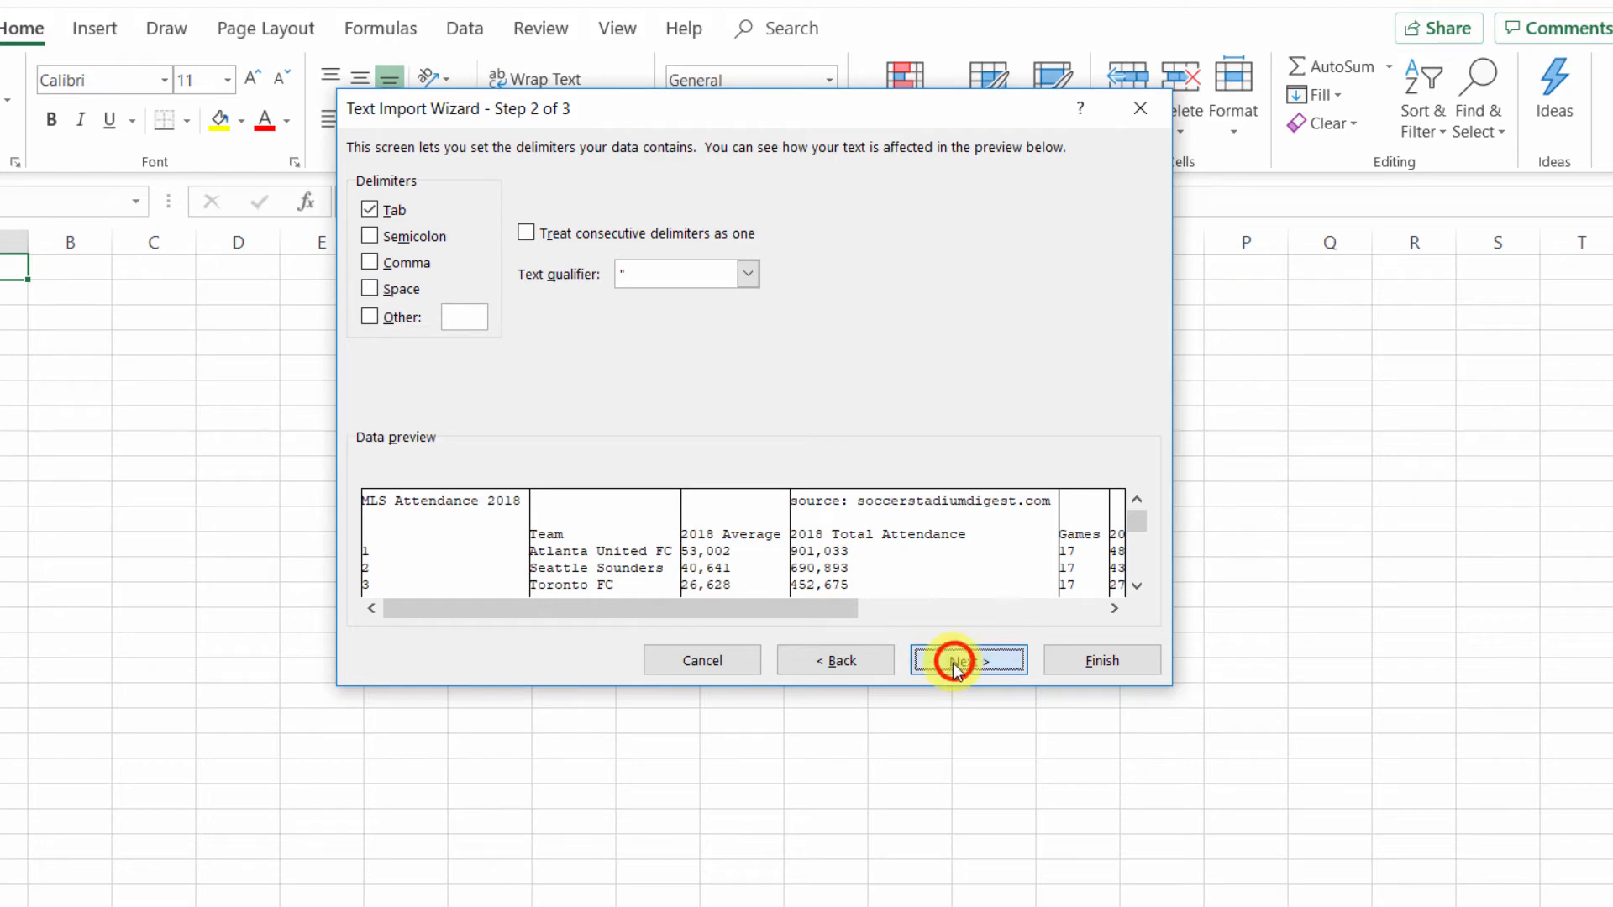
# Reach wizard step 3 and select the Team column, leaving General format
pyautogui.click(967, 660)
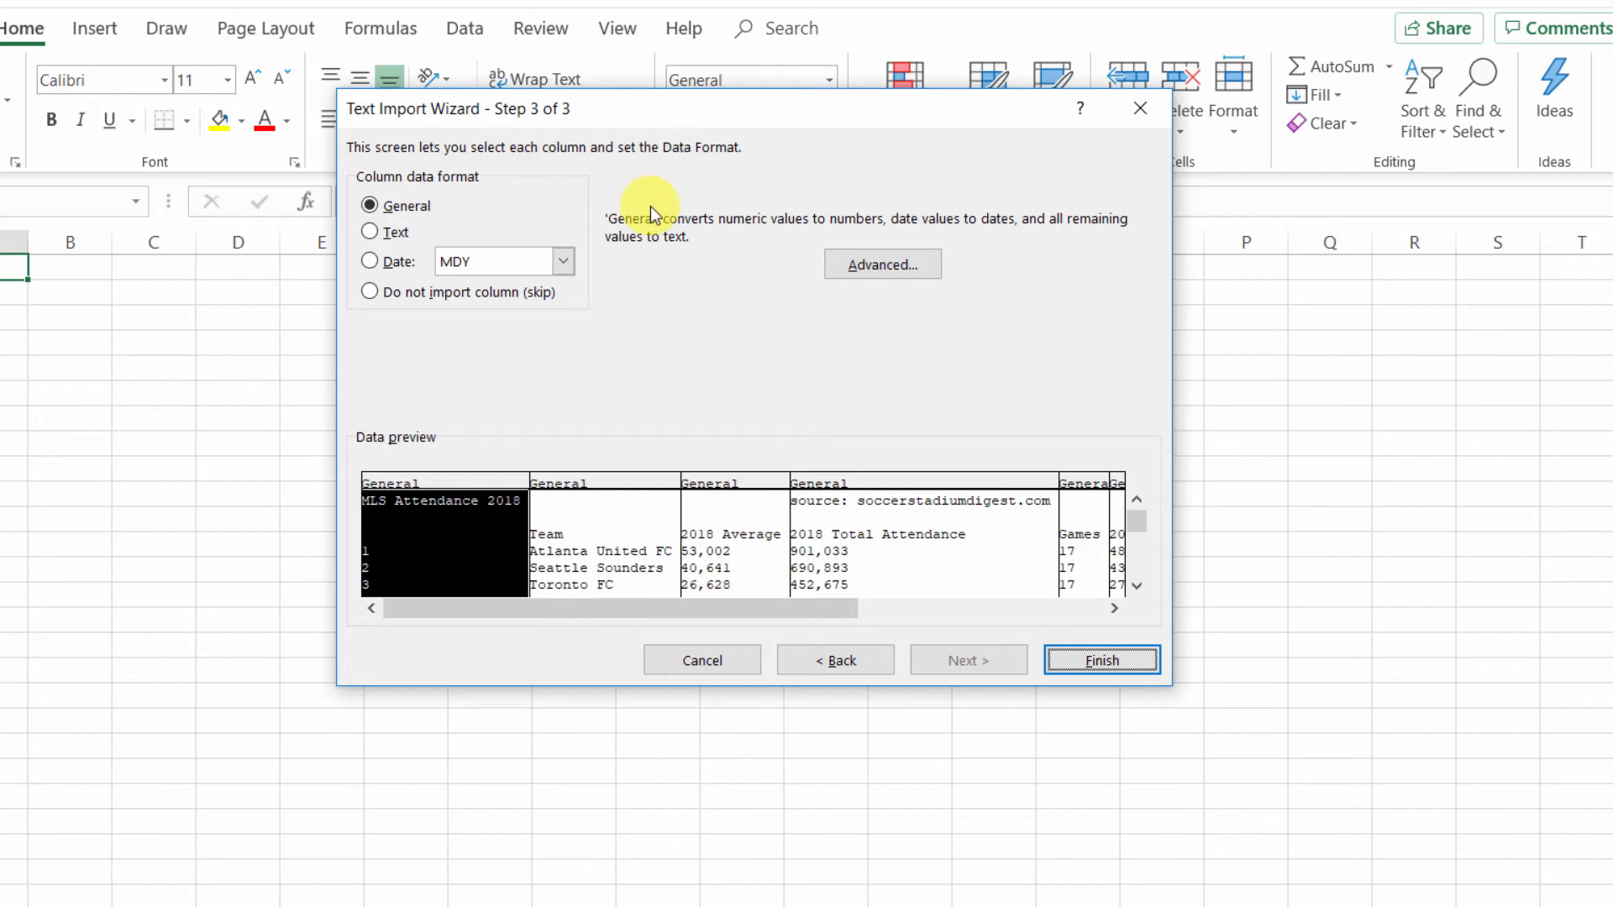
pyautogui.click(601, 489)
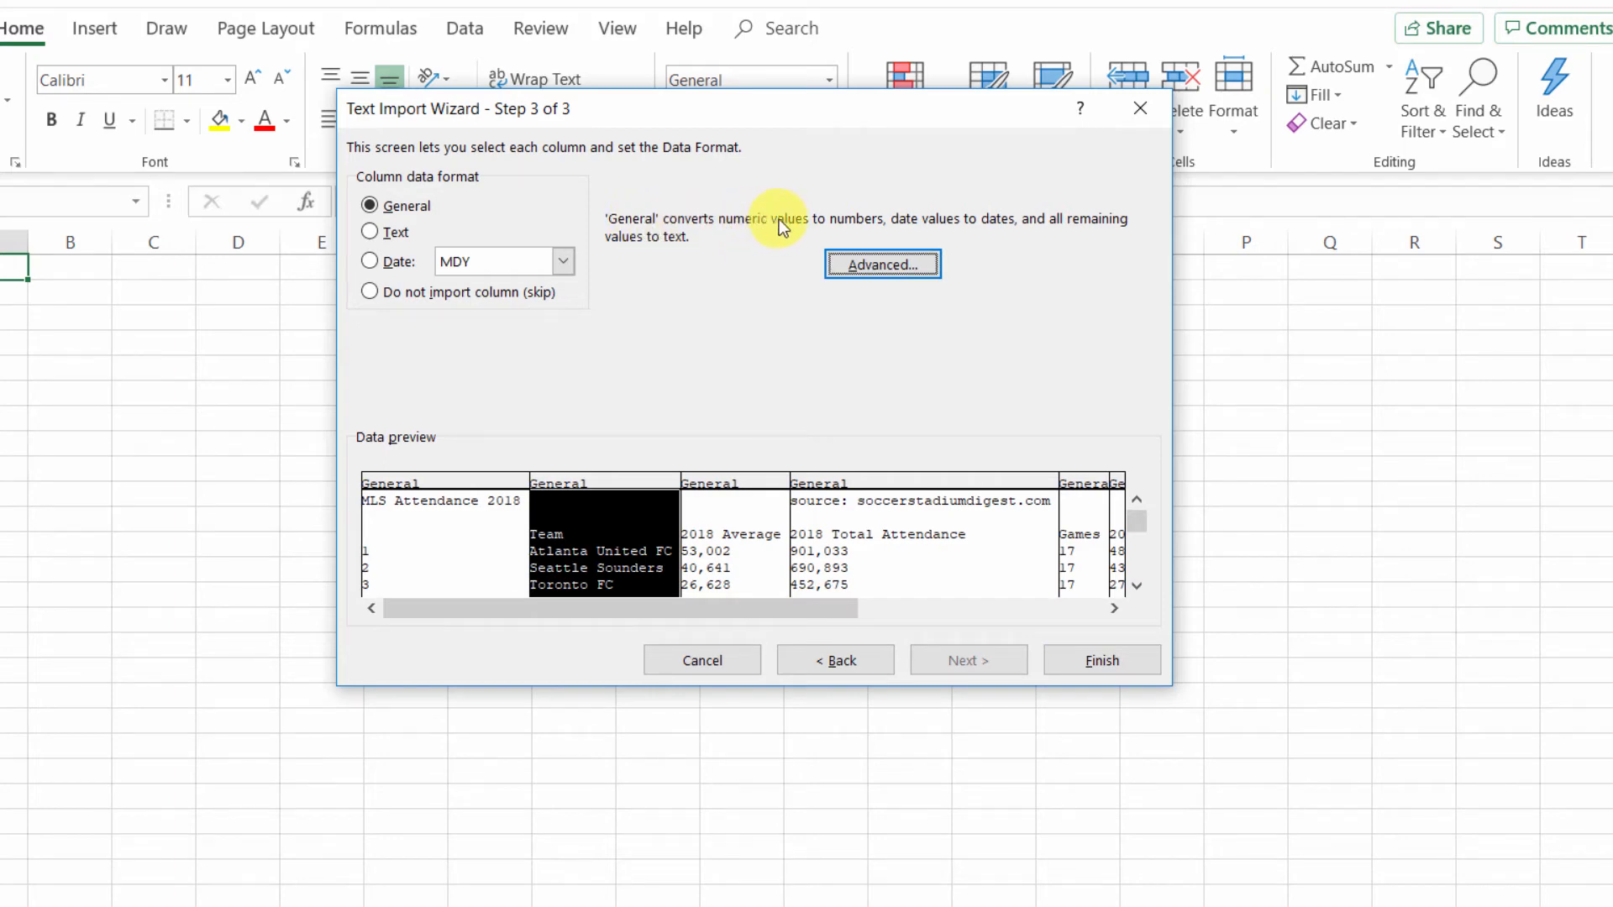
pyautogui.moveTo(1016, 244)
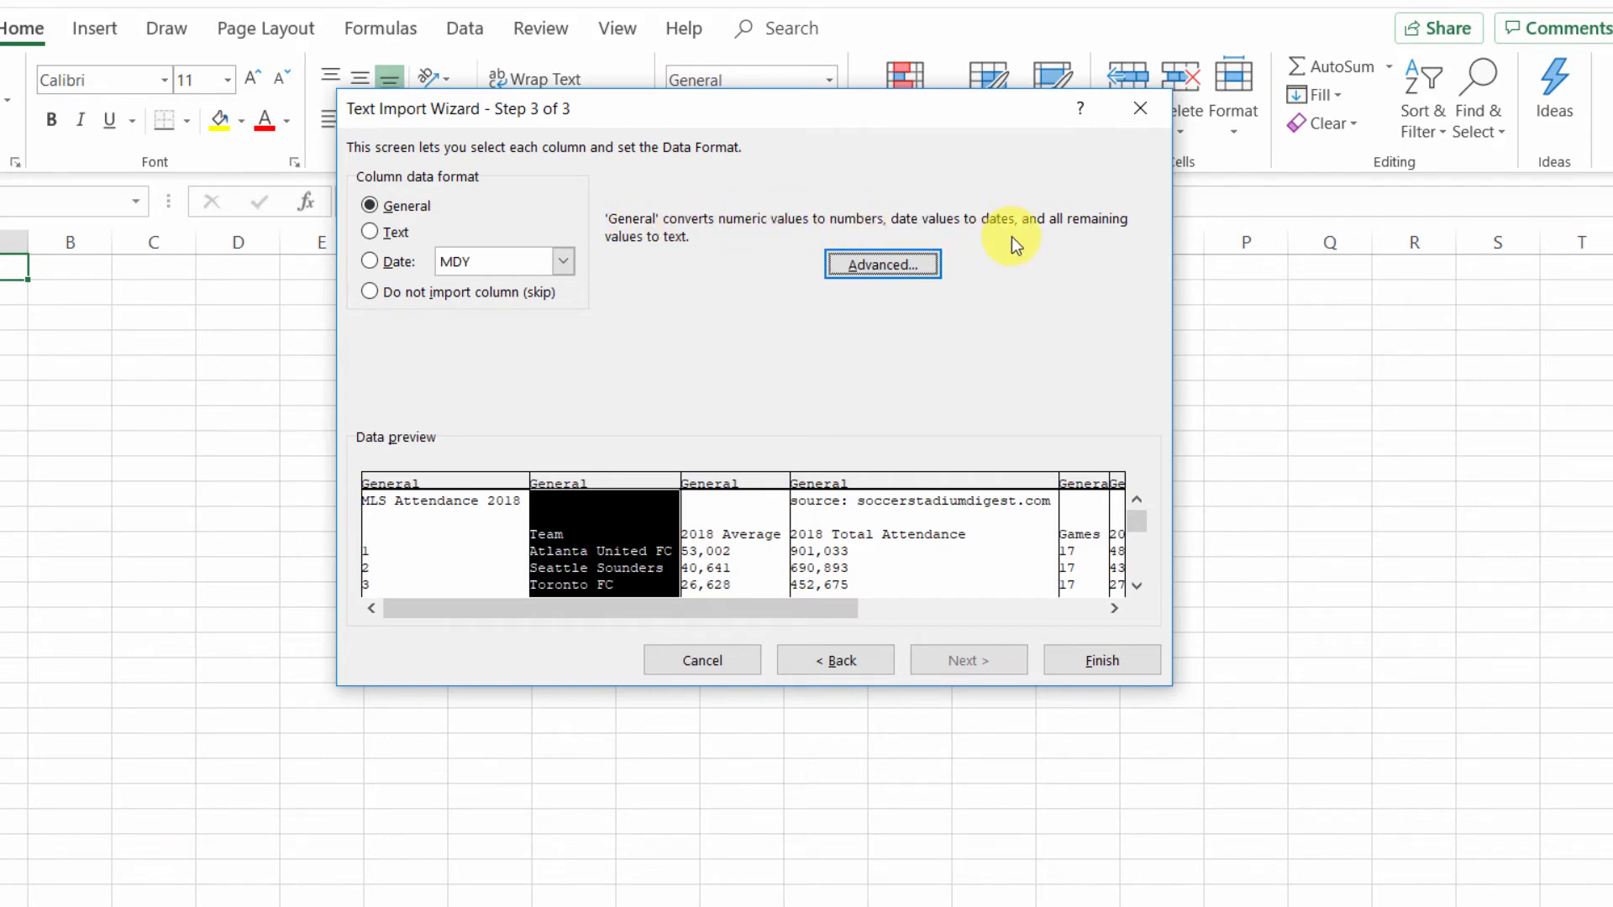
pyautogui.moveTo(993, 625)
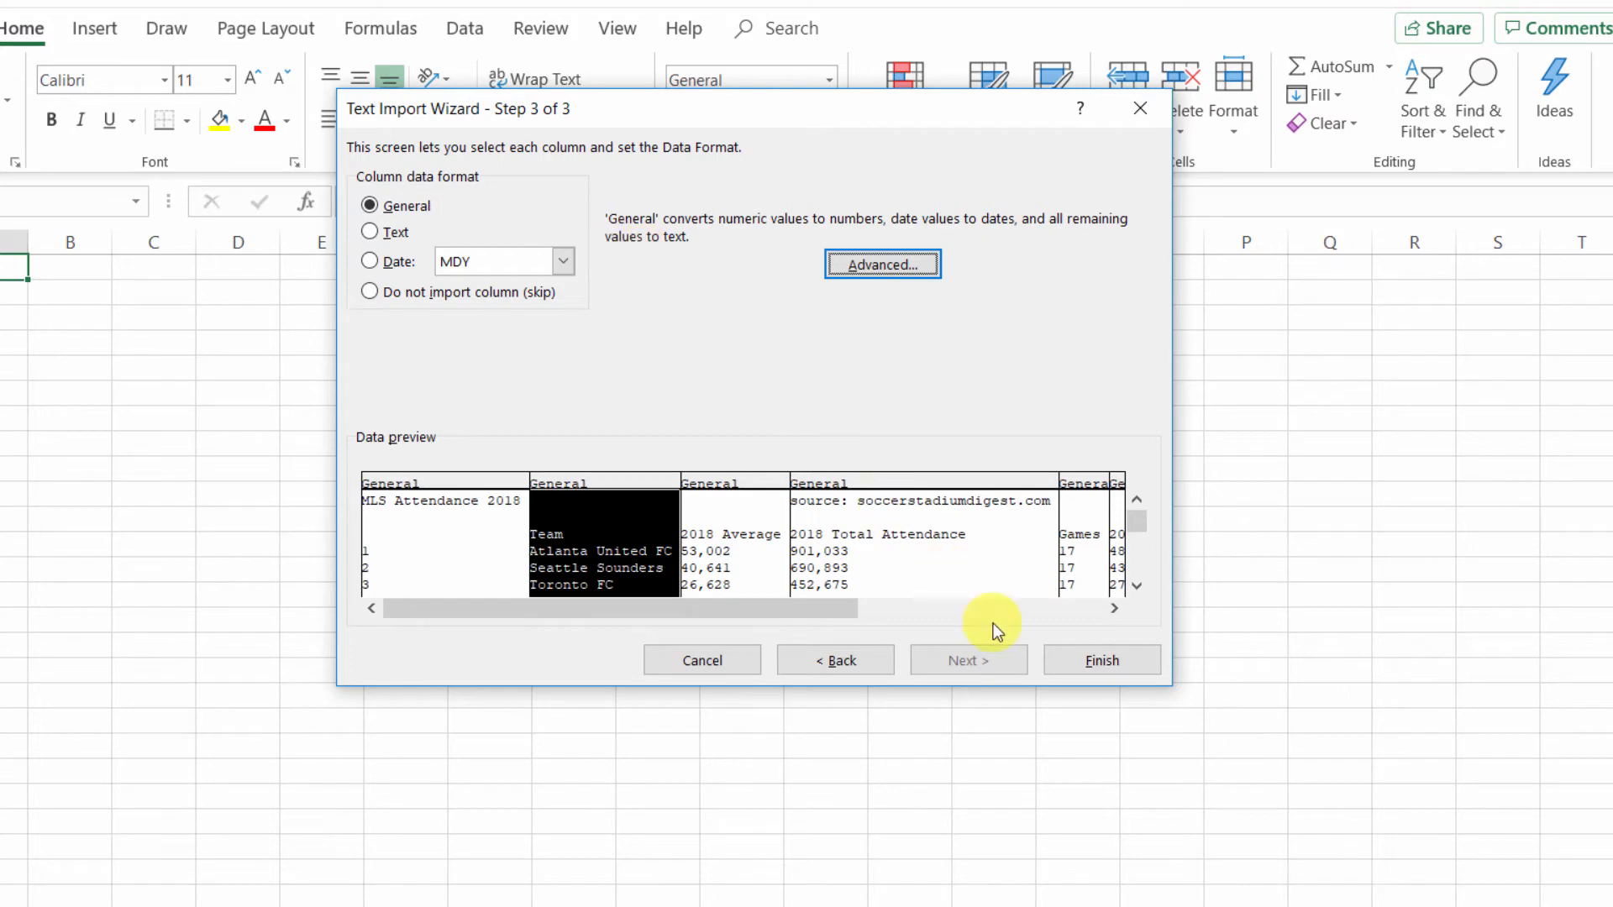
# Finish the Text Import Wizard so the attendance data fills the Excel LAB Tab Delimited sheet
pyautogui.click(1102, 659)
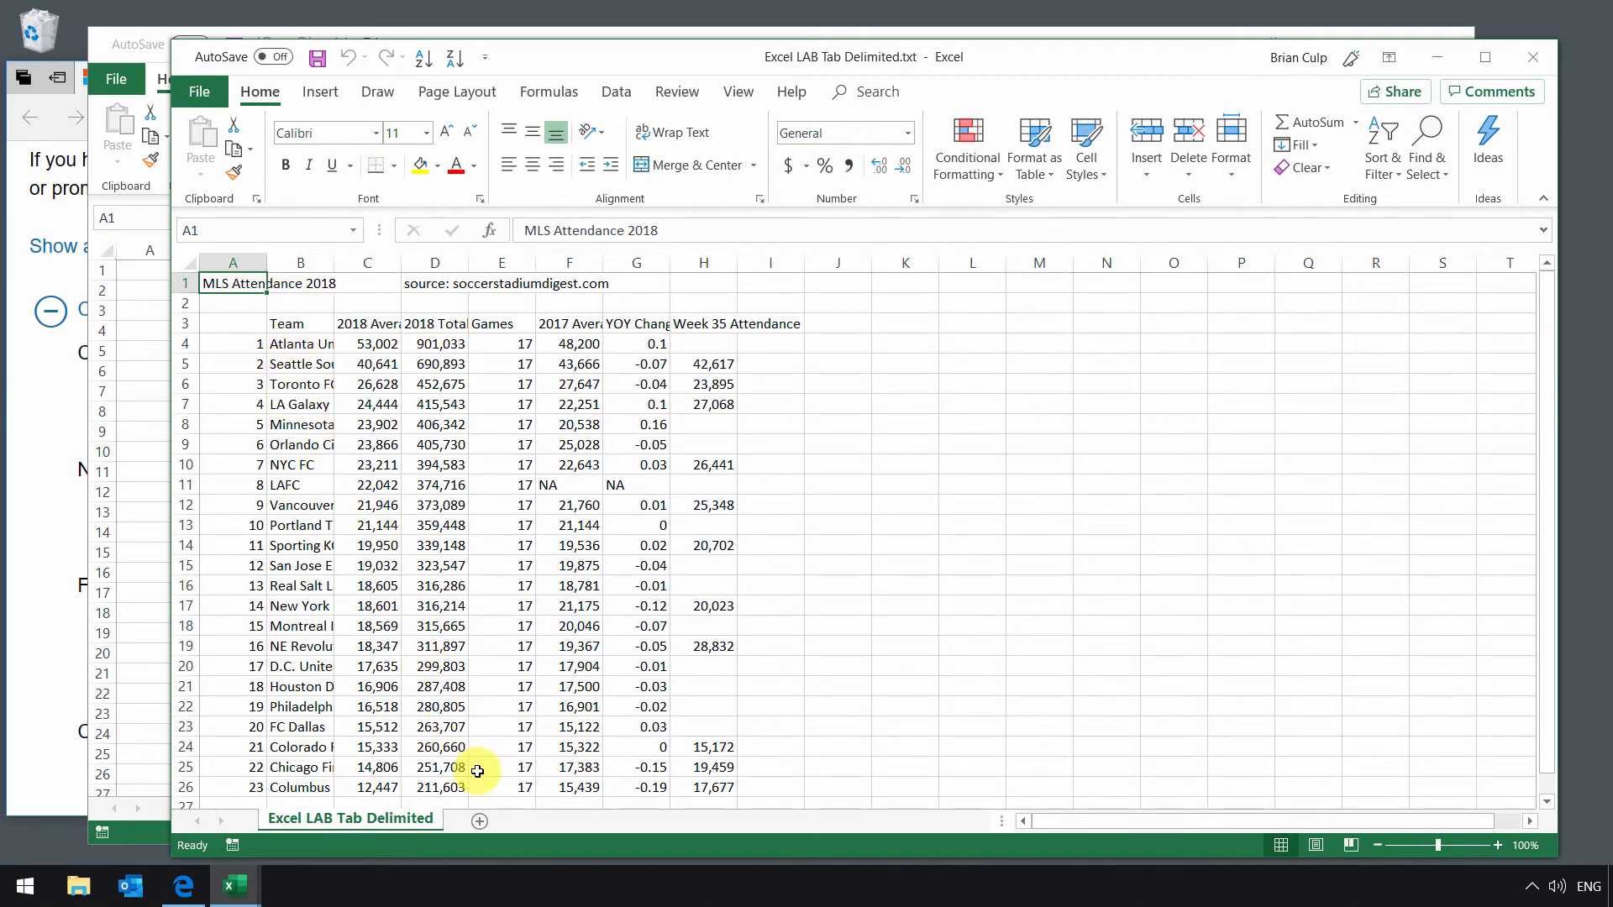
pyautogui.moveTo(477, 820)
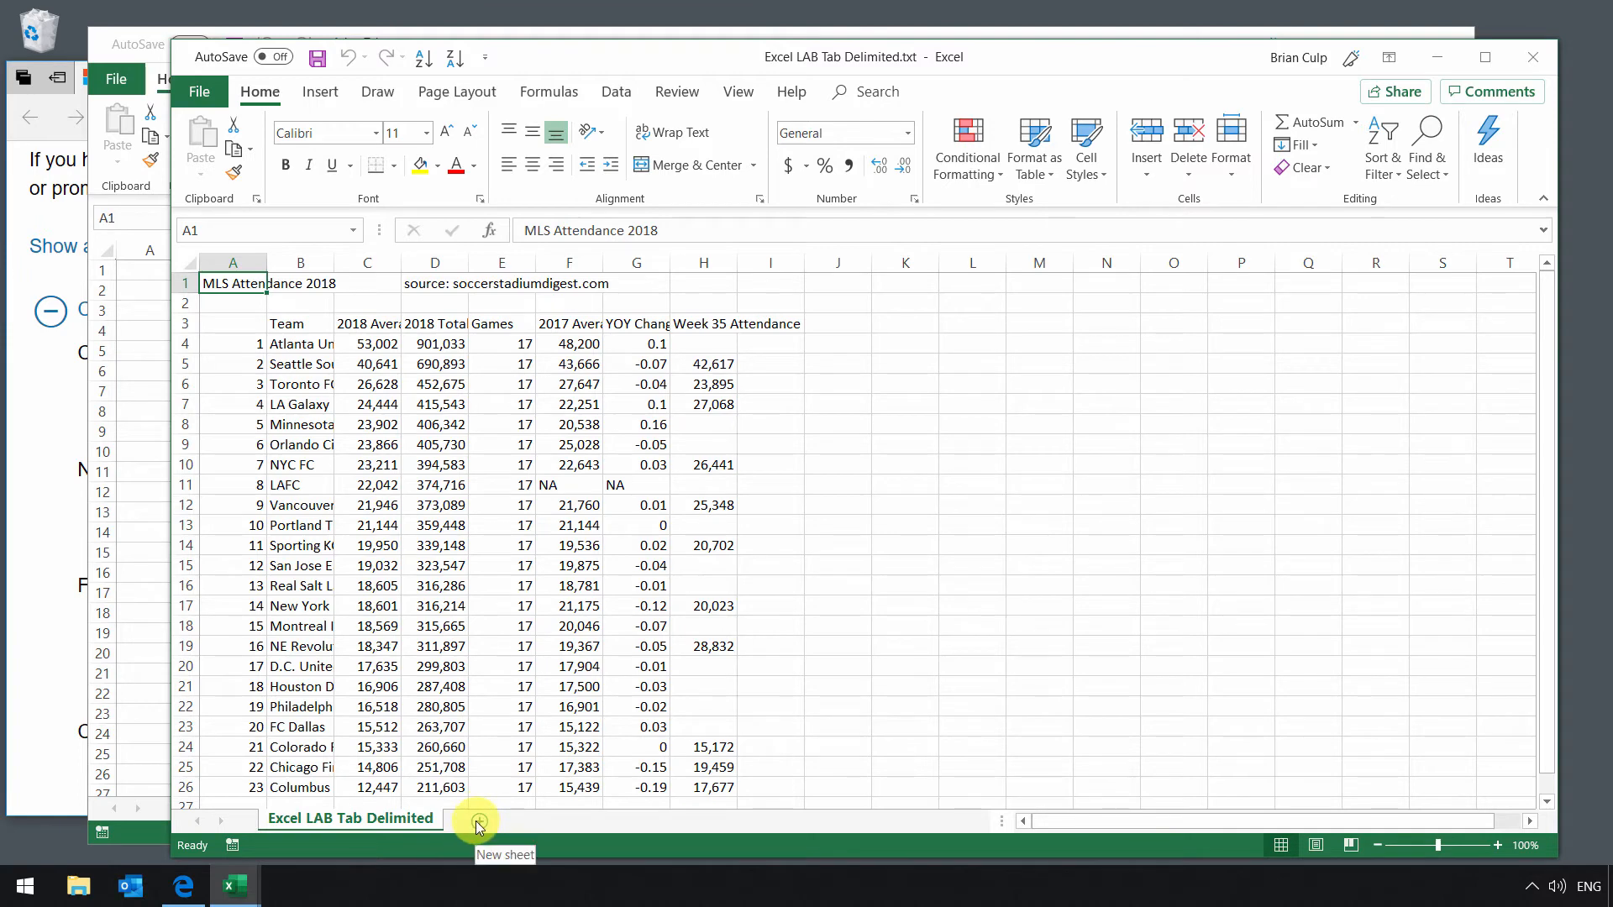
# Add a new blank Sheet1 and switch to the Data ribbon's Get & Transform tools
pyautogui.click(477, 820)
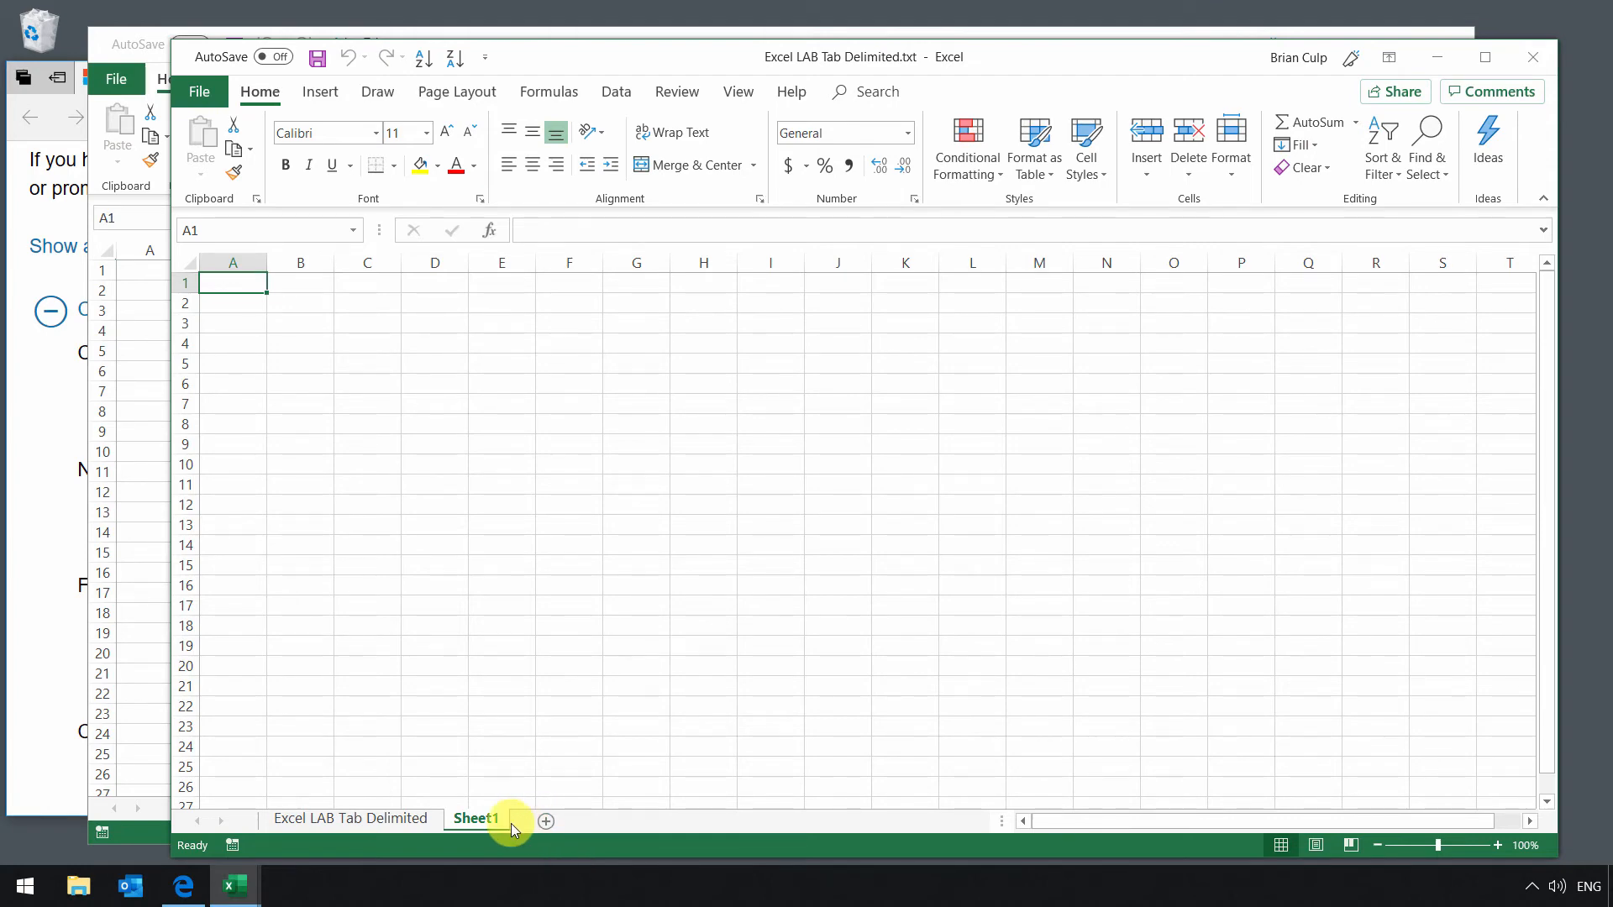
pyautogui.click(615, 92)
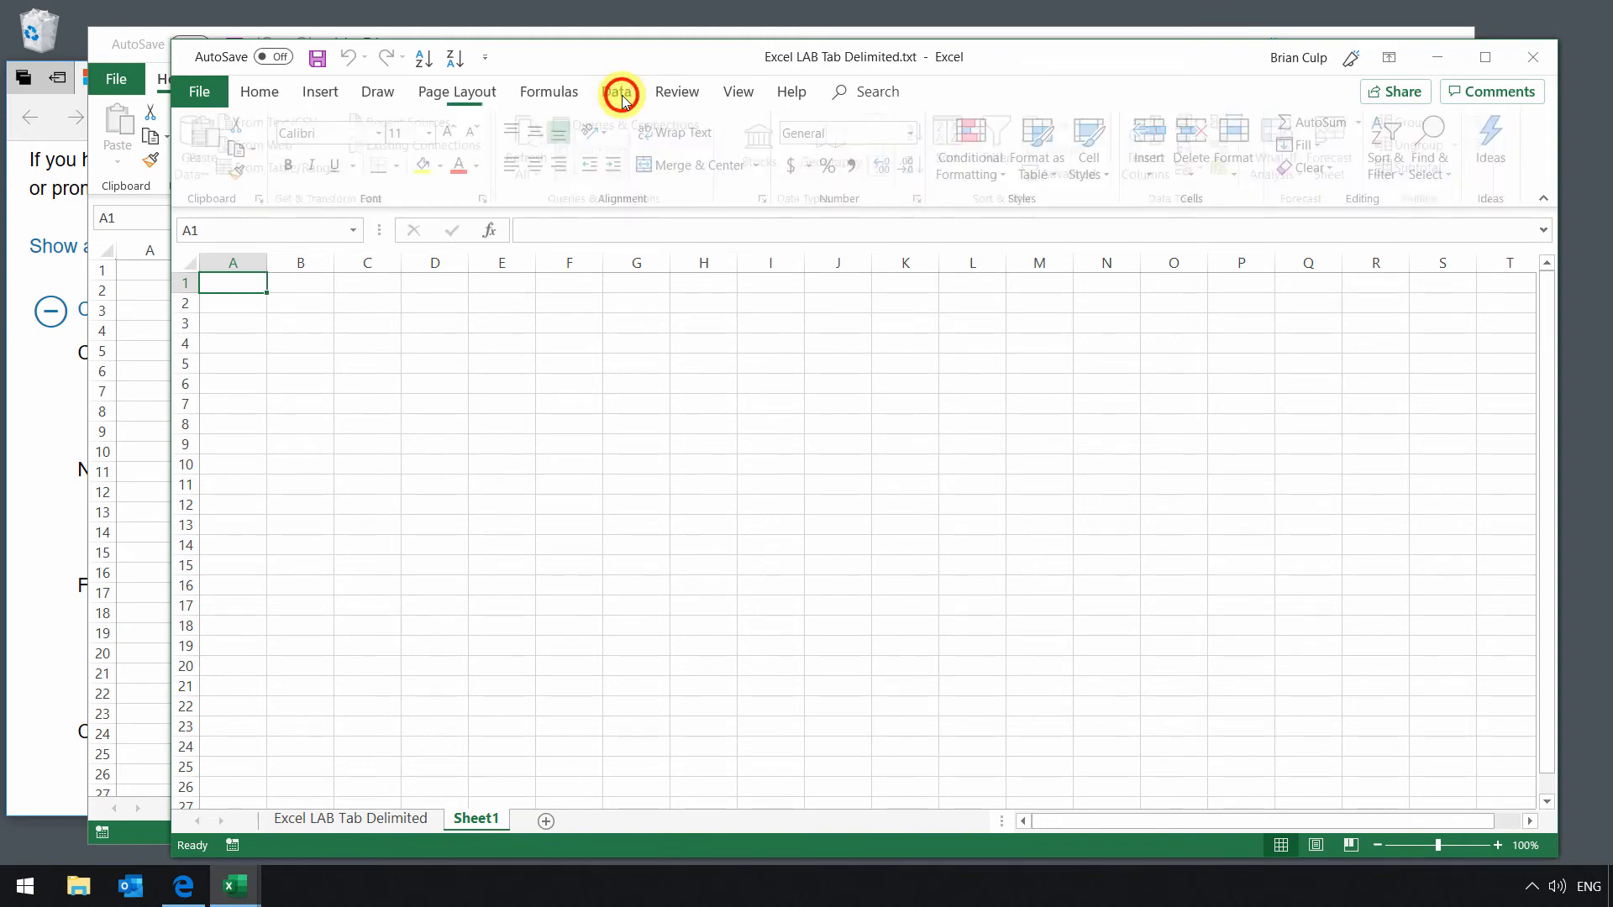
pyautogui.click(615, 92)
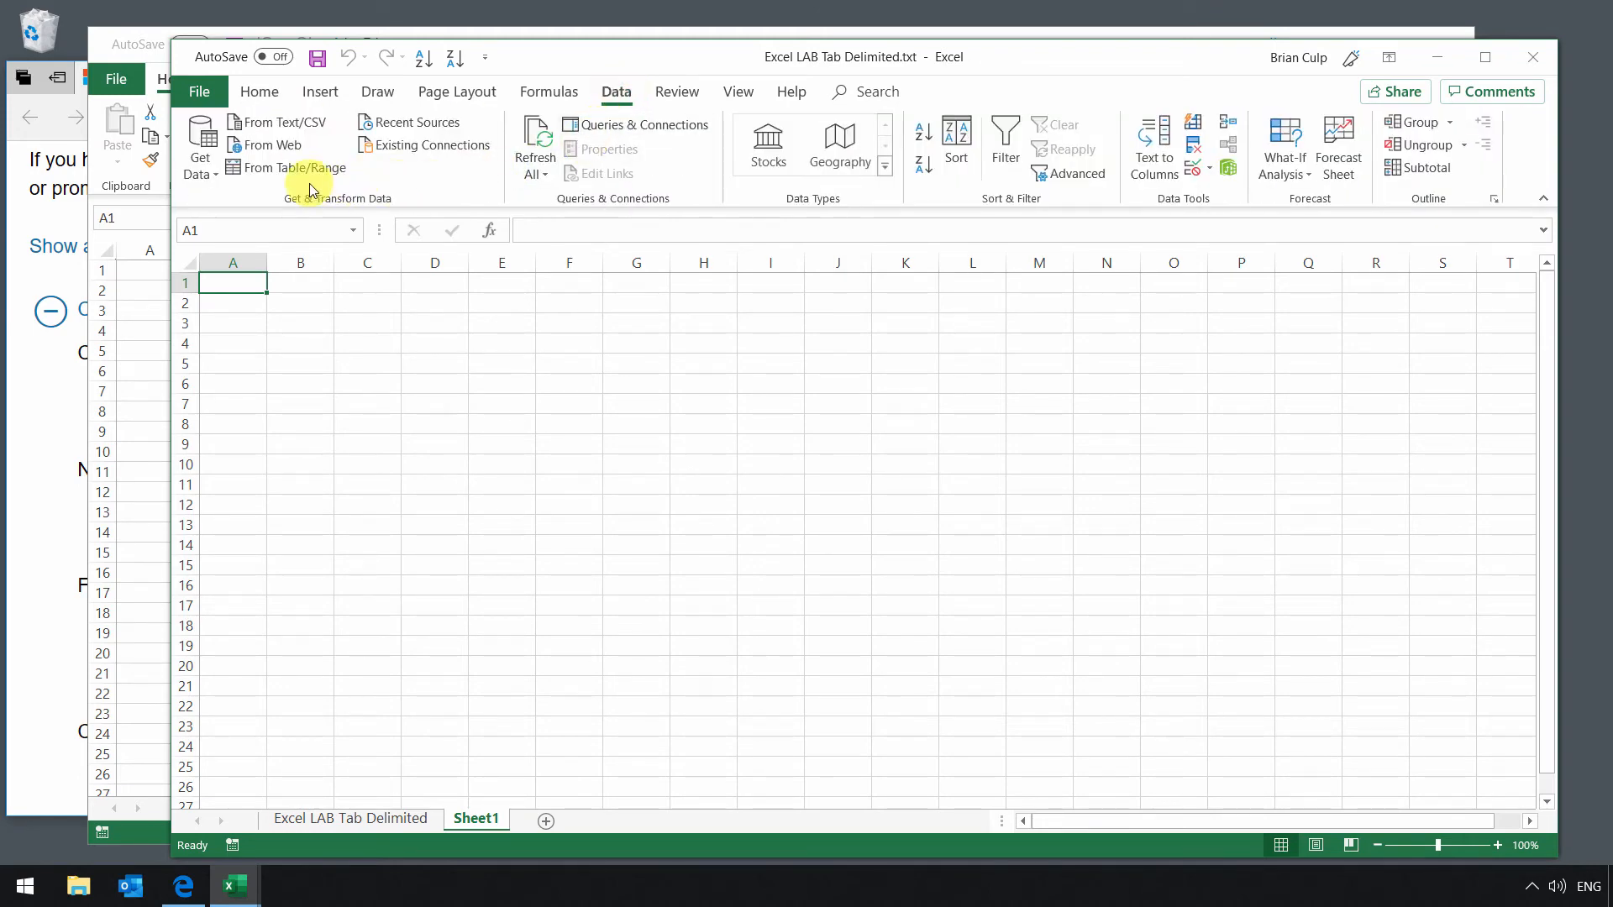
pyautogui.moveTo(385, 211)
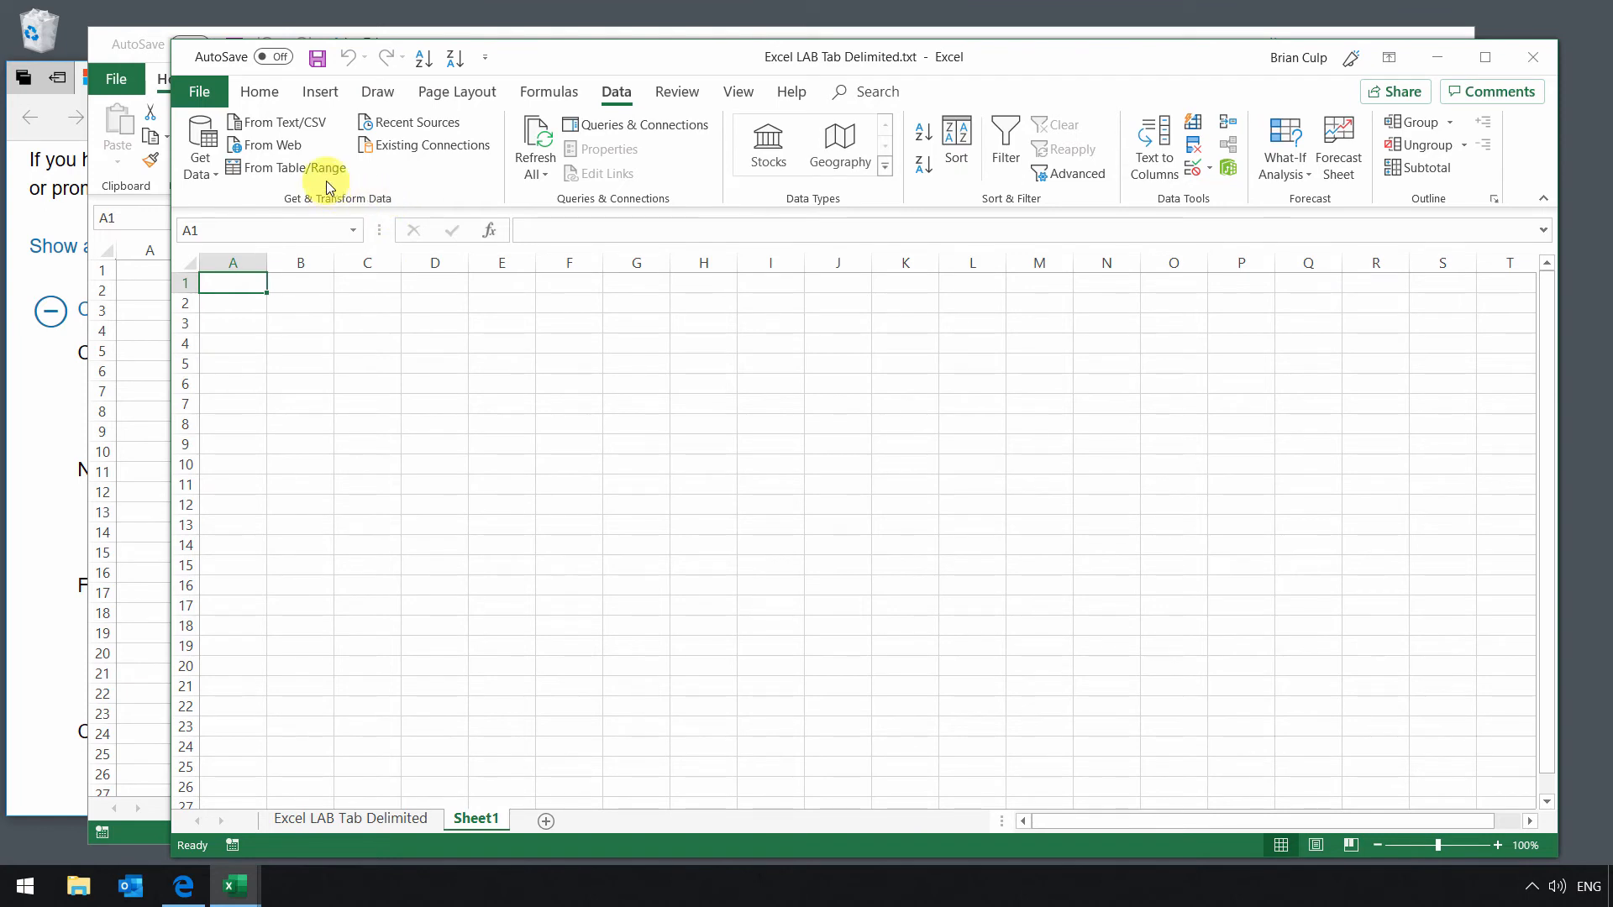
pyautogui.moveTo(278, 121)
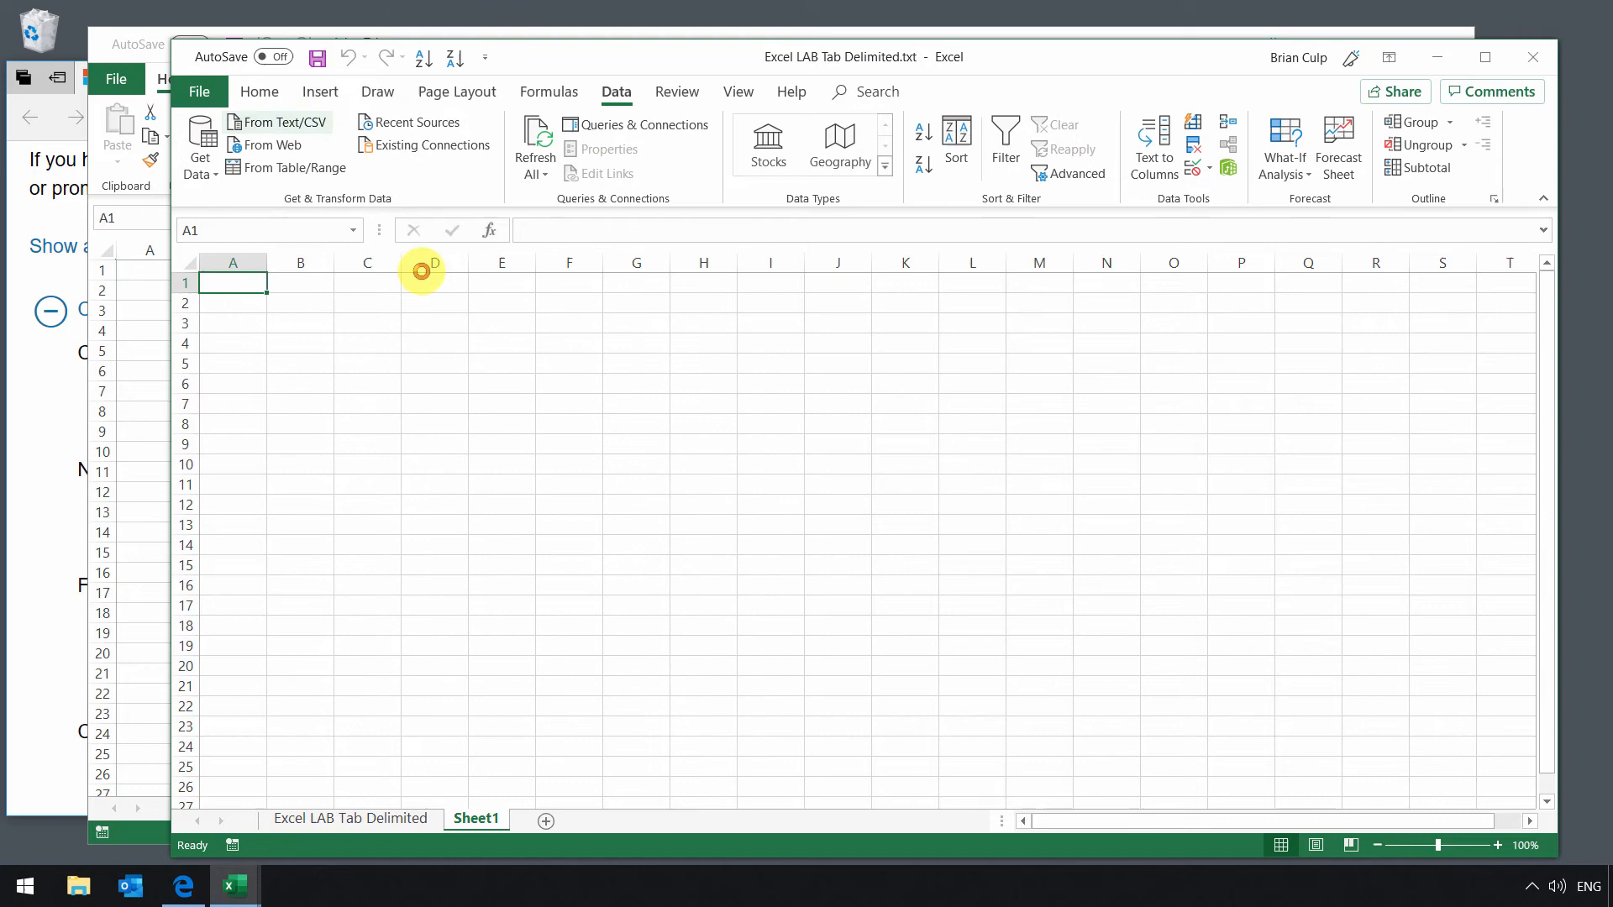
# Import Excel LAB Tab Delimited.txt via From Text/CSV to preview its tab-delimited columns
pyautogui.click(276, 121)
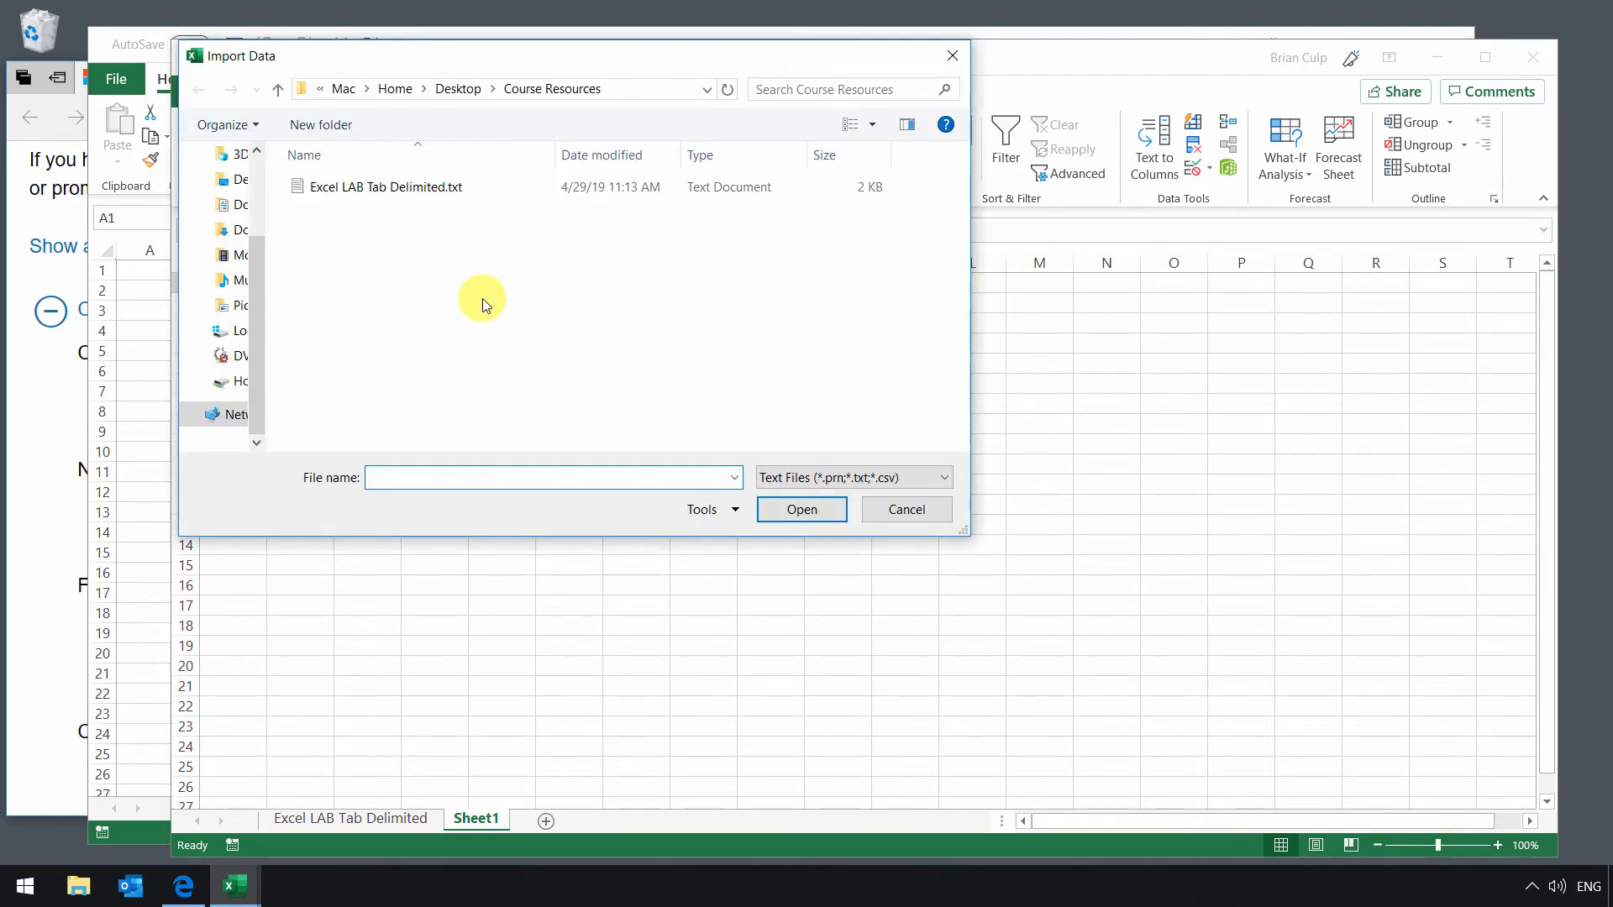
pyautogui.click(389, 186)
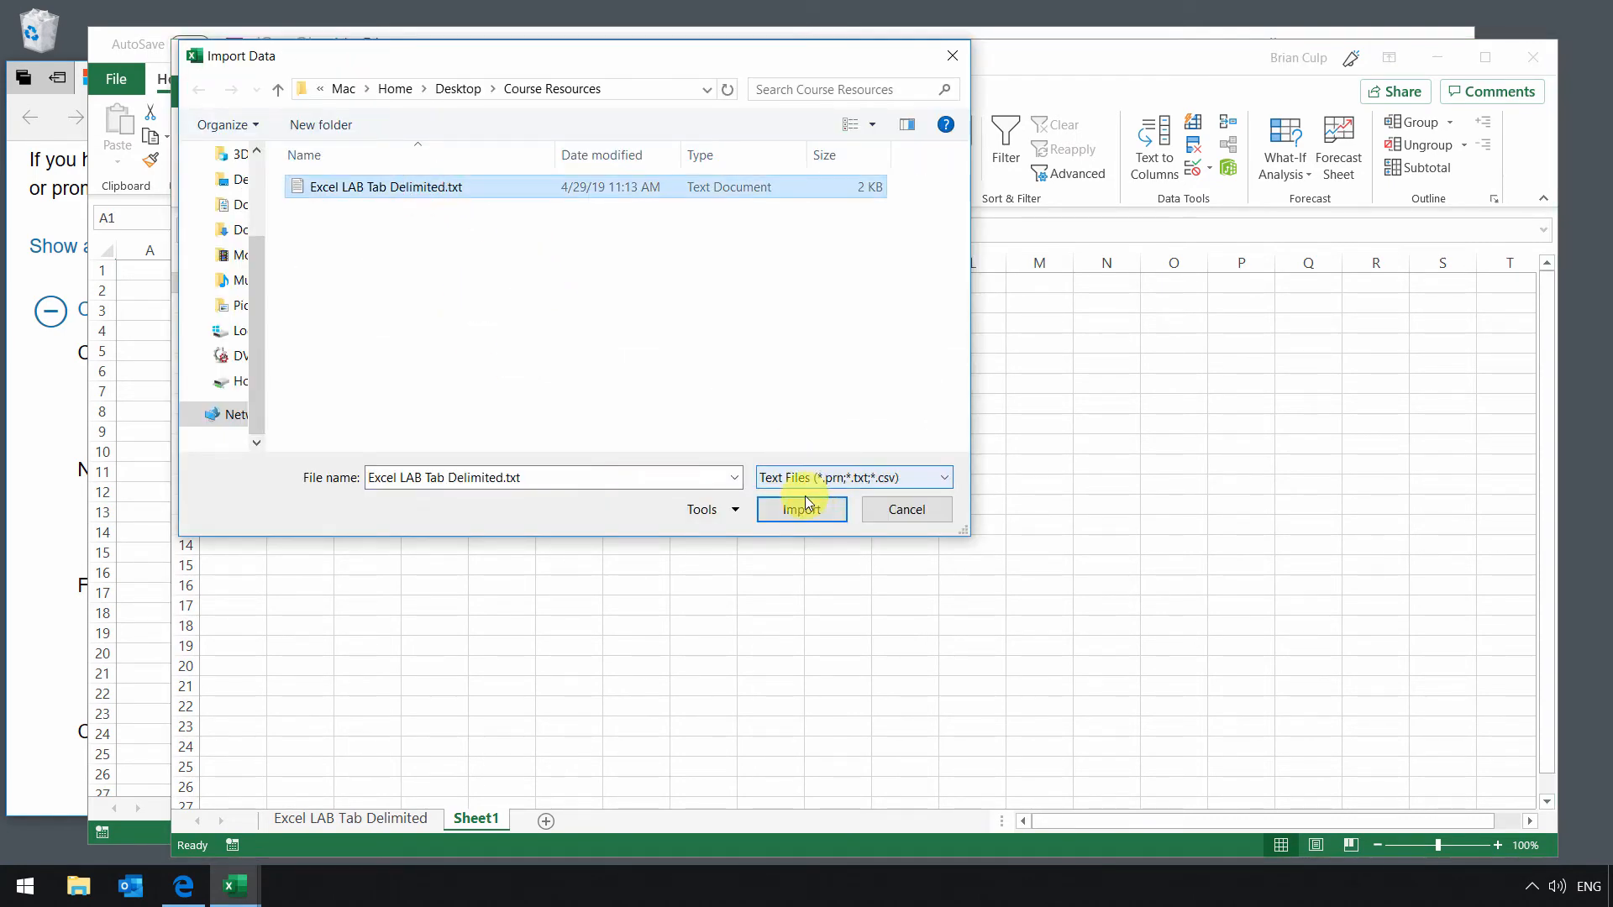
pyautogui.click(801, 509)
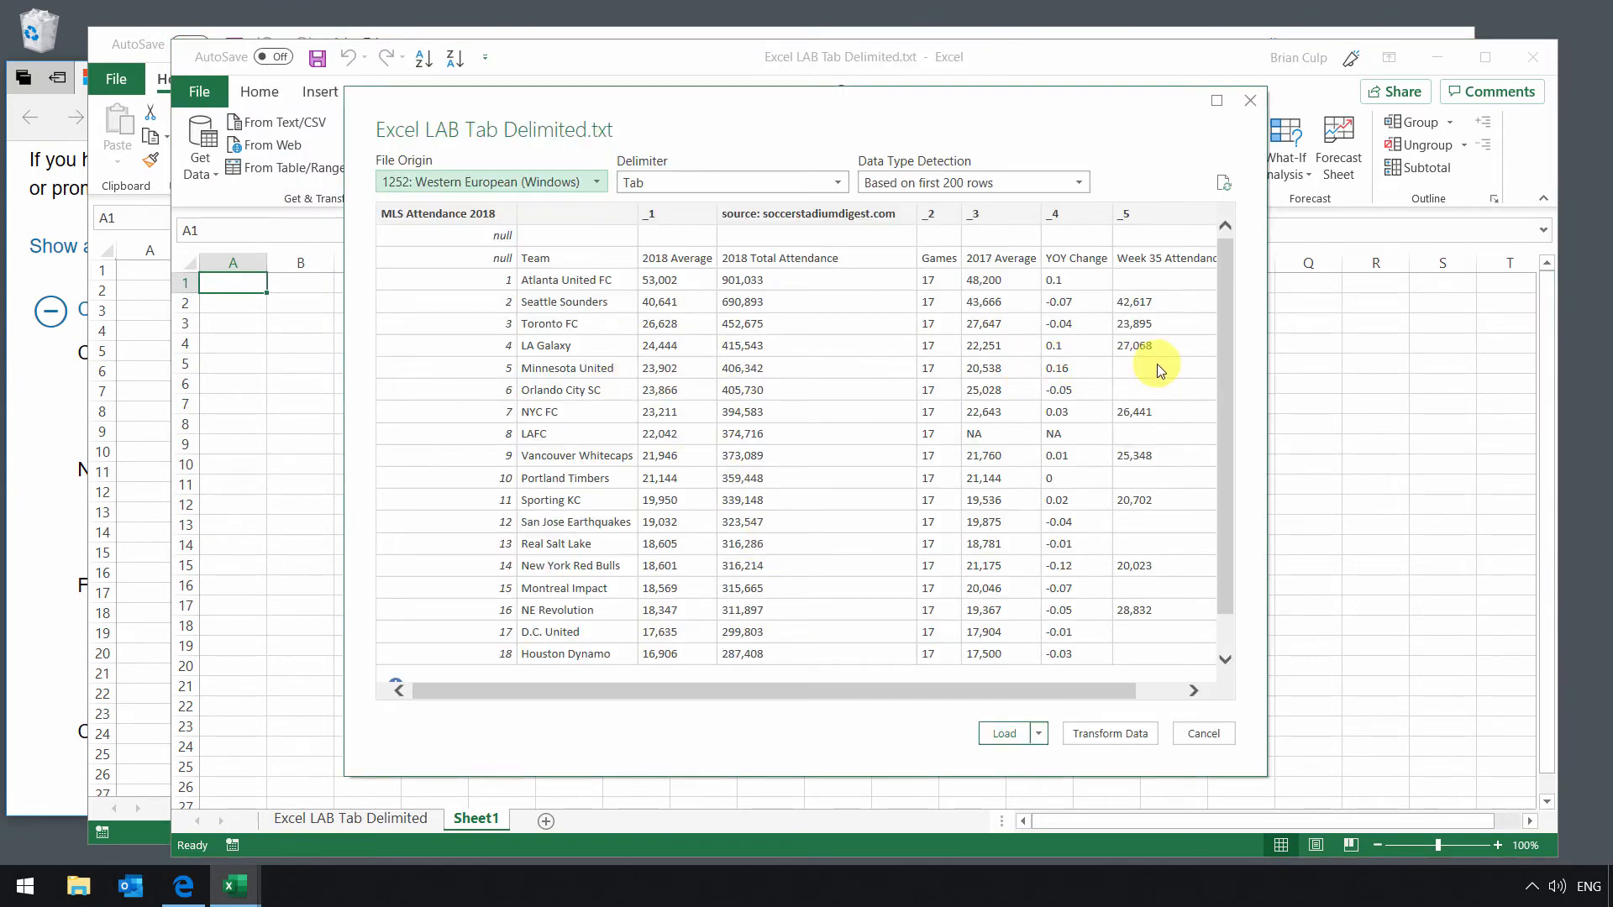
pyautogui.moveTo(1224, 348)
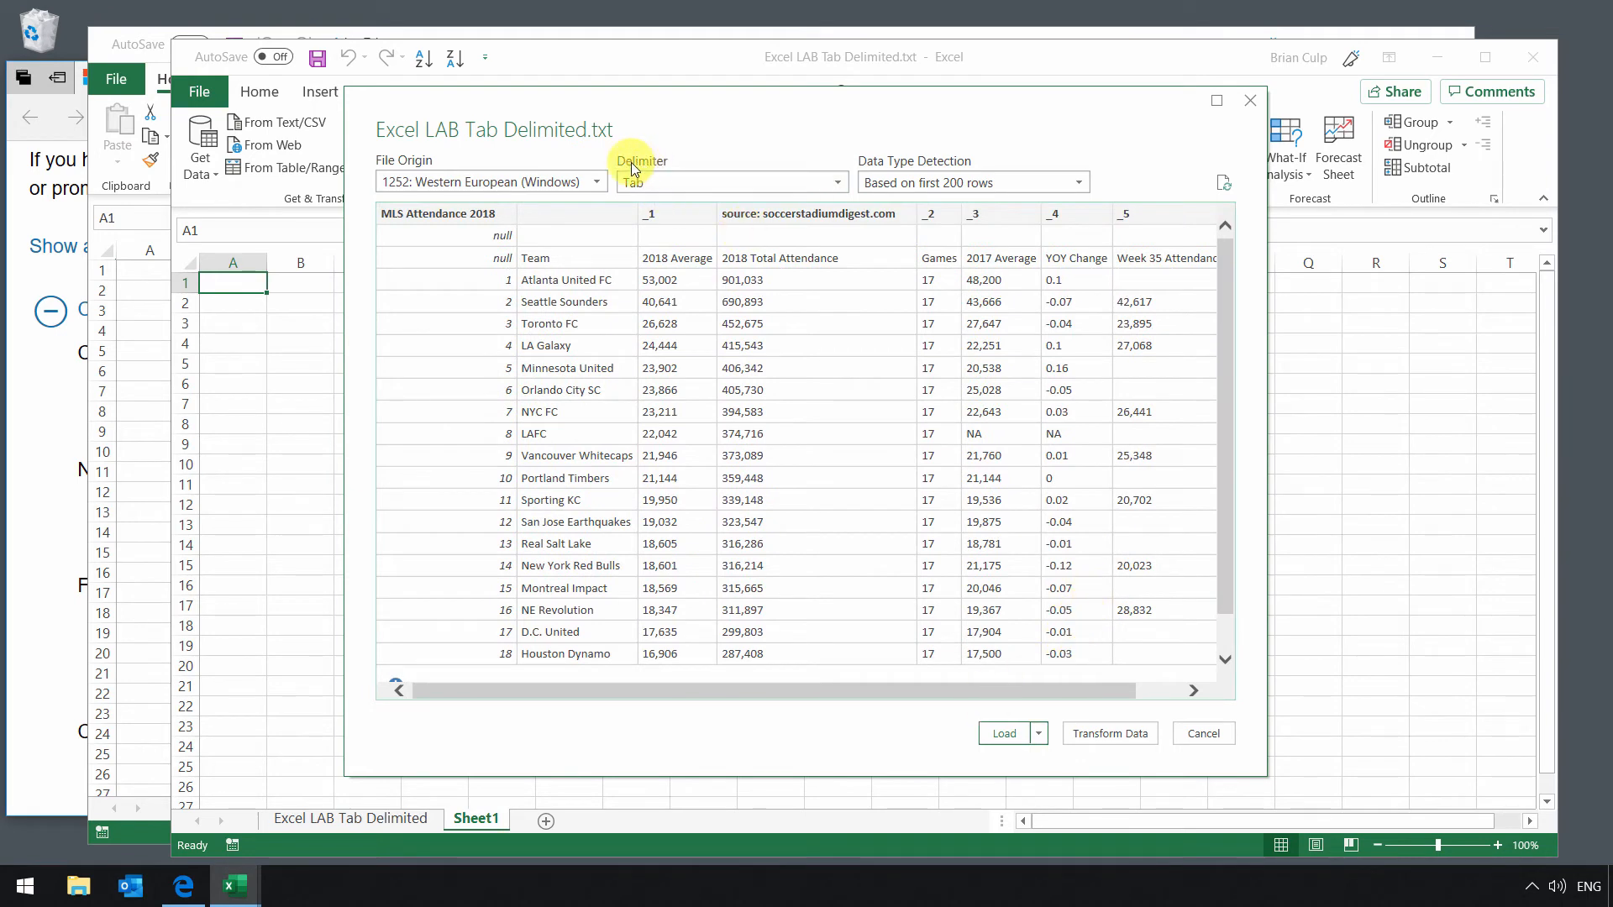
pyautogui.moveTo(927, 412)
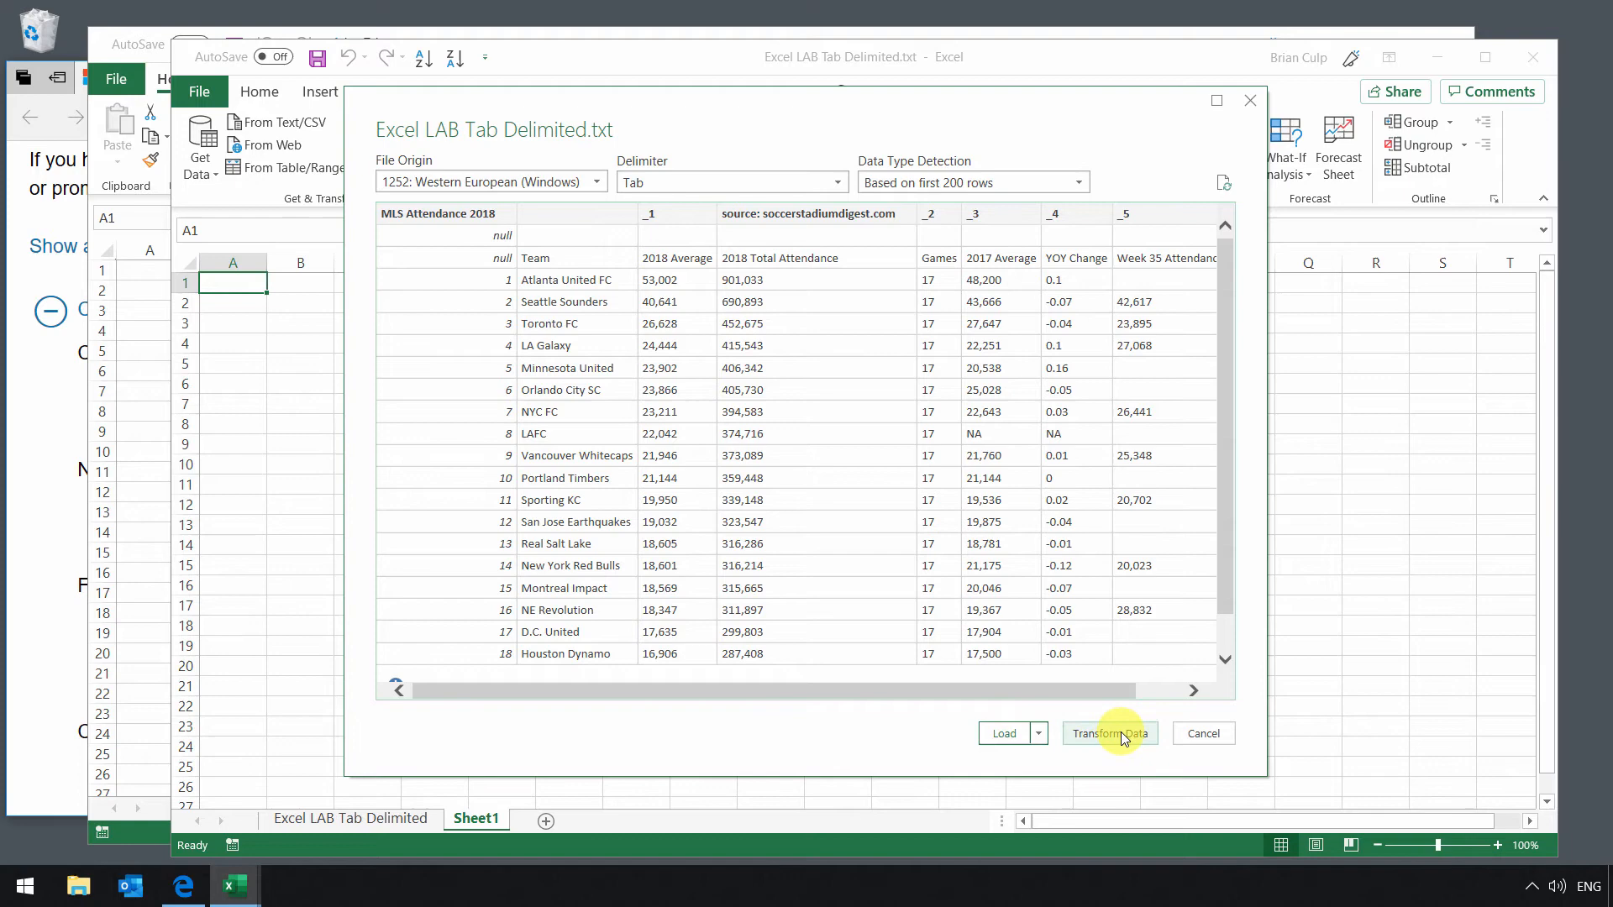
# Send the attendance import to Power Query Editor with Transform Data
pyautogui.click(1109, 733)
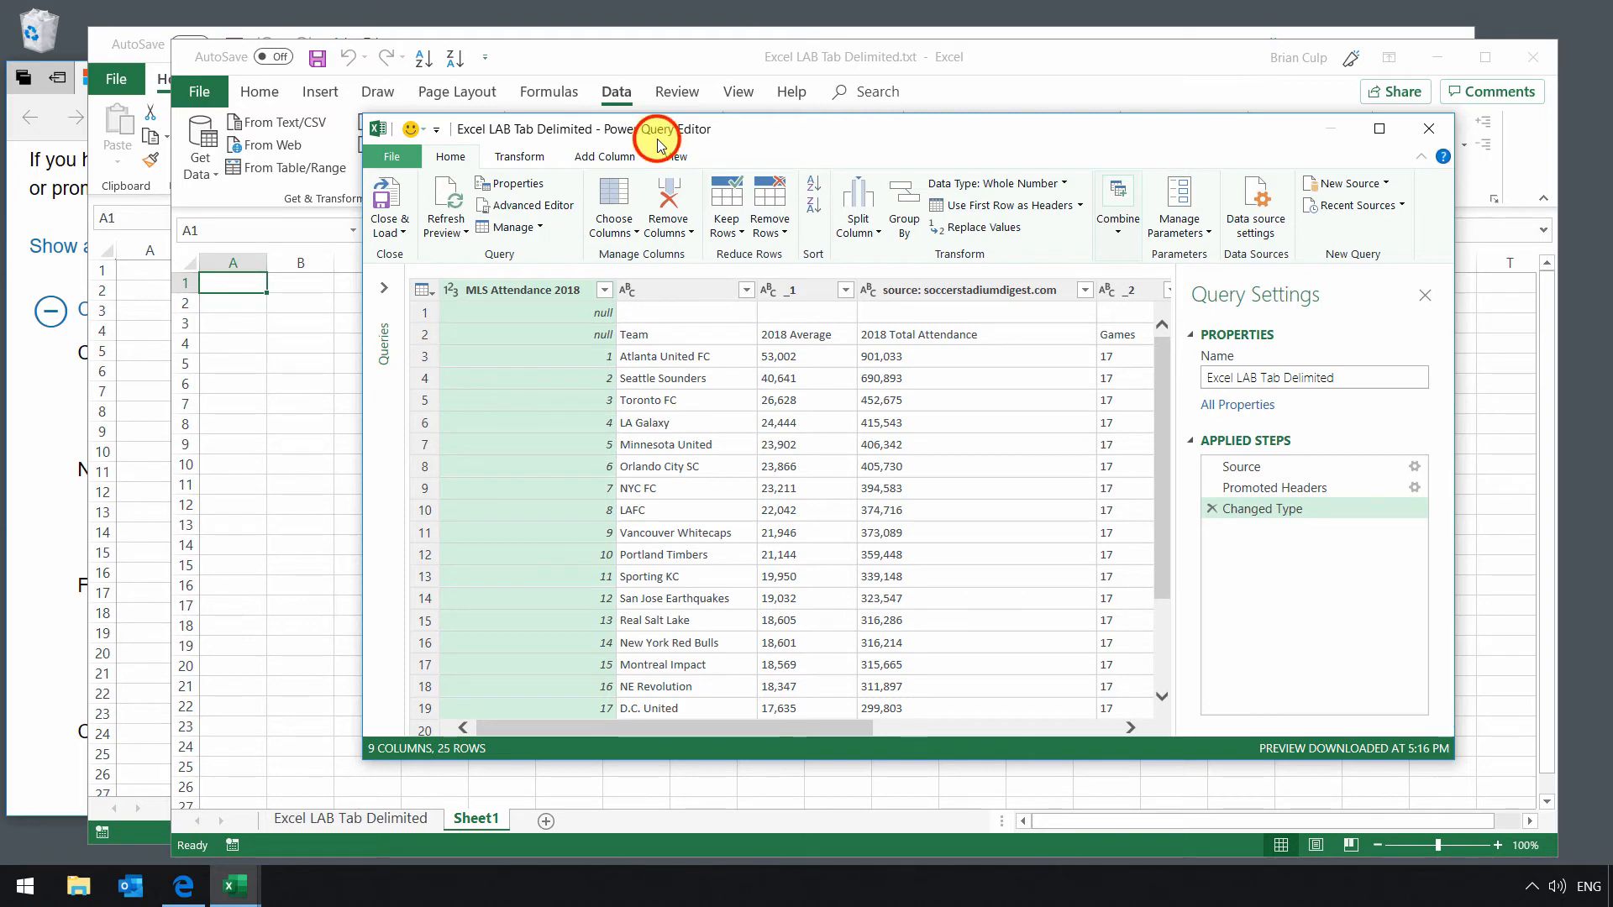
pyautogui.moveTo(761, 142)
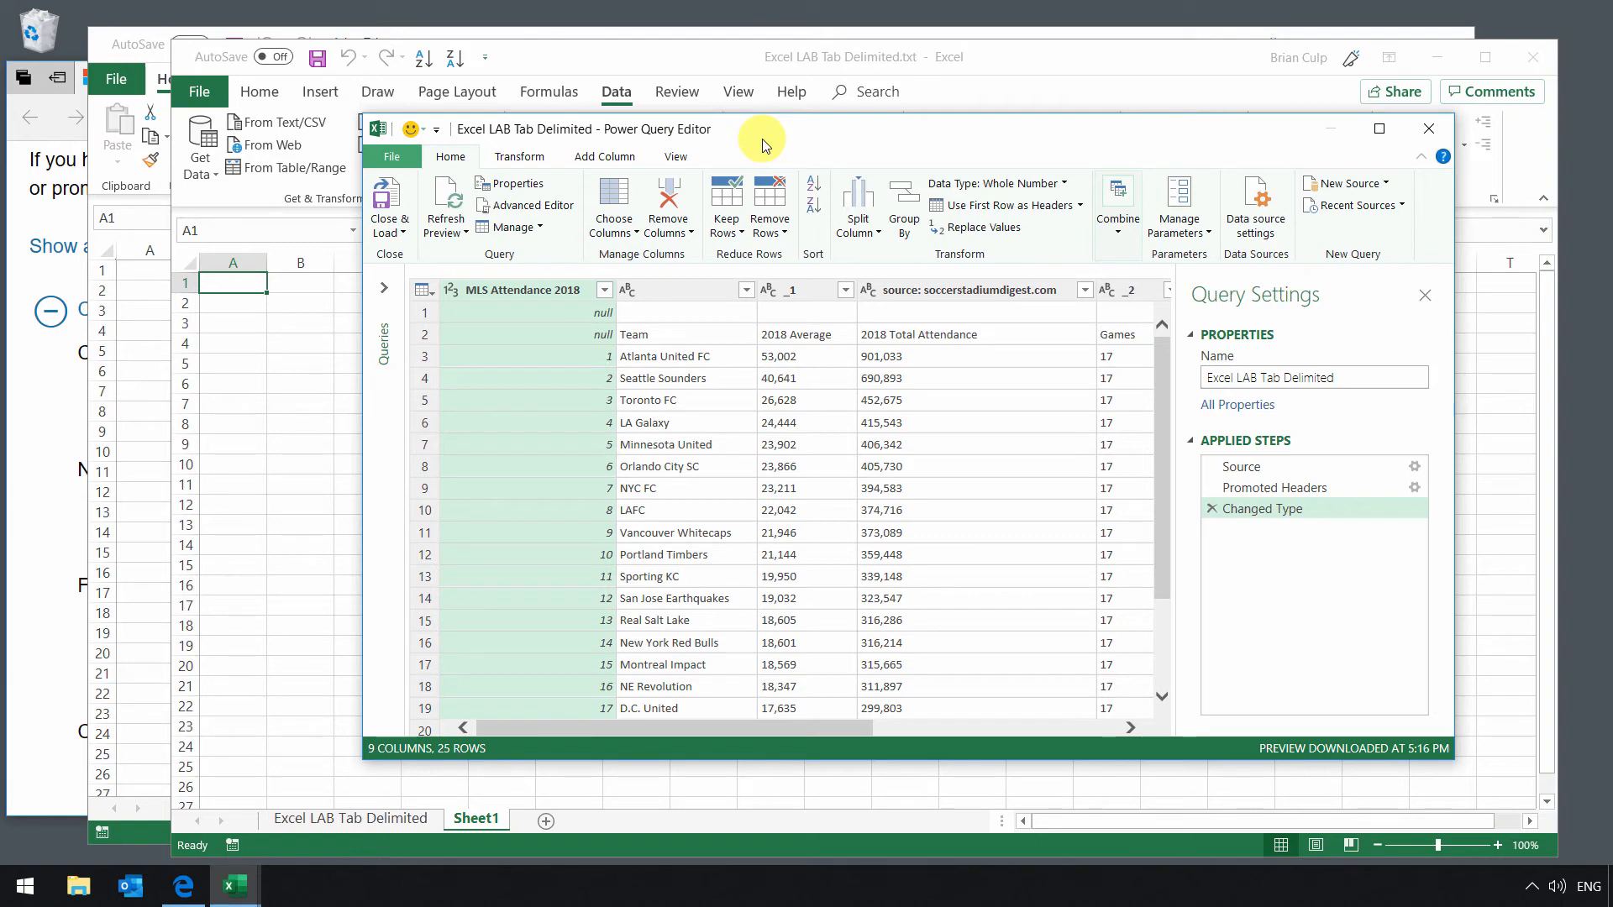
pyautogui.moveTo(776, 163)
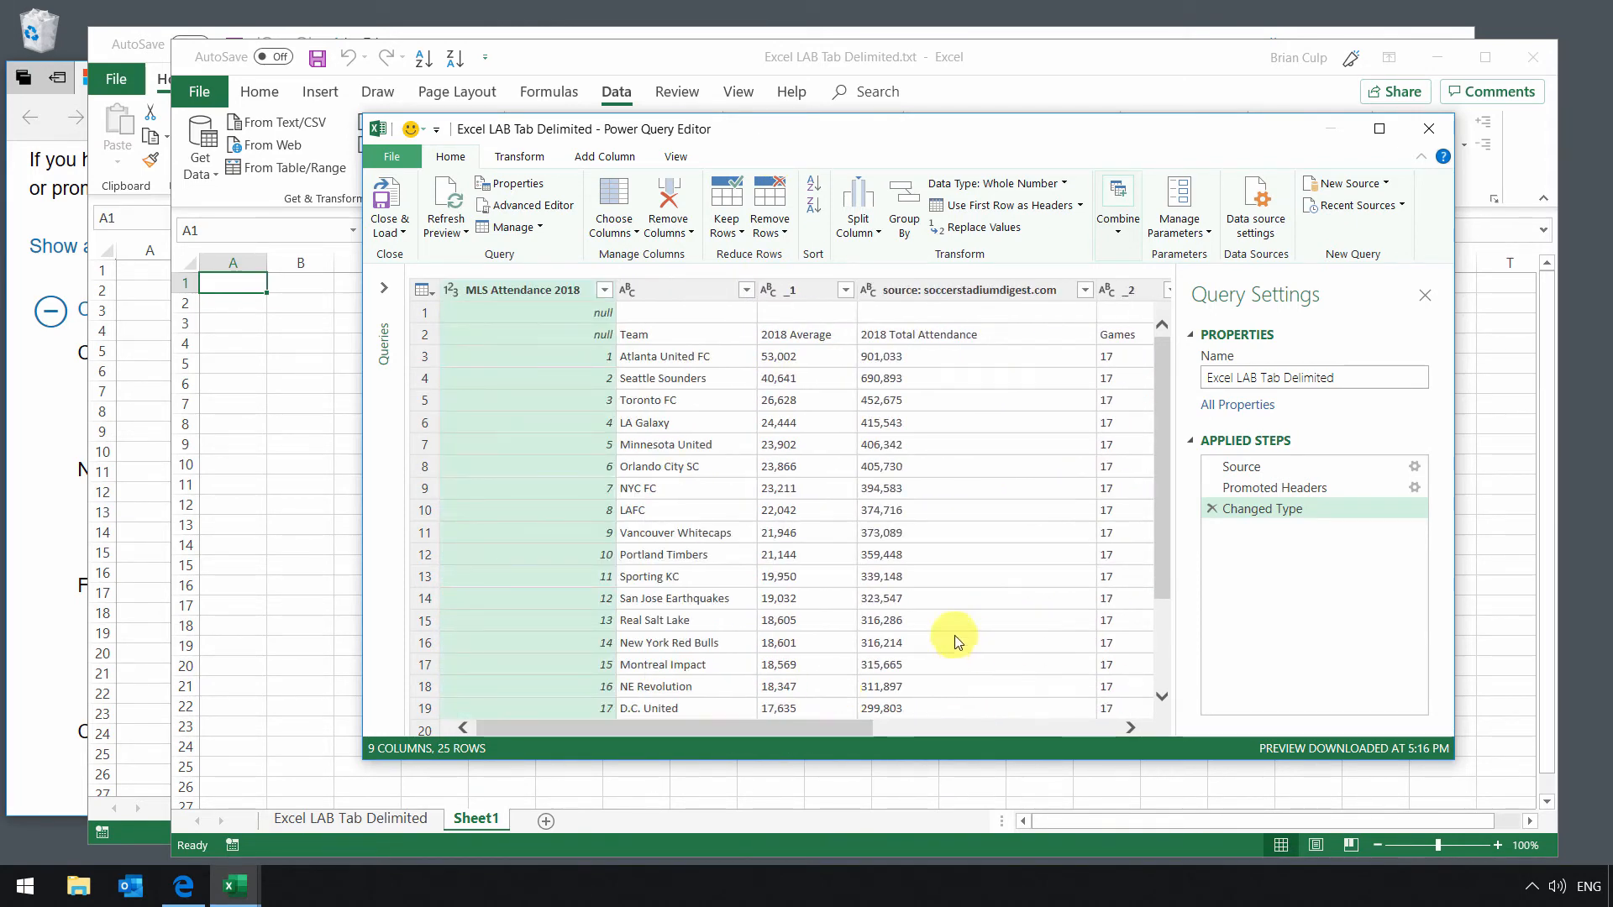
pyautogui.moveTo(389, 202)
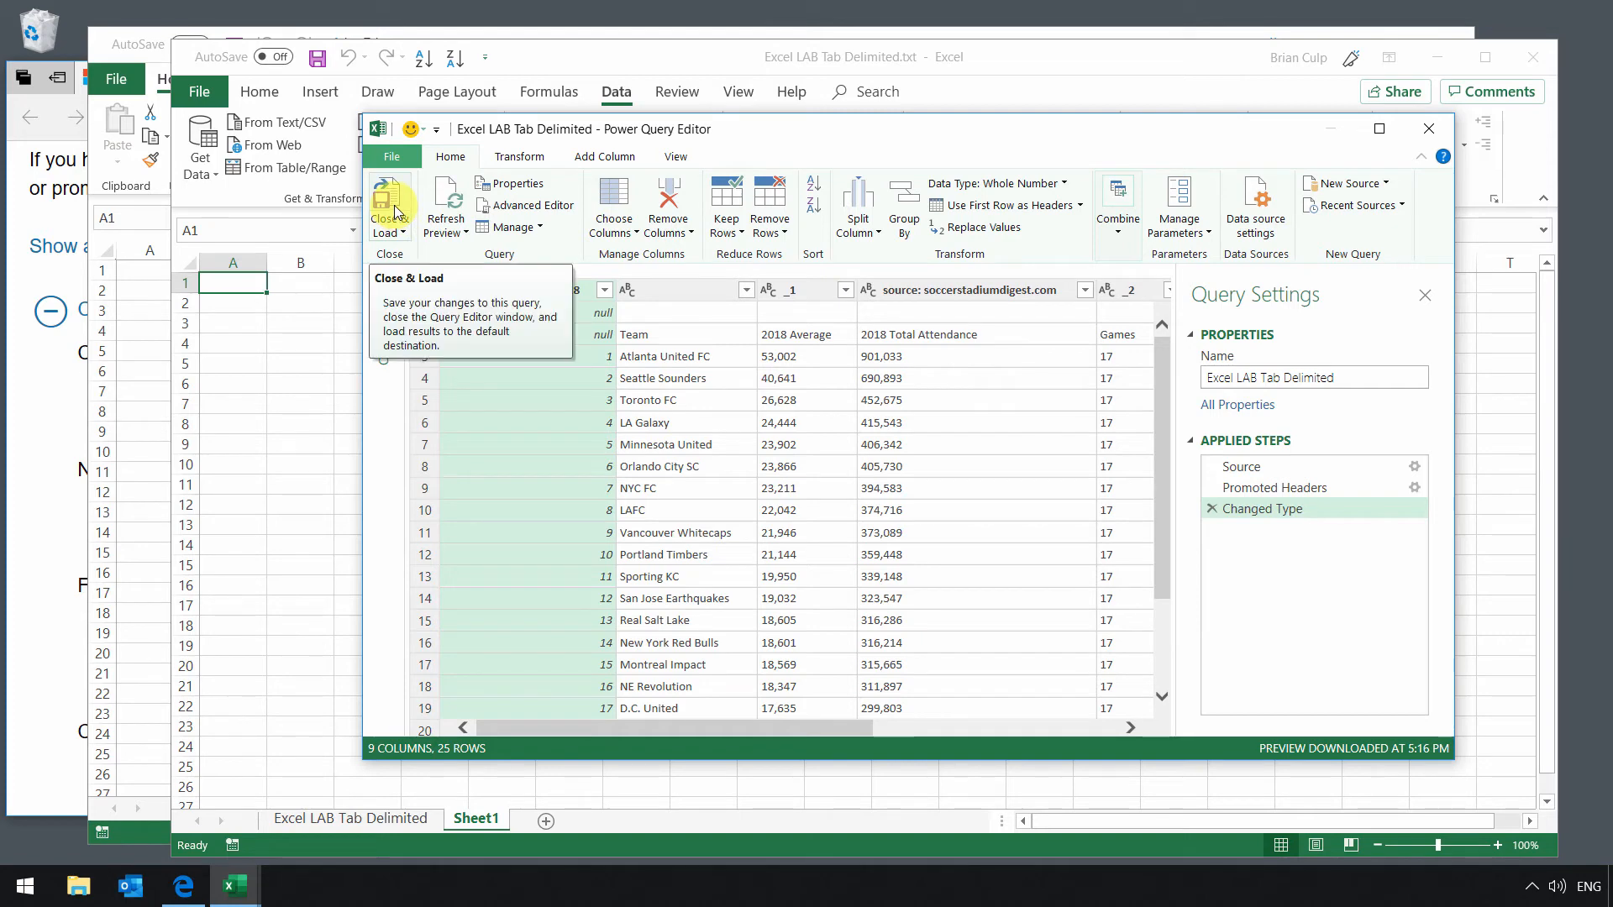
# Load the attendance query as a table on Sheet2 and close the Queries & Connections pane
pyautogui.click(389, 205)
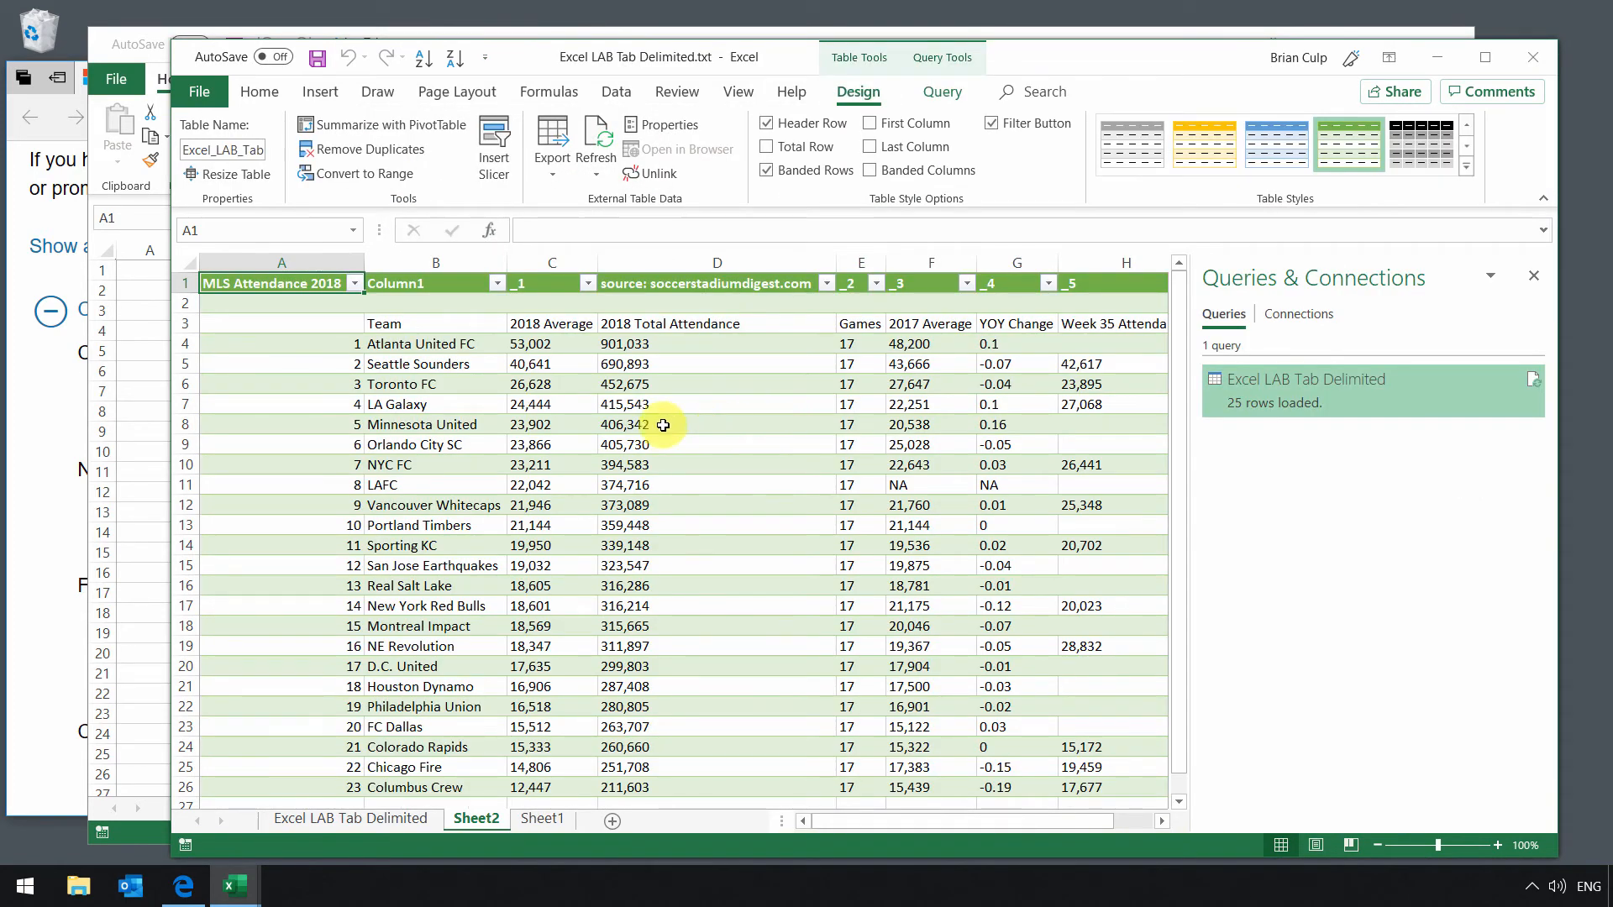
pyautogui.moveTo(321, 333)
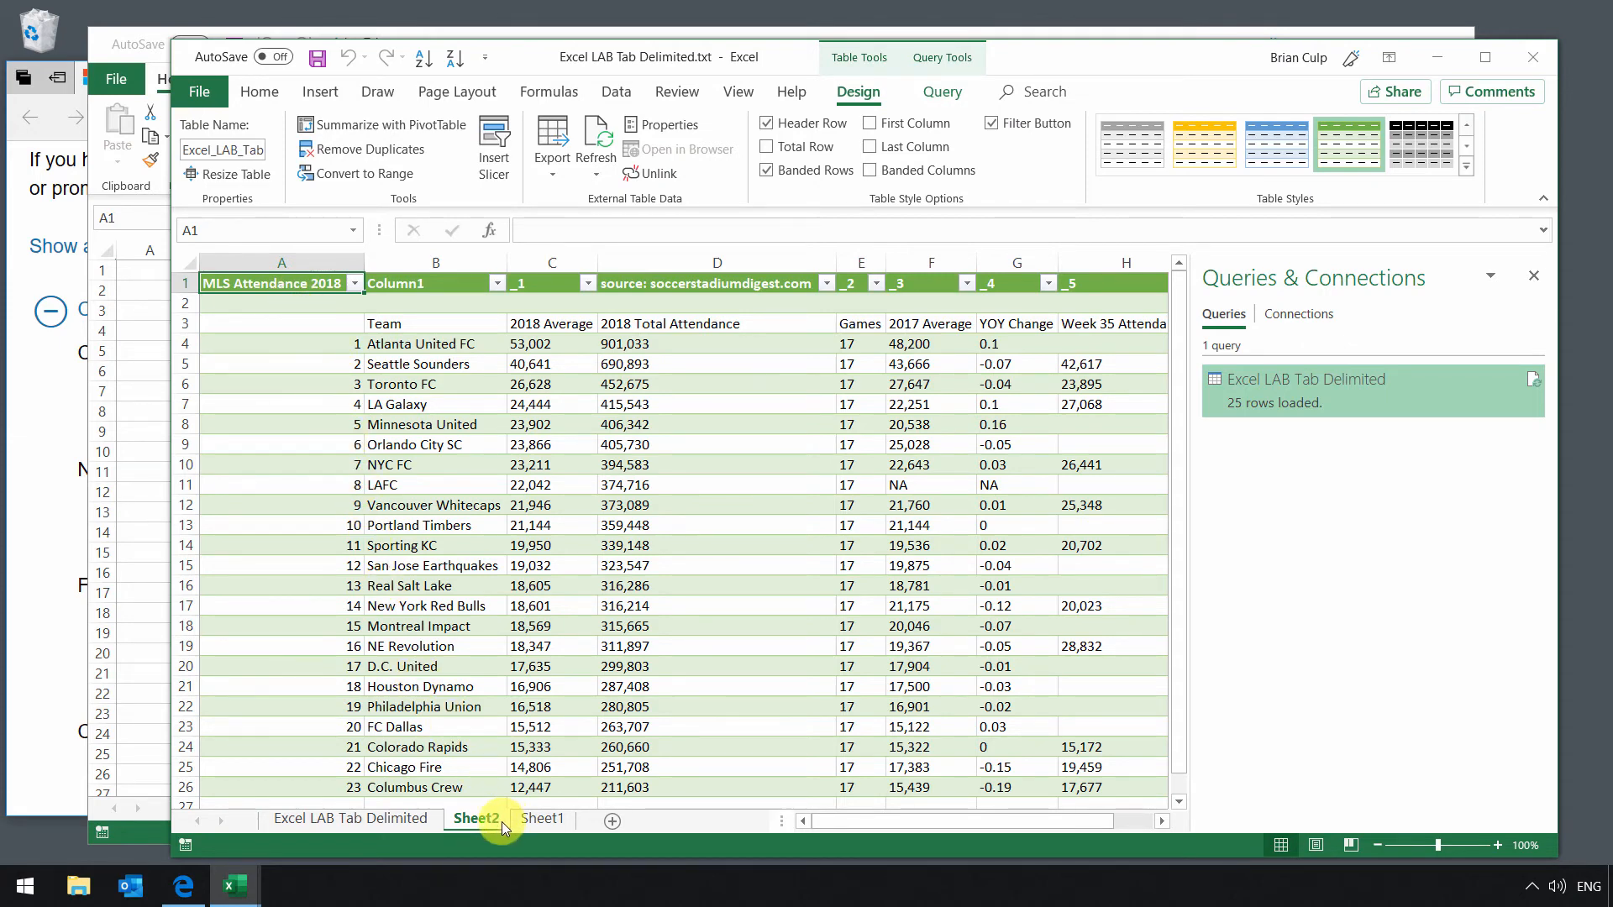
pyautogui.click(475, 817)
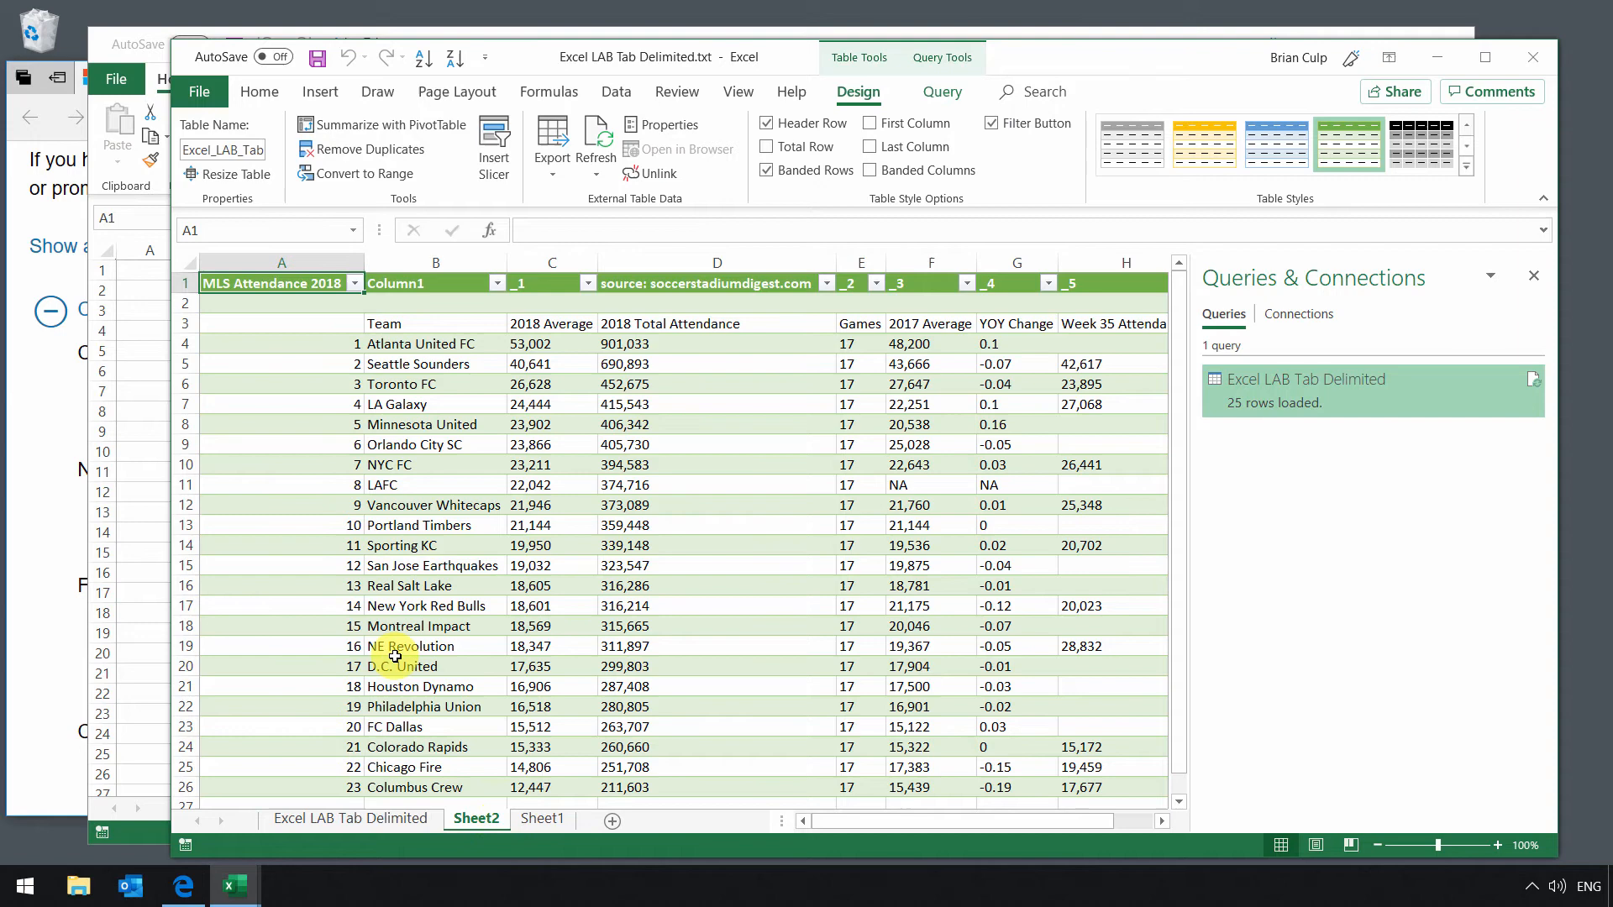
pyautogui.moveTo(271, 368)
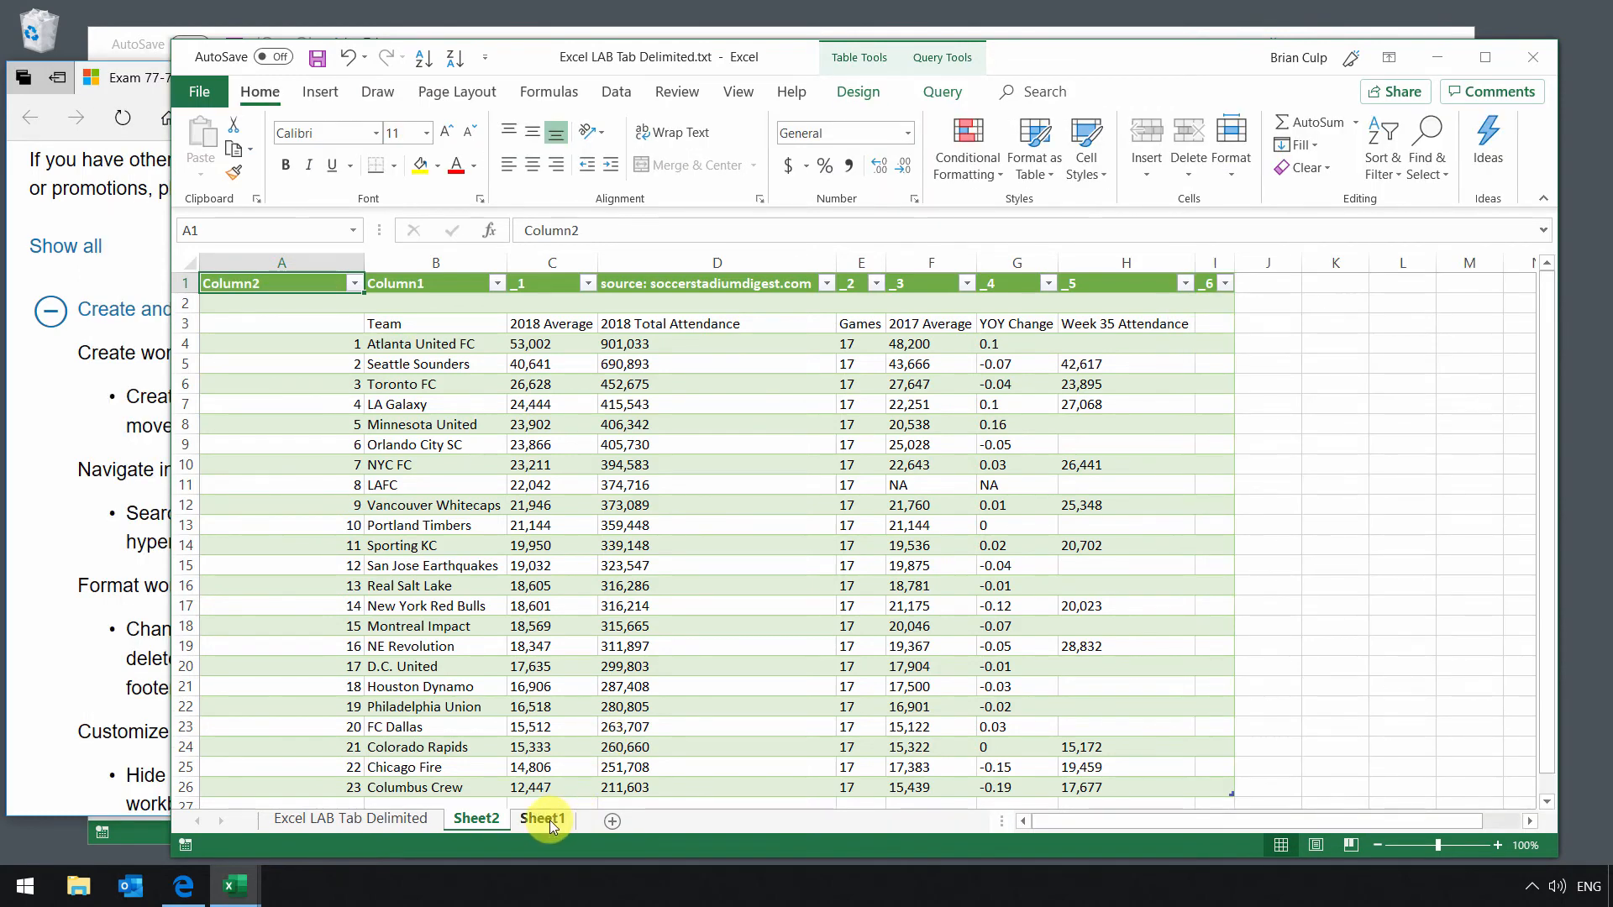
pyautogui.click(476, 818)
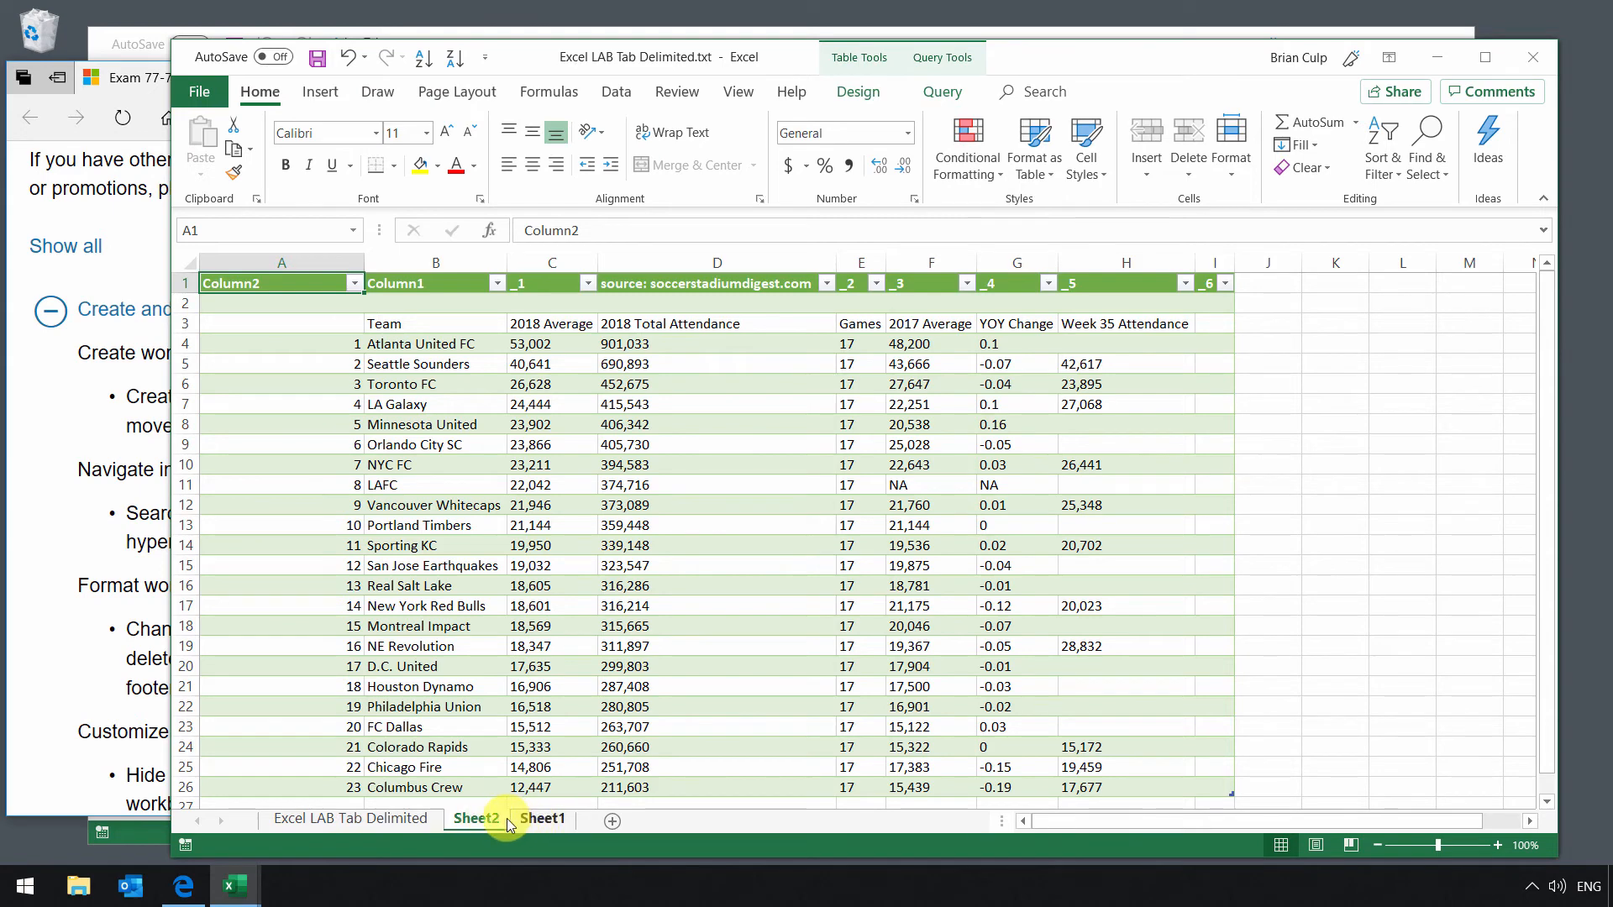
pyautogui.click(474, 817)
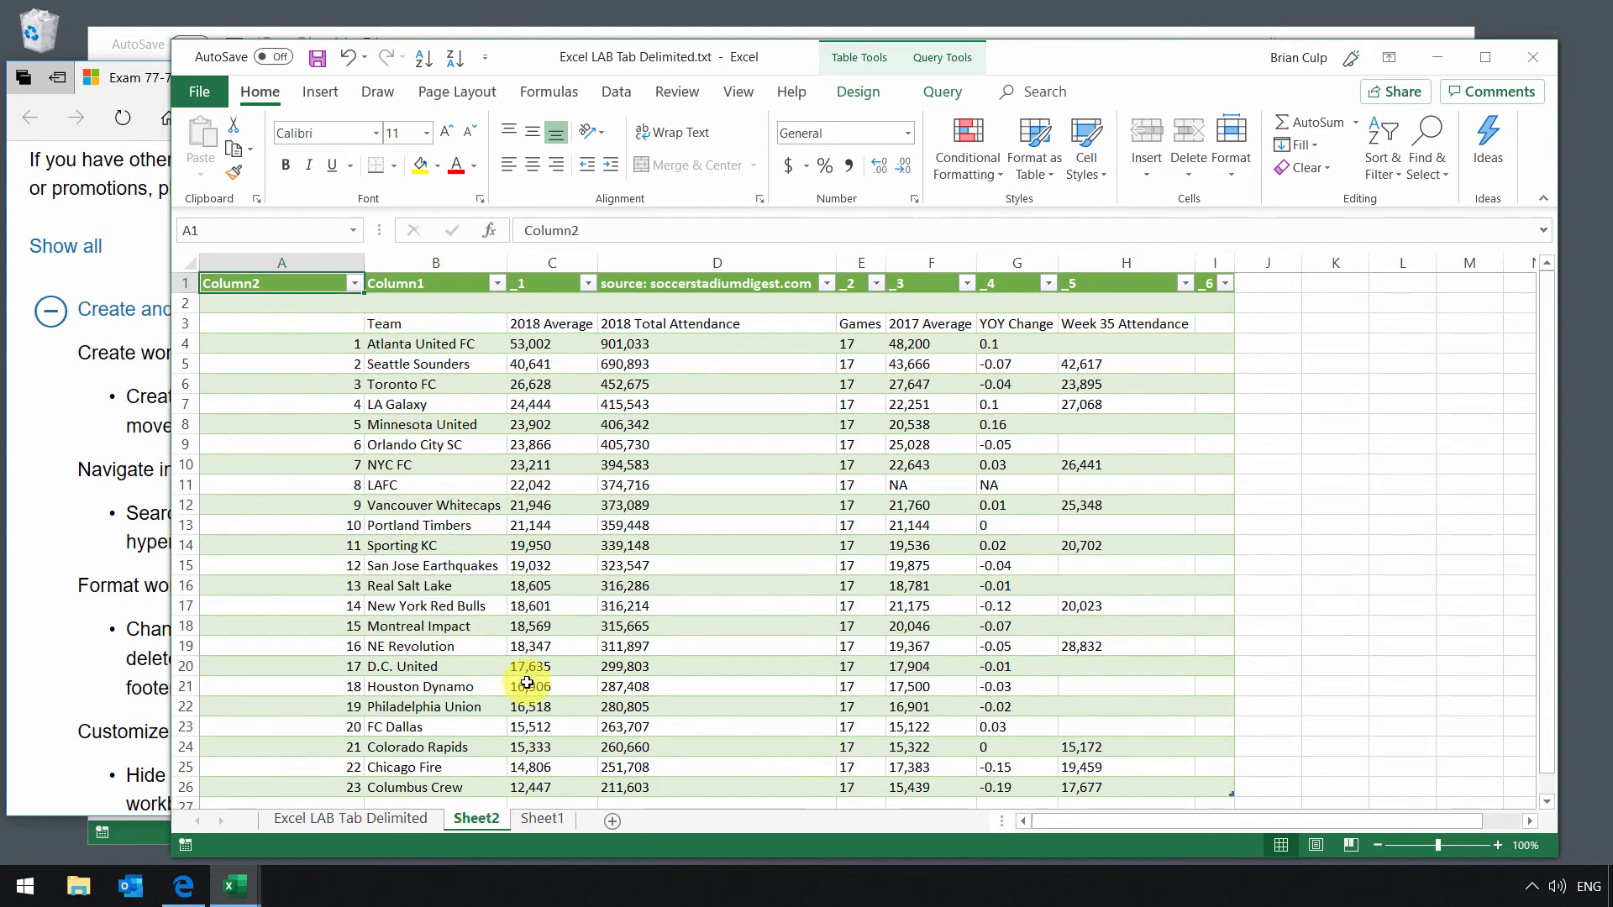
# From Sheet1, re-import Excel LAB Tab Delimited.txt and open its Load To destination options
pyautogui.click(541, 819)
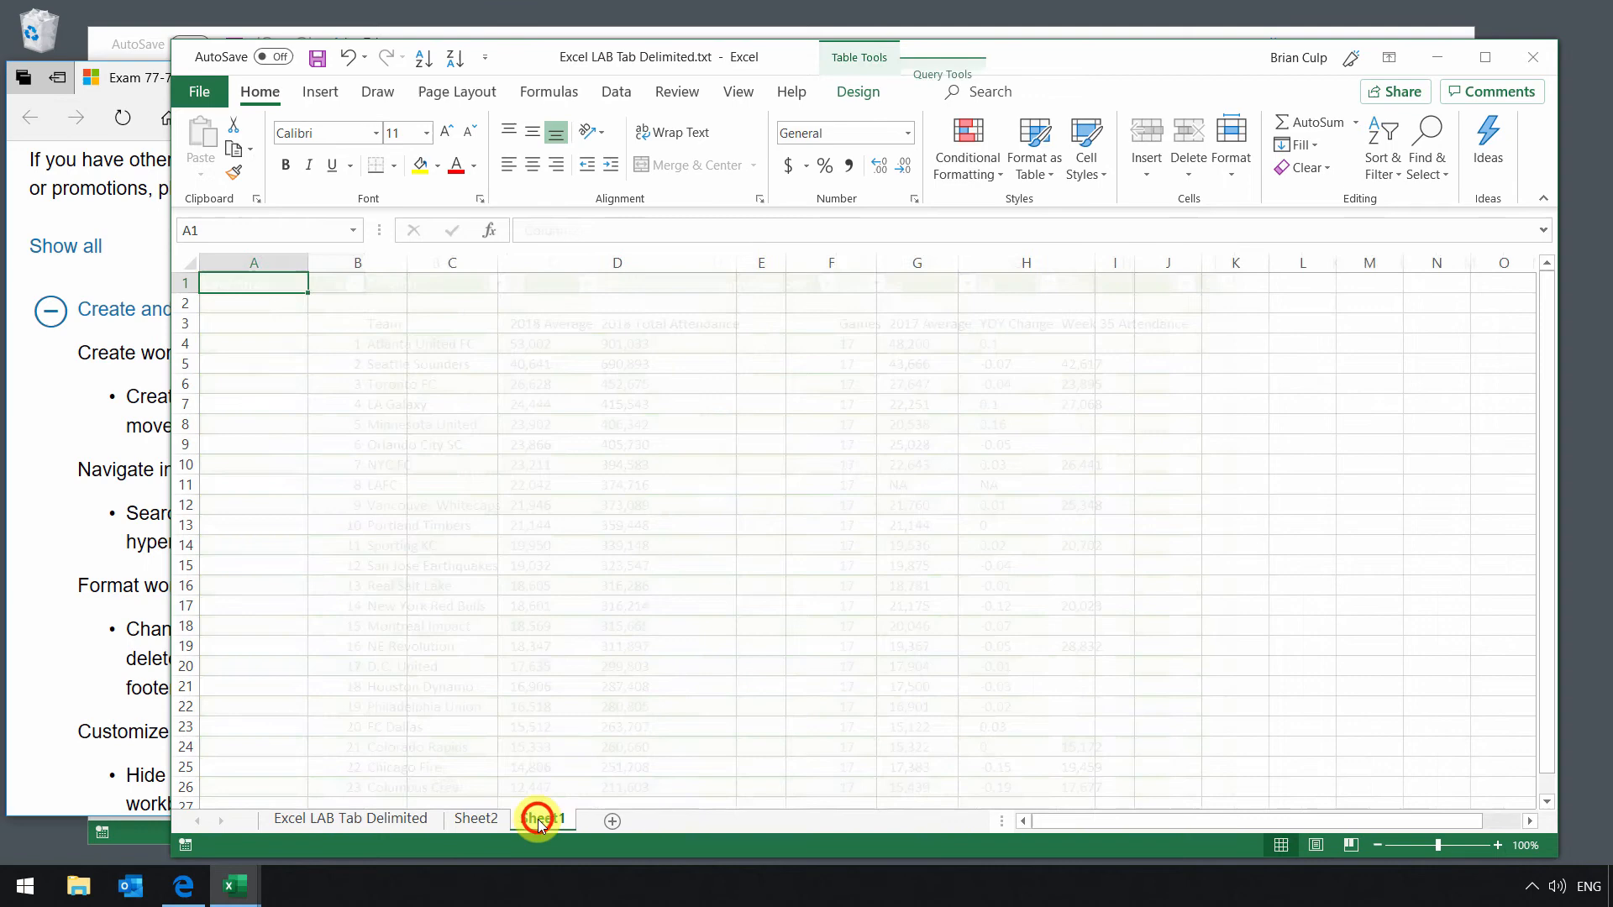
pyautogui.click(542, 817)
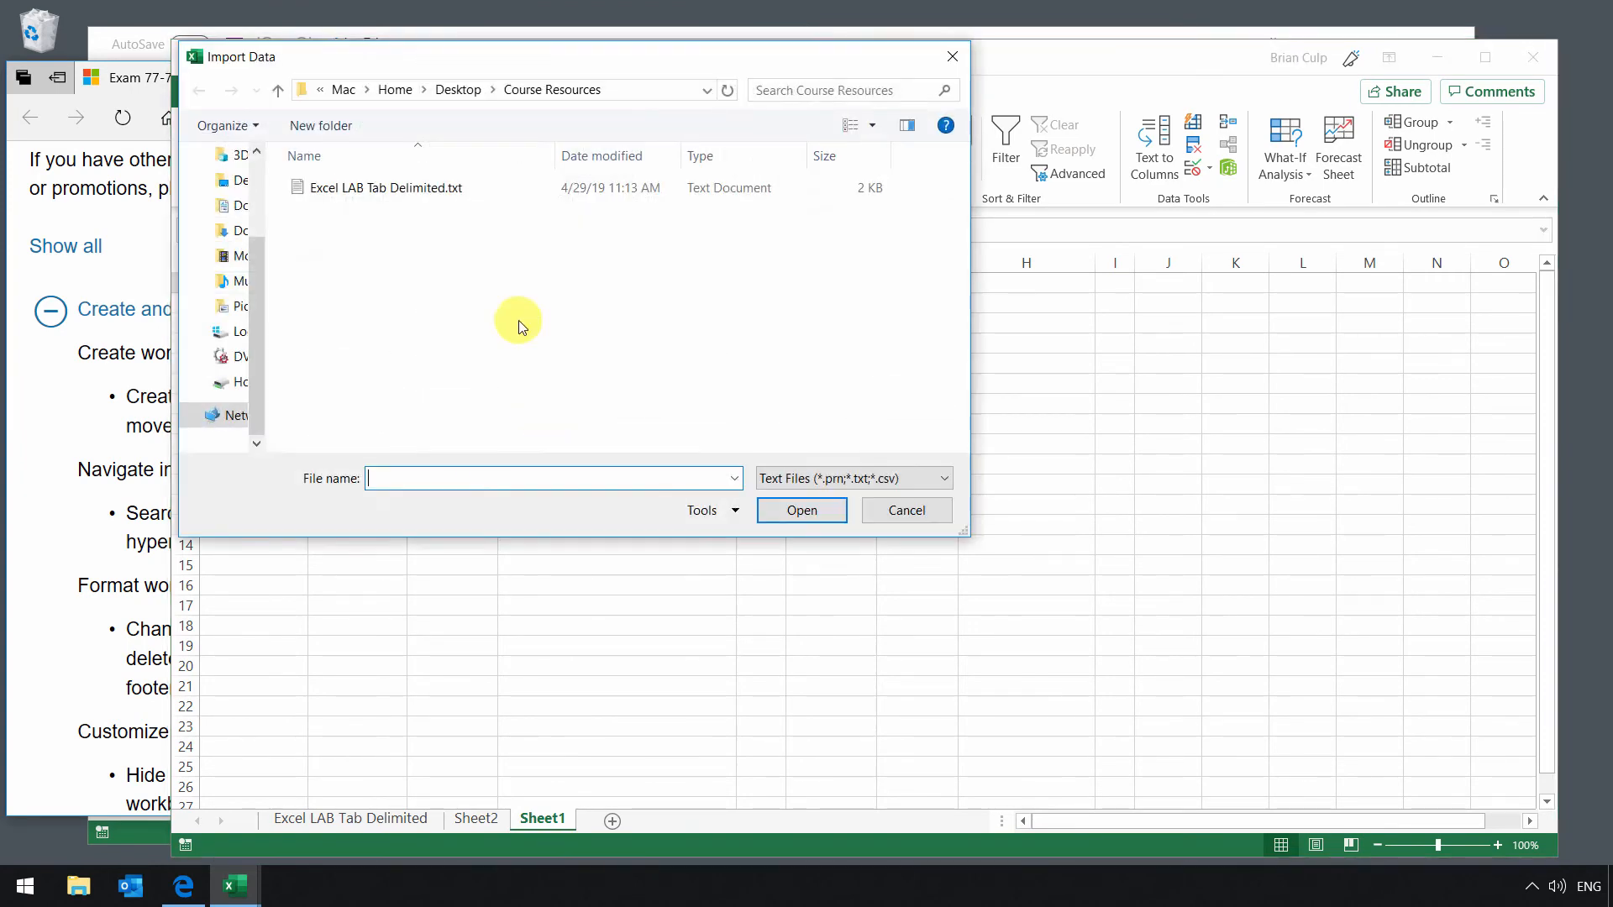
pyautogui.click(389, 187)
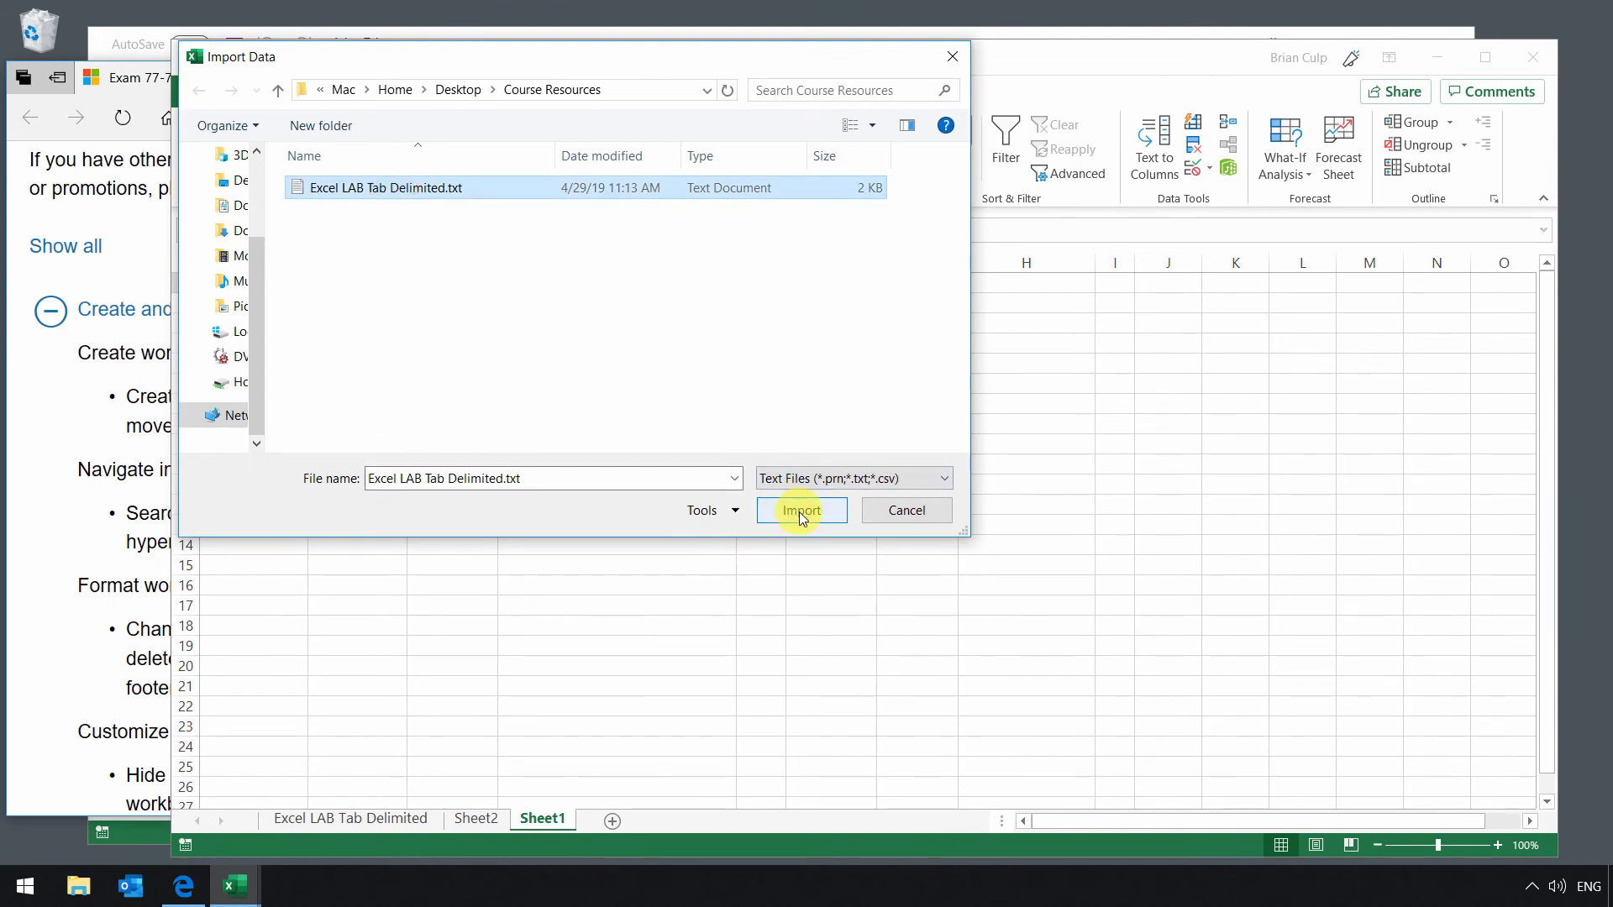
pyautogui.click(801, 510)
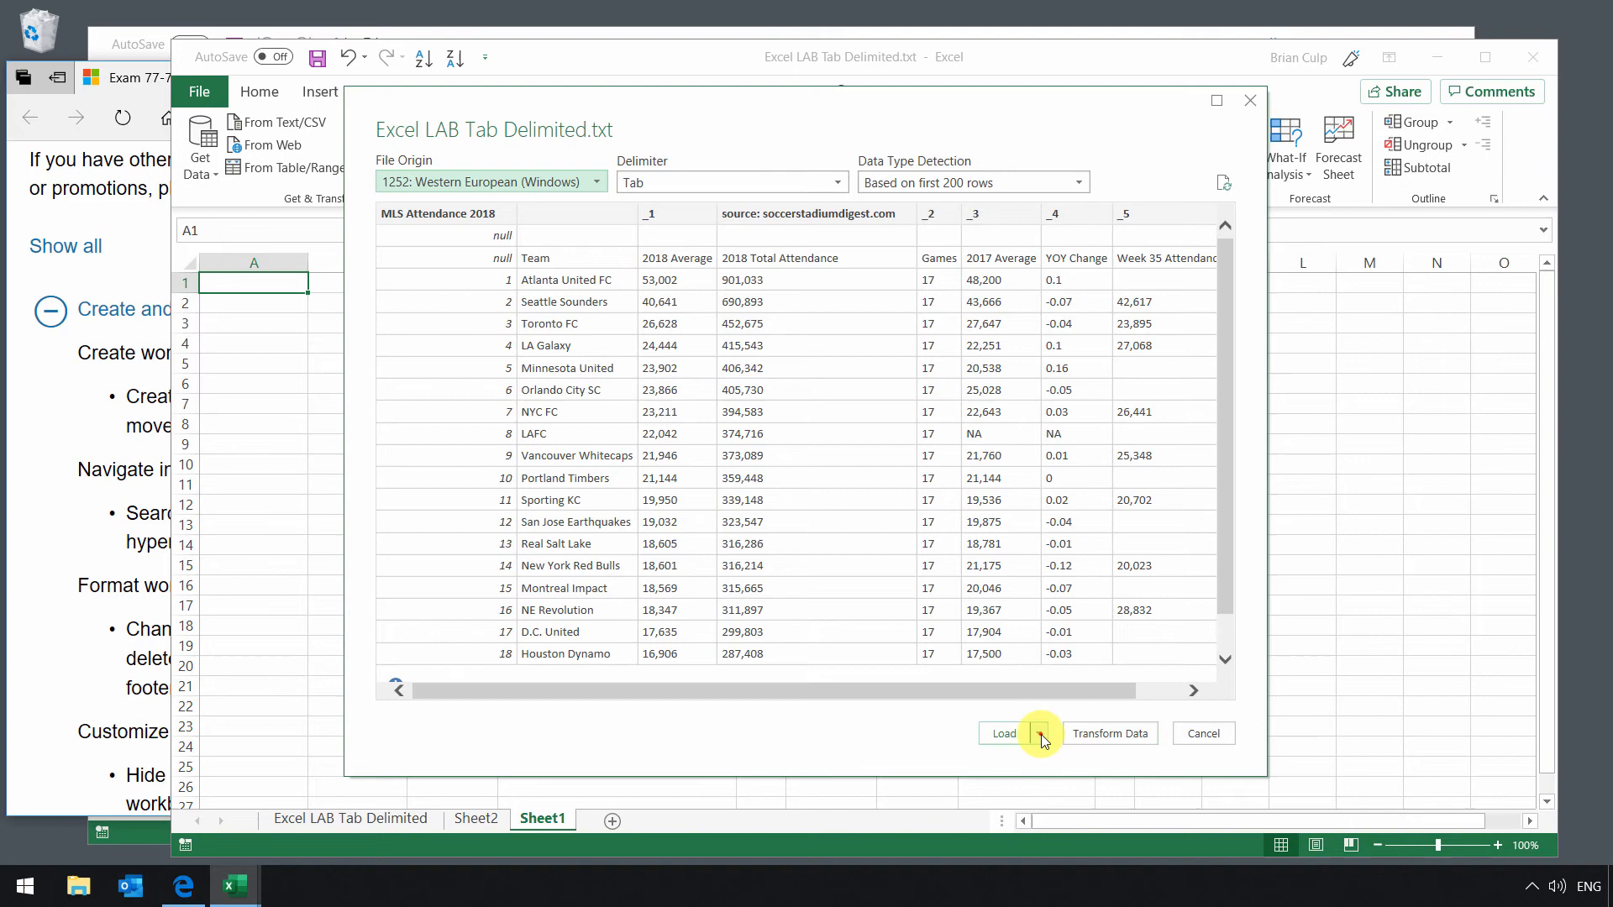
pyautogui.click(1000, 733)
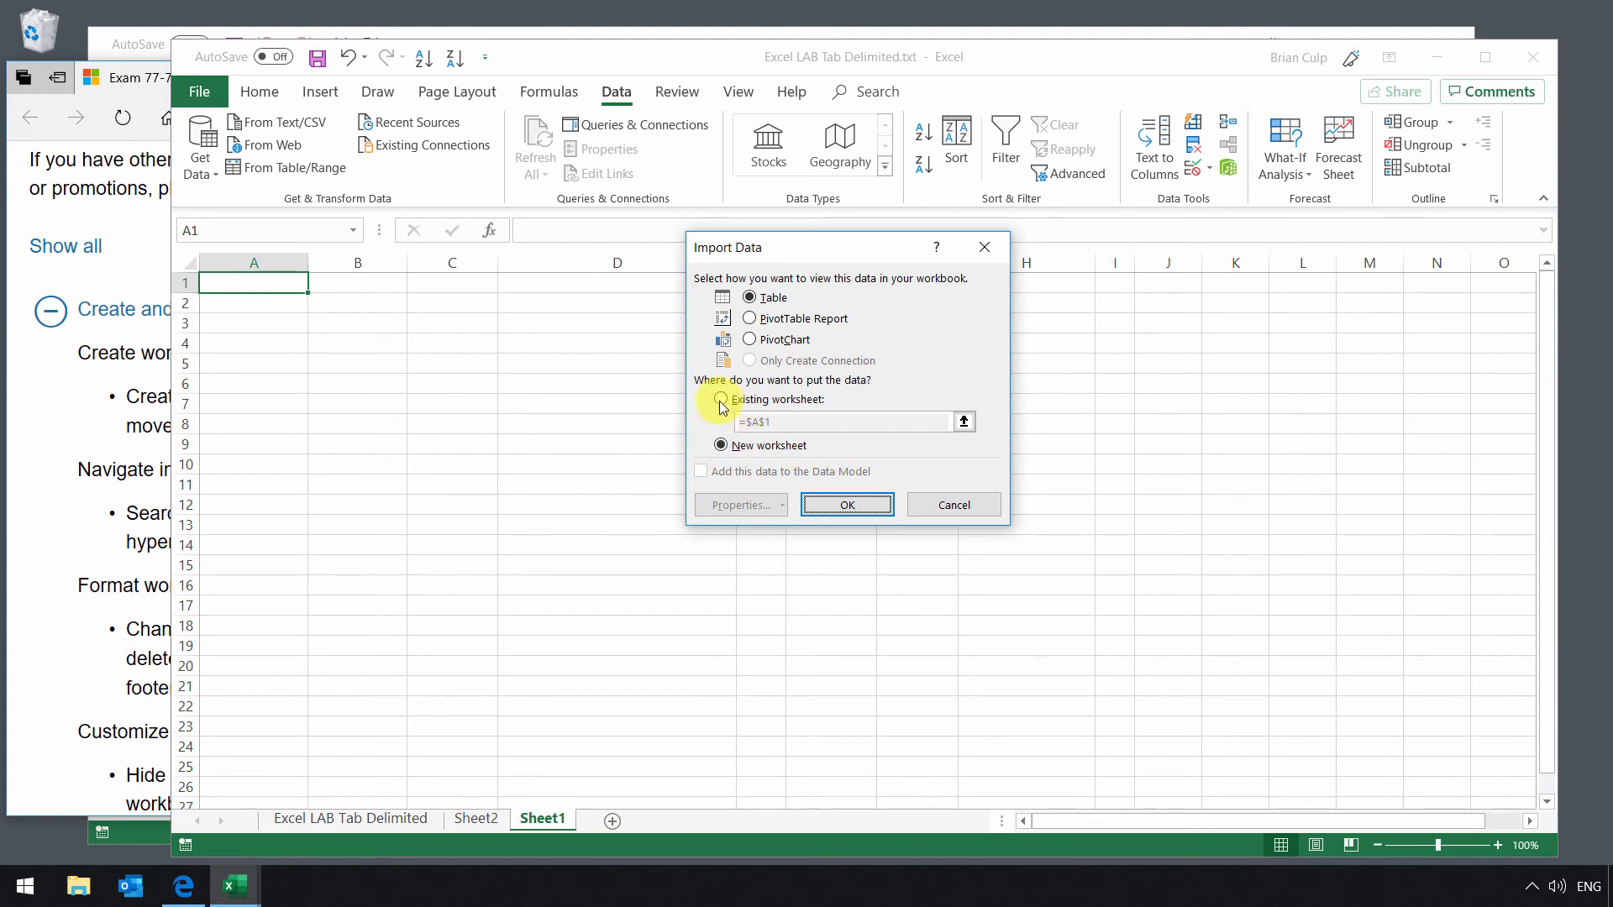
# Load the attendance data as a Table on the existing worksheet at cell $A$1
pyautogui.click(720, 400)
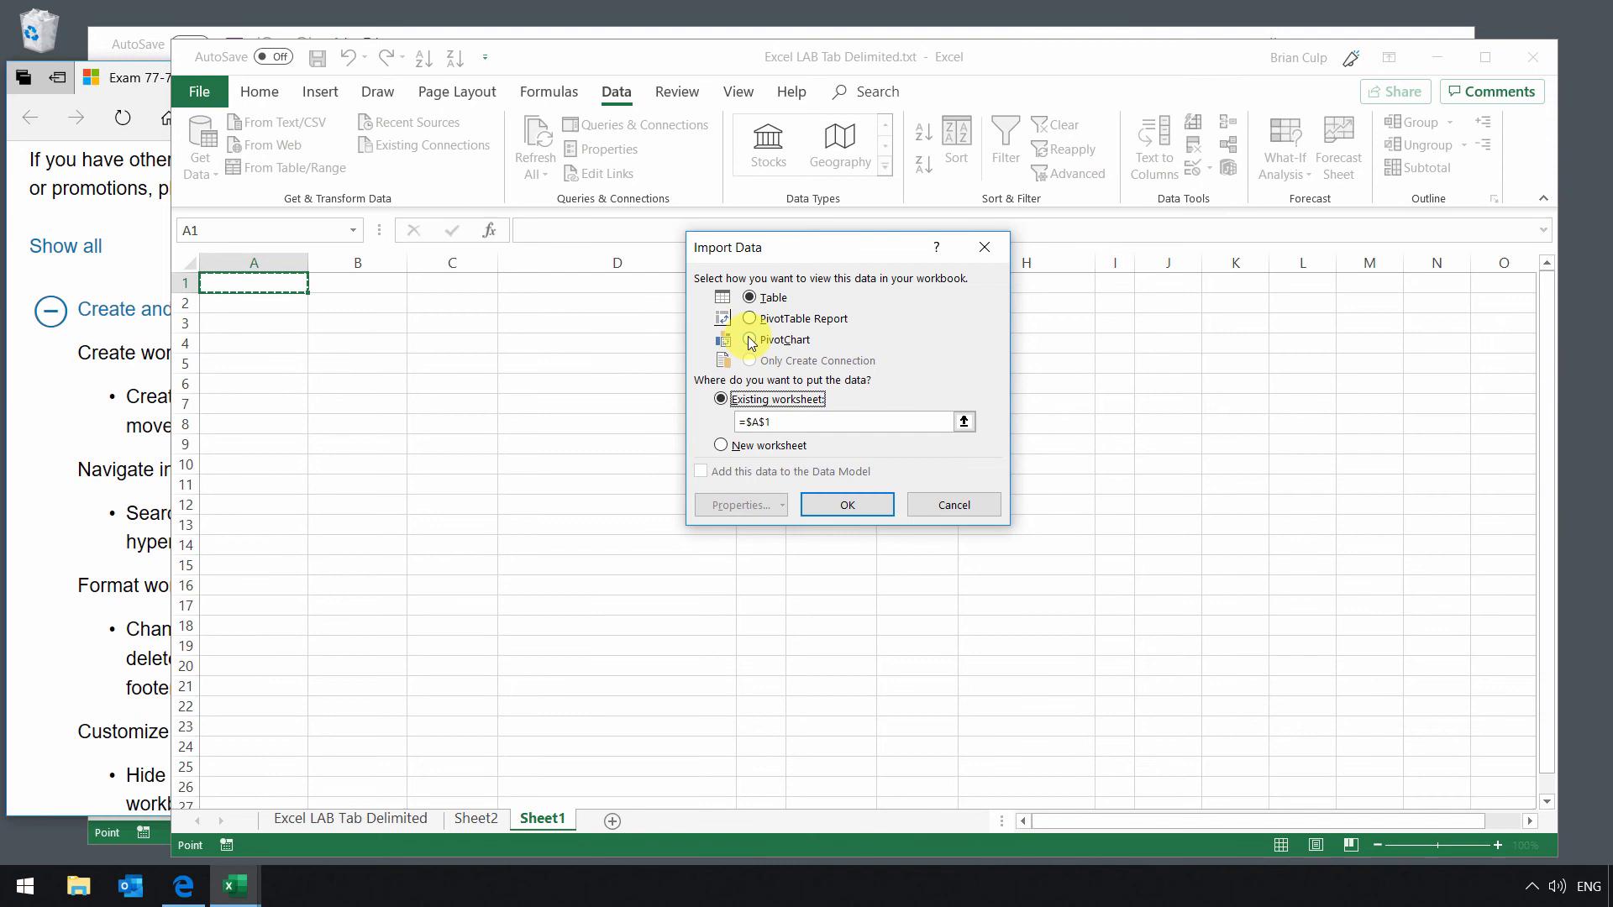
pyautogui.click(749, 339)
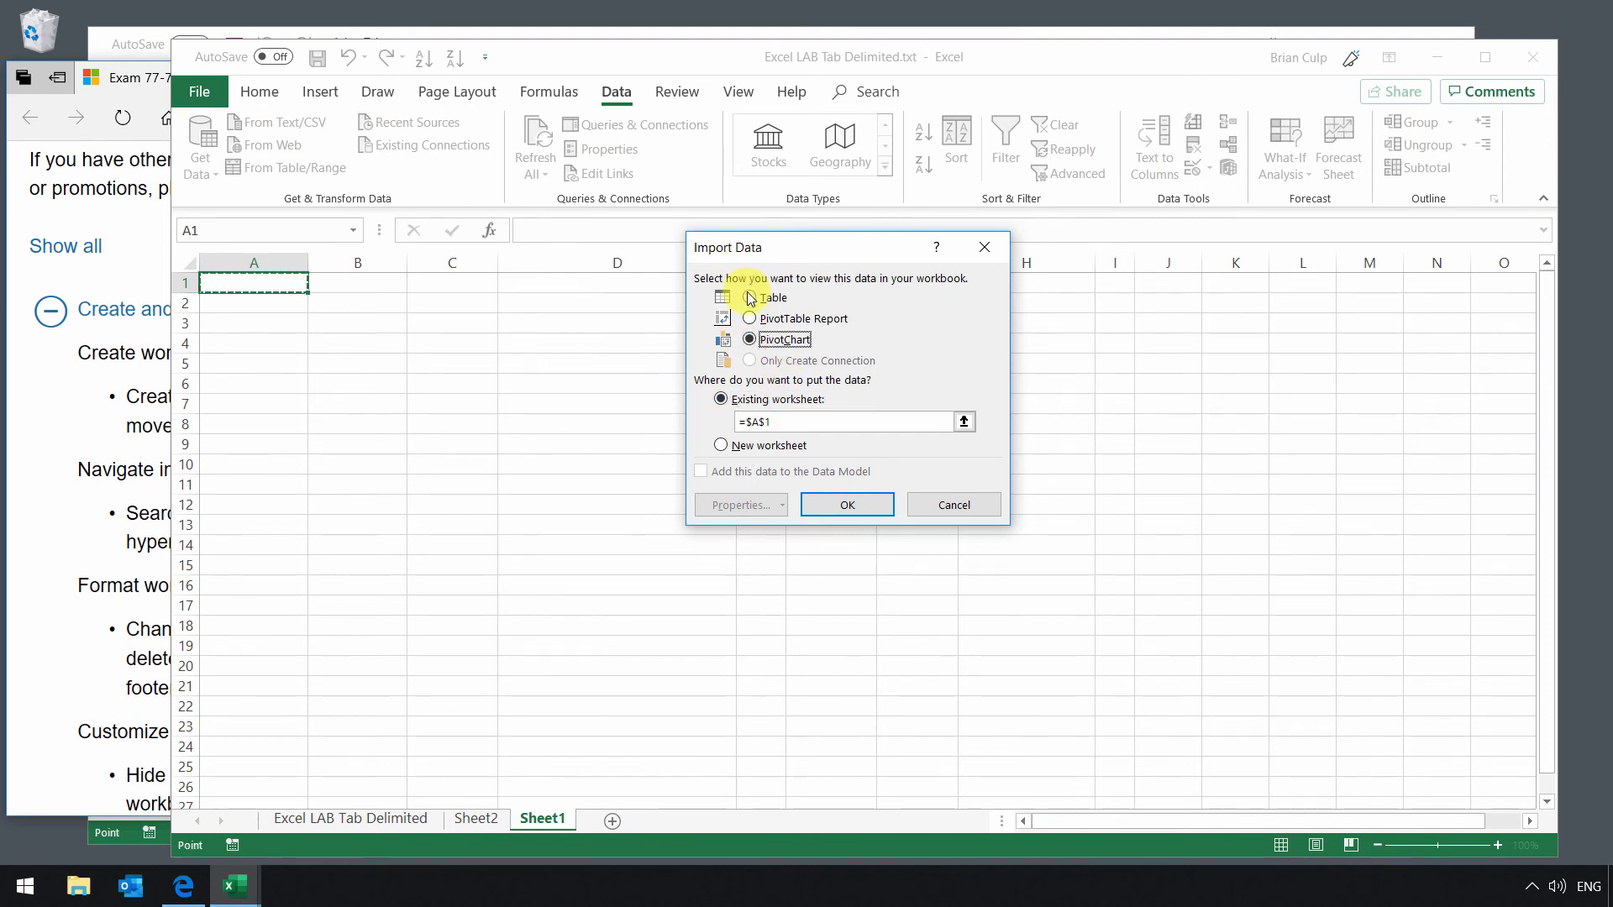
pyautogui.click(750, 298)
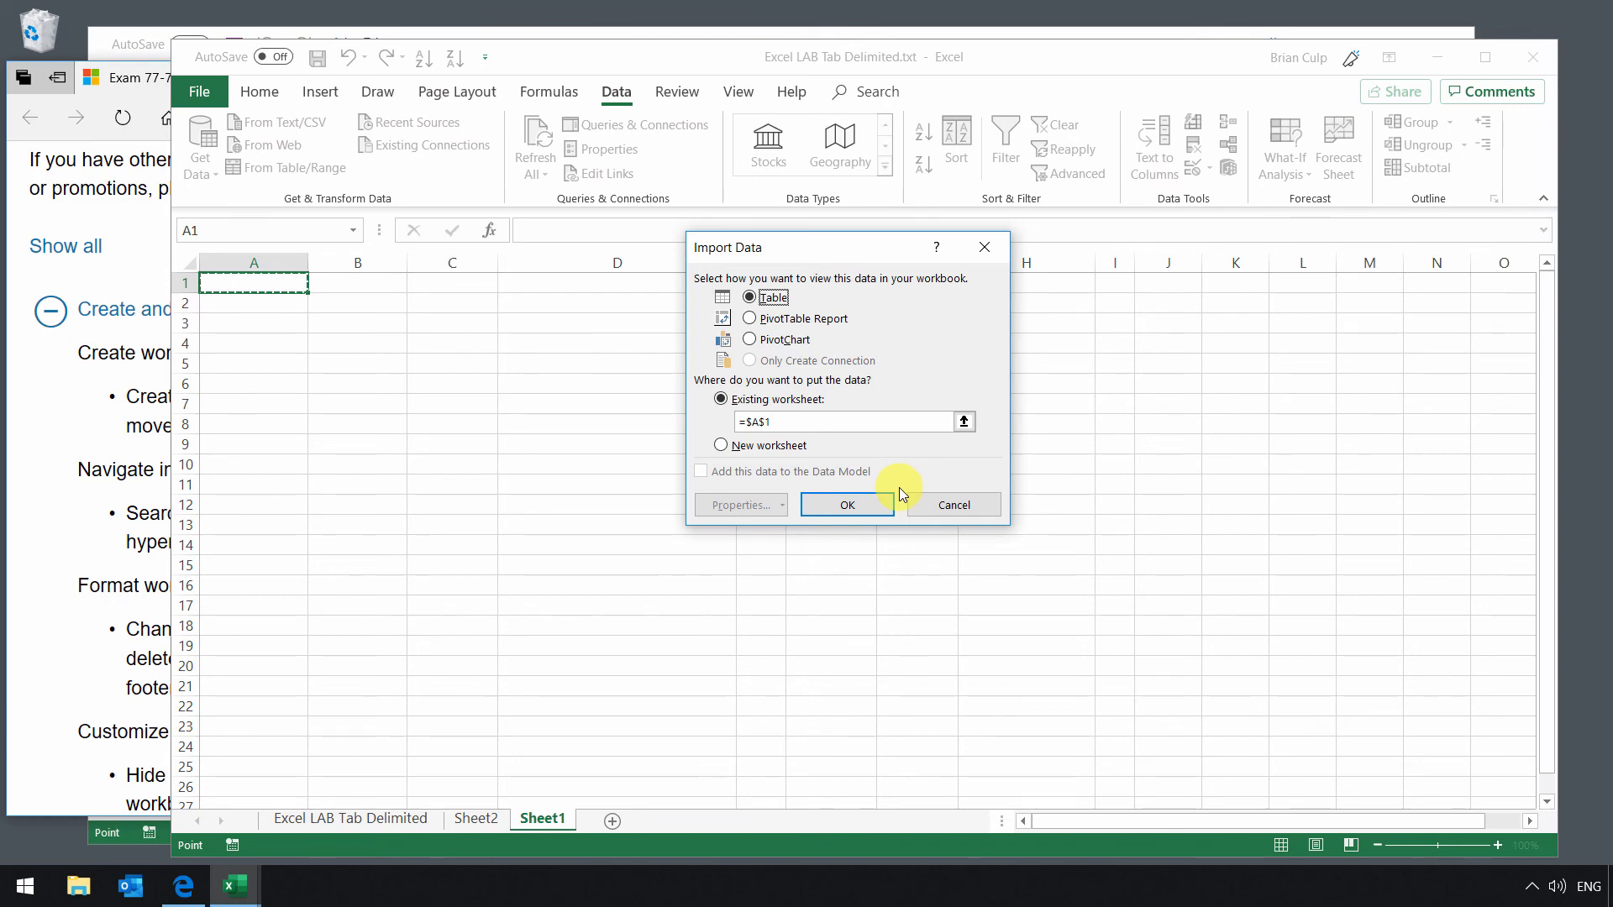
pyautogui.click(846, 504)
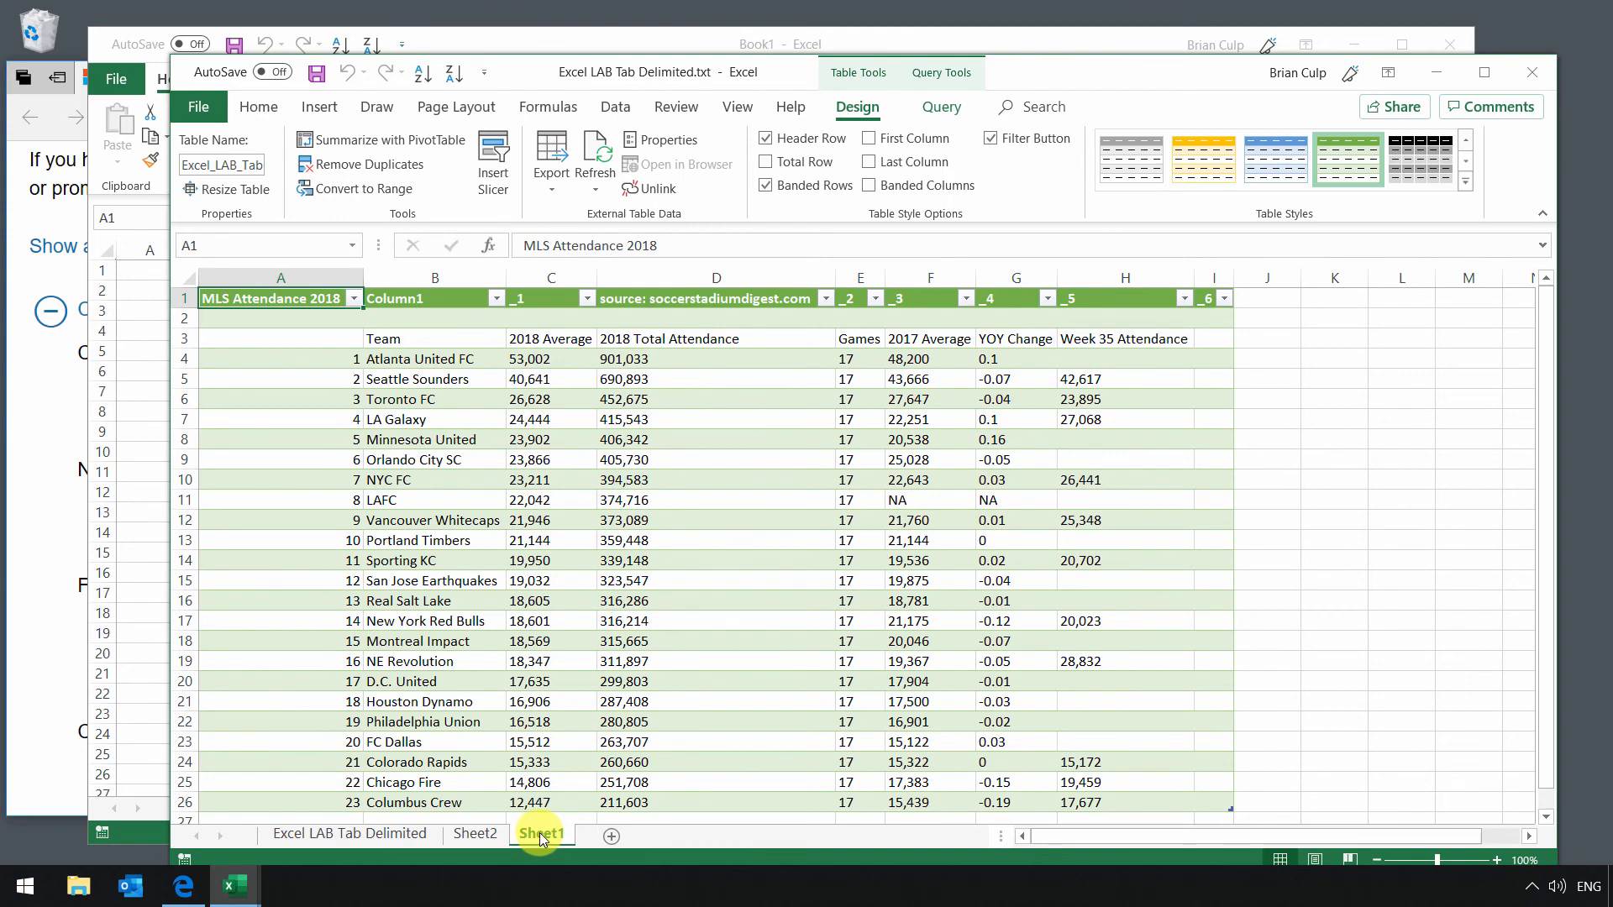
# Copy the Sheet1 attendance sheet into Book1, placed before Book1's Sheet1
pyautogui.rightClick(541, 834)
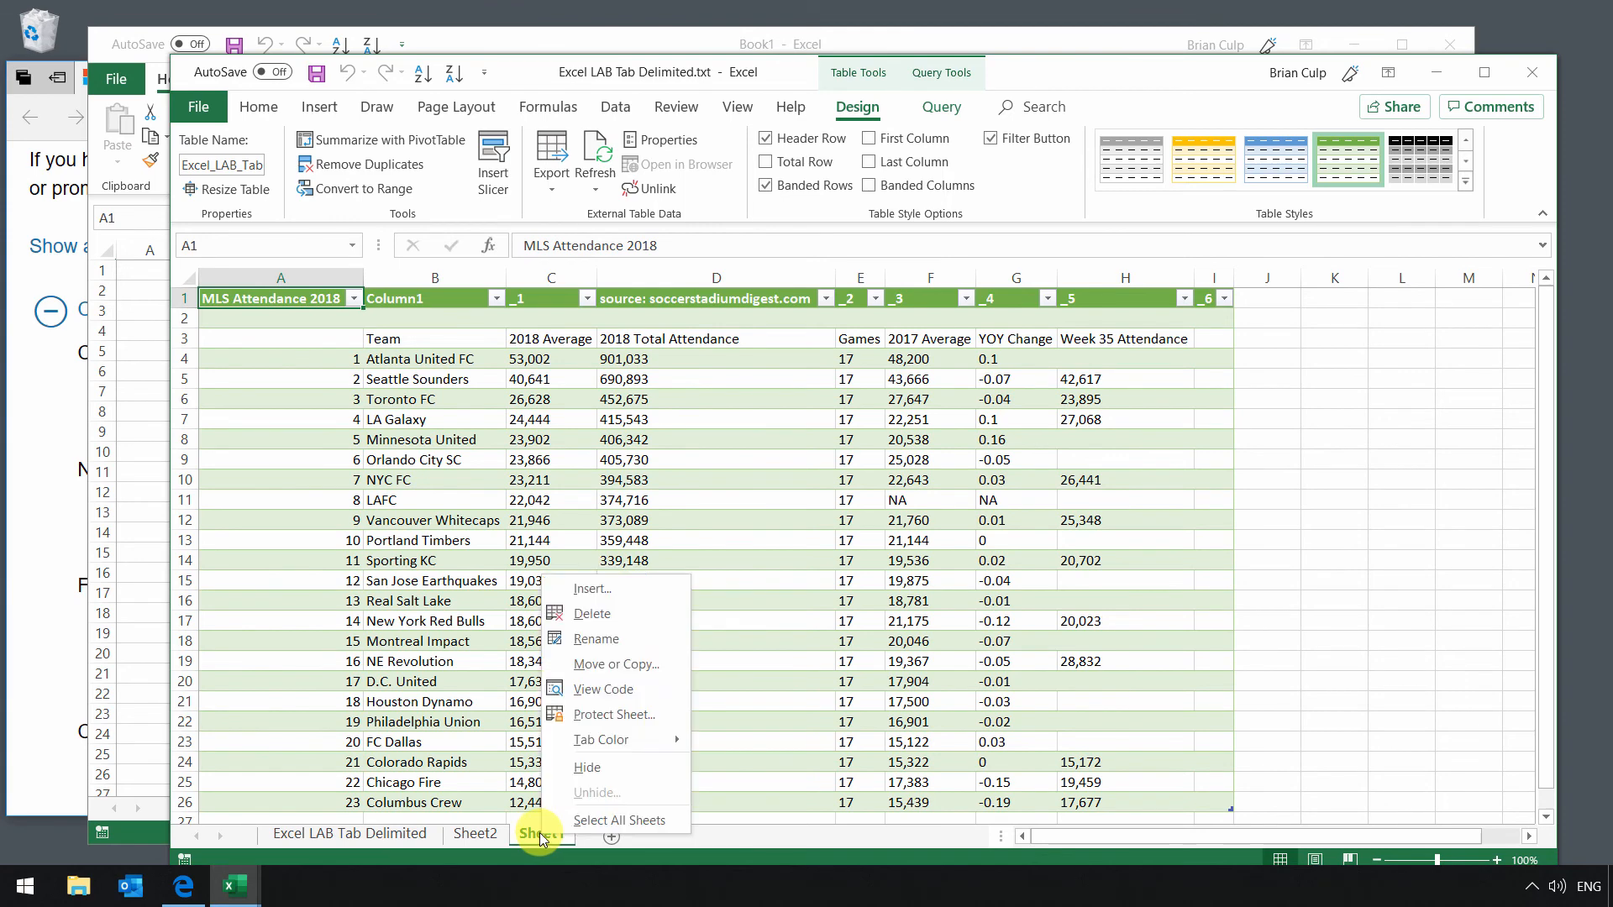
pyautogui.click(616, 664)
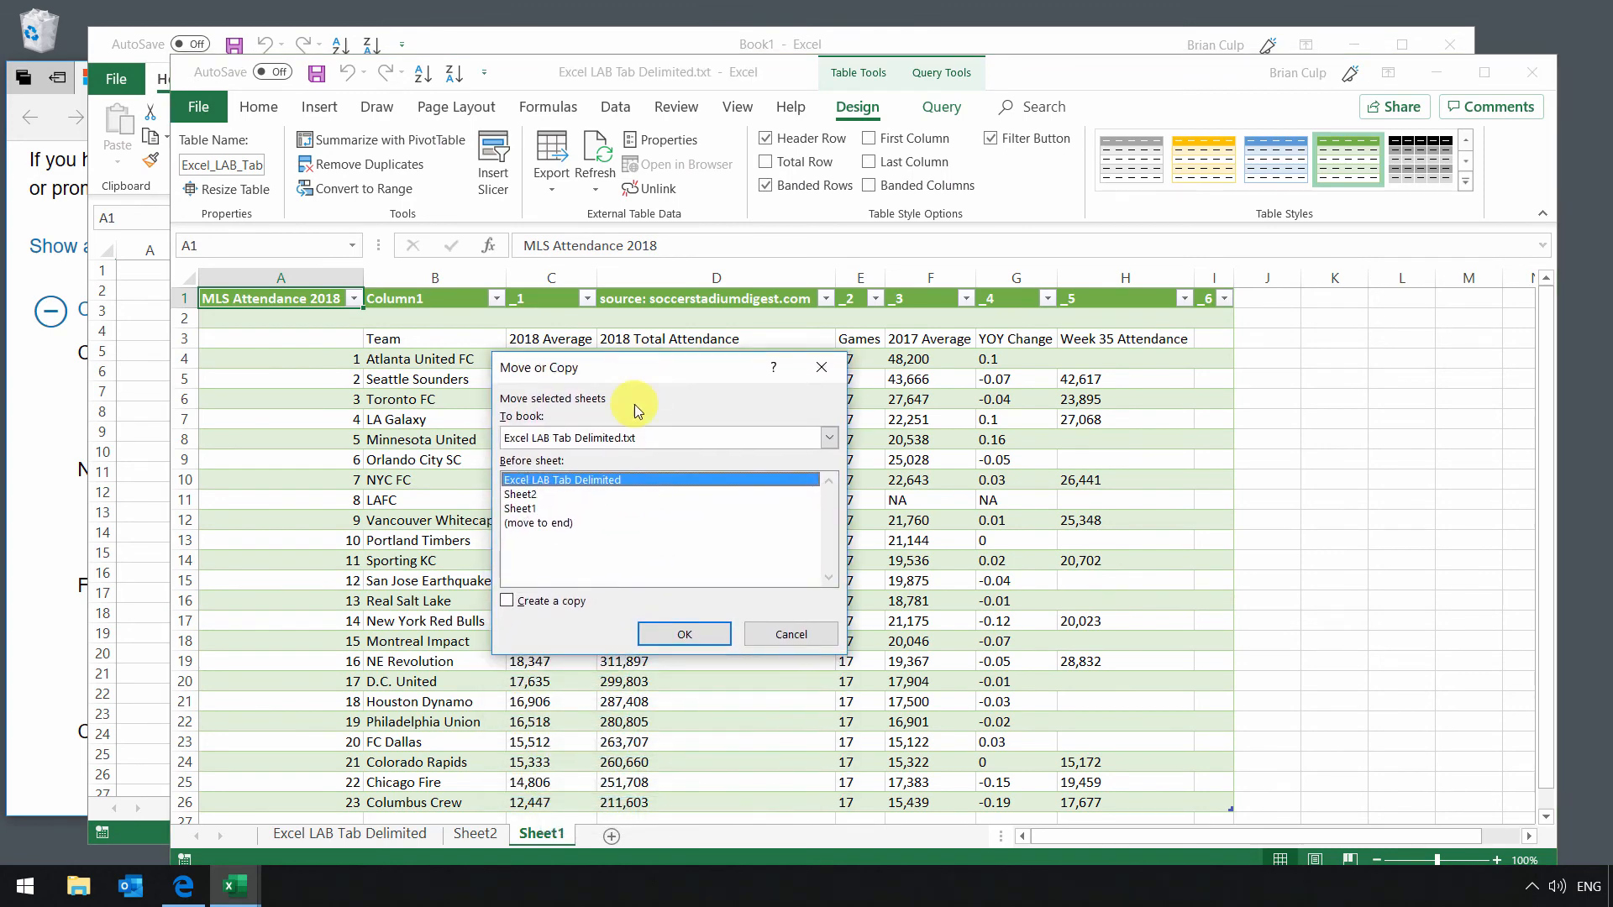
pyautogui.moveTo(654, 501)
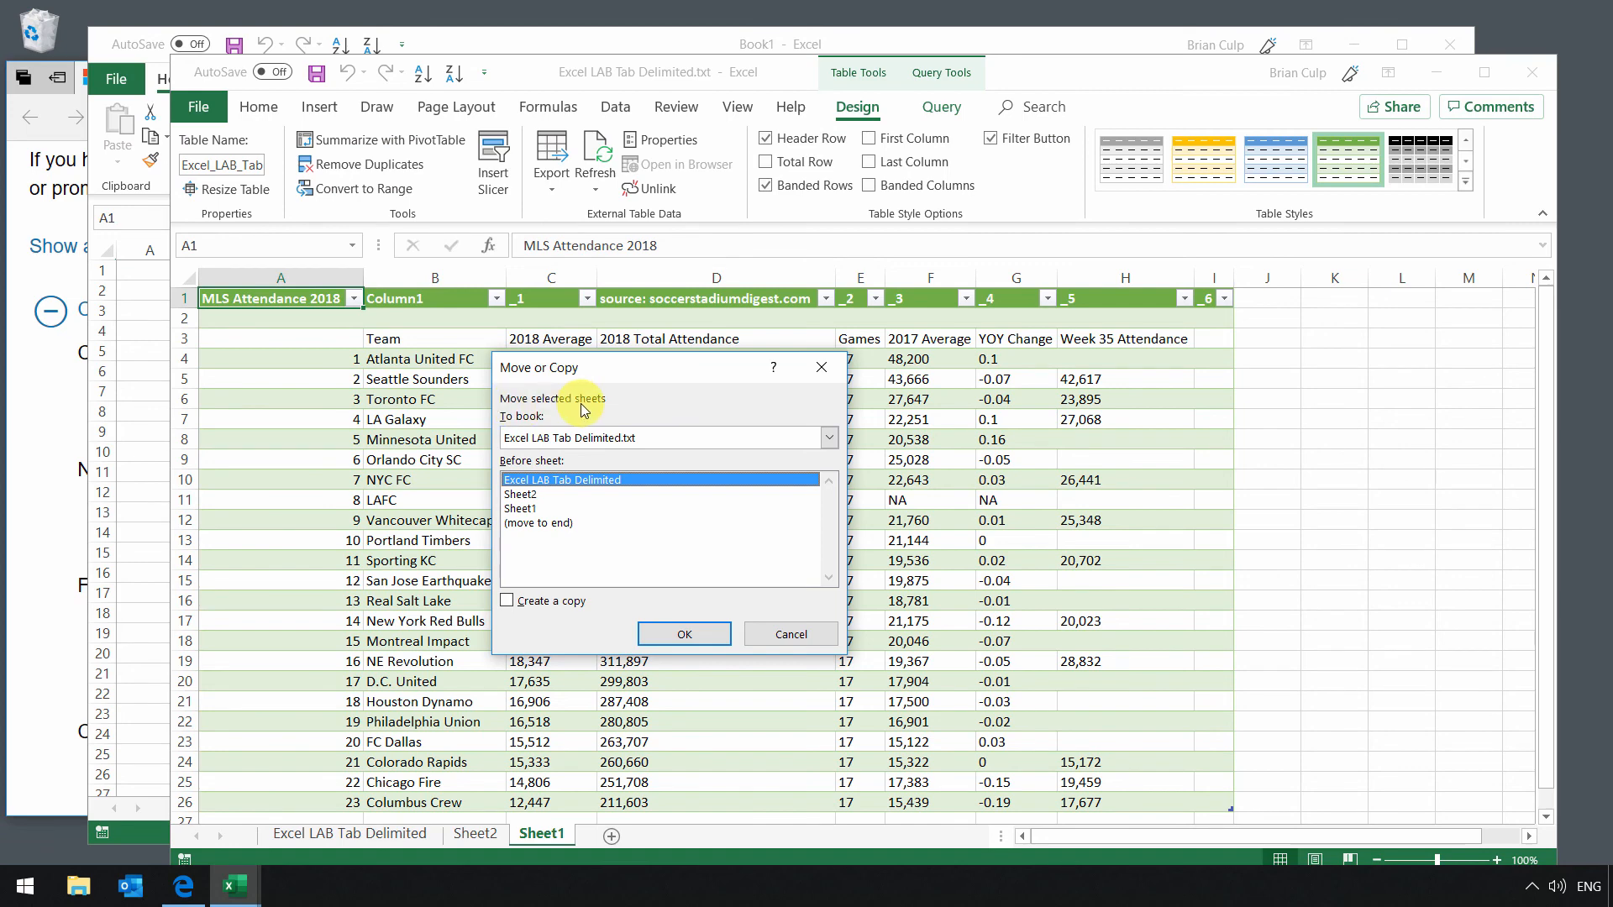
pyautogui.click(828, 436)
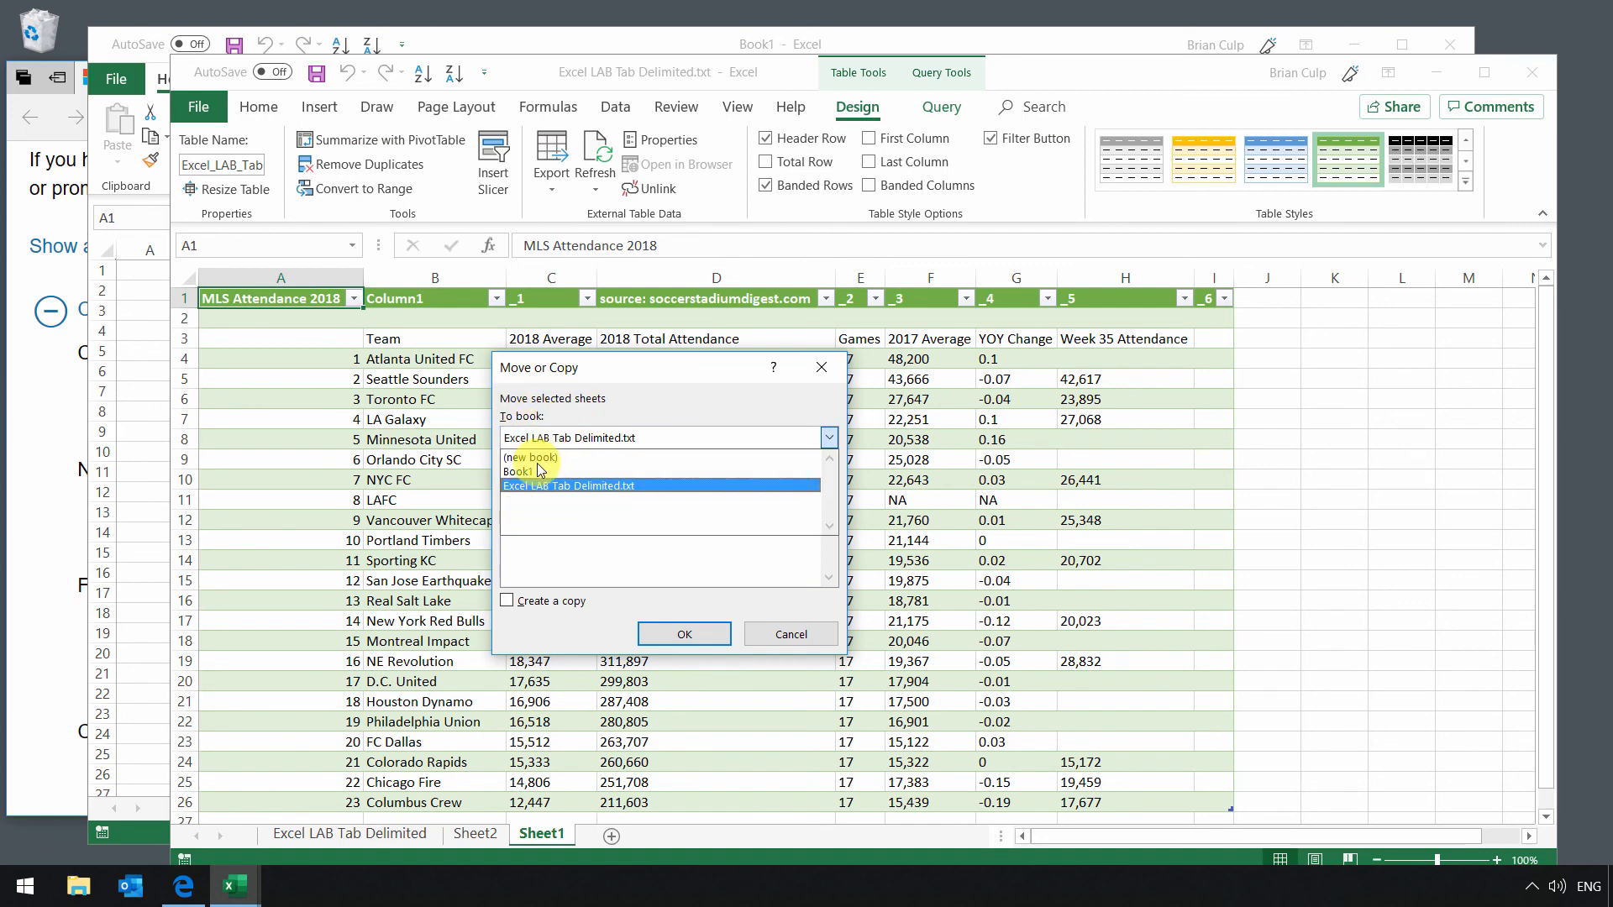
pyautogui.click(517, 472)
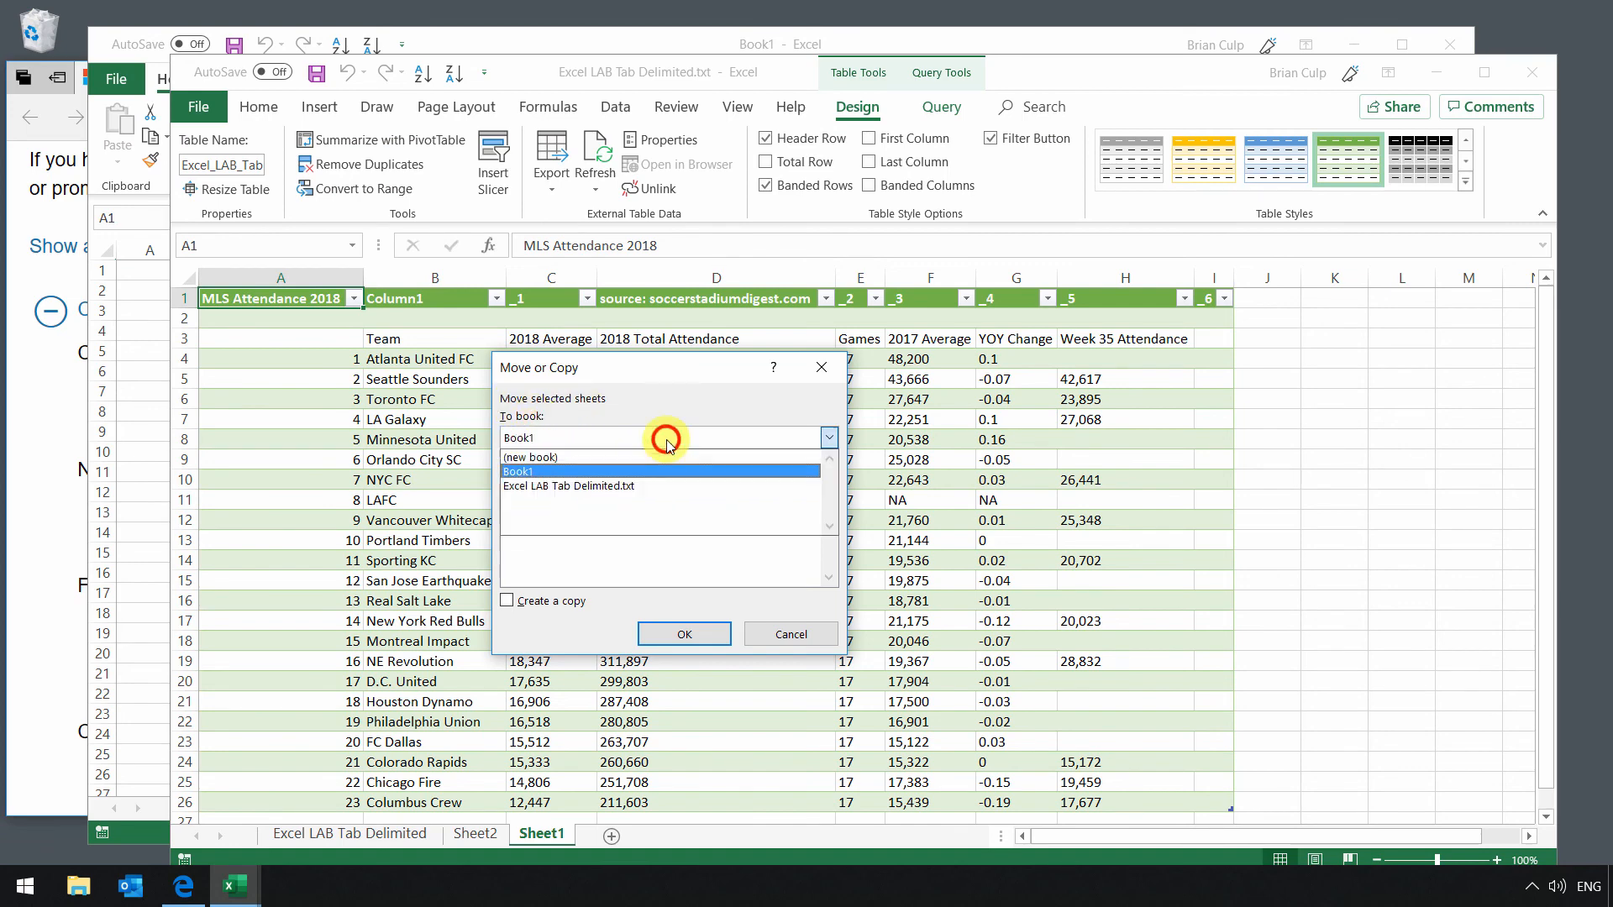
pyautogui.click(567, 485)
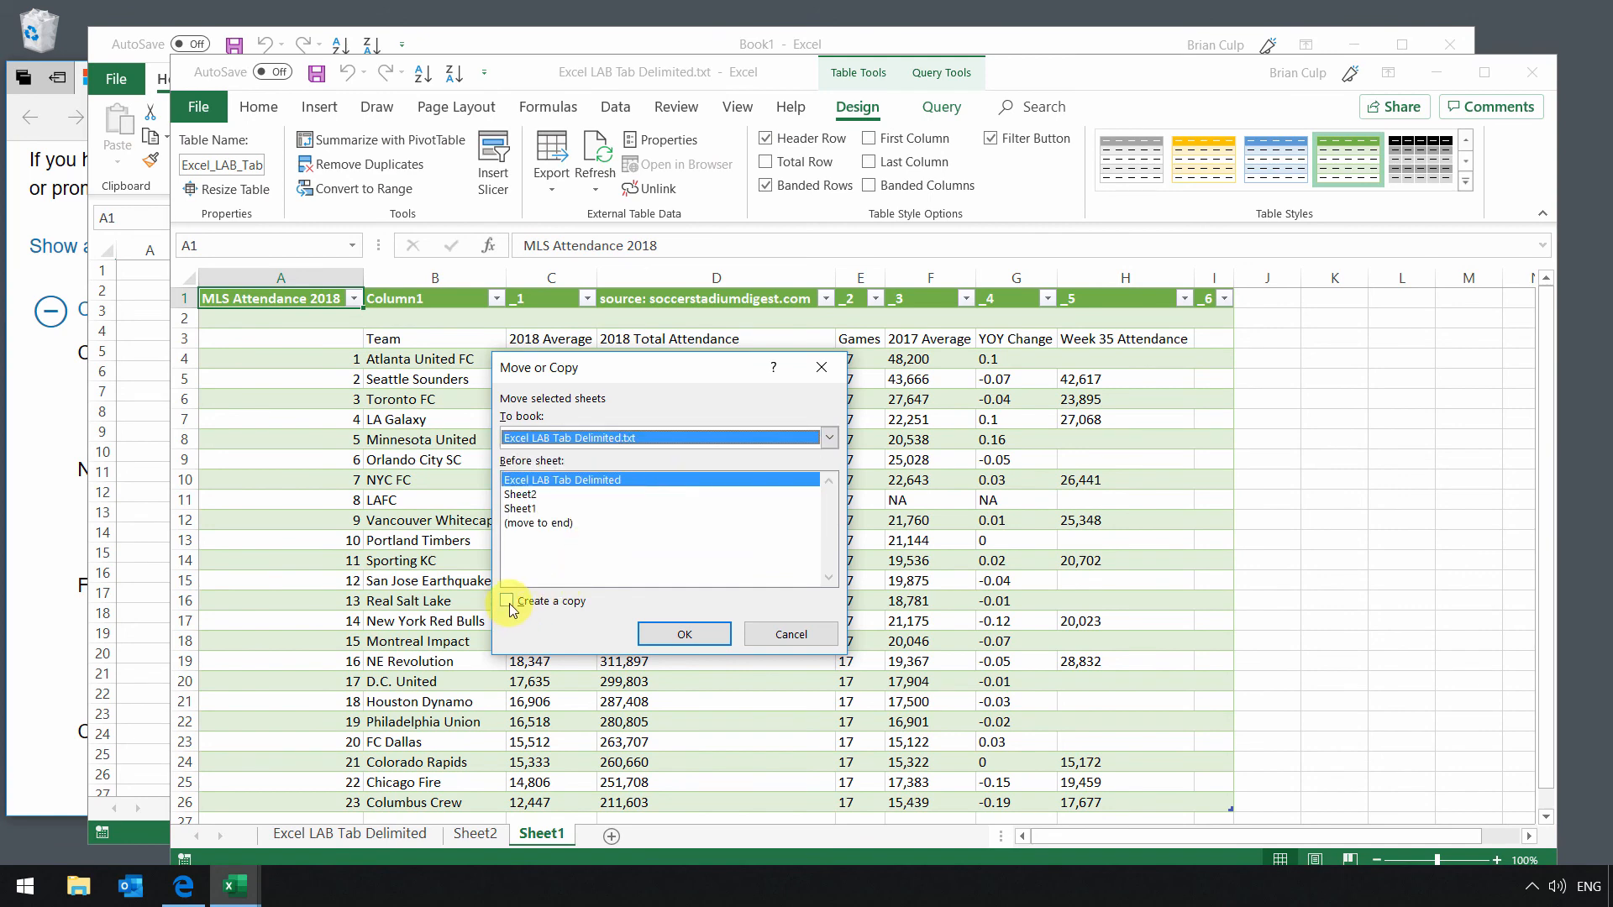
pyautogui.click(507, 600)
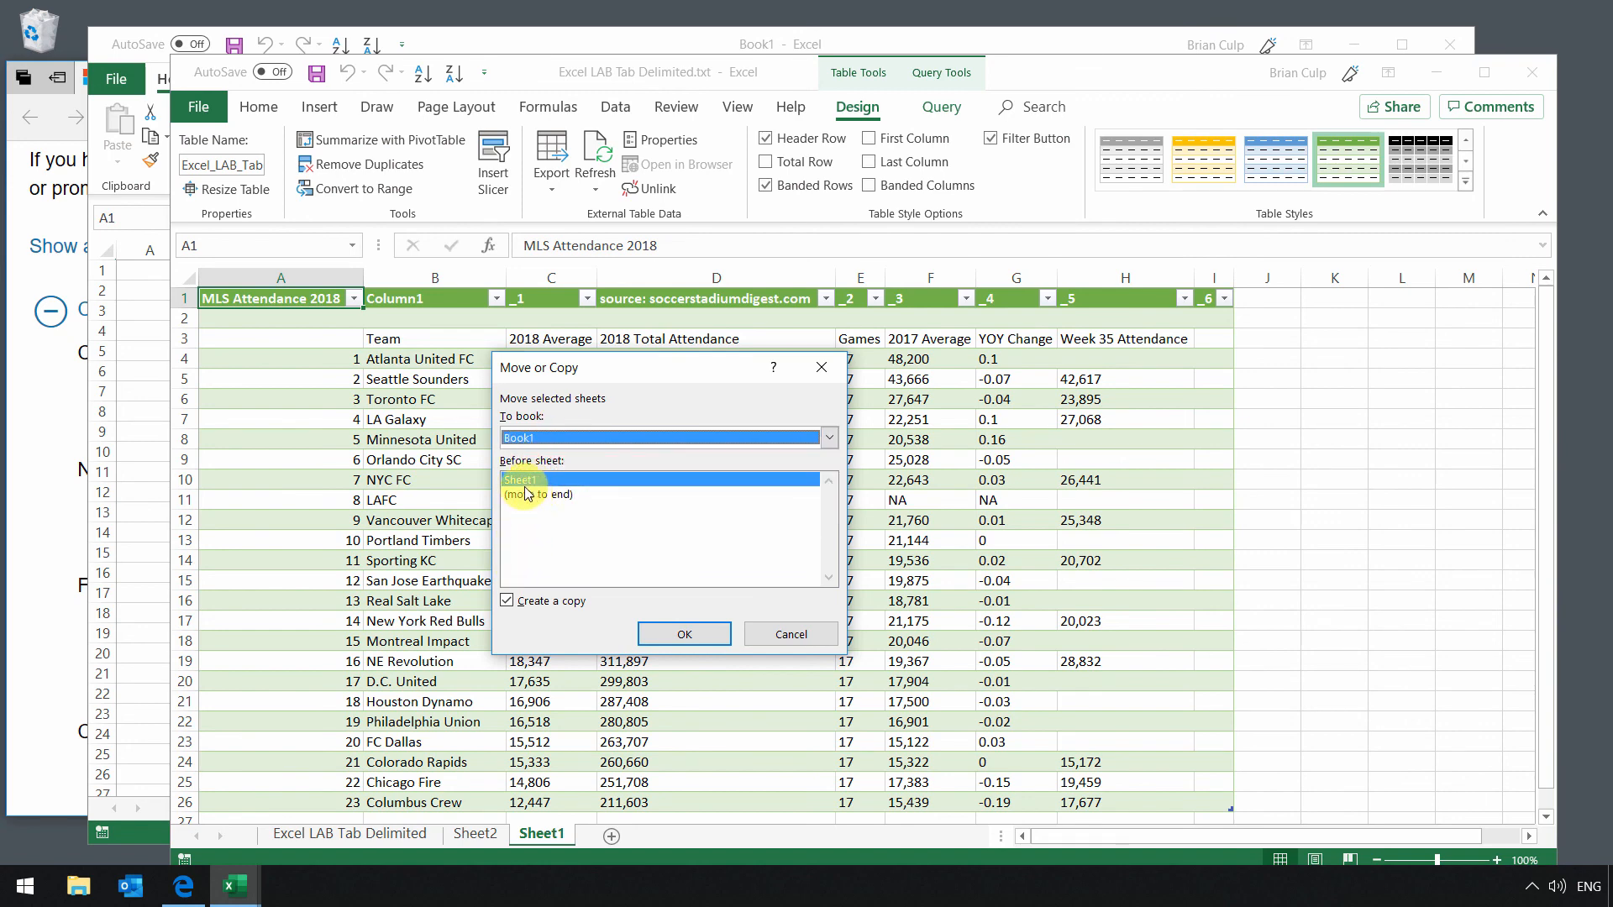
pyautogui.click(683, 632)
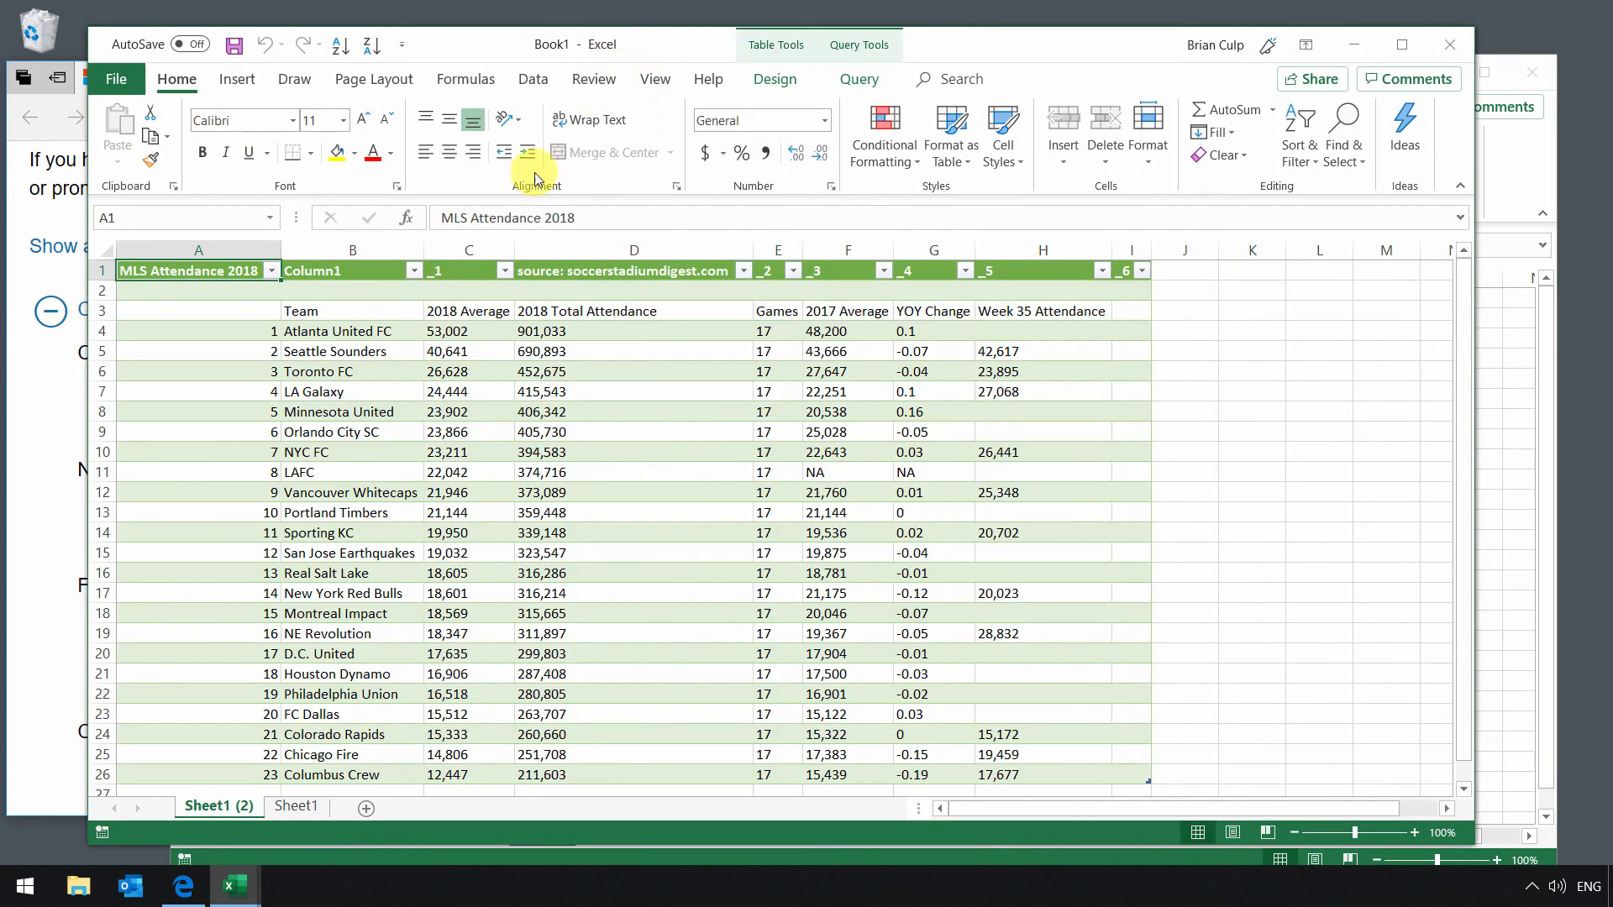
pyautogui.click(216, 806)
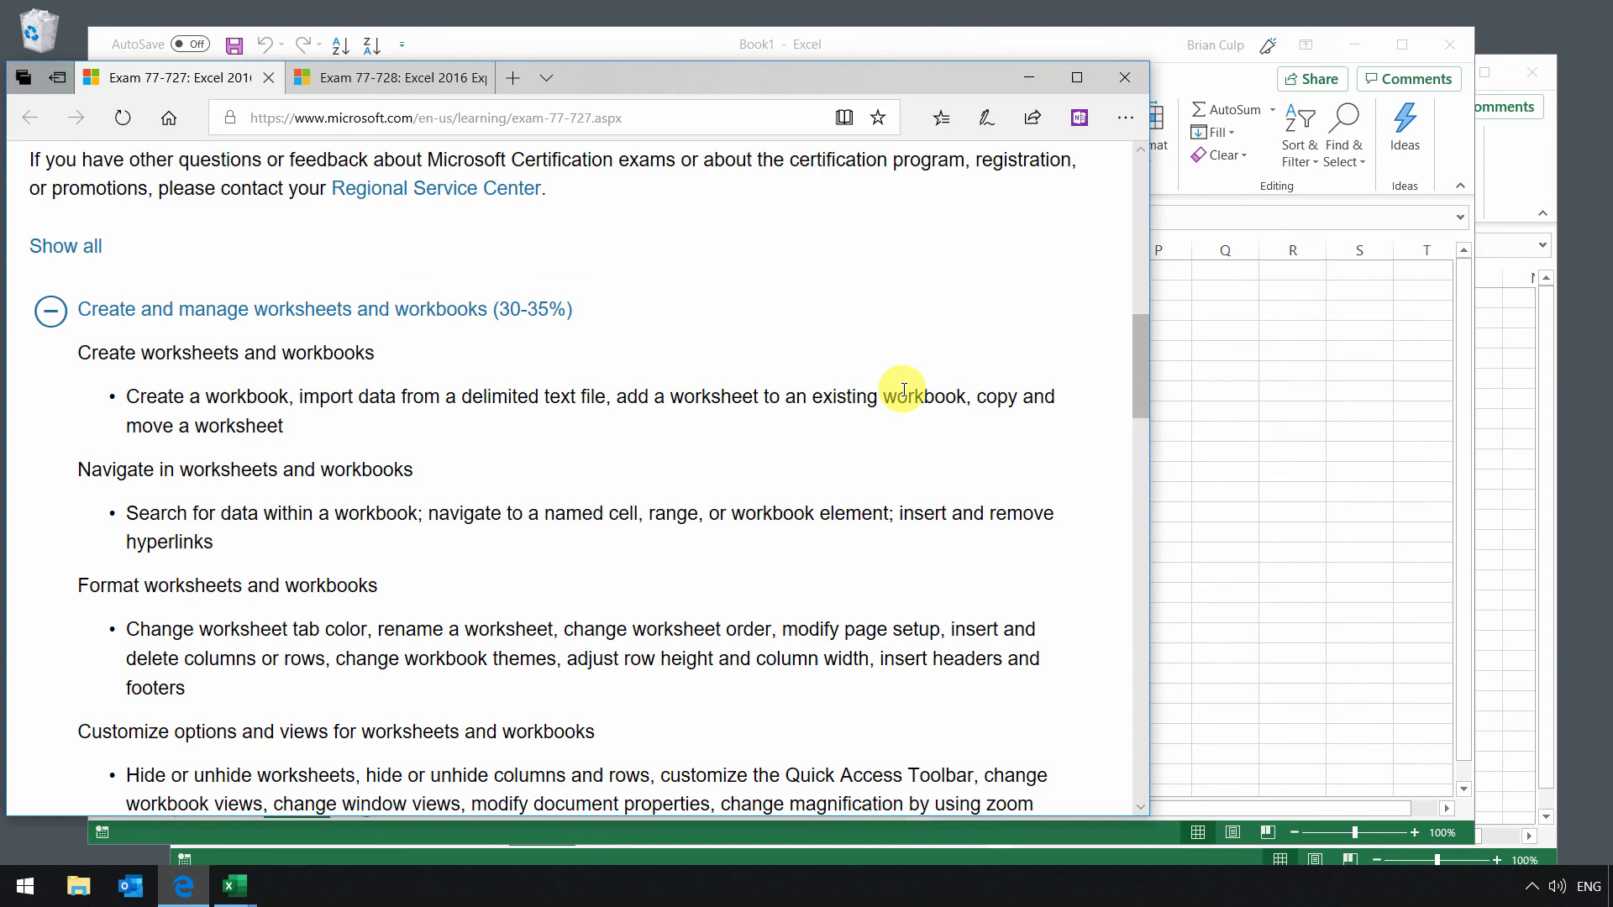
pyautogui.moveTo(363, 429)
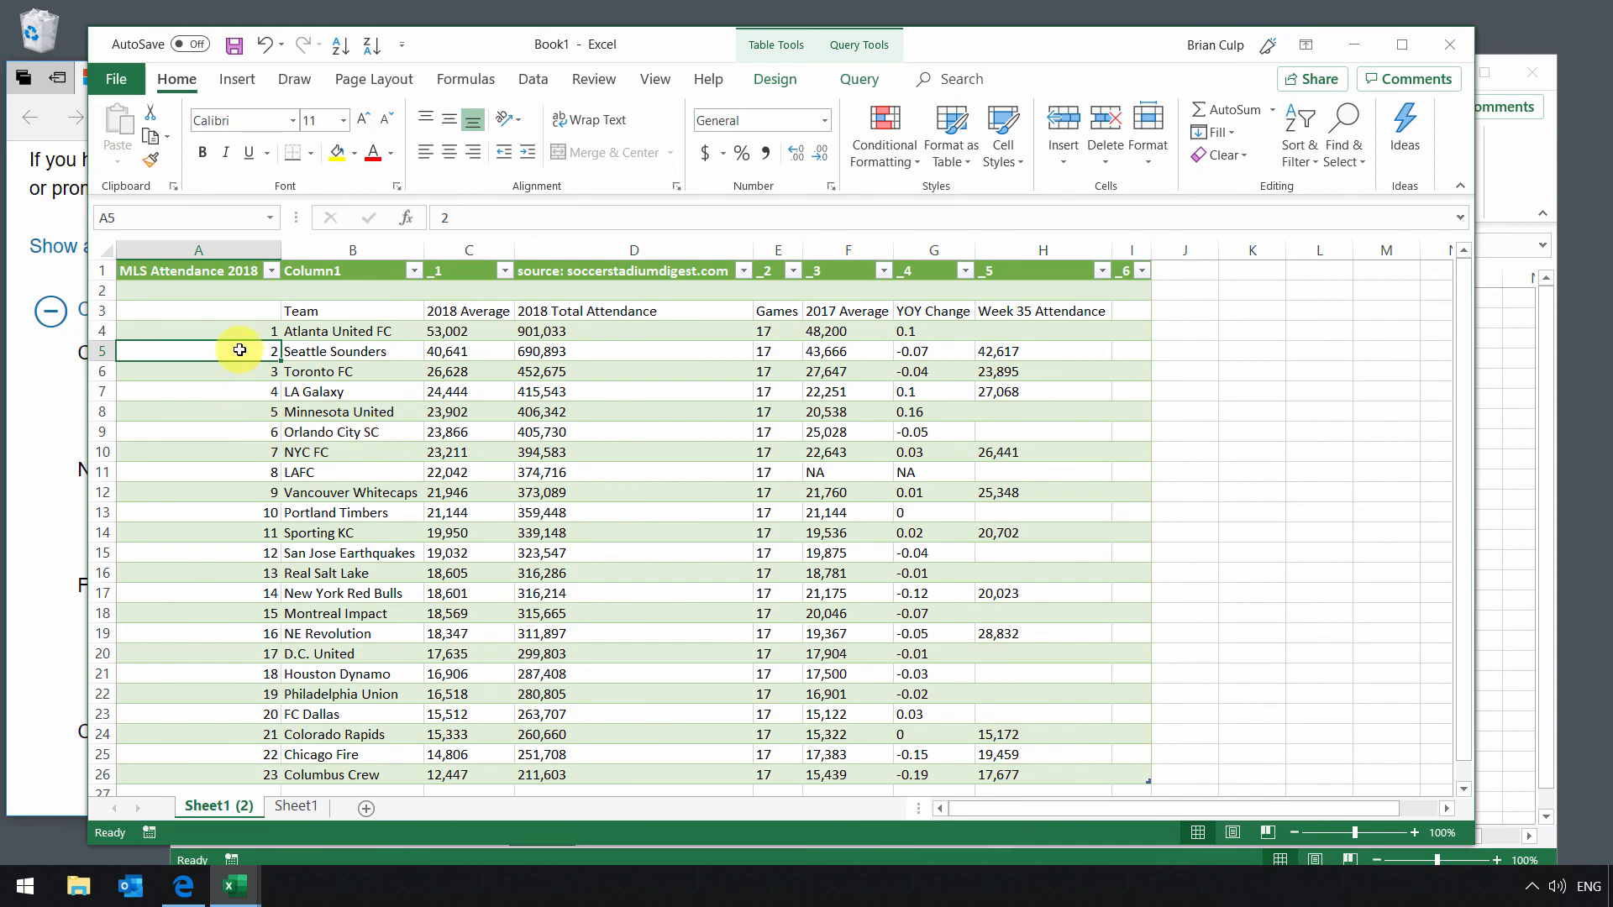
pyautogui.click(198, 371)
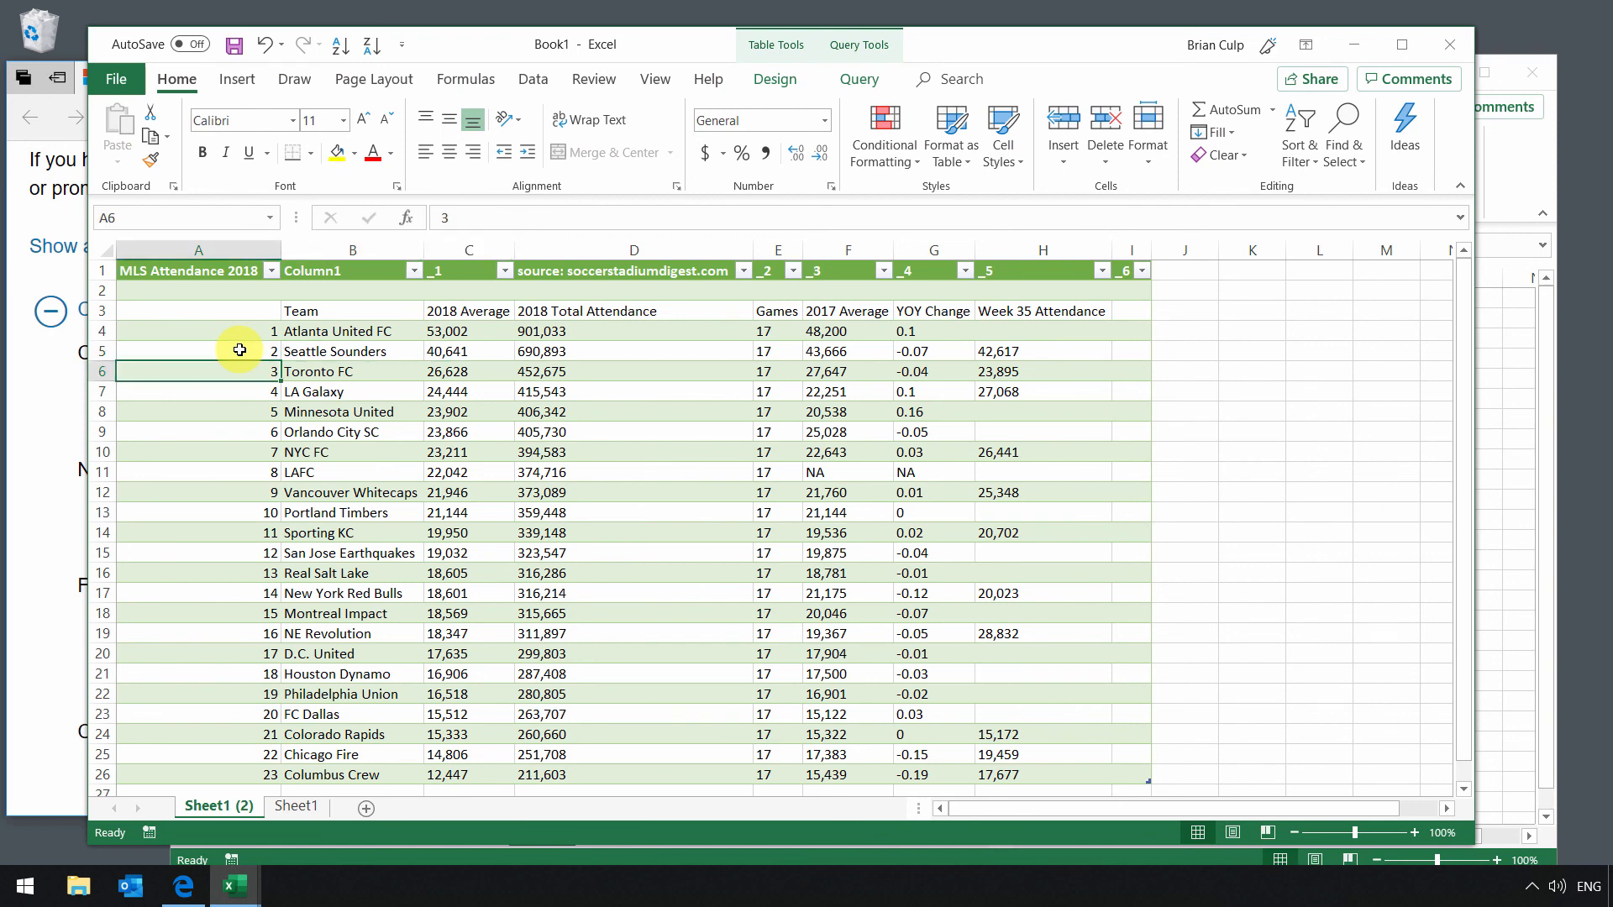
pyautogui.click(352, 372)
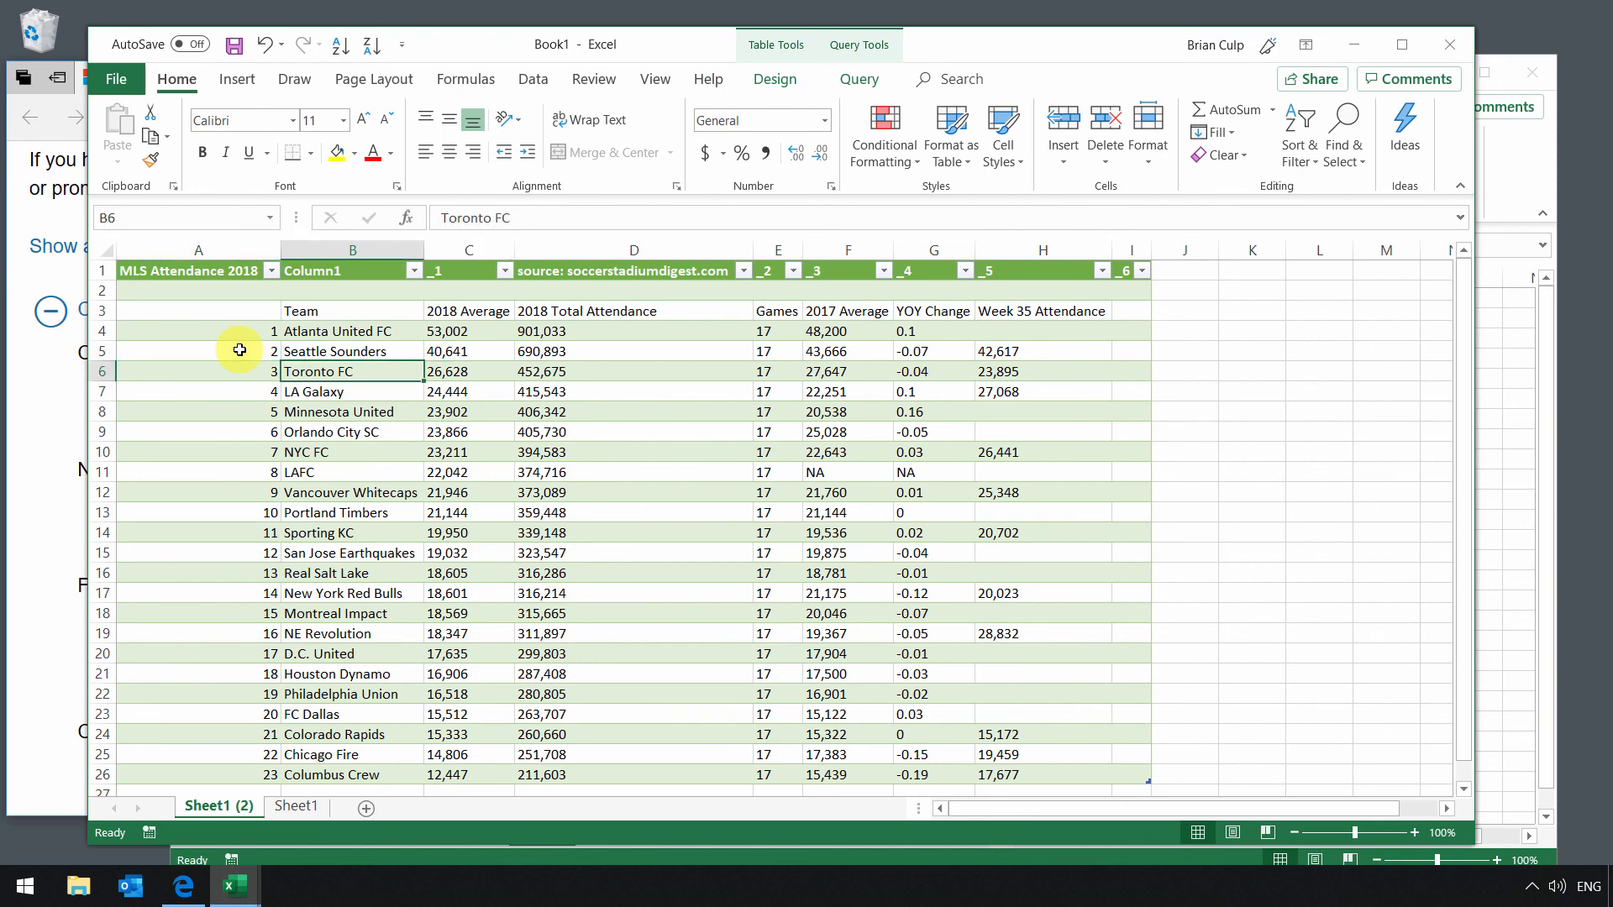